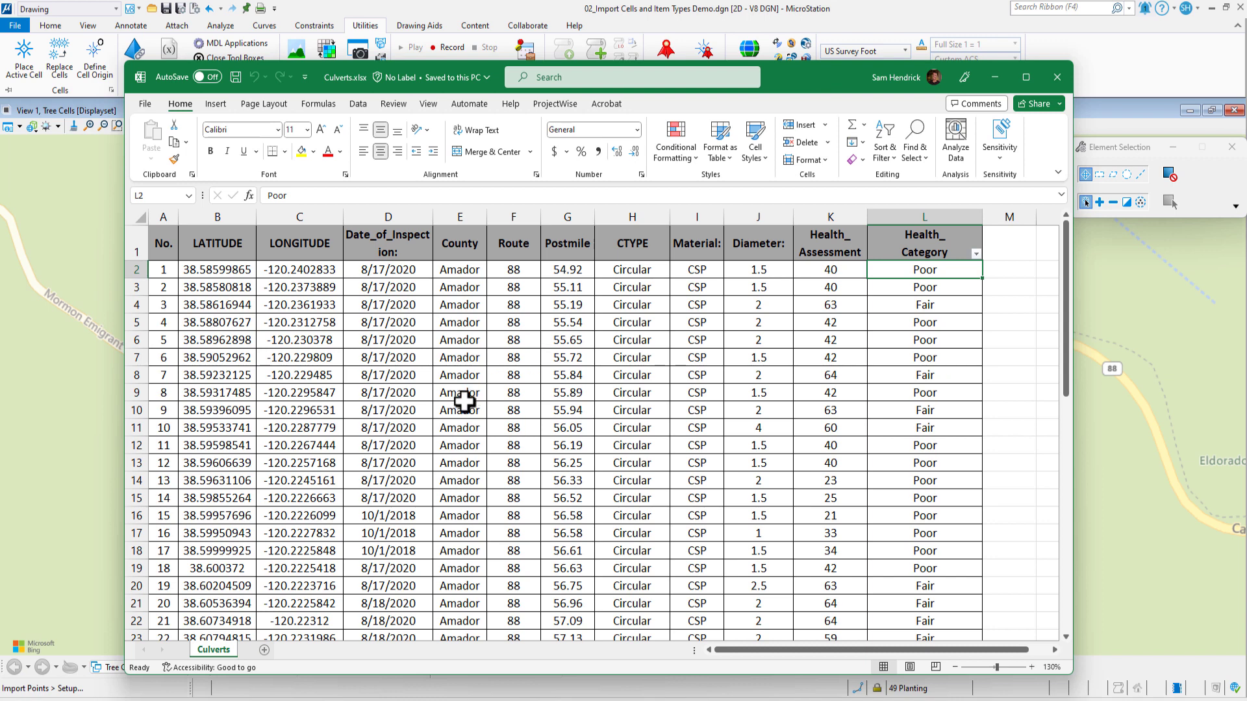
mouse_move(471, 359)
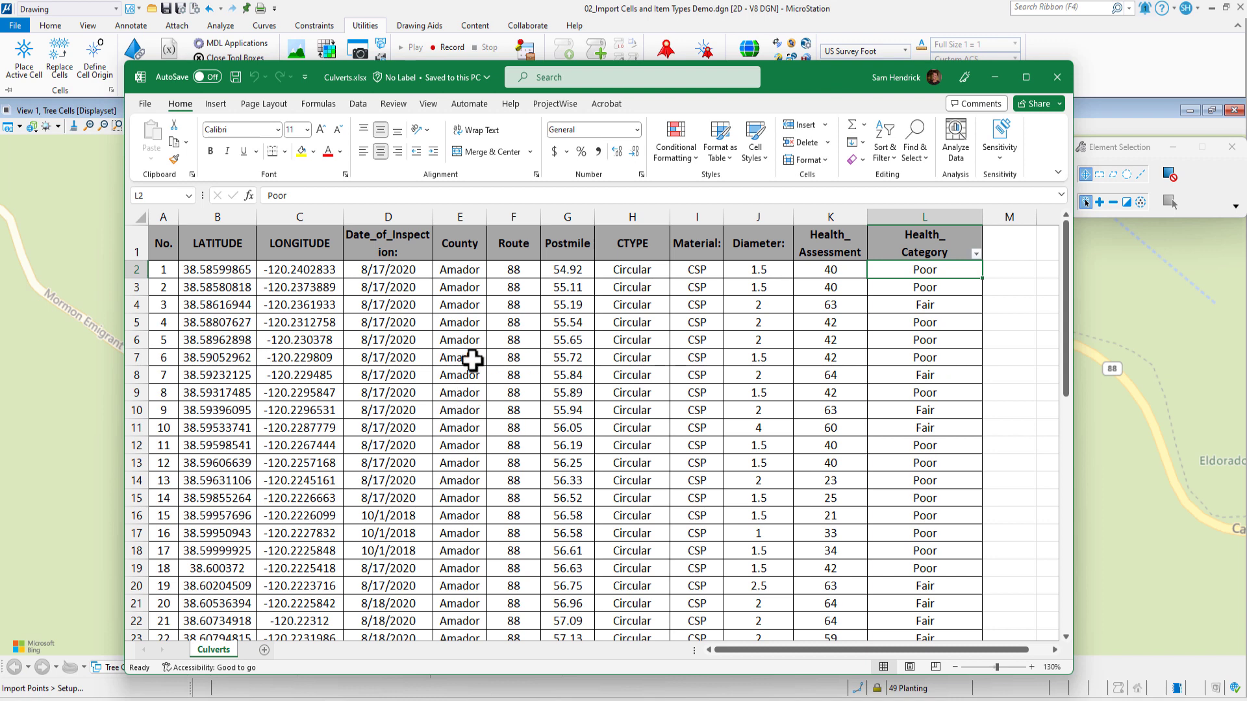
mouse_move(374, 435)
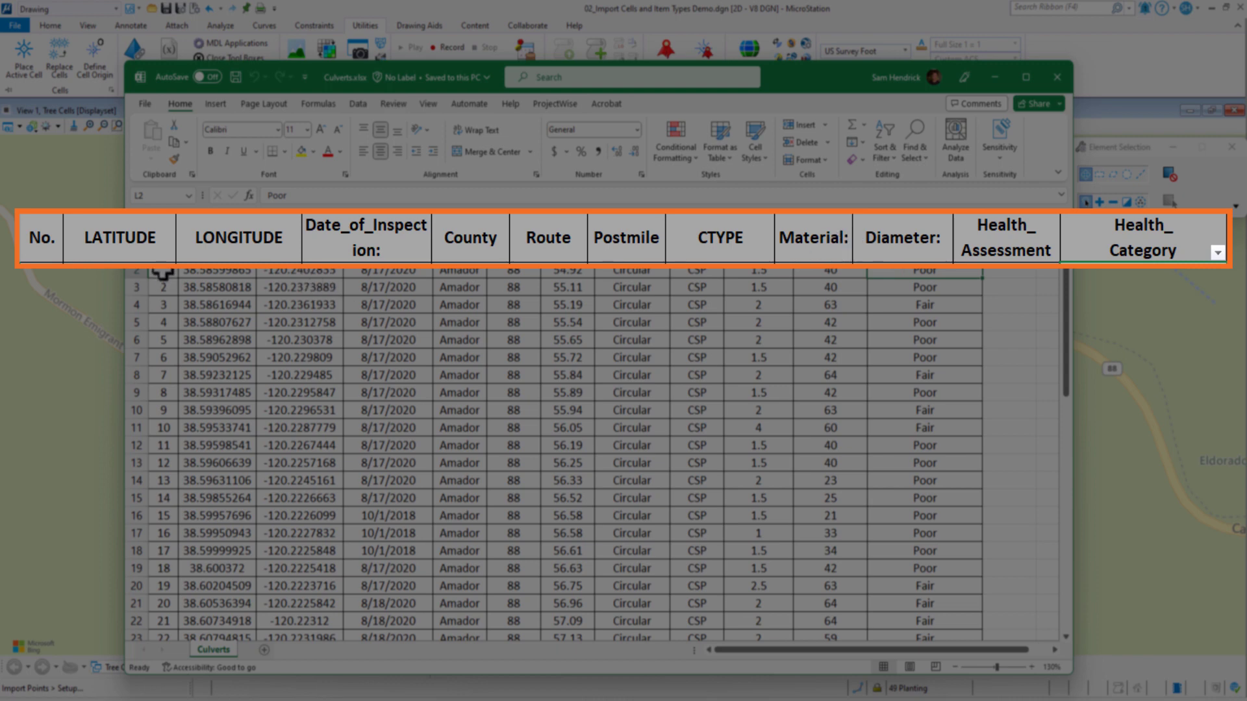
mouse_move(111, 241)
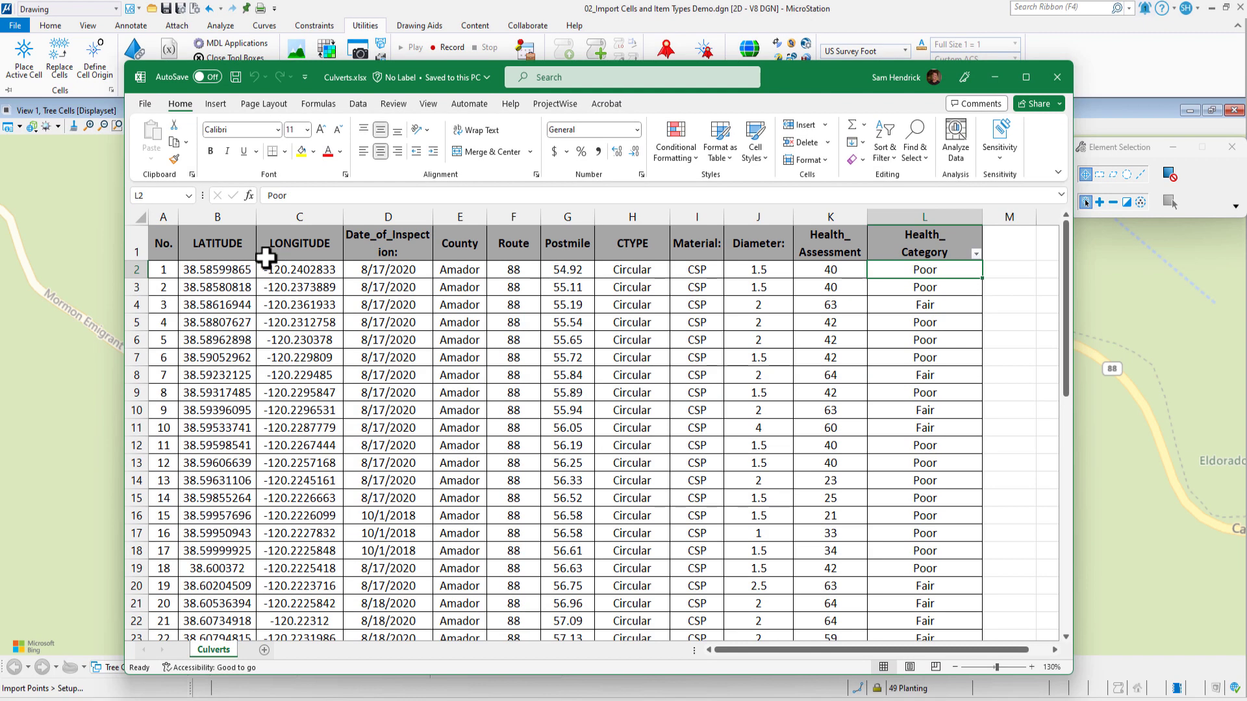
mouse_move(298, 248)
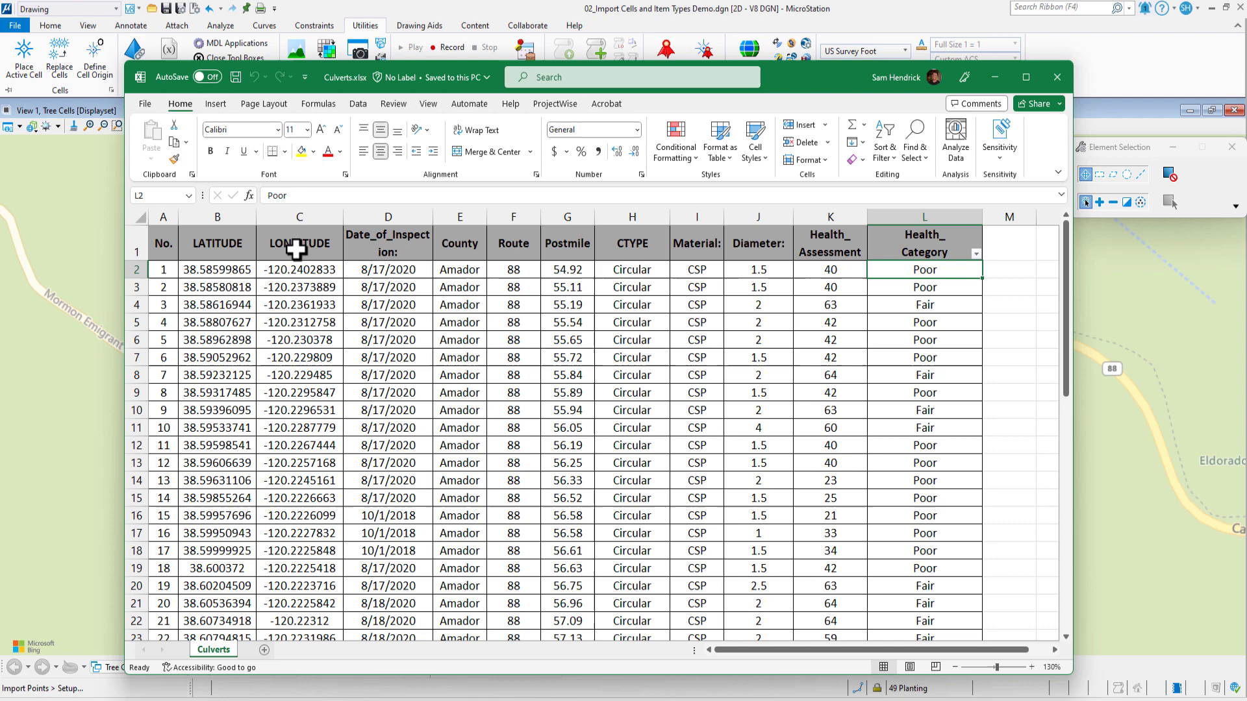
mouse_move(546, 255)
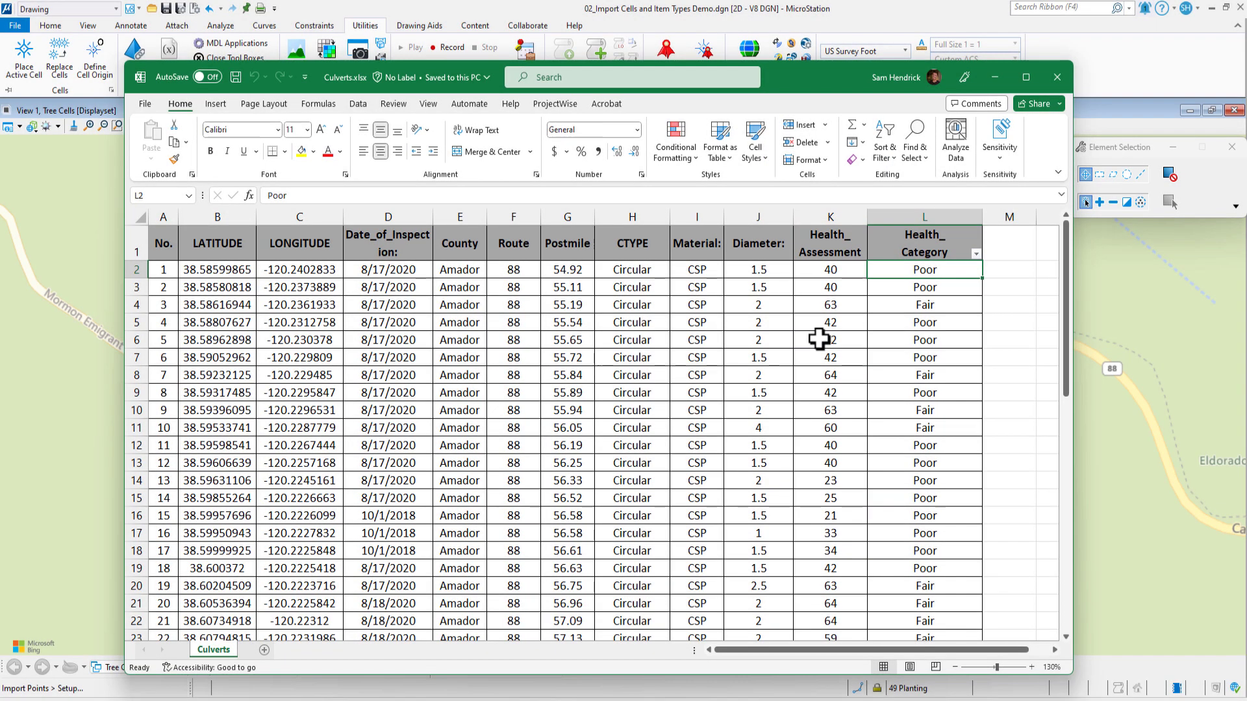
mouse_move(694, 361)
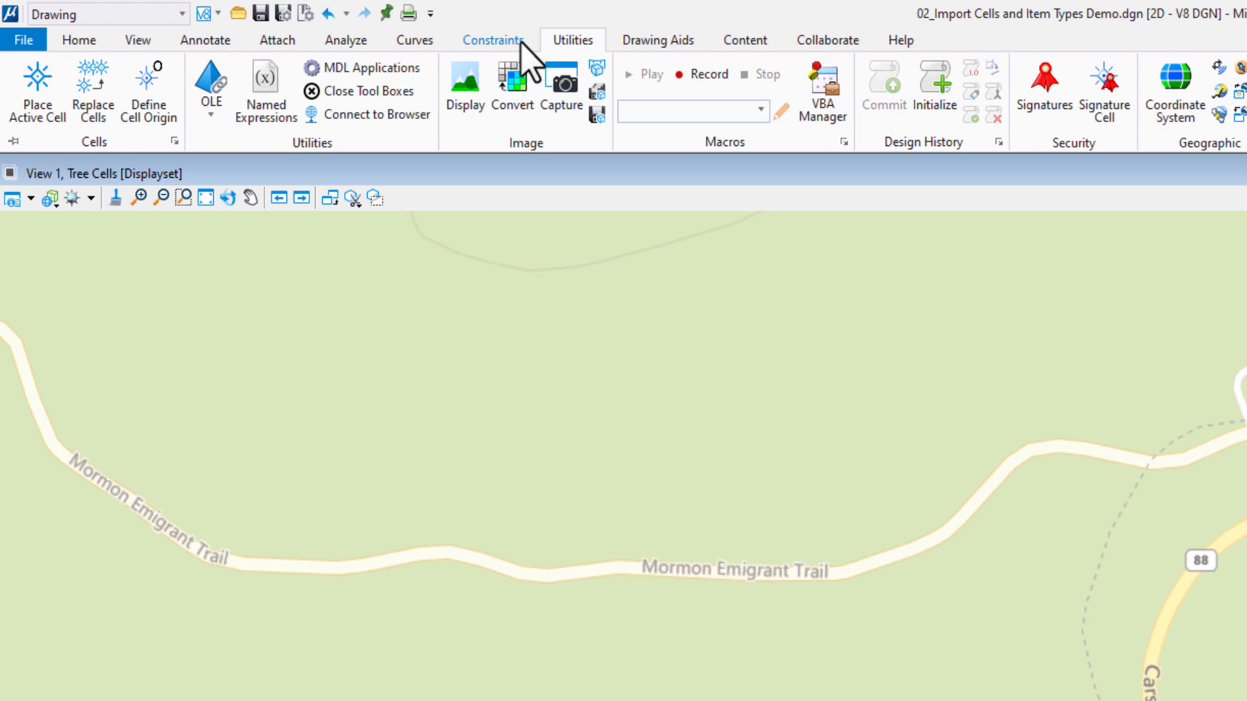
mouse_move(822, 89)
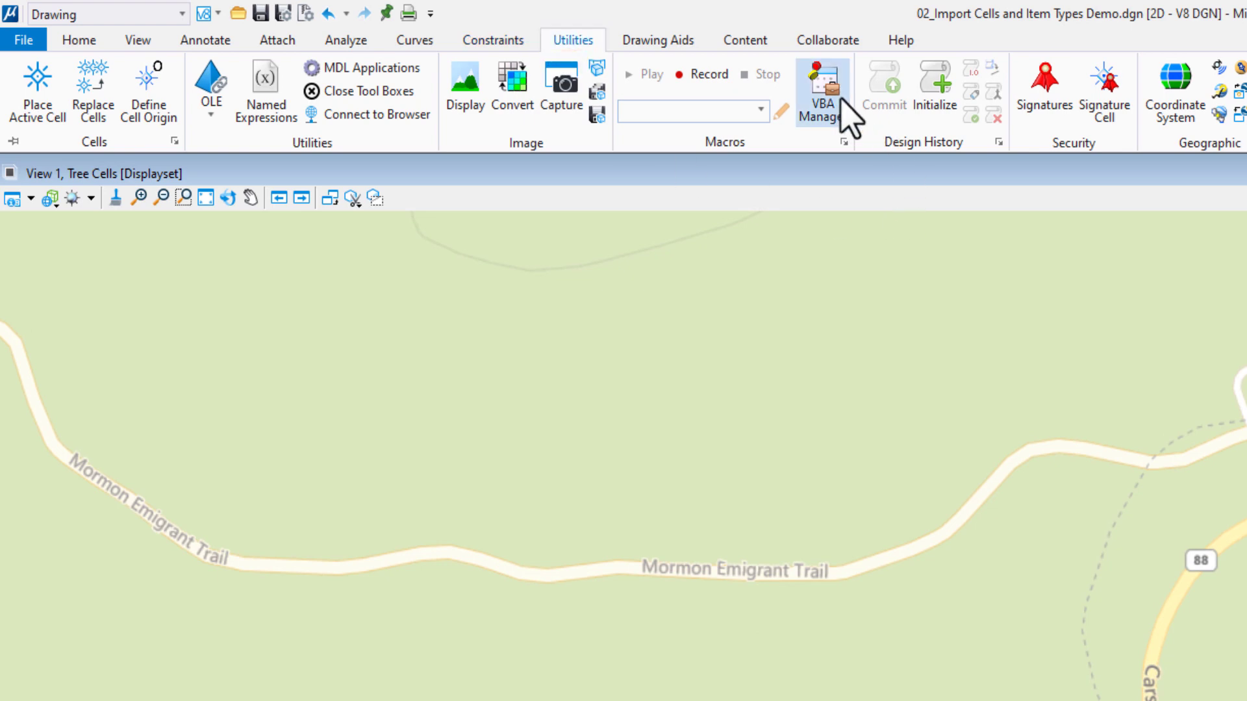
Load the Import Points CE 3.1 VBA project and close the VBA Projects list.
click(822, 90)
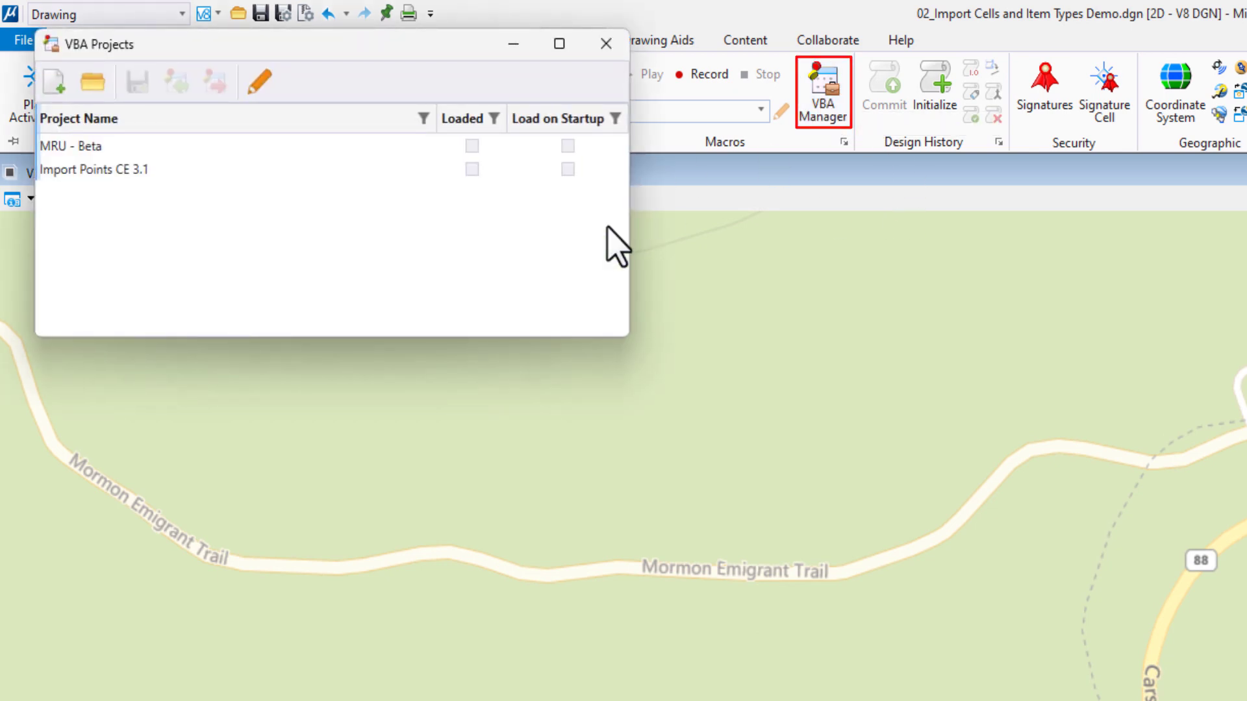
click(92, 168)
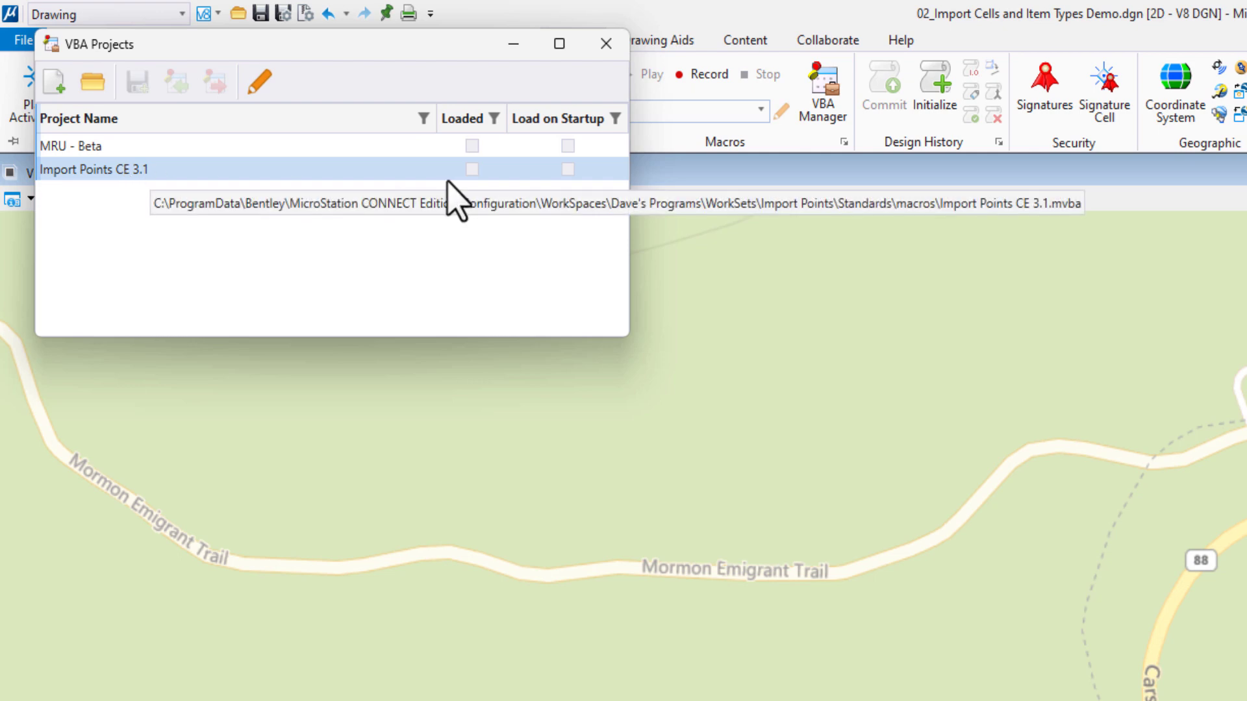
click(471, 169)
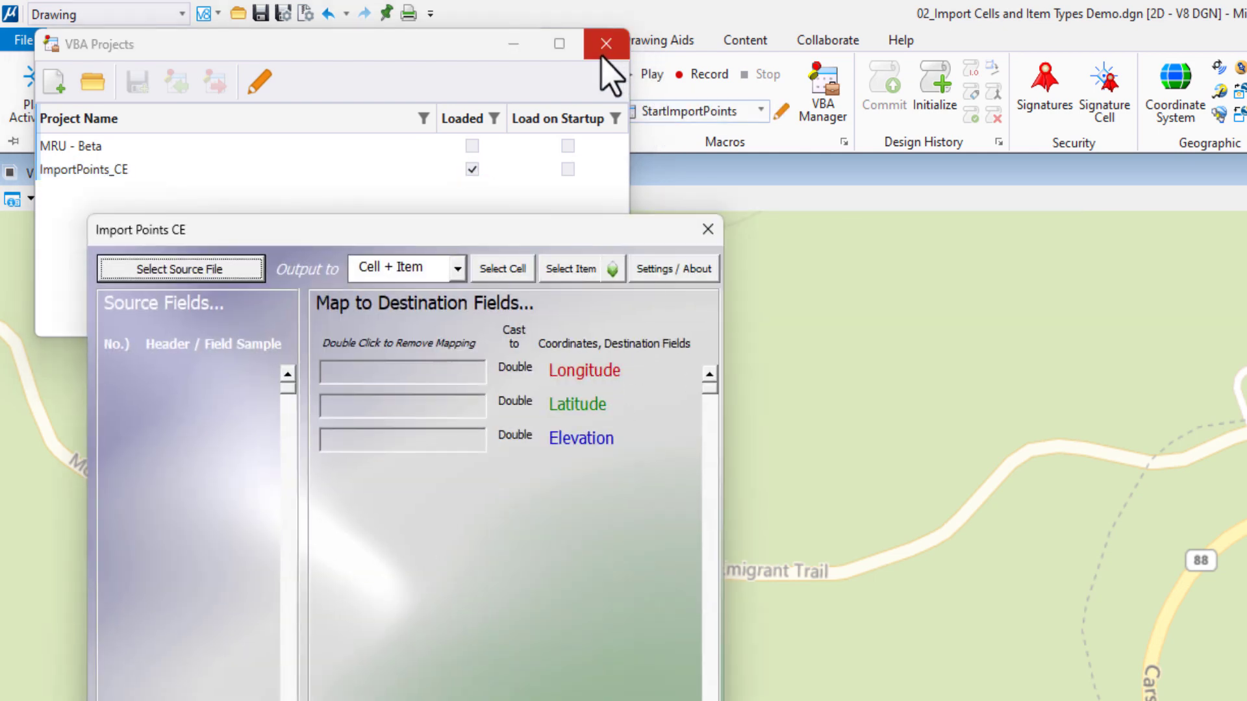
click(606, 43)
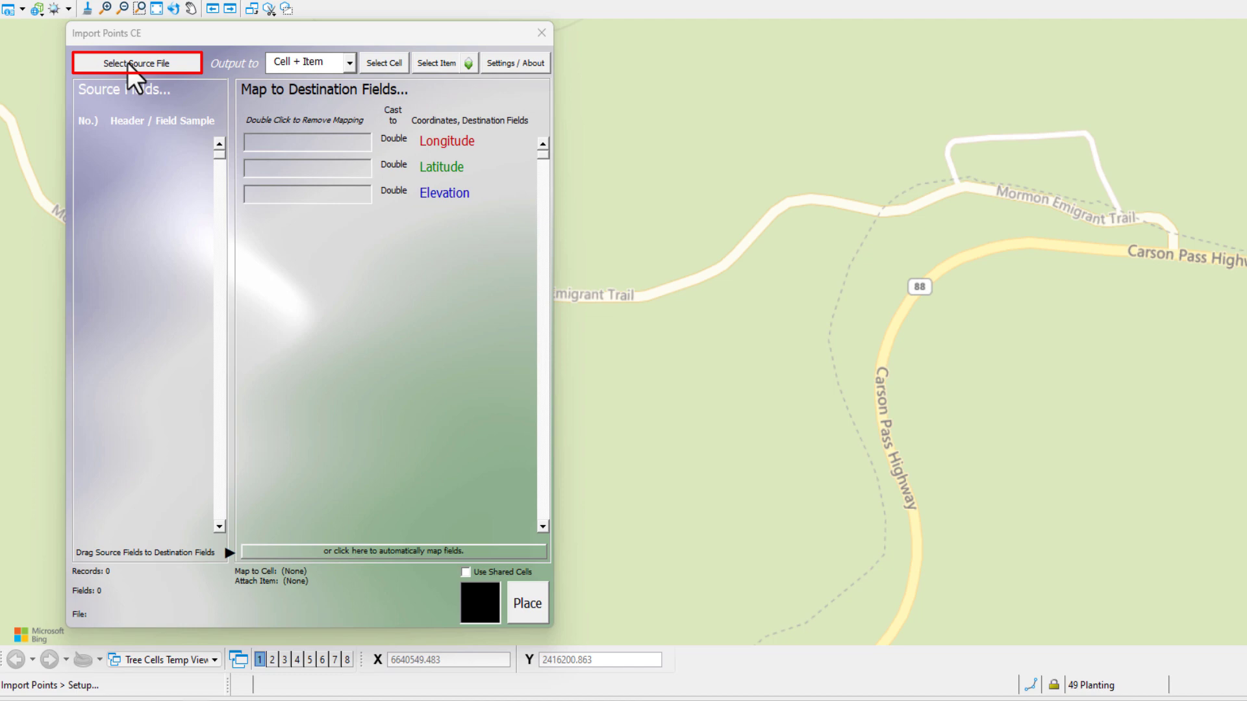
Open Culverts.csv from 02_Demo as the import source file.
click(137, 63)
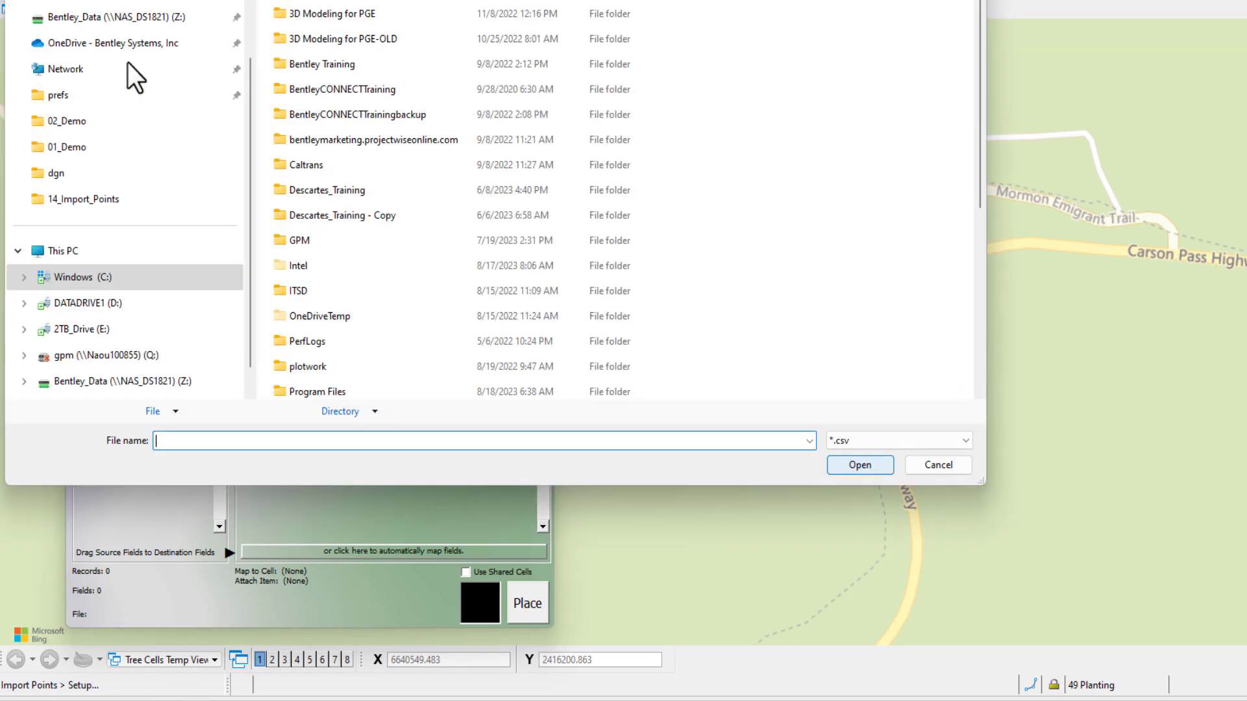
click(808, 441)
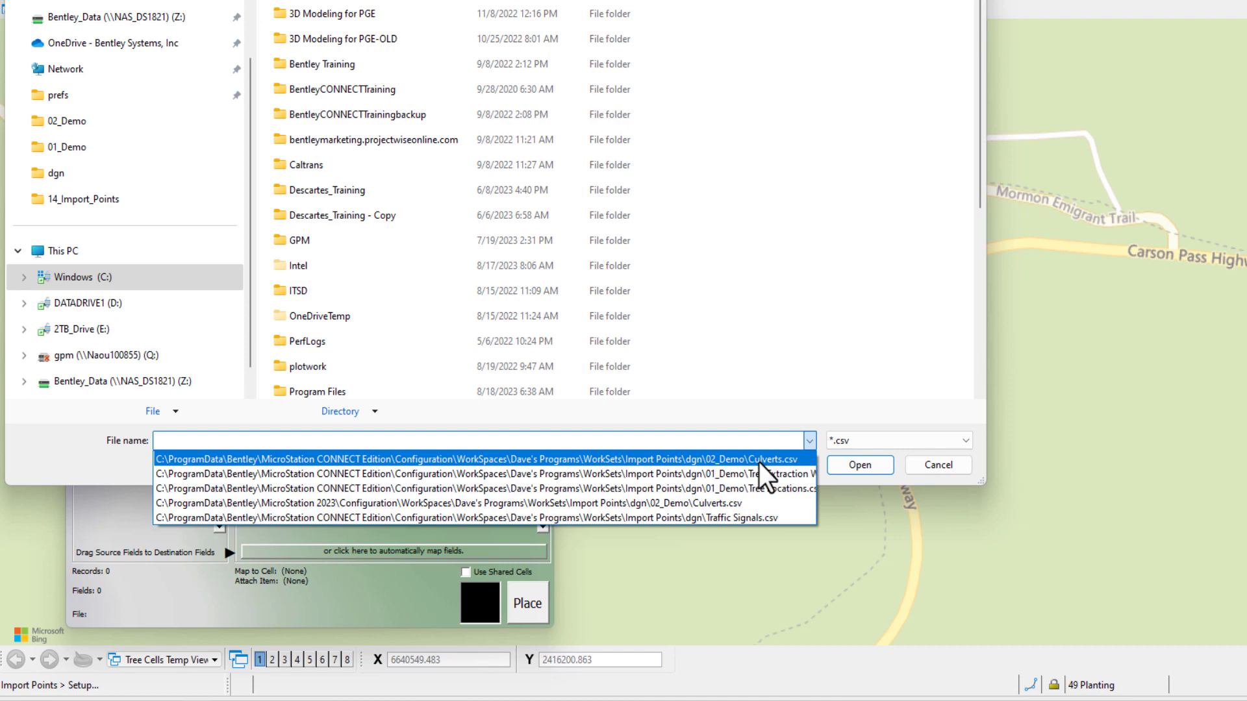
click(477, 459)
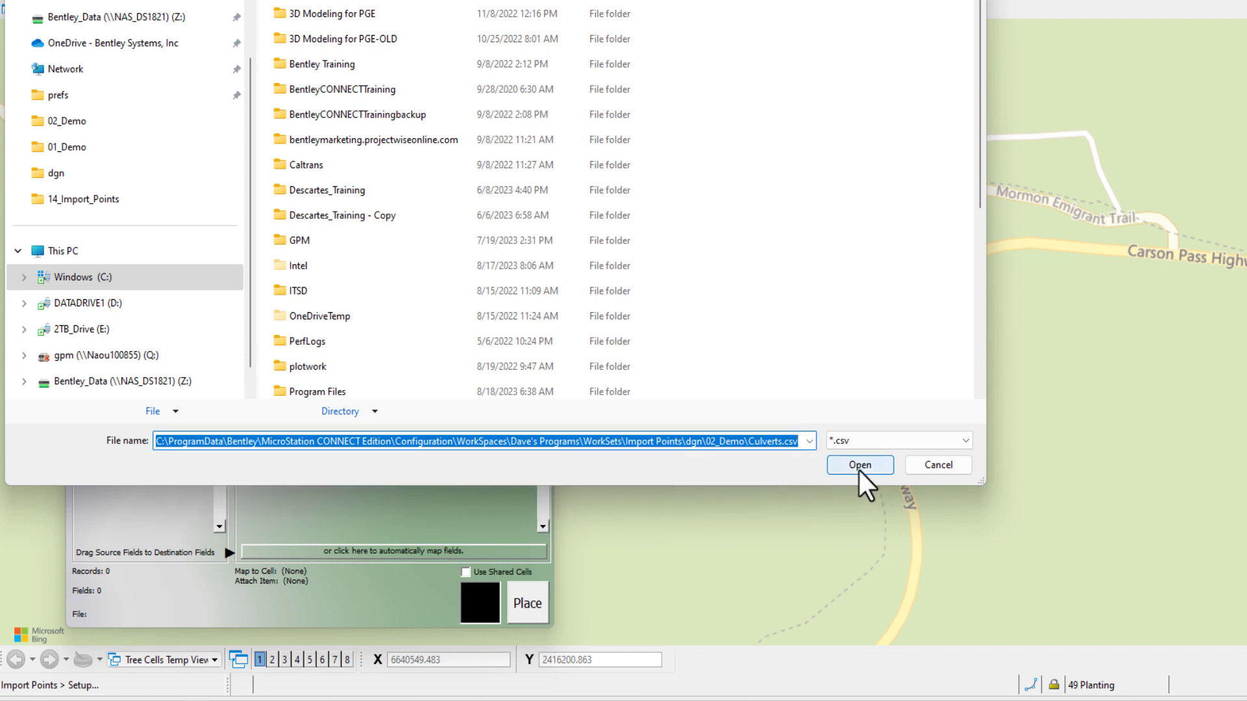
click(858, 465)
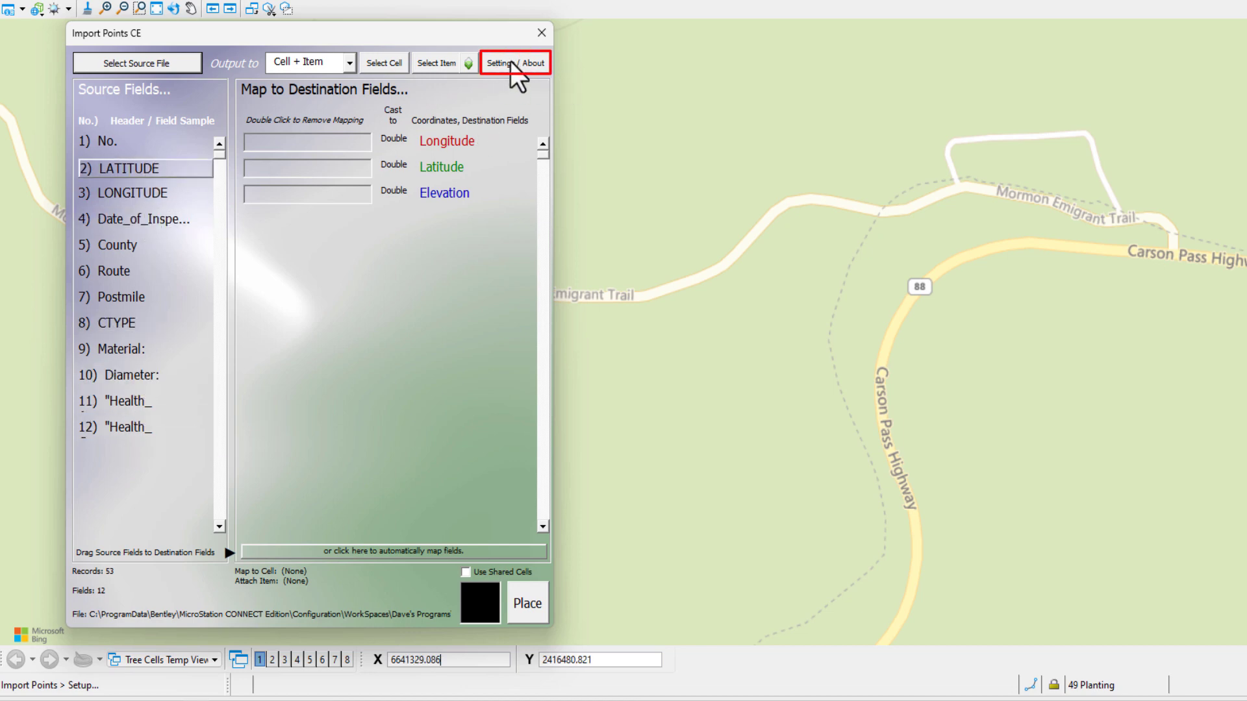
click(515, 63)
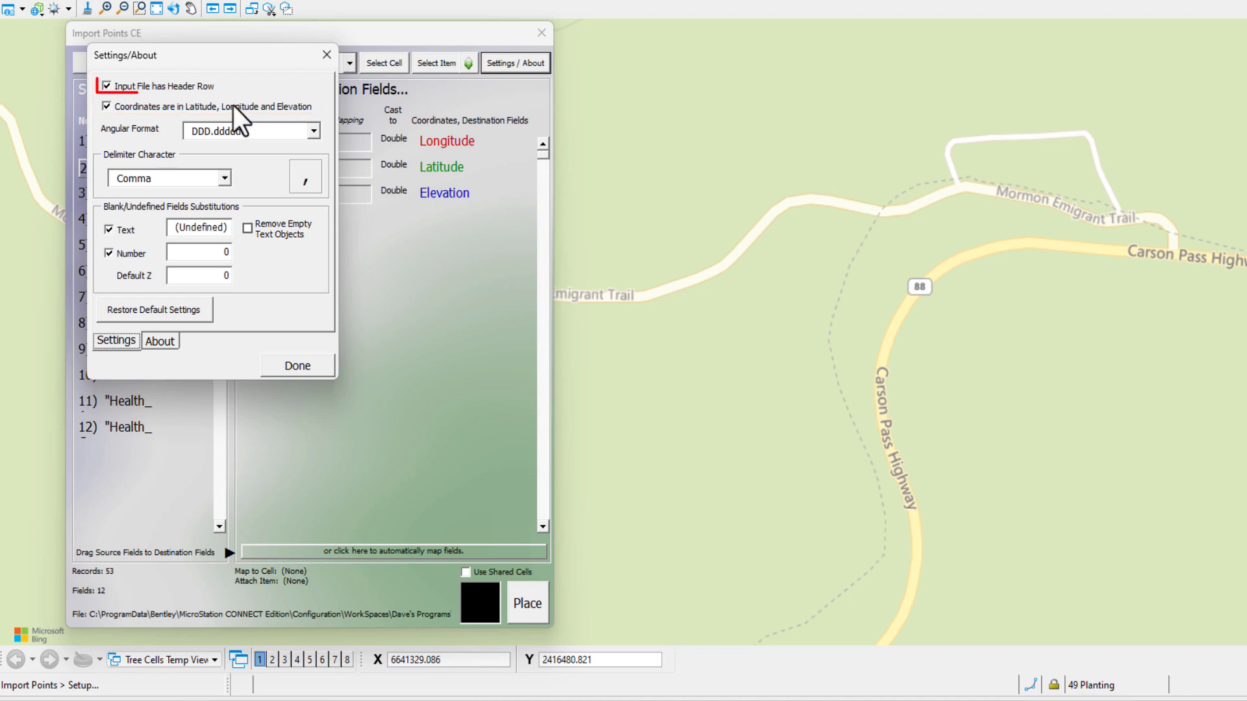
mouse_move(159, 85)
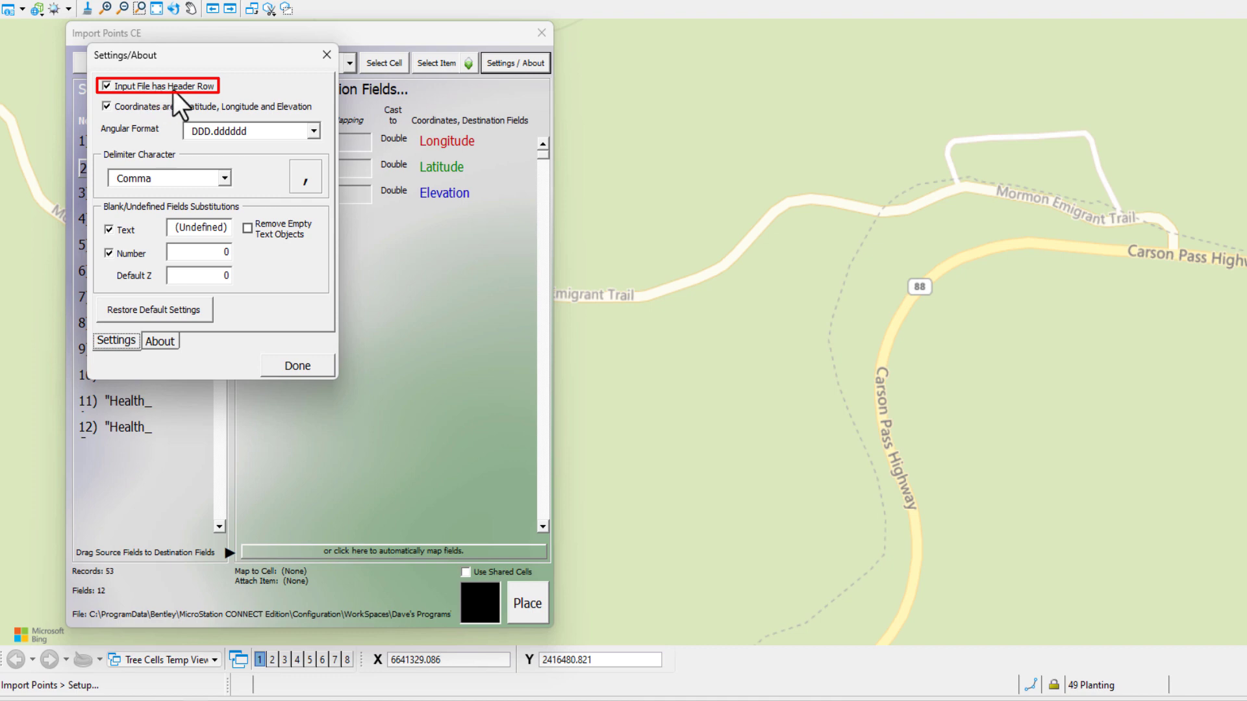
mouse_move(193, 107)
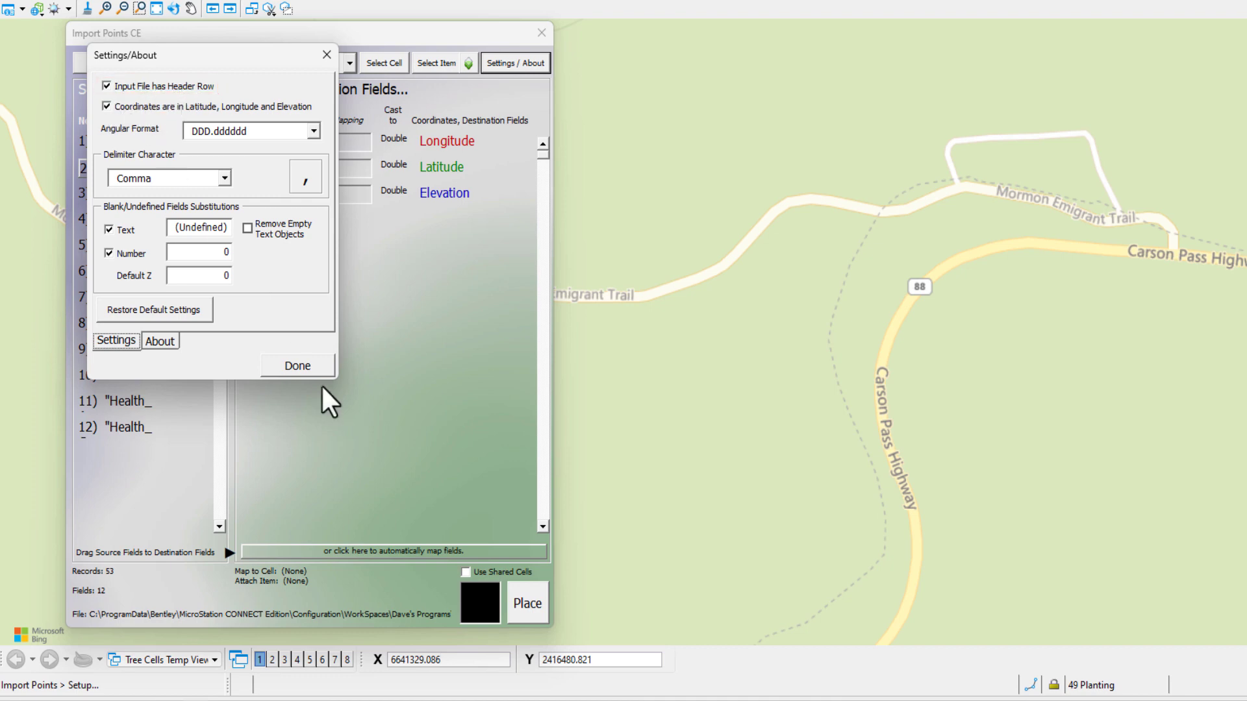
click(296, 366)
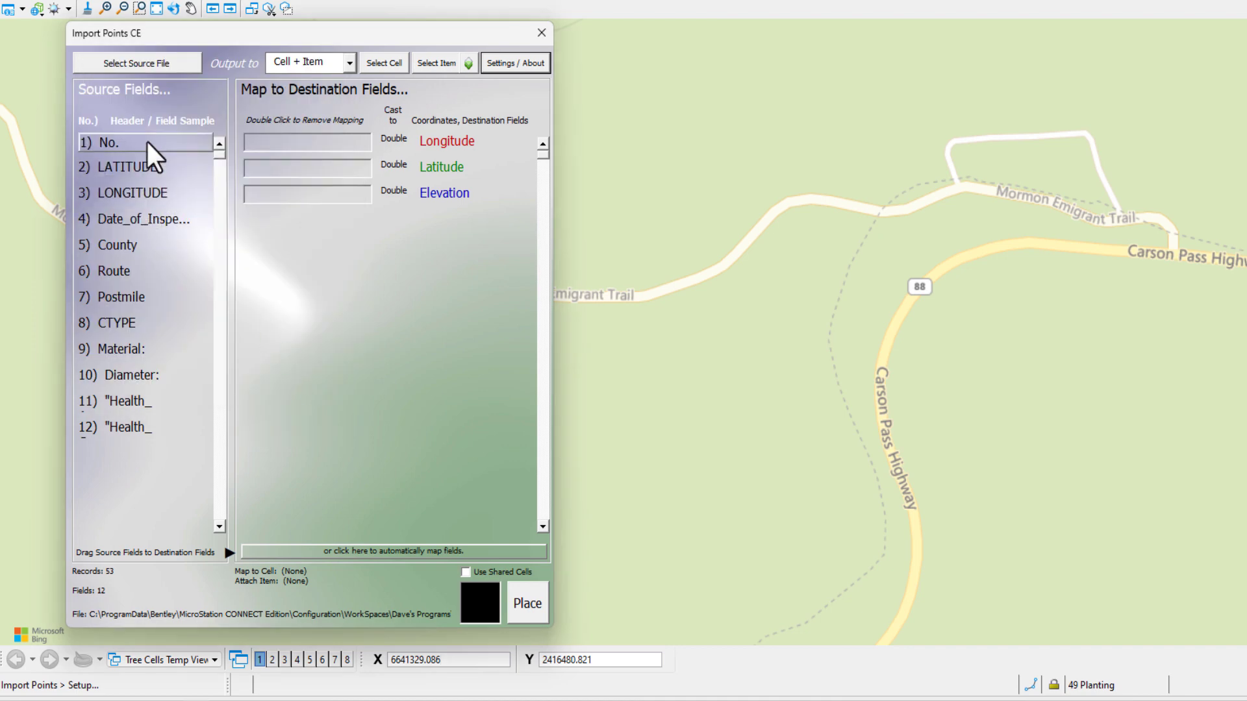
click(115, 272)
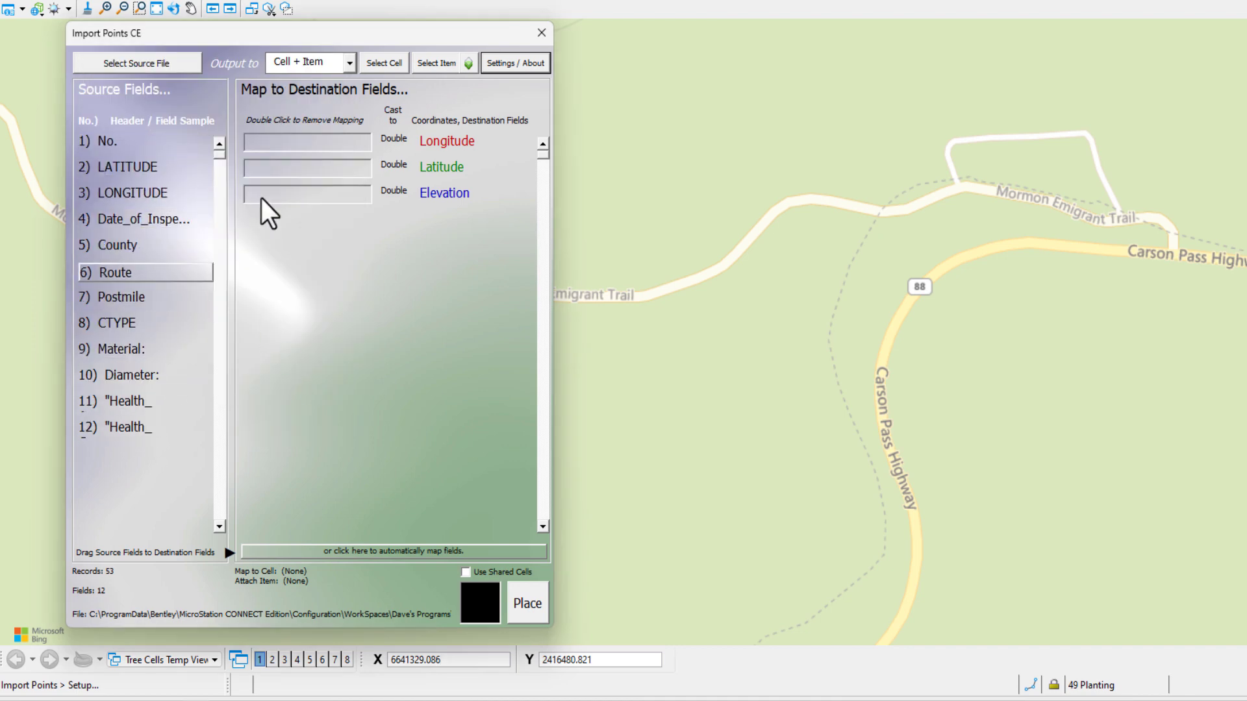
mouse_move(333, 419)
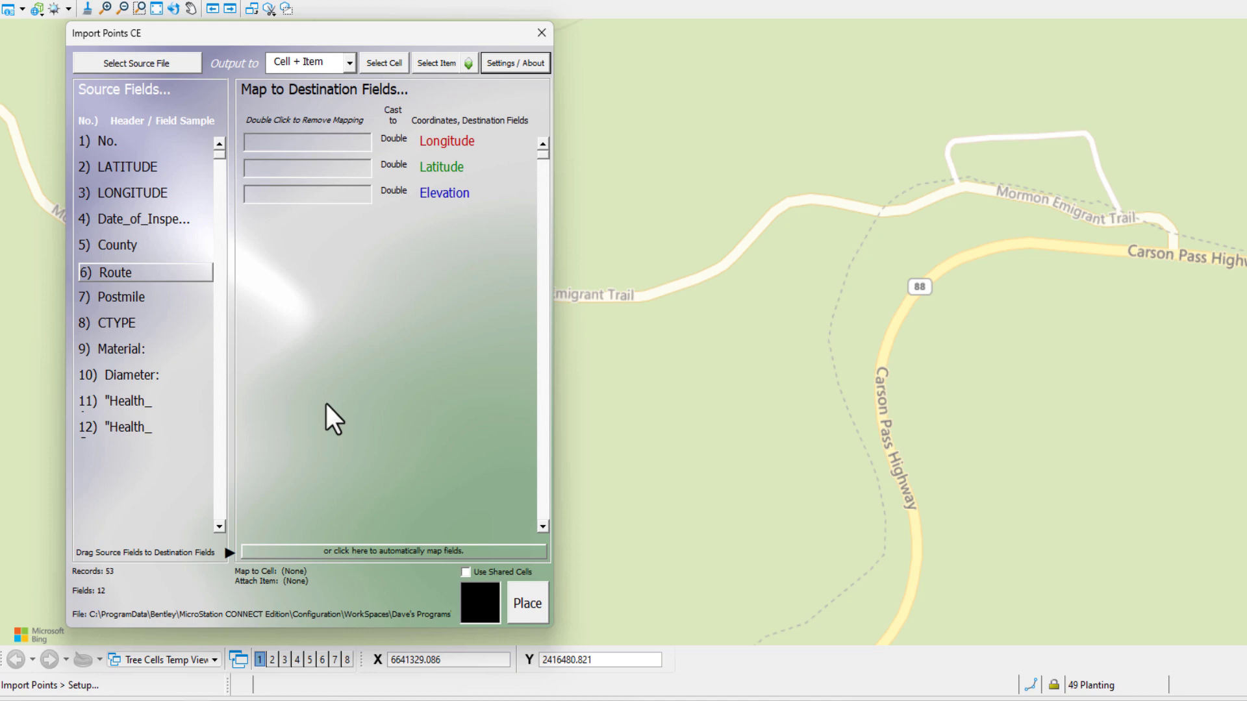
mouse_move(318, 72)
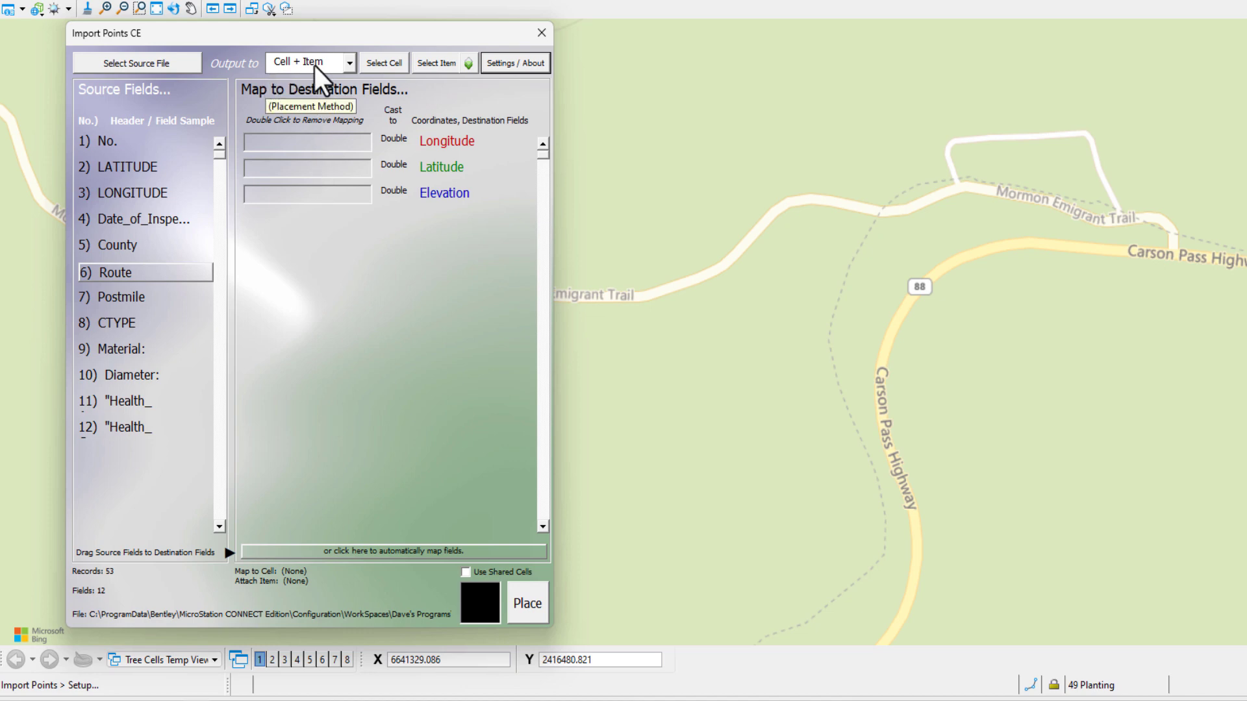
click(348, 63)
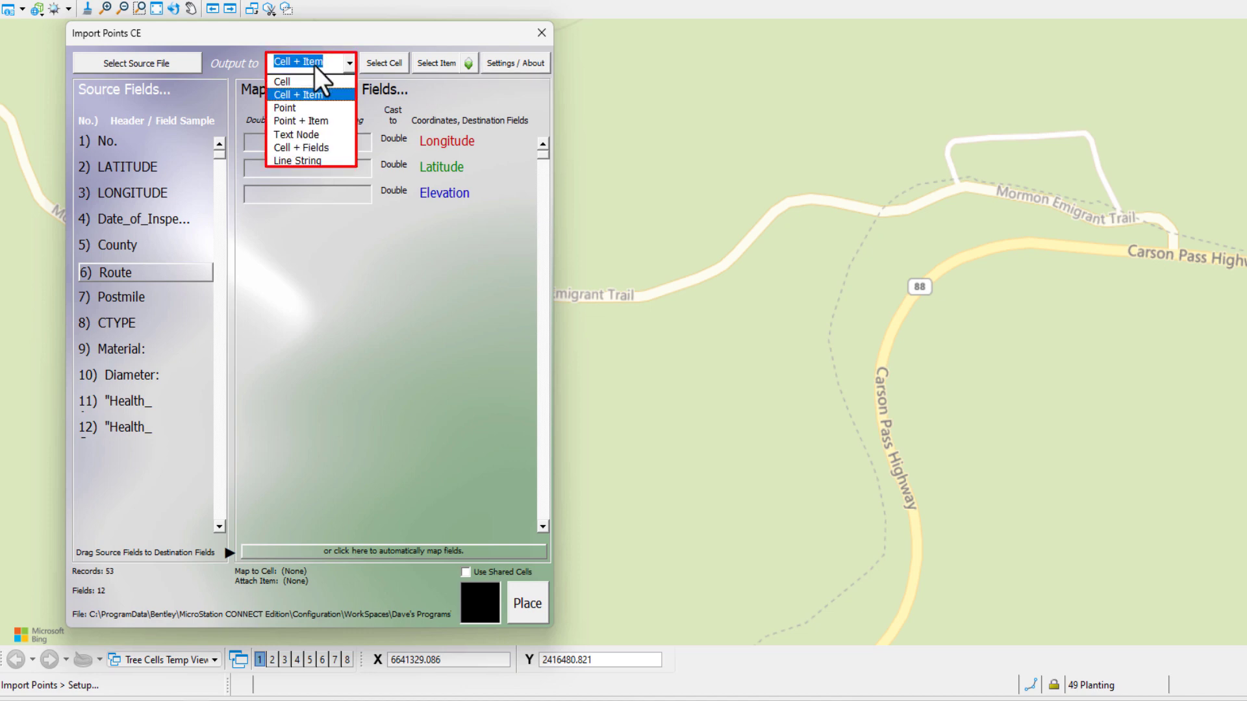
mouse_move(321, 107)
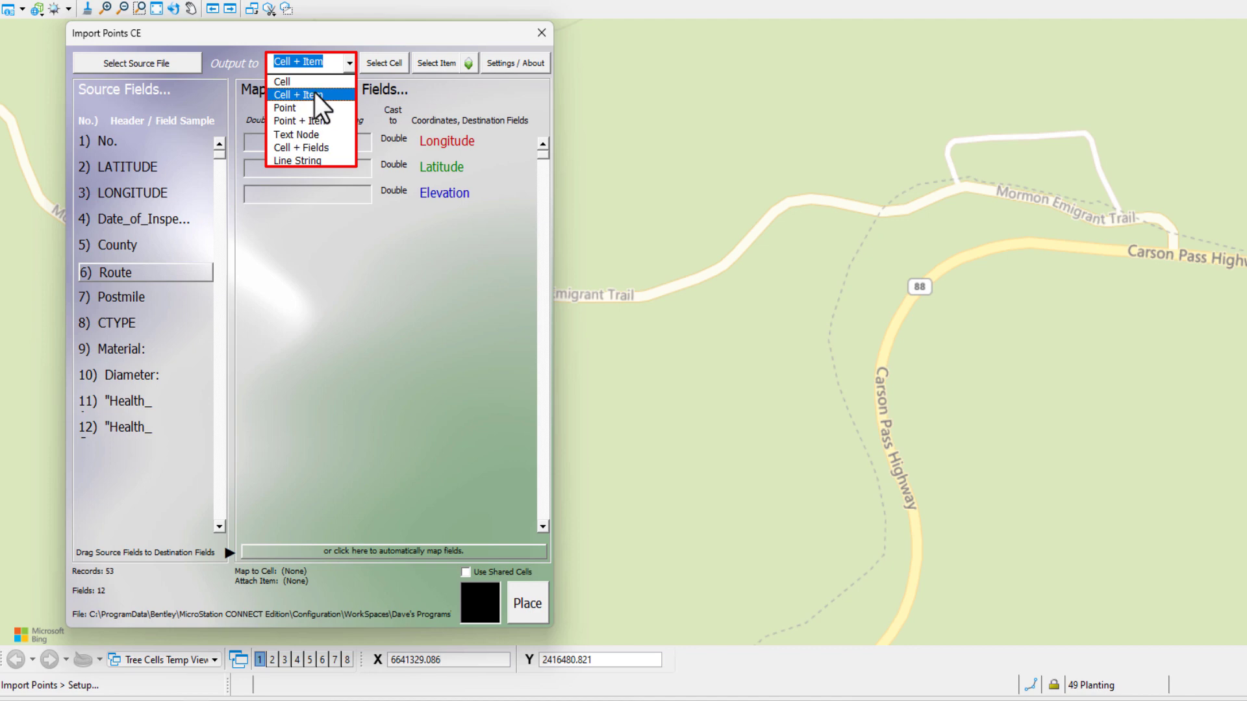
click(298, 94)
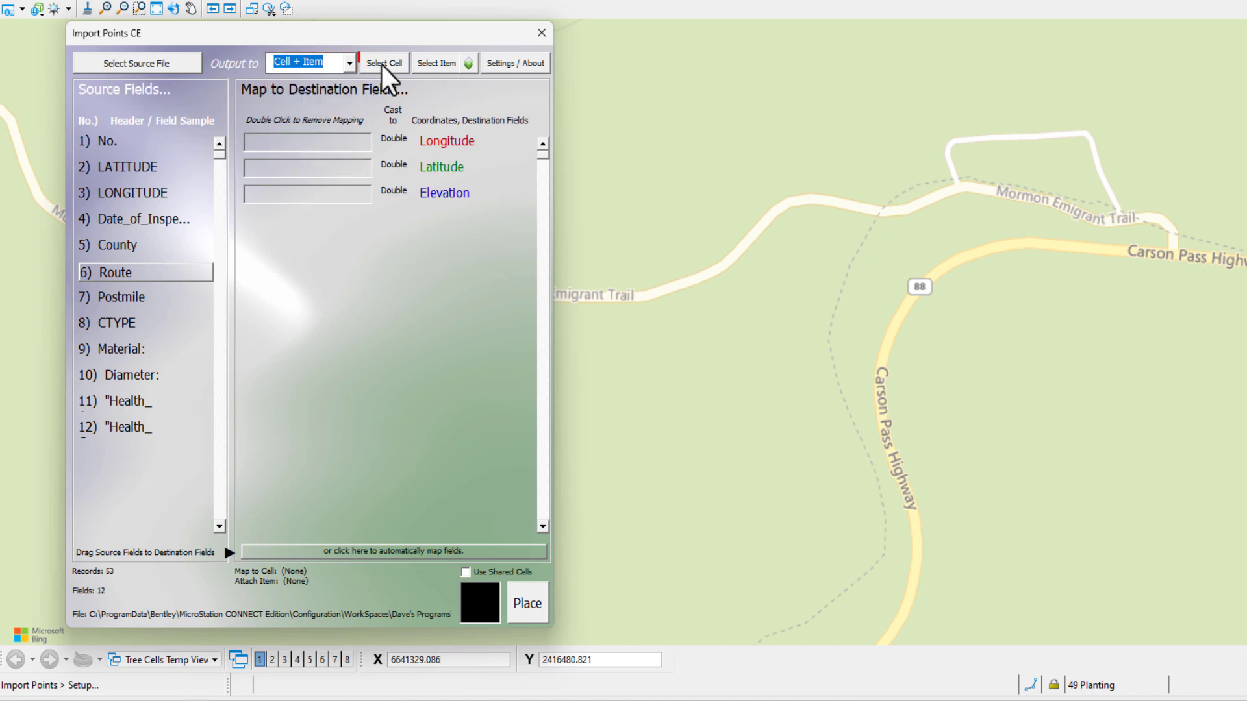
click(384, 63)
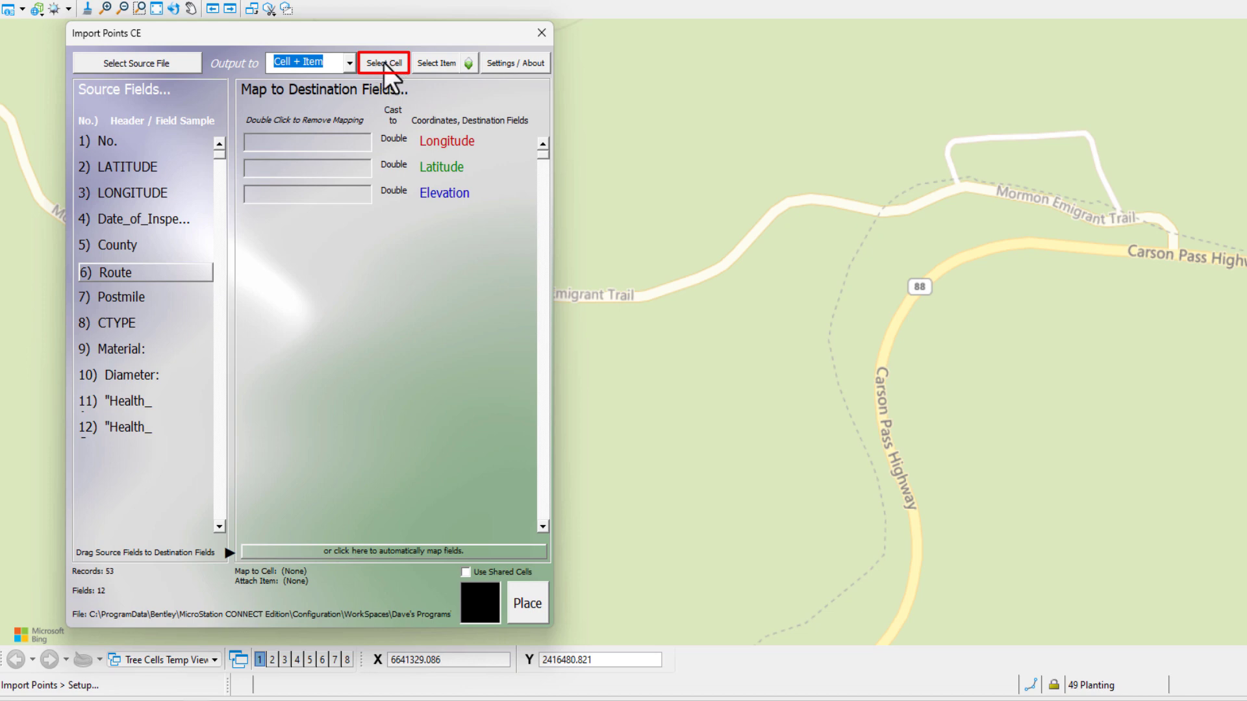
Choose the Culvert Location cell from Culverts.cel as the point symbol.
click(383, 63)
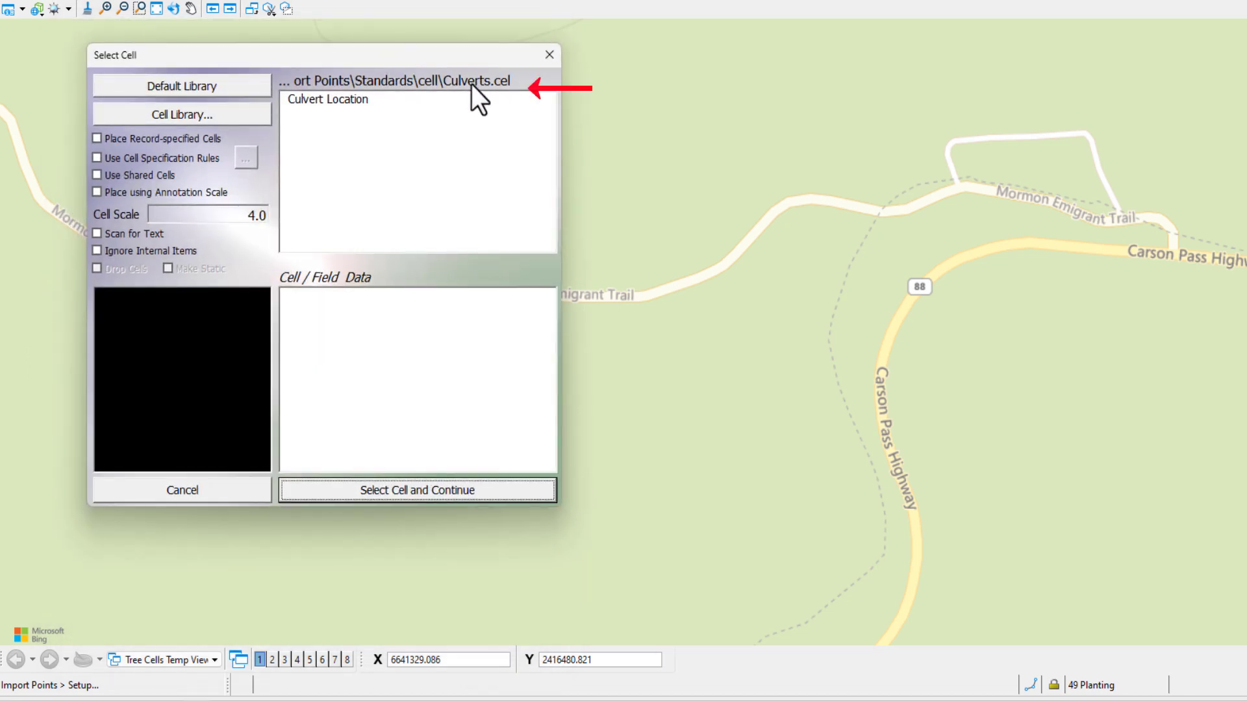
mouse_move(485, 82)
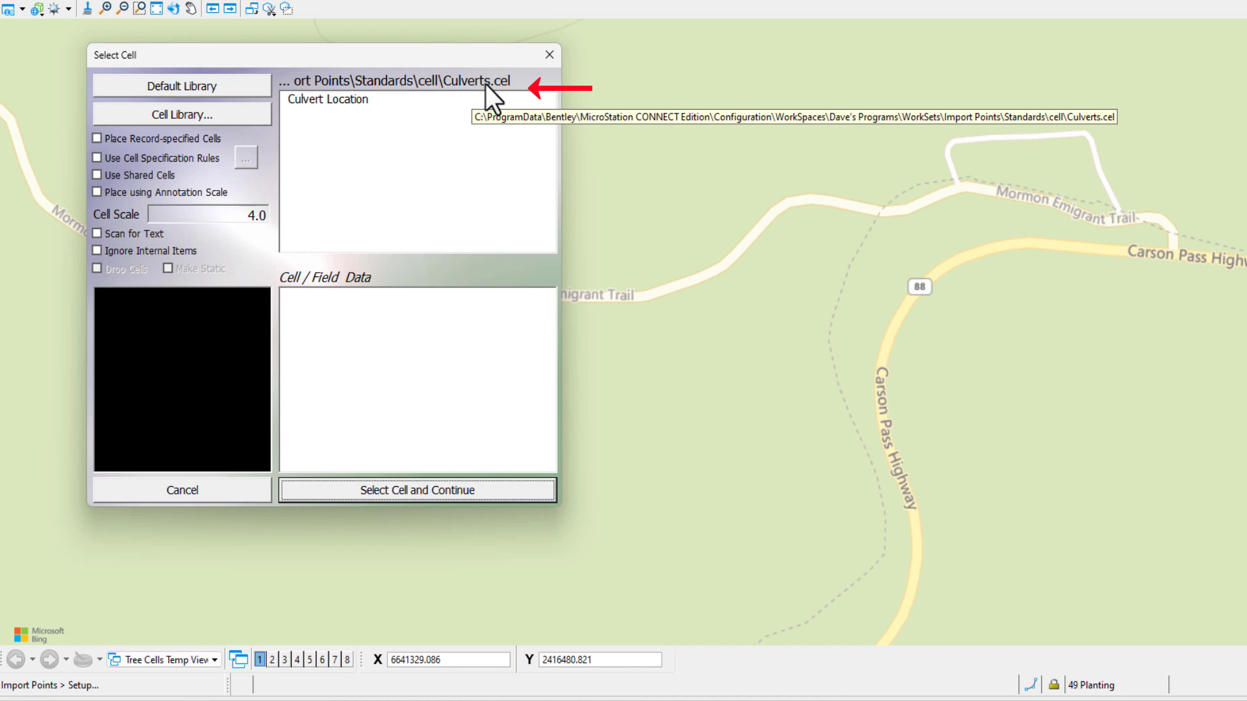
mouse_move(323, 115)
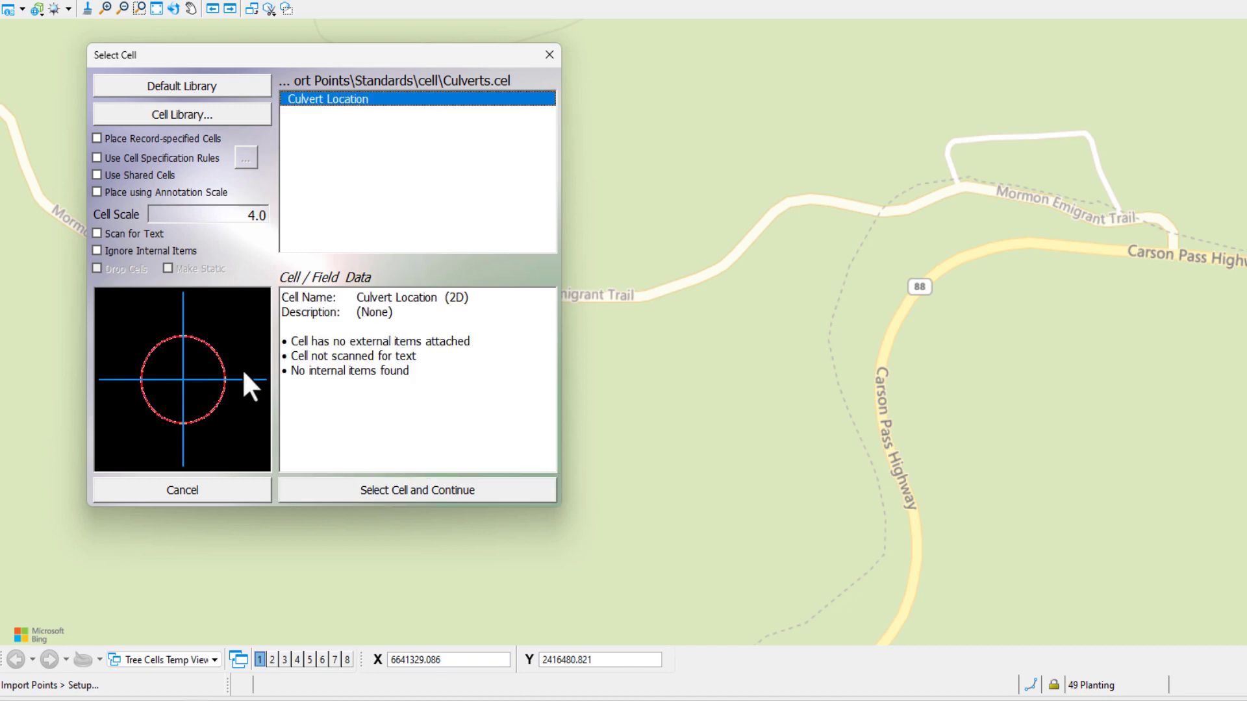
mouse_move(202, 410)
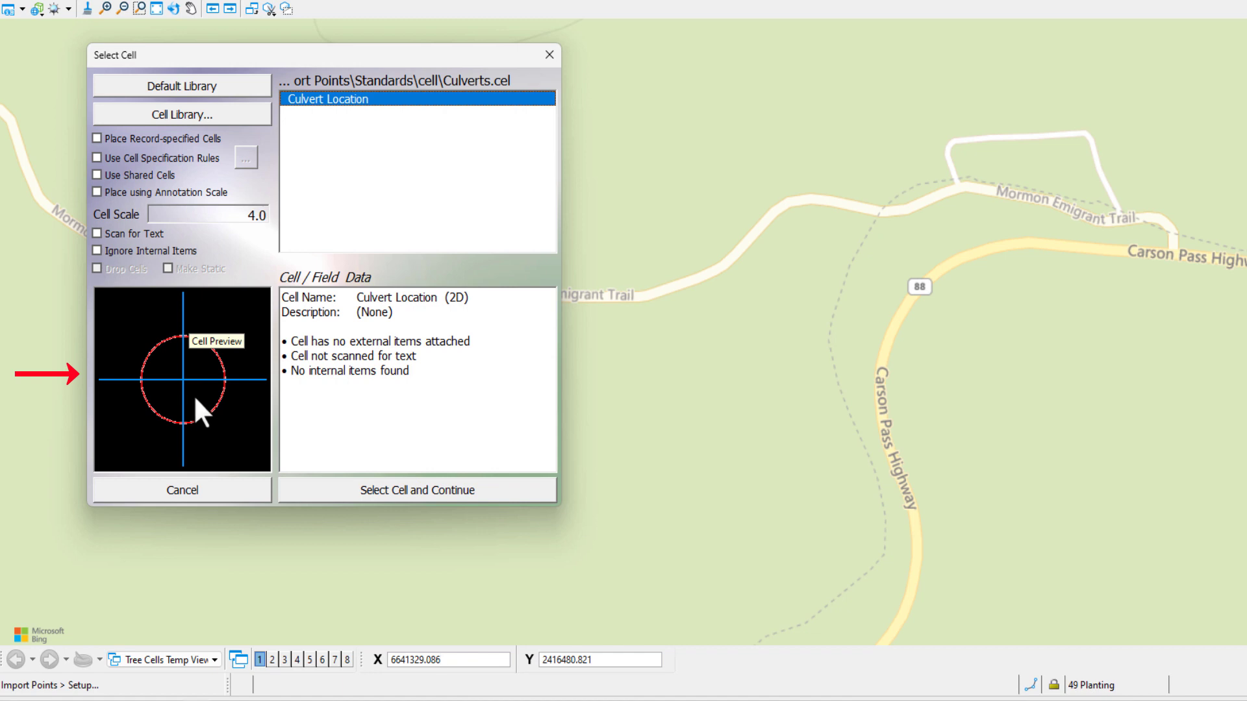
mouse_move(120, 301)
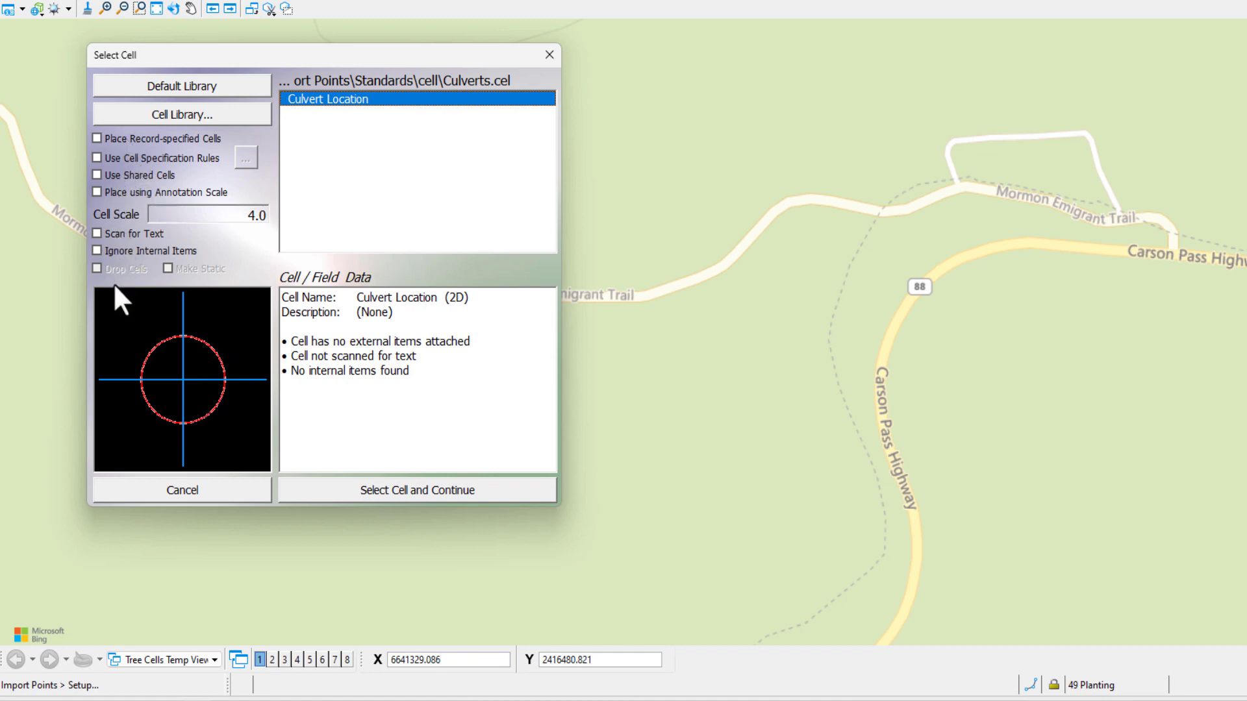
mouse_move(340, 127)
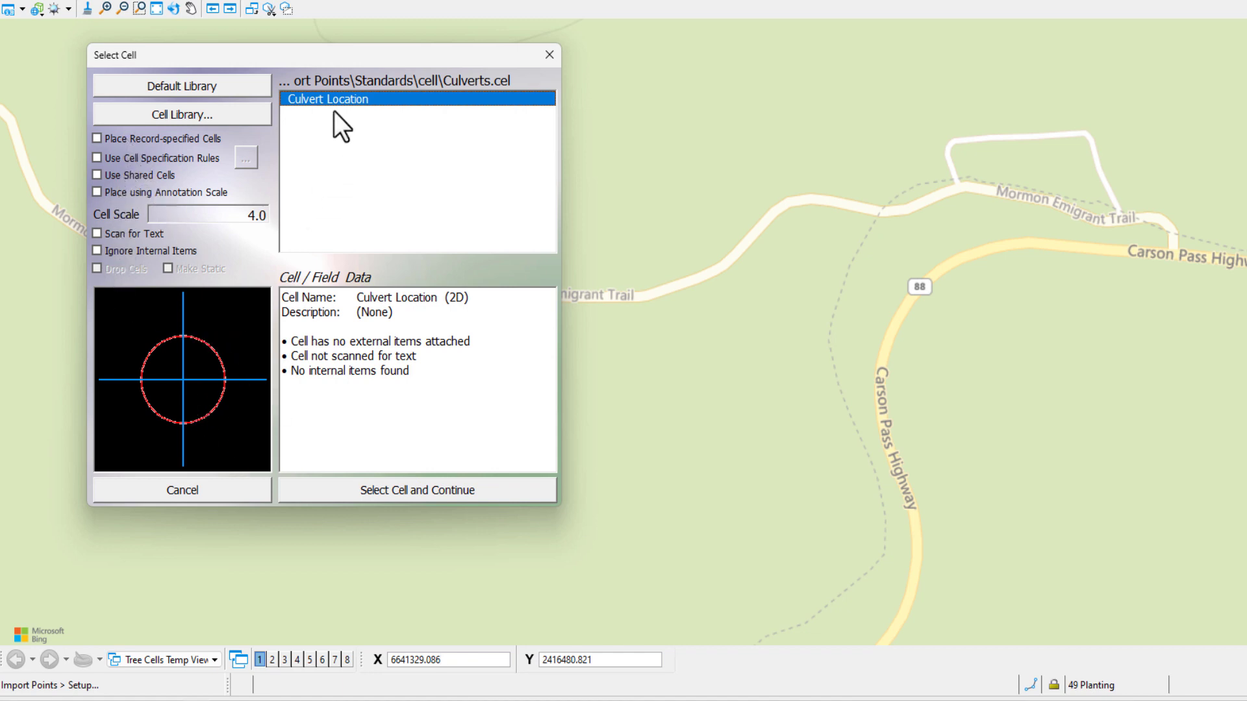
mouse_move(353, 160)
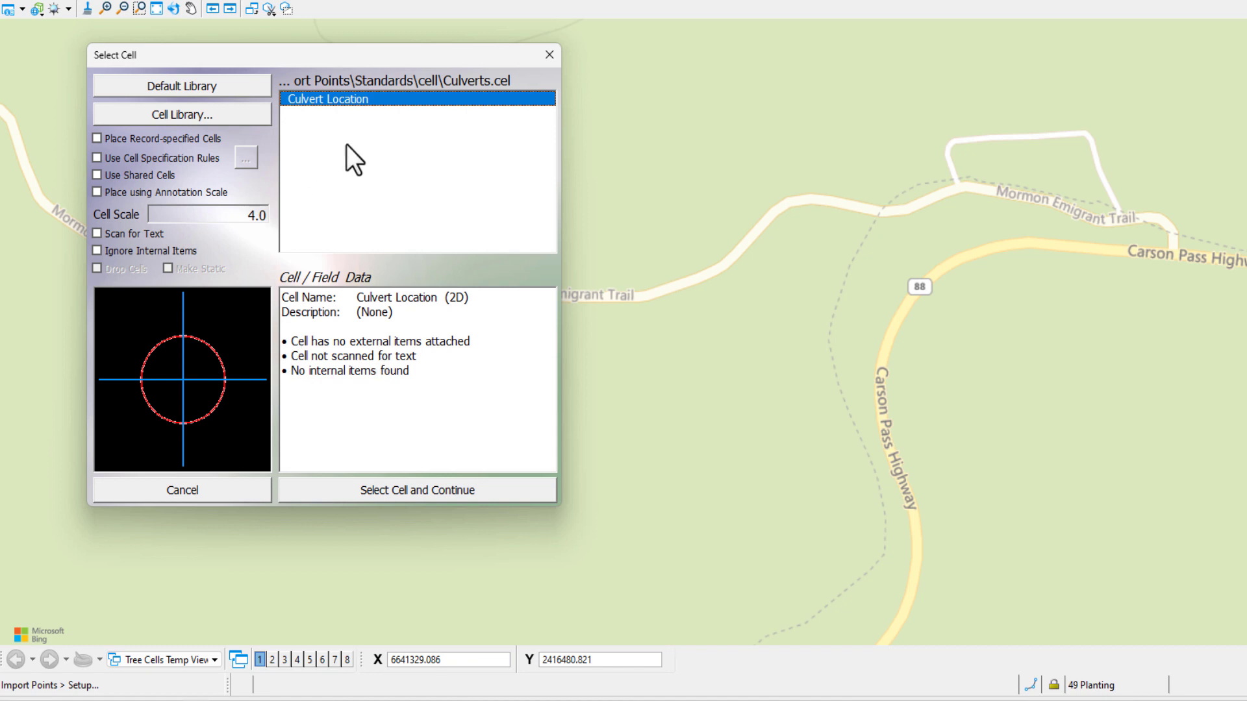
mouse_move(186, 114)
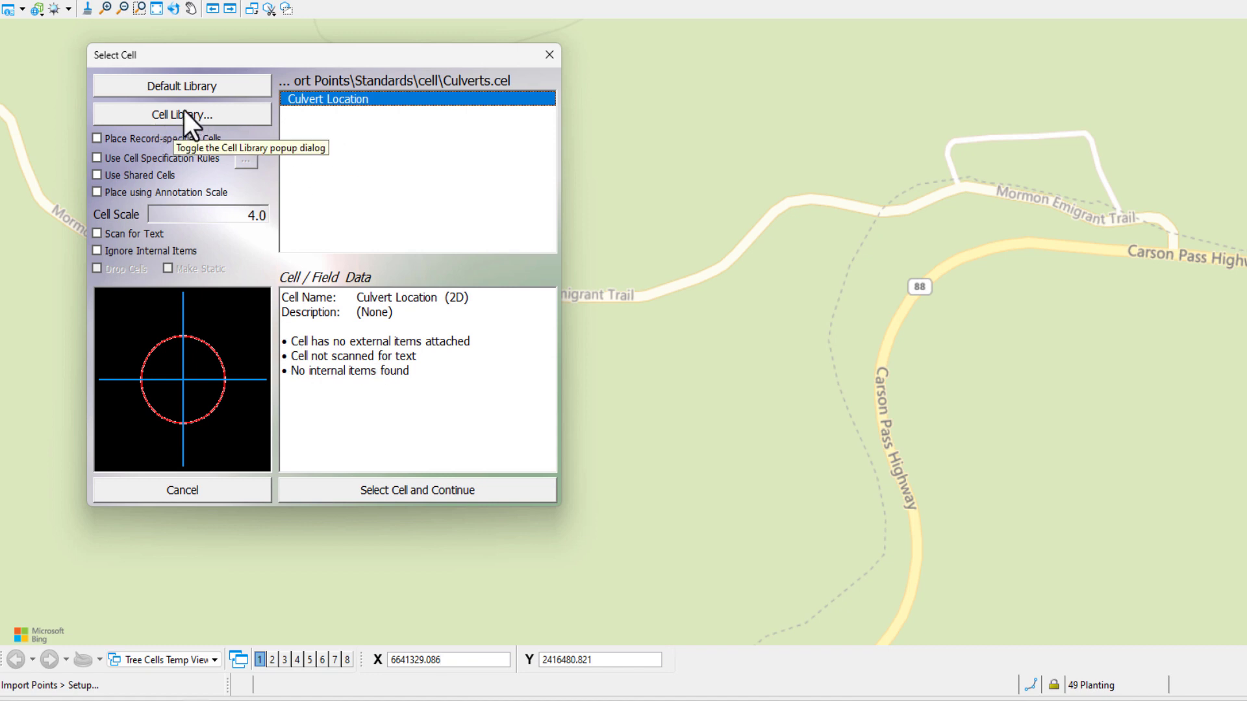
mouse_move(417, 223)
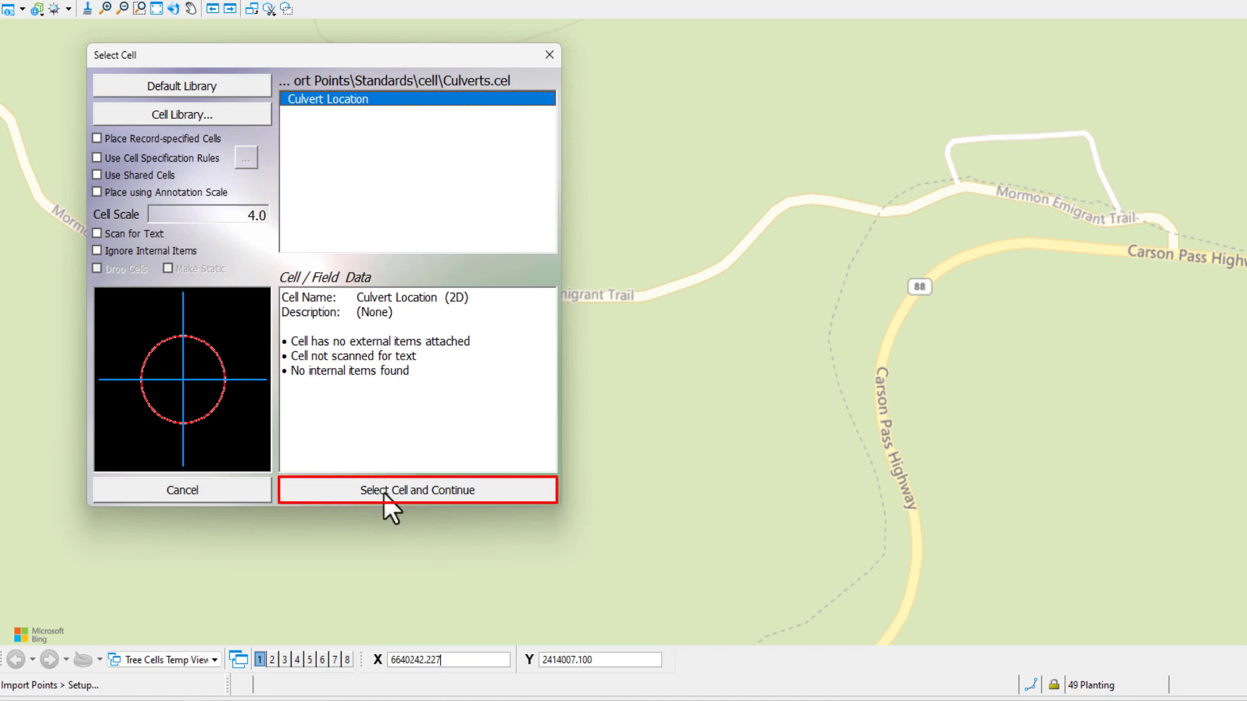
click(417, 489)
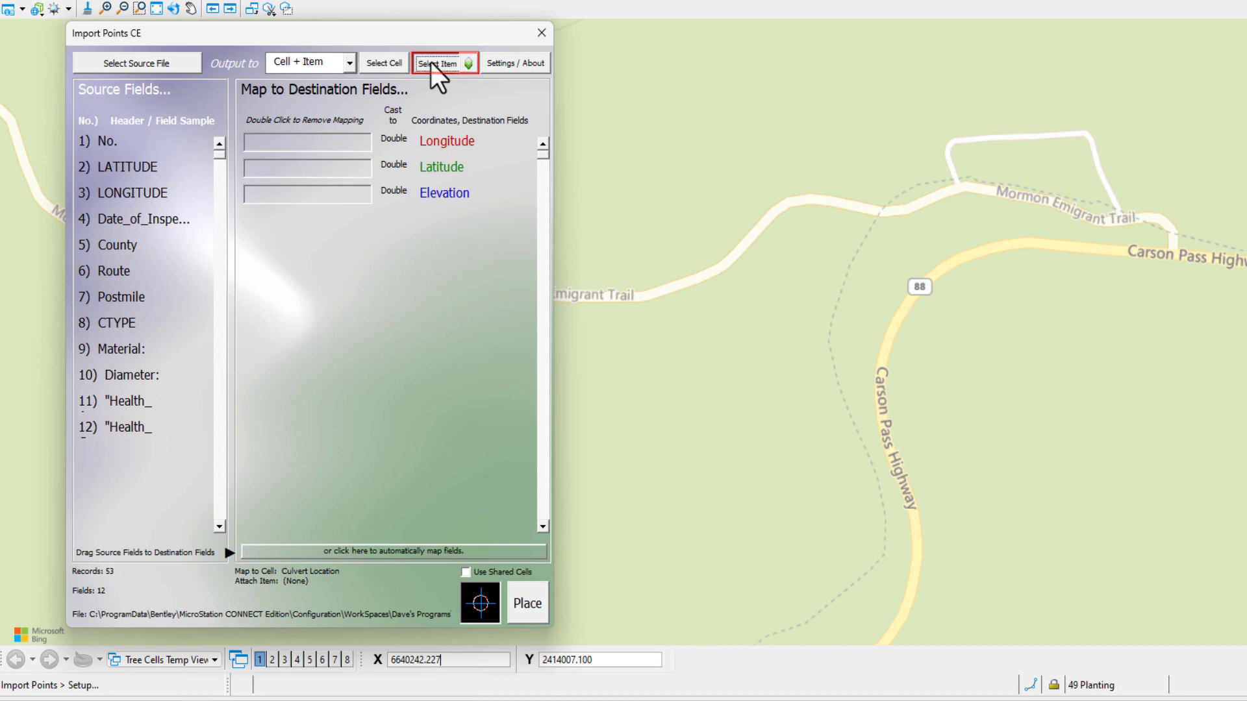
Bring up the Select Item Type dialog from Import Points CE.
click(437, 63)
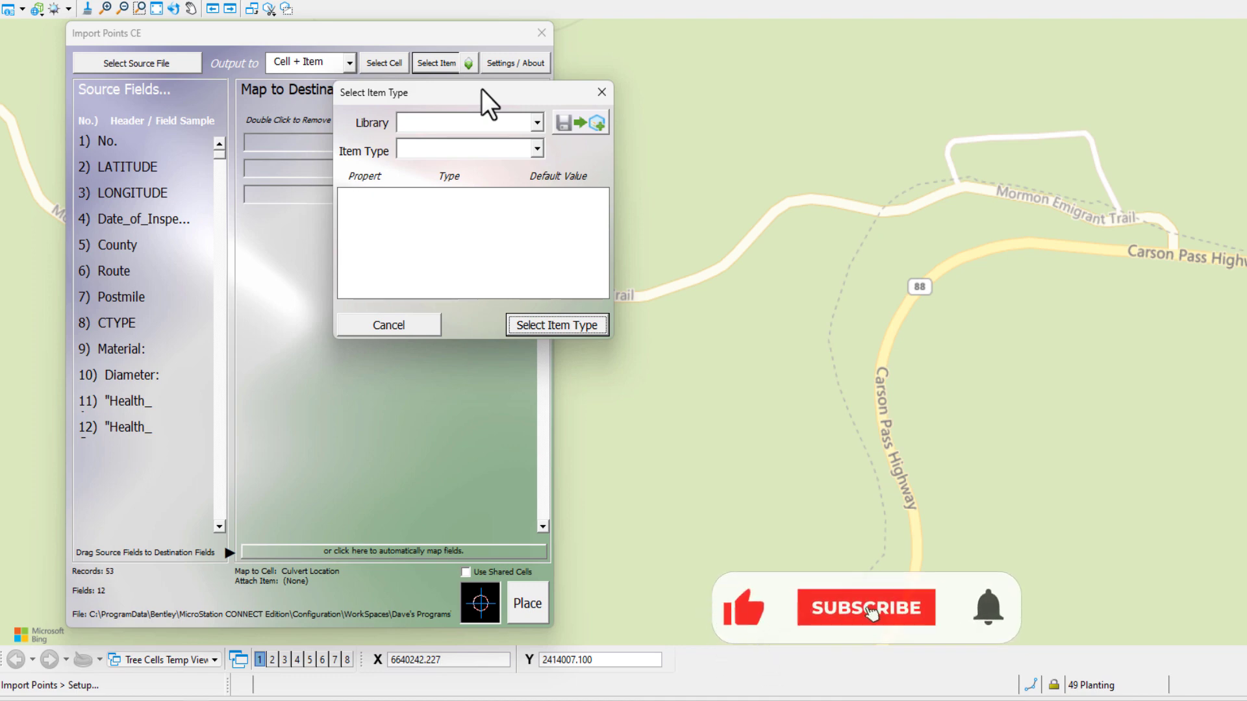
click(865, 608)
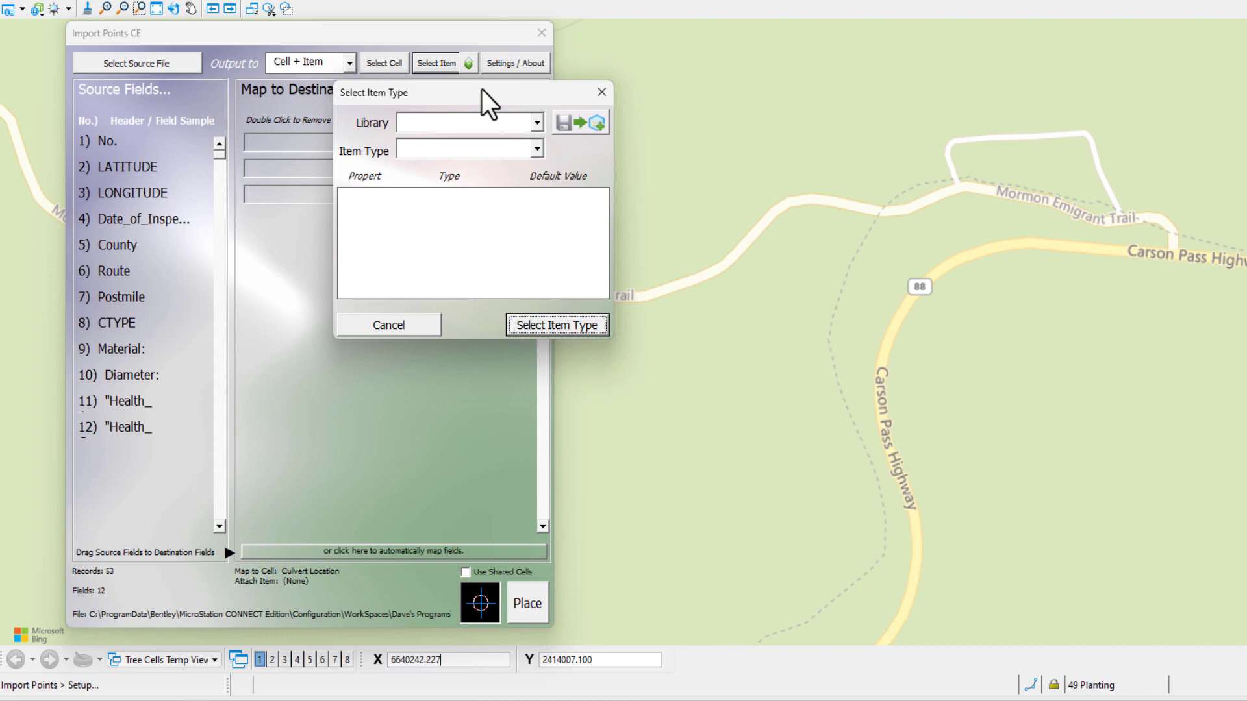
mouse_move(461, 141)
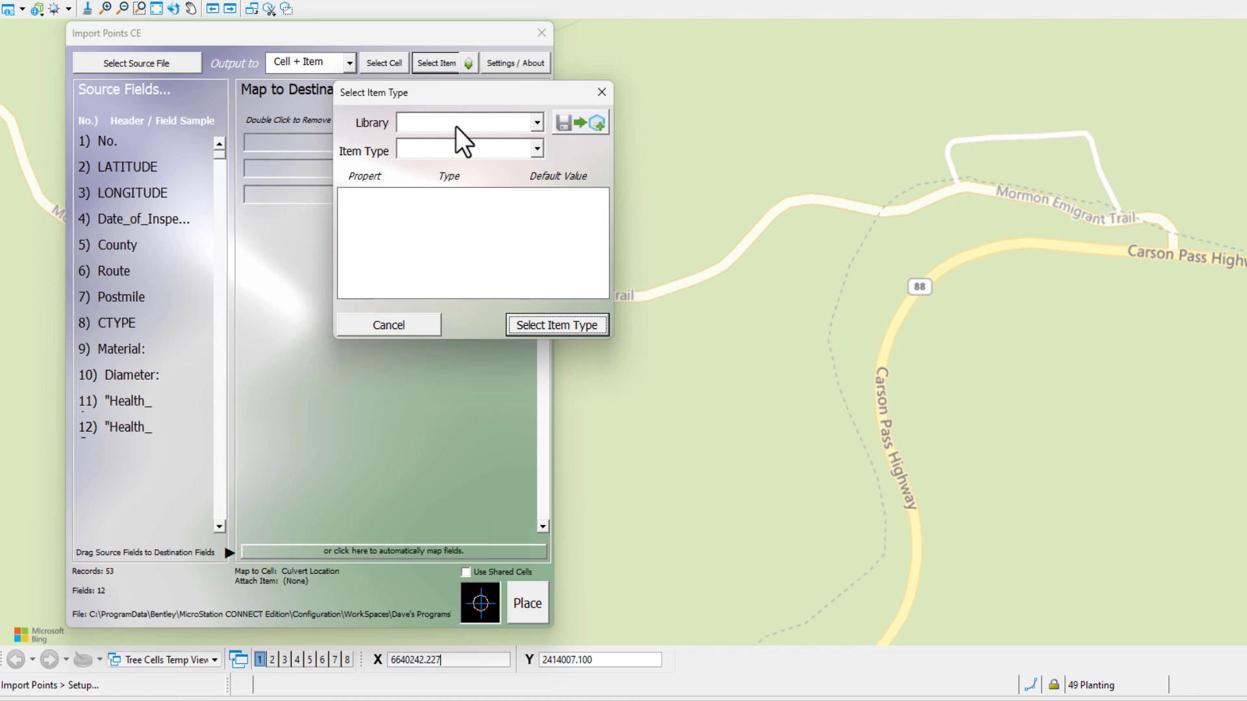
mouse_move(464, 143)
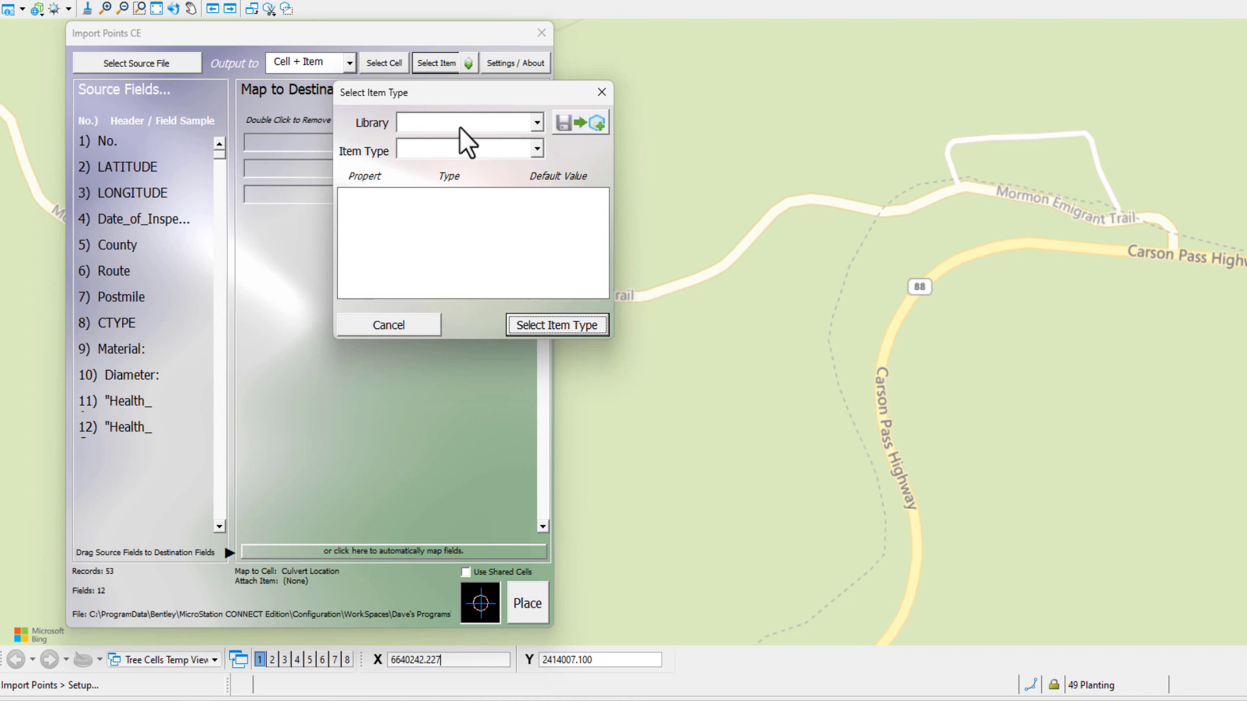
mouse_move(425, 167)
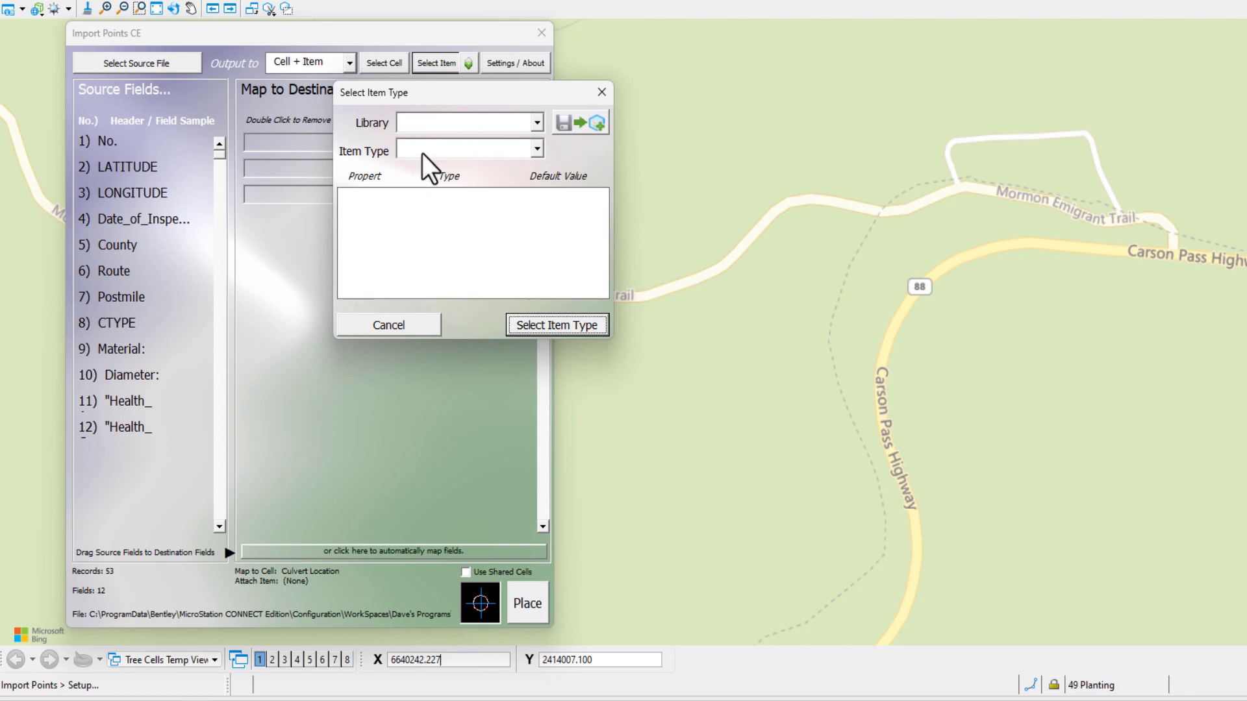
mouse_move(587, 131)
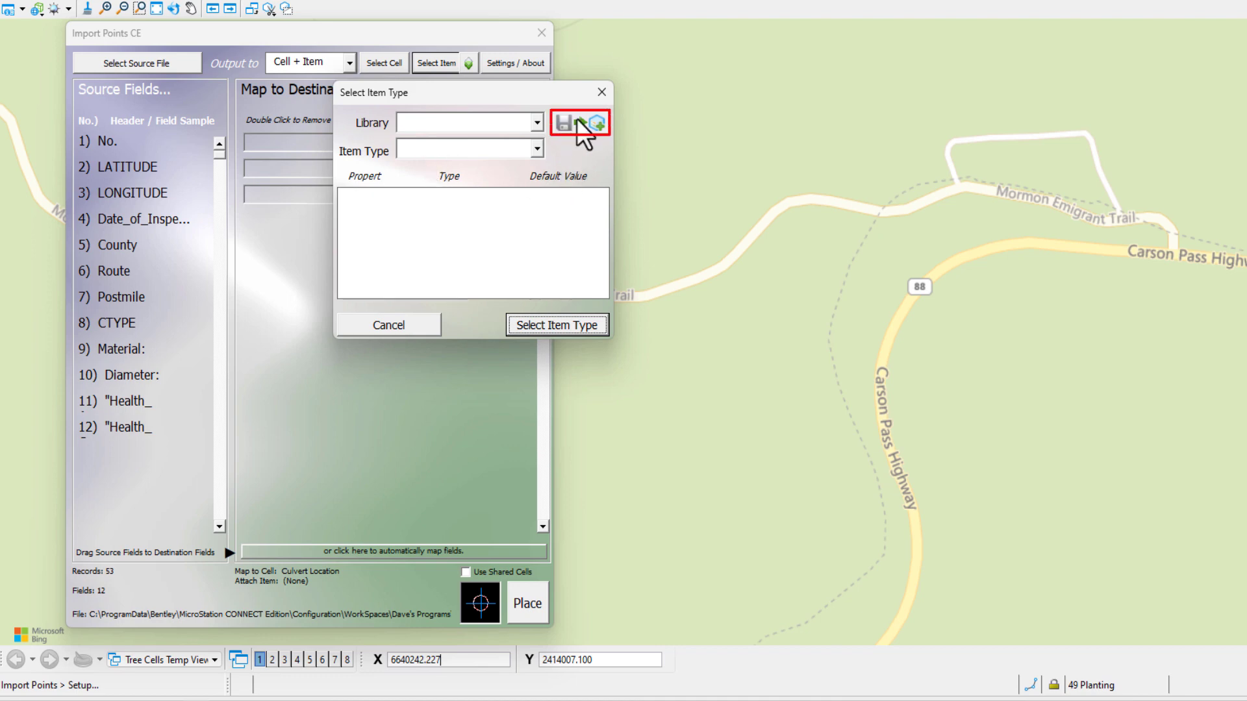
mouse_move(581, 124)
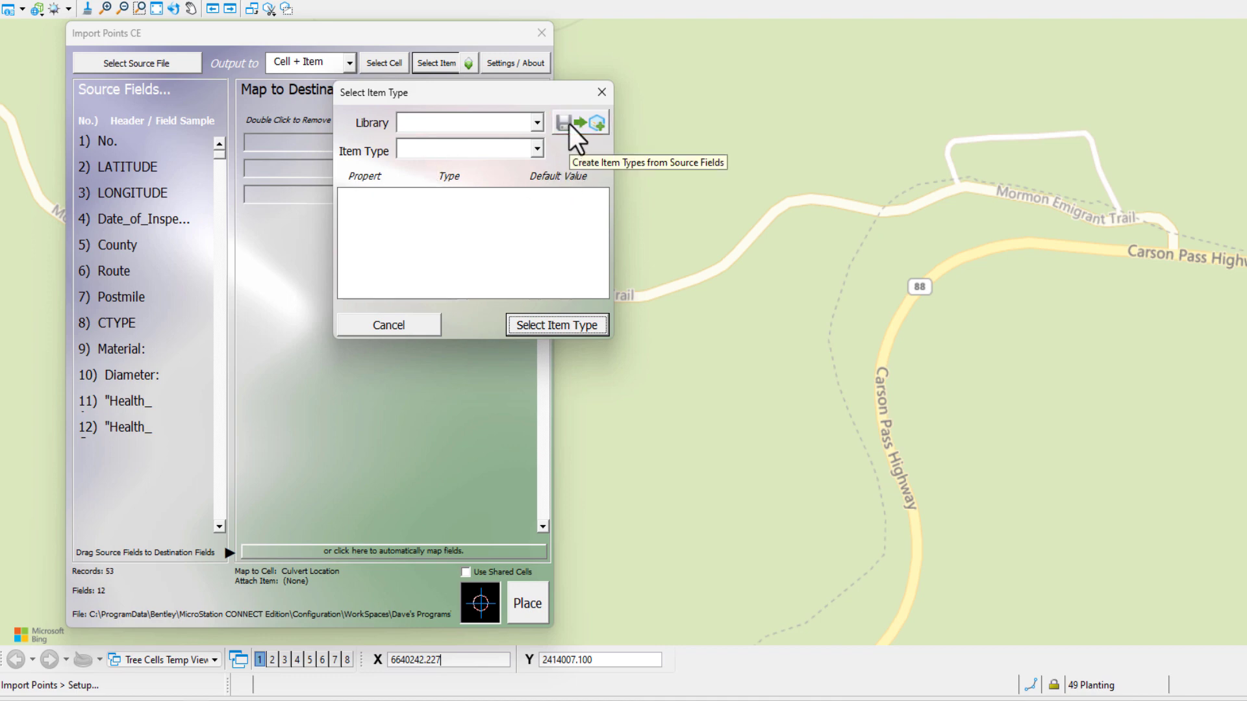
Start a new item type built from the Culverts source fields.
click(580, 124)
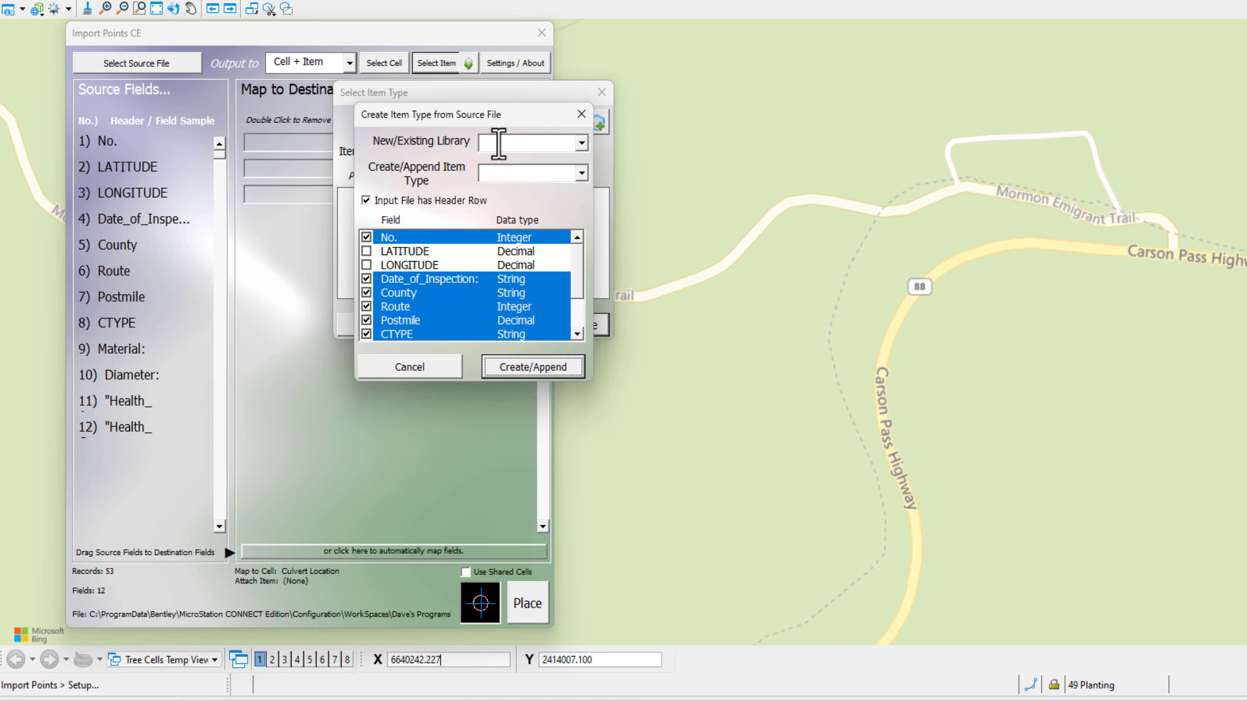
Name the library 'Culverts' and item type 'Culvert Health', and include the health fields.
click(532, 141)
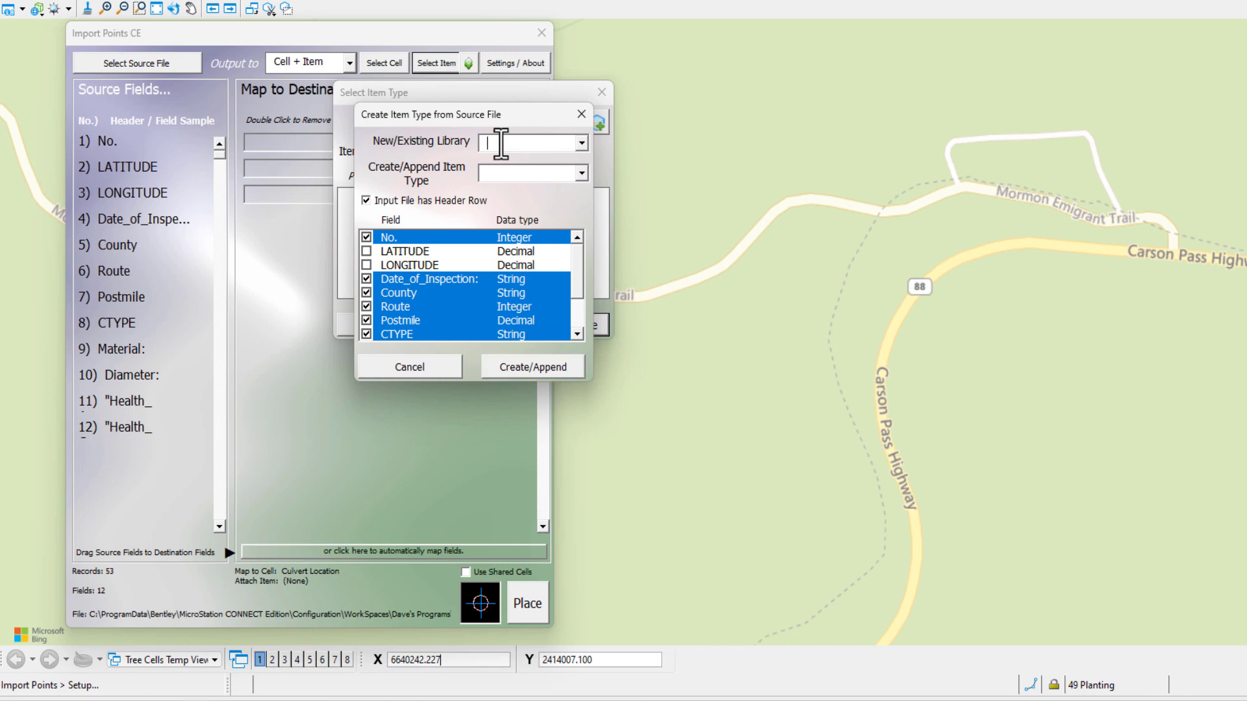
text(Cu)
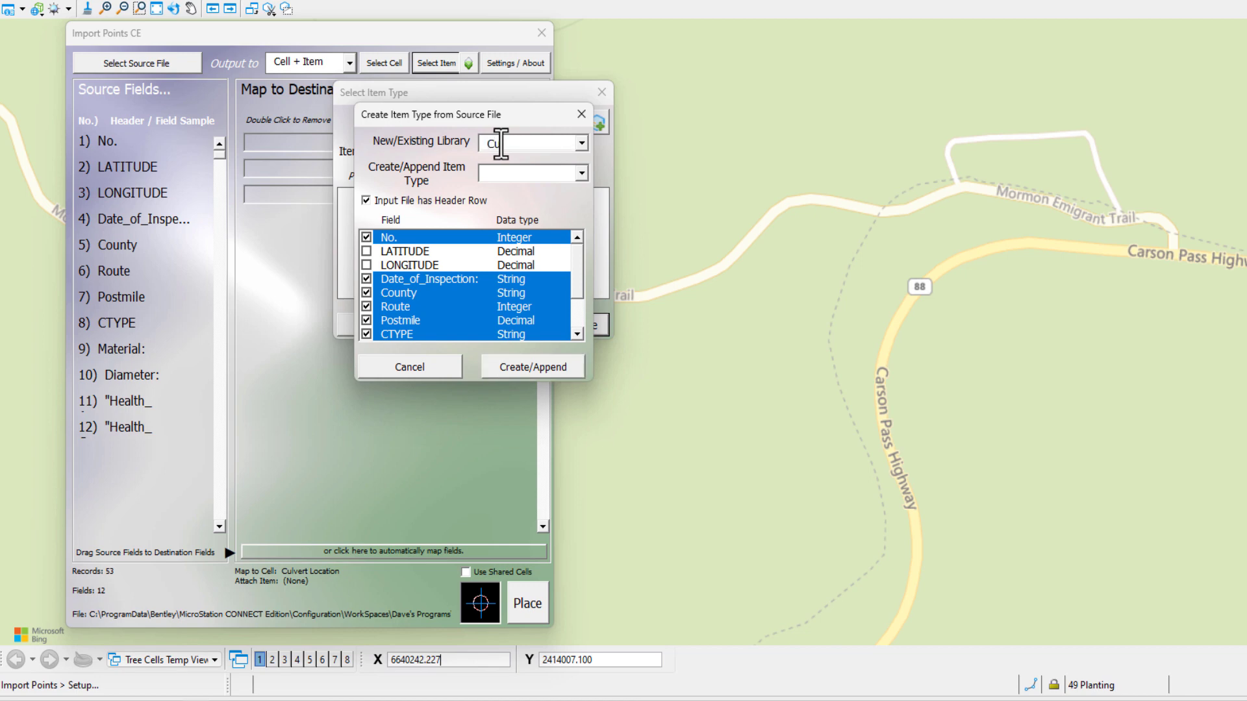
text(lverts)
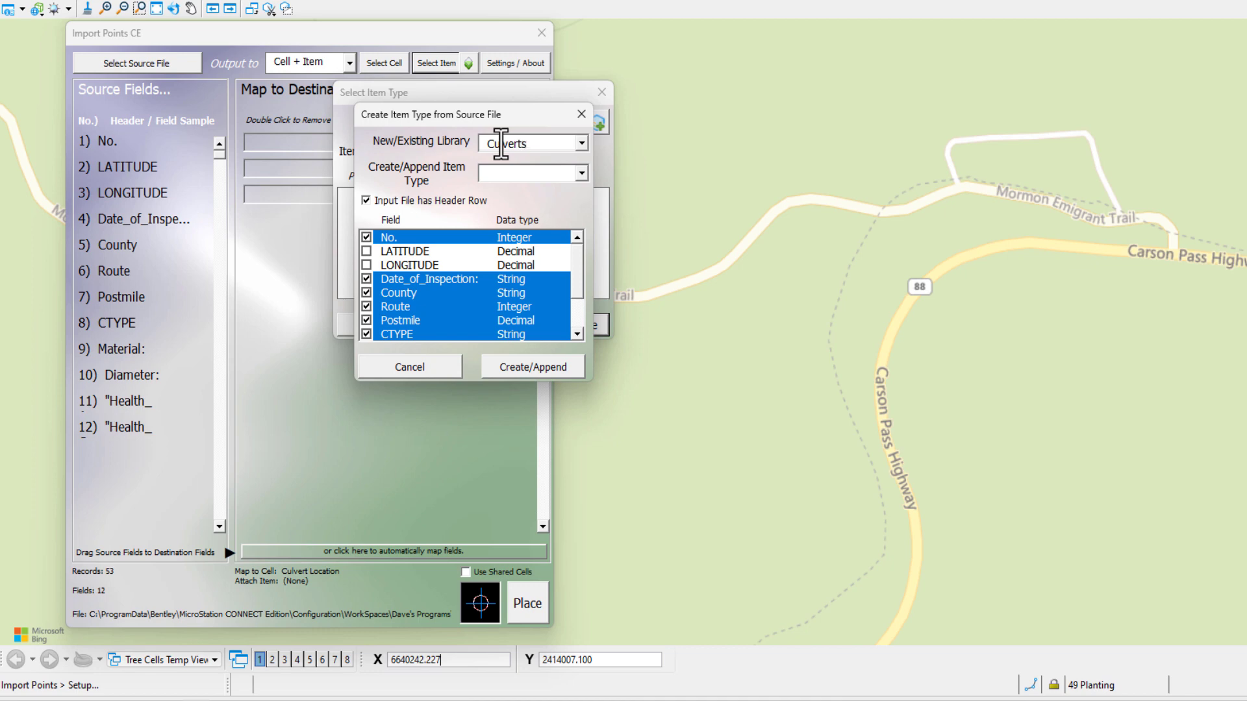
click(528, 173)
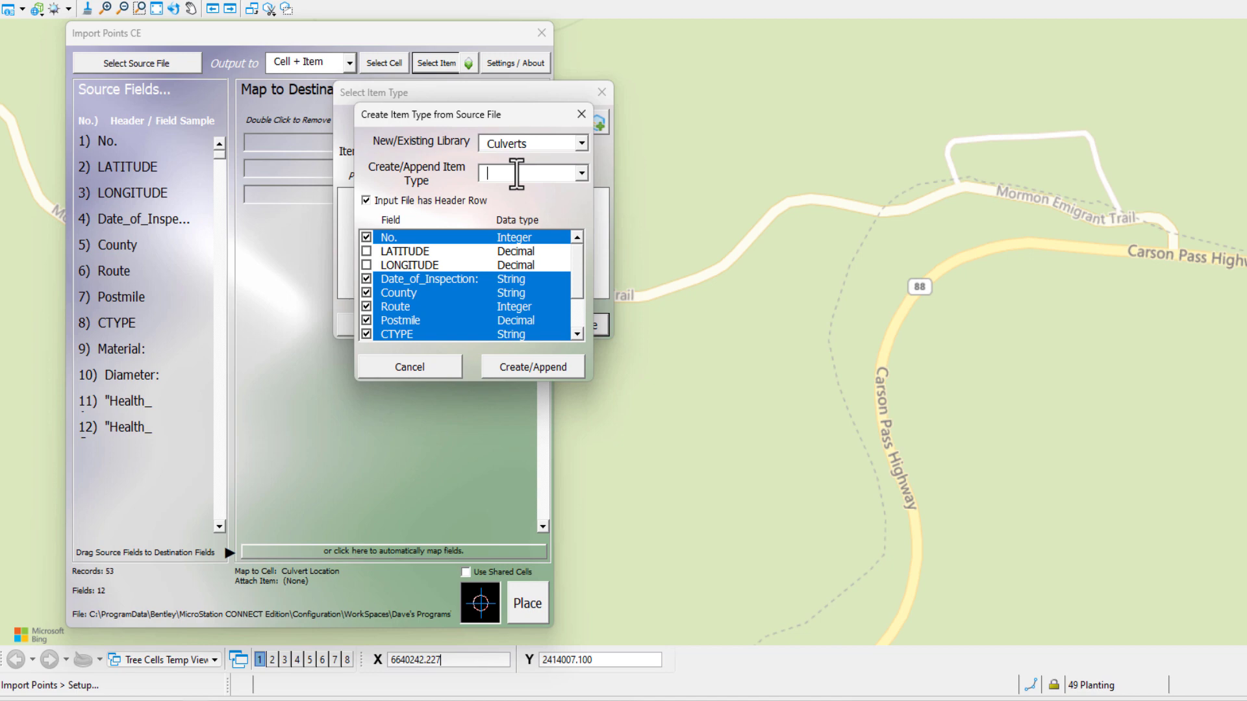
text(Culvert)
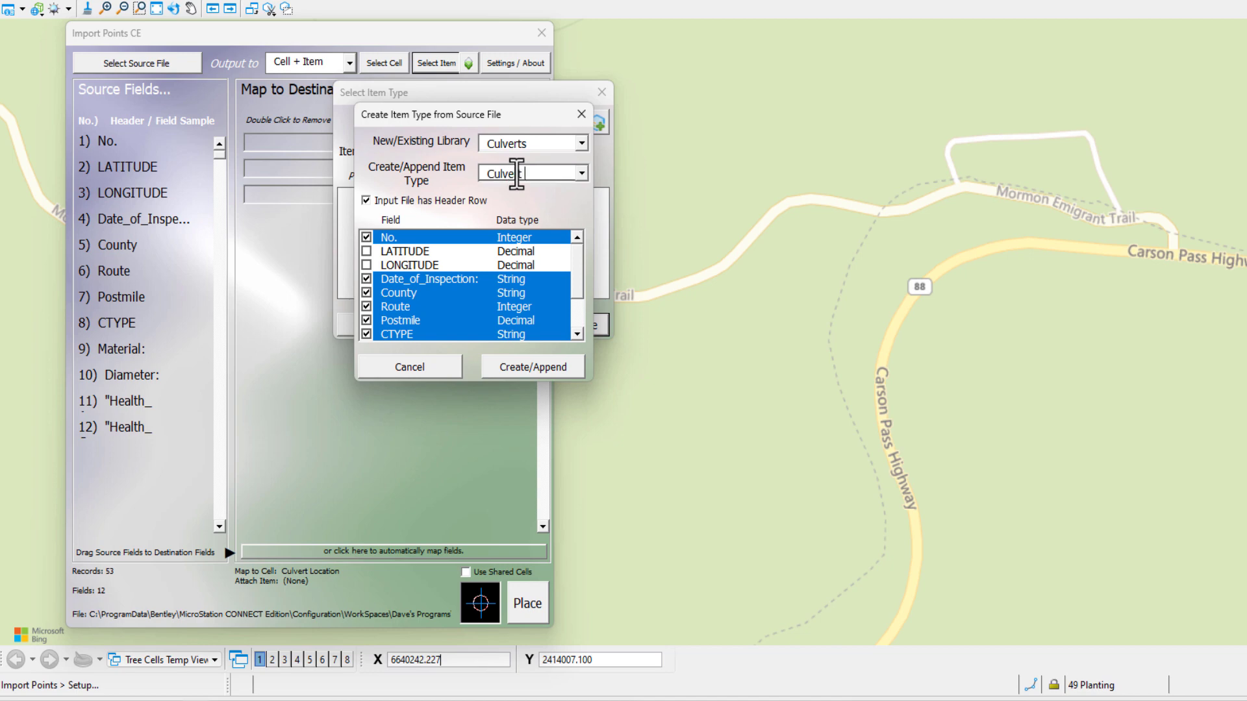
text(Health)
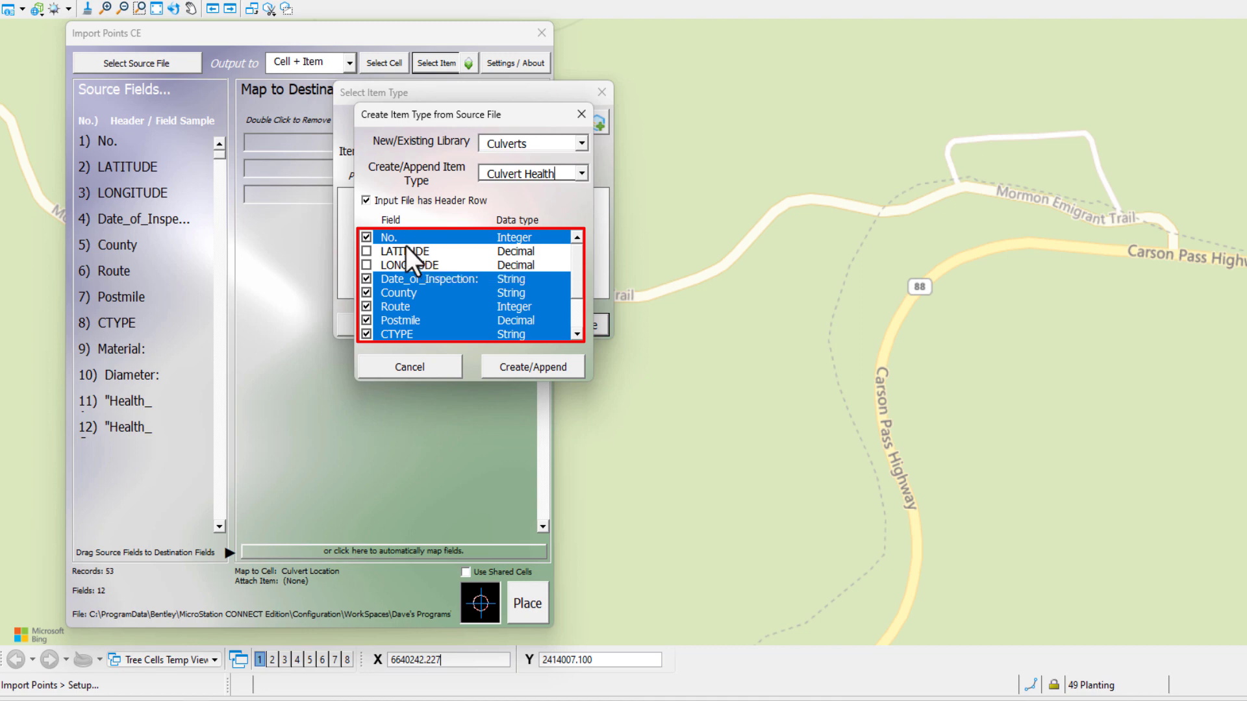
mouse_move(417, 332)
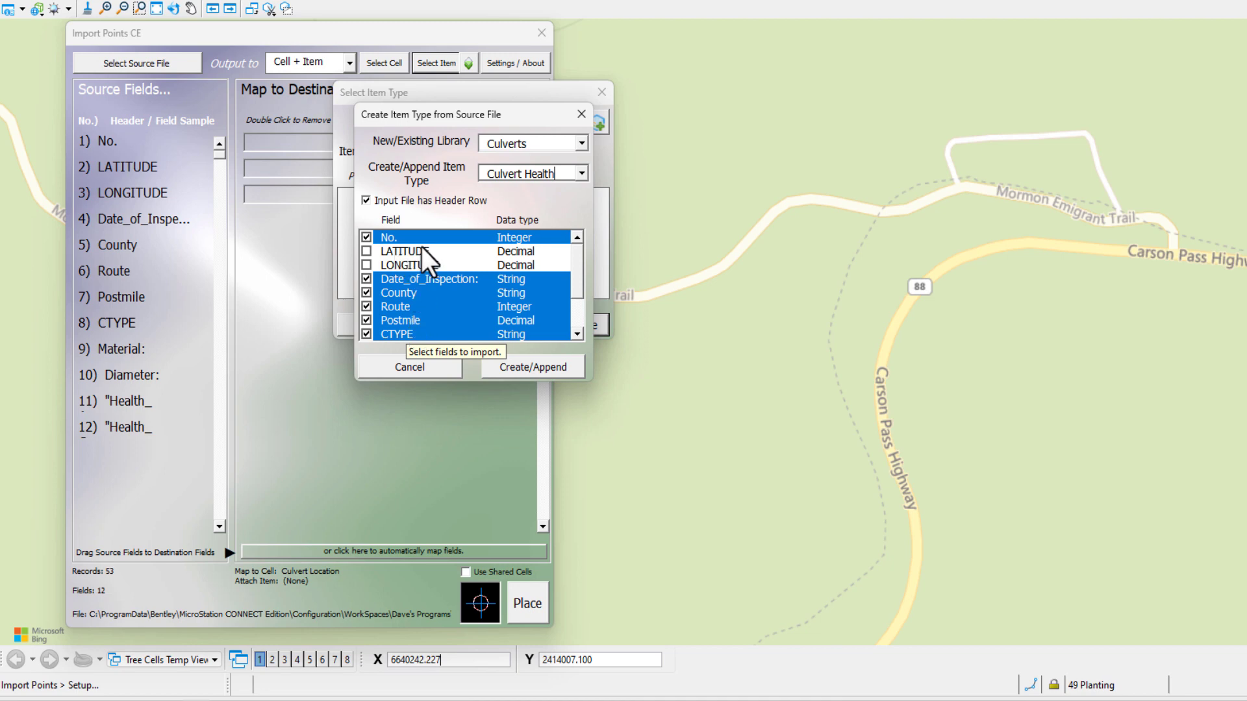
mouse_move(415, 285)
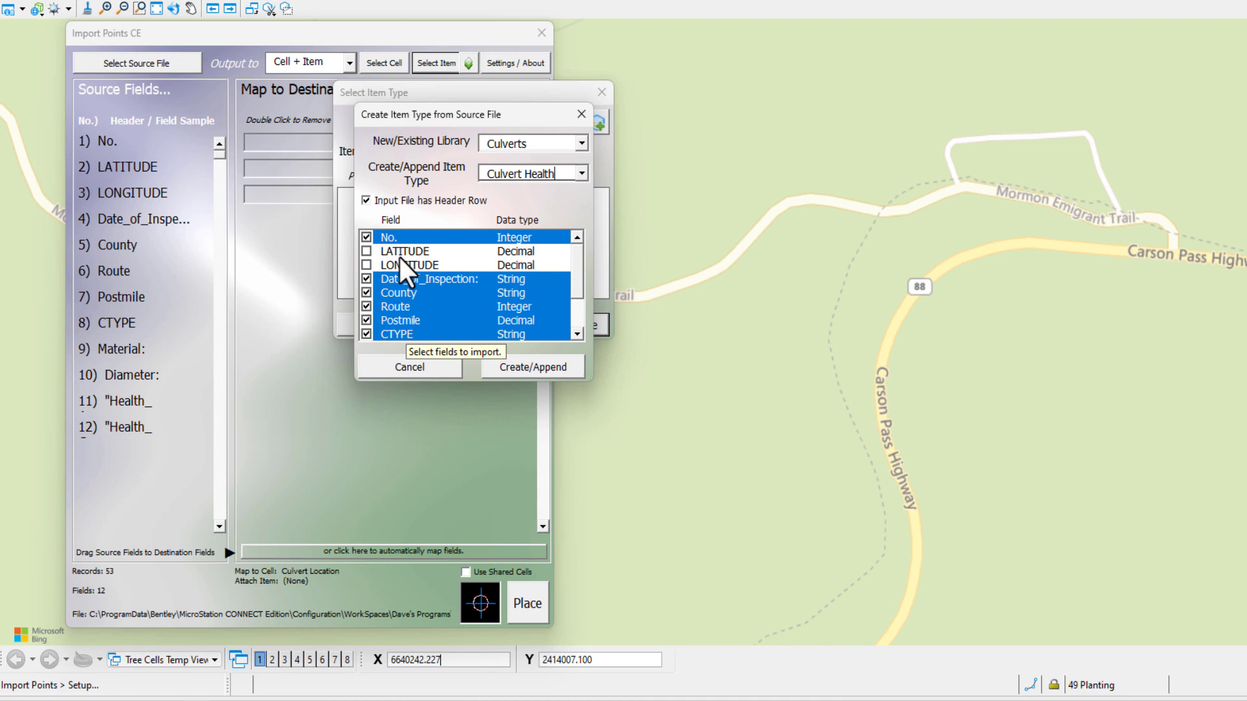
mouse_move(407, 274)
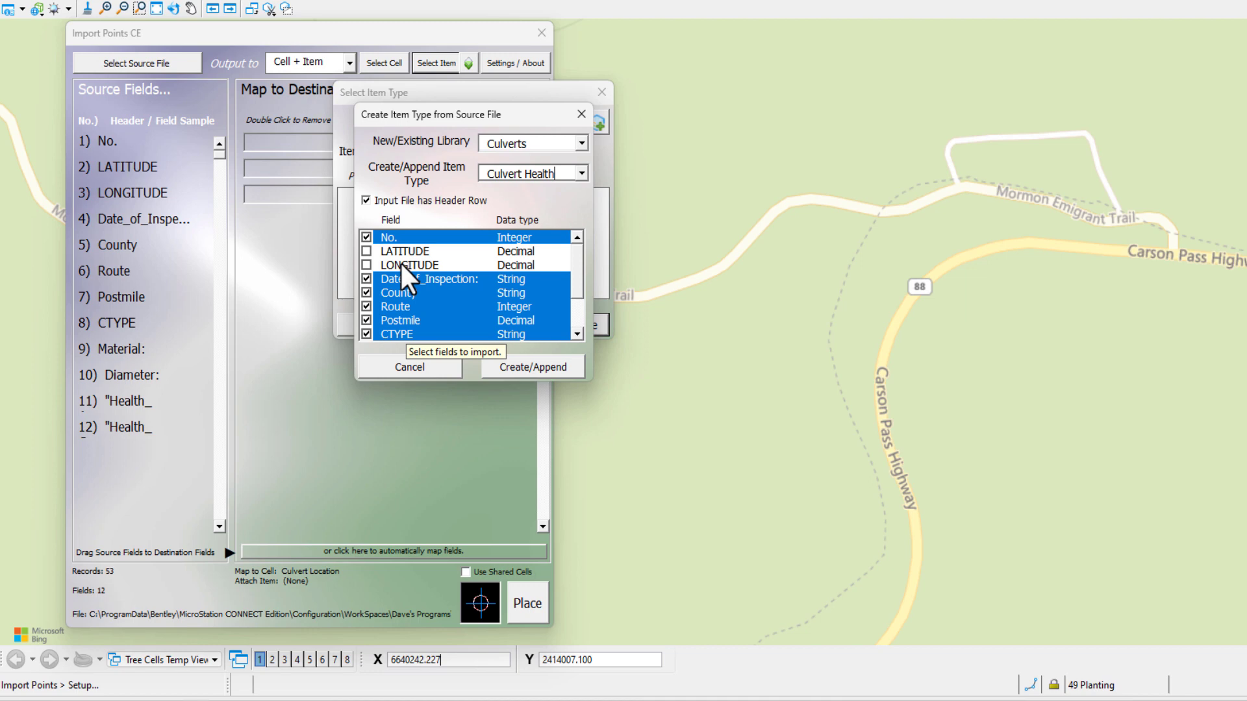
scroll(down, 3)
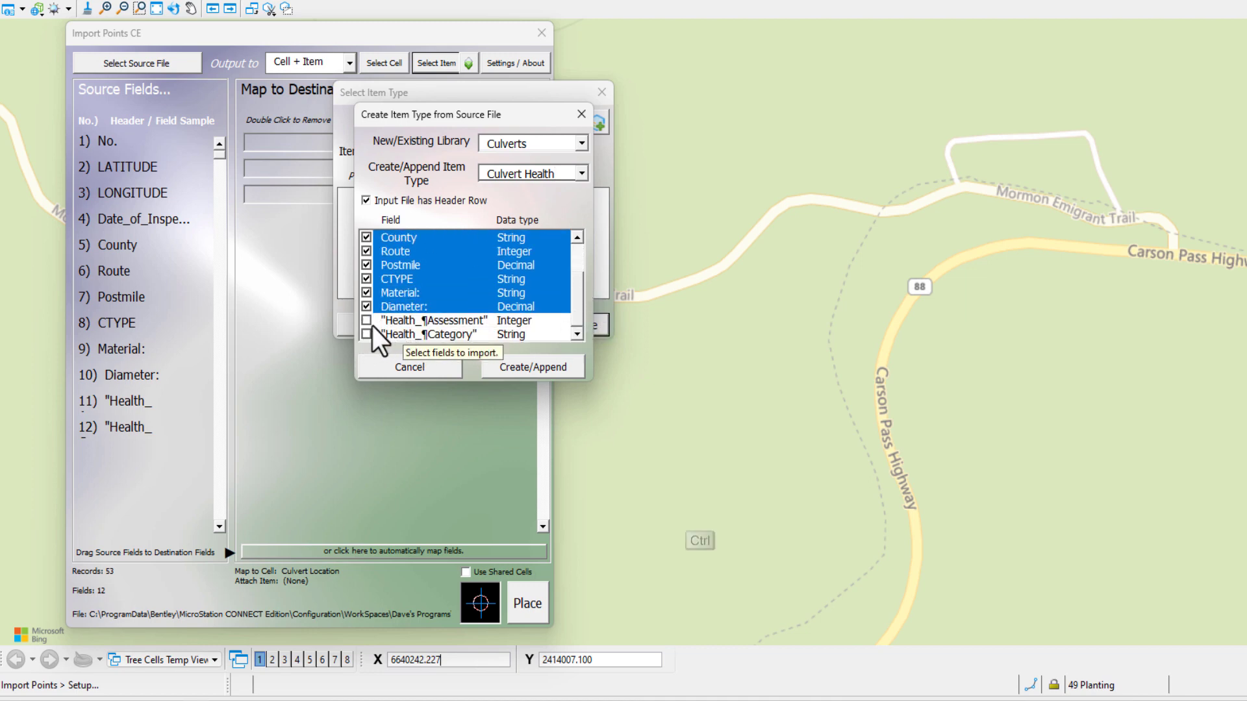
click(366, 334)
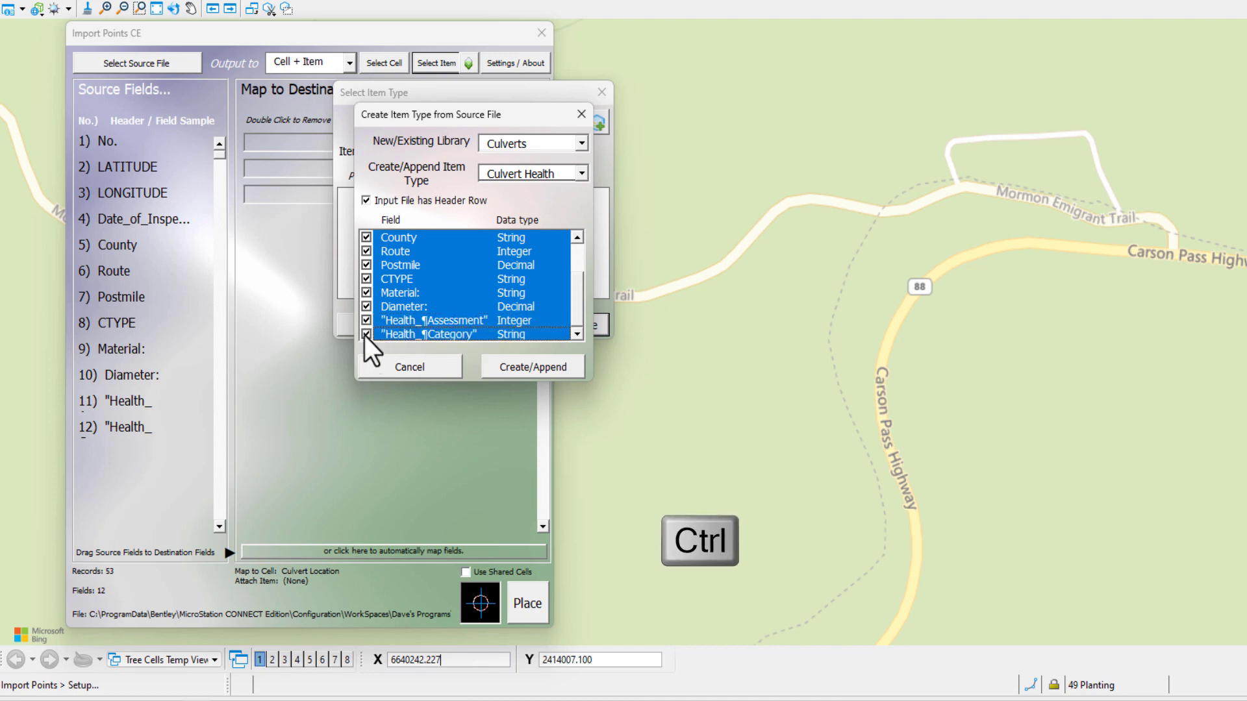
mouse_move(520, 388)
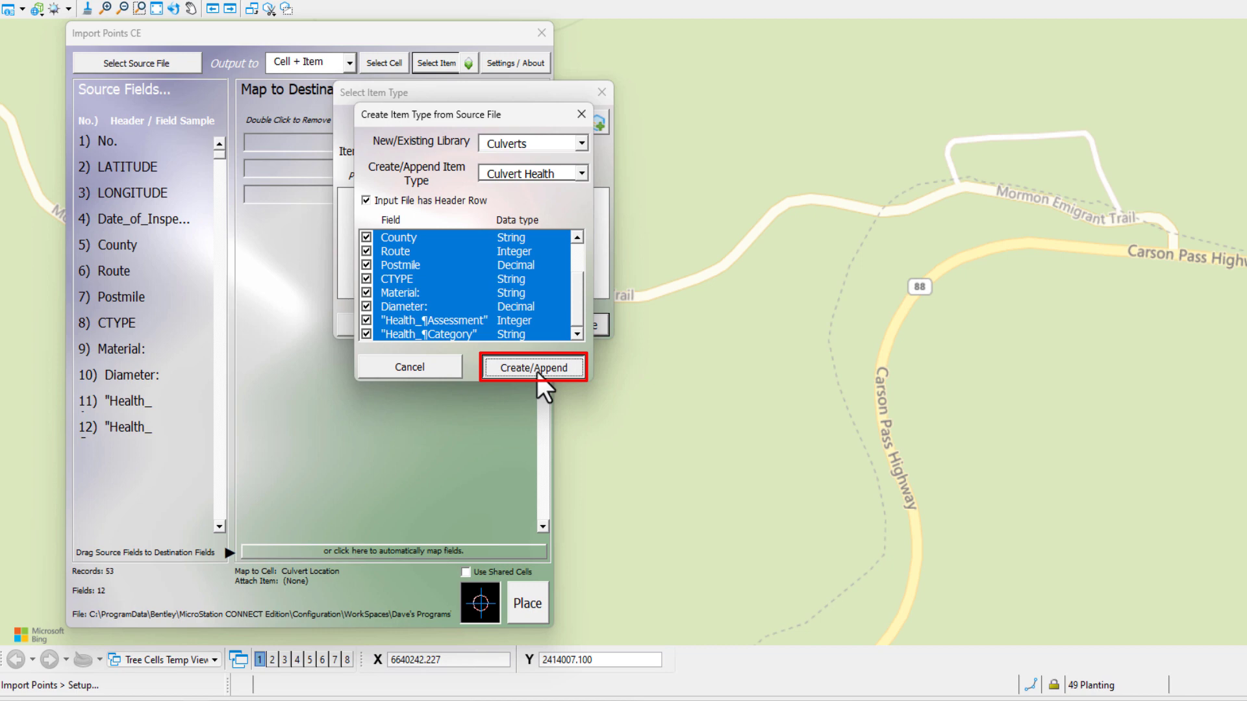
Create the Culvert Health item type and attach it to the imported points.
click(532, 366)
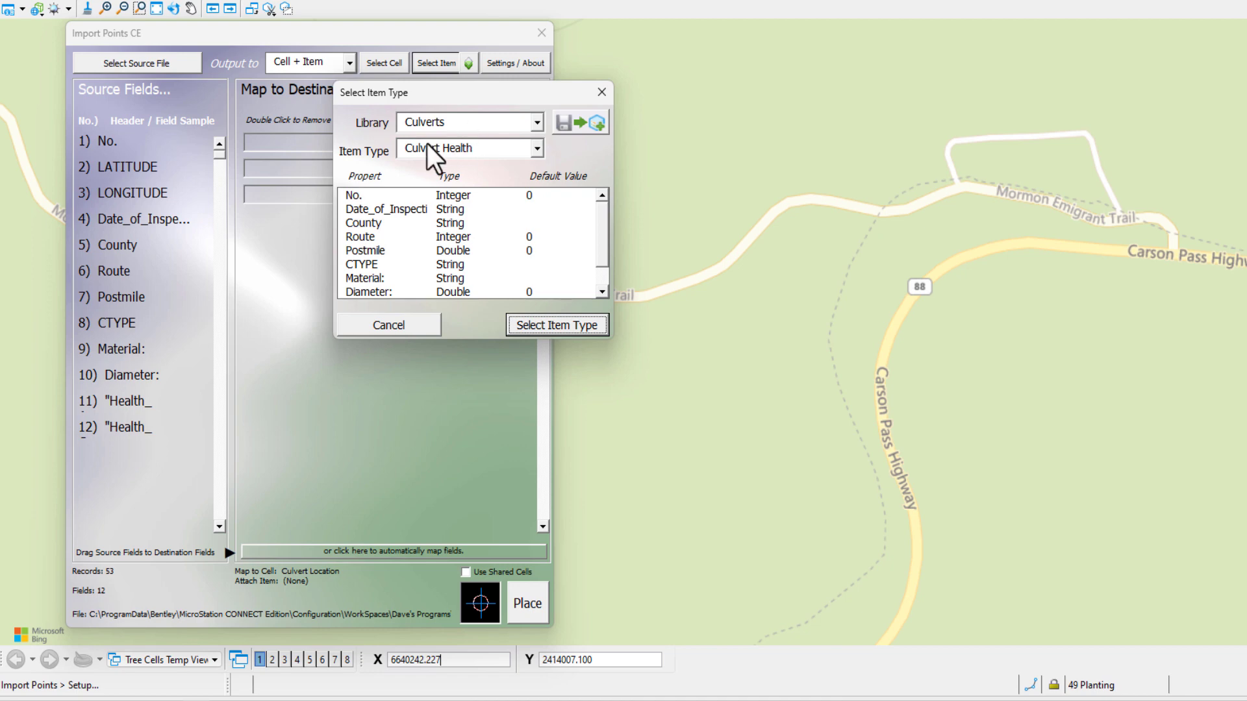
click(556, 324)
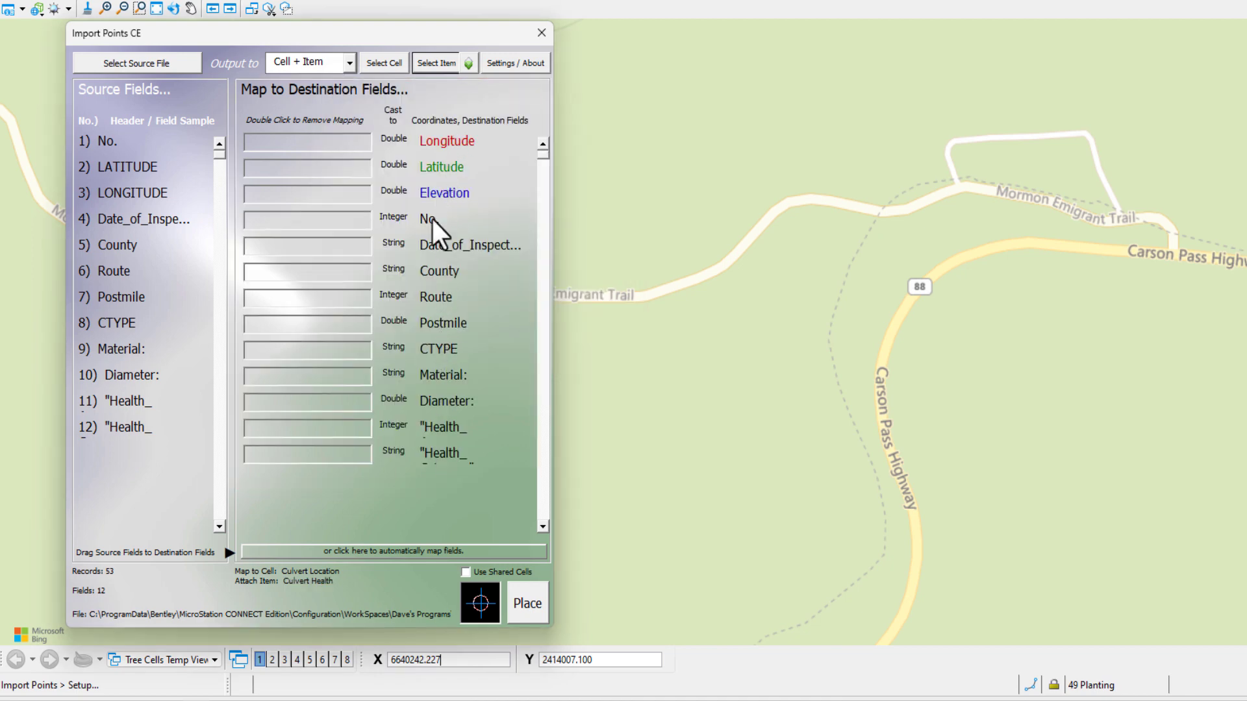
Map the source No. column onto the No. destination field.
click(130, 167)
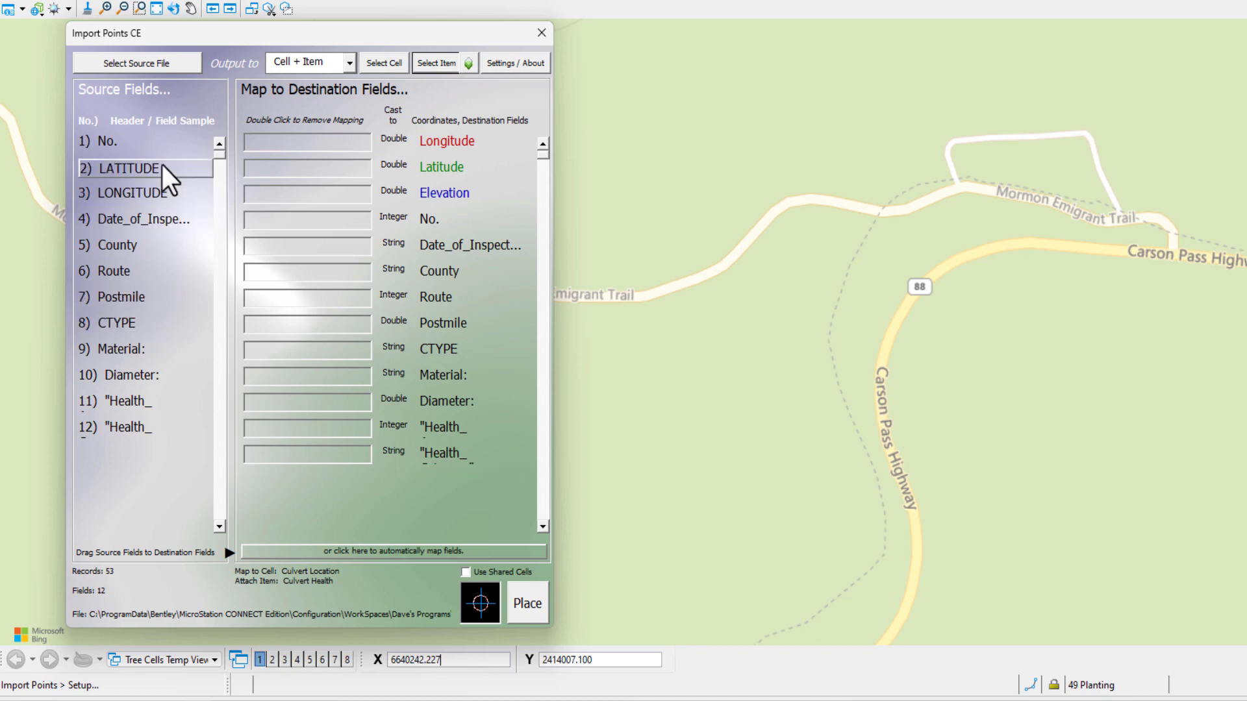
click(128, 403)
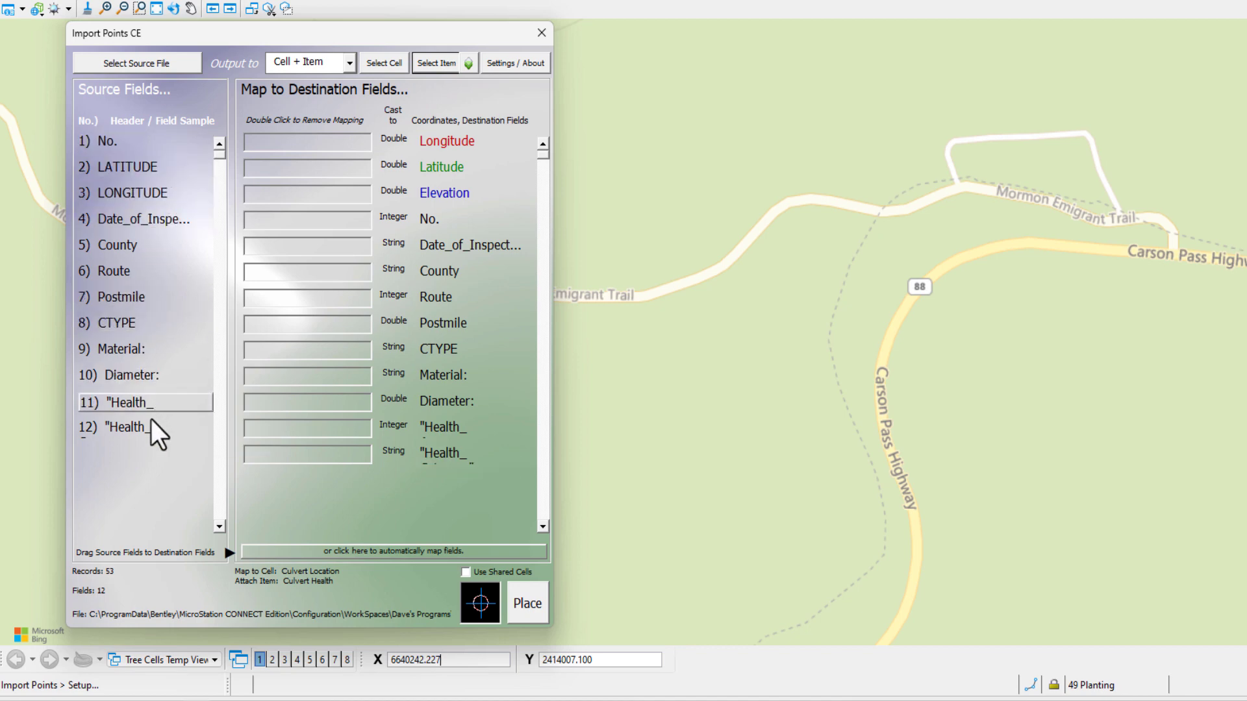
click(117, 245)
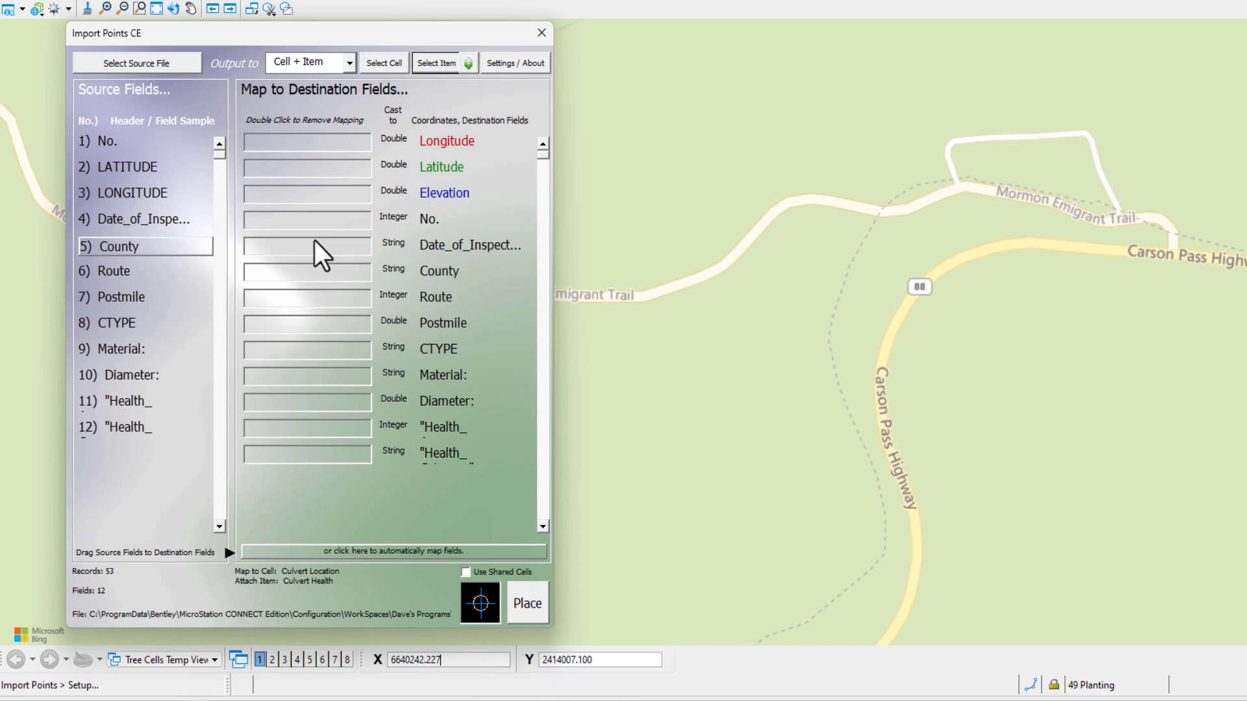
mouse_move(303, 273)
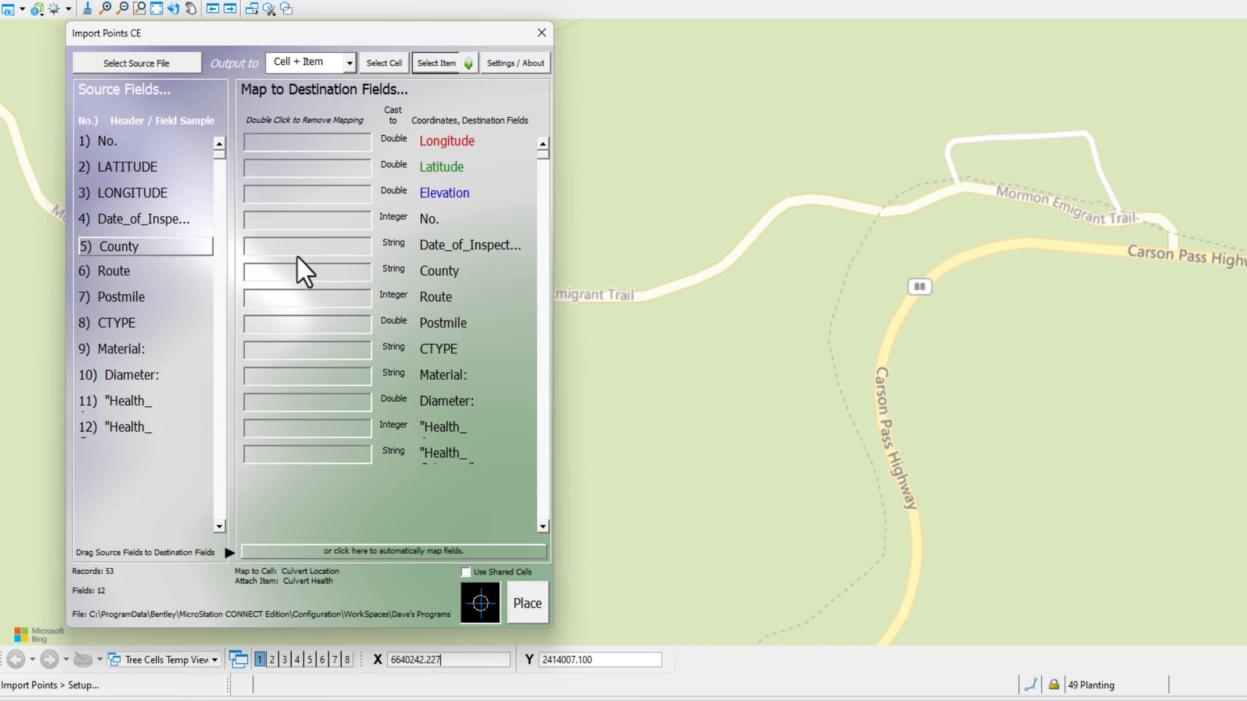
click(107, 142)
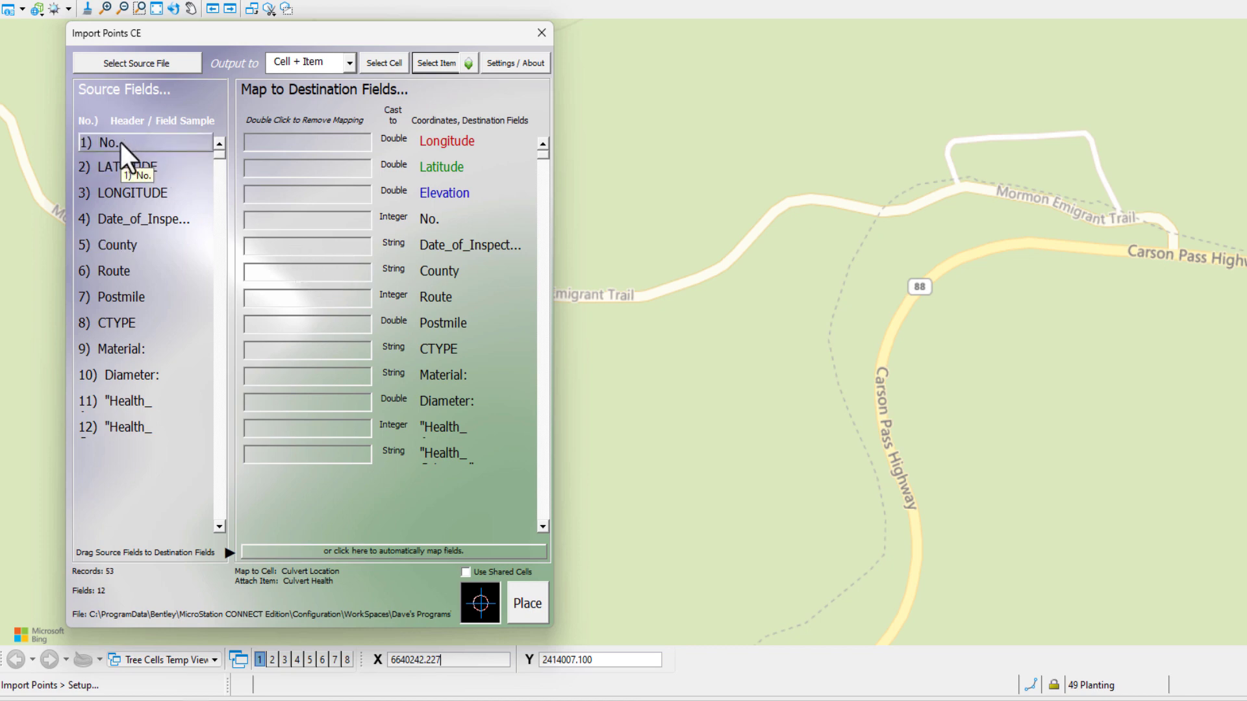
drag(107, 142, 306, 221)
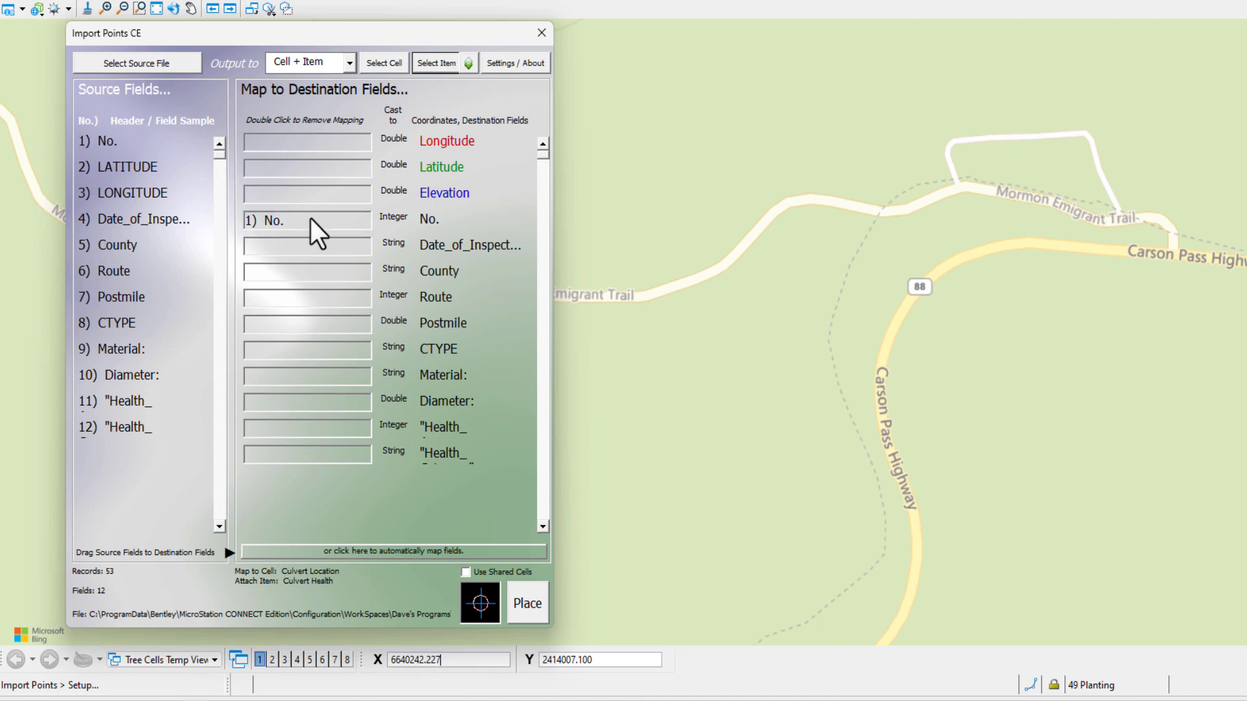
click(106, 142)
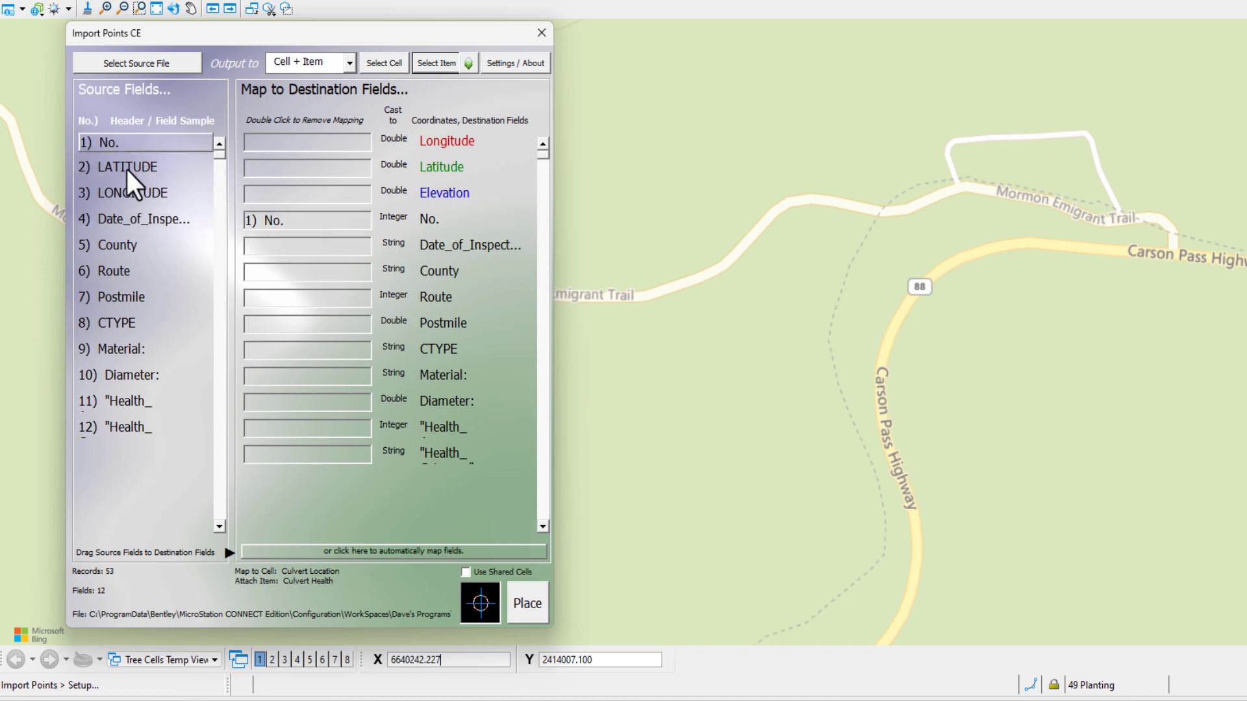
click(128, 168)
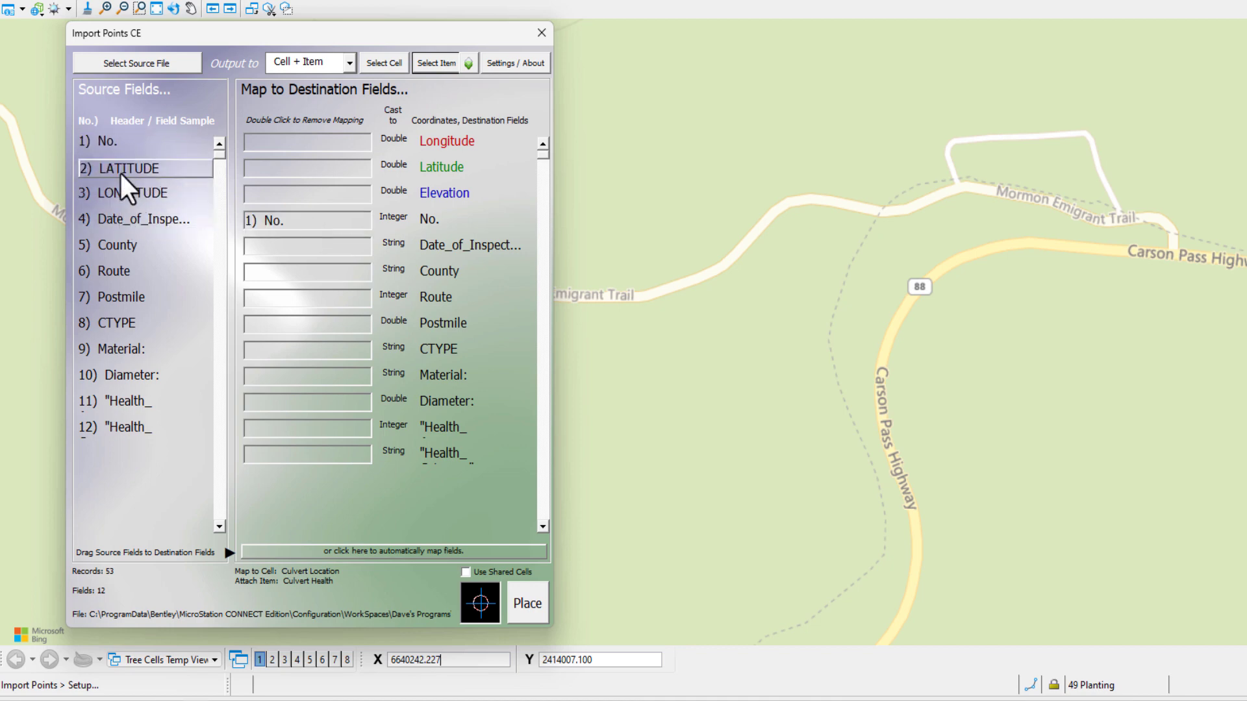
mouse_move(119, 187)
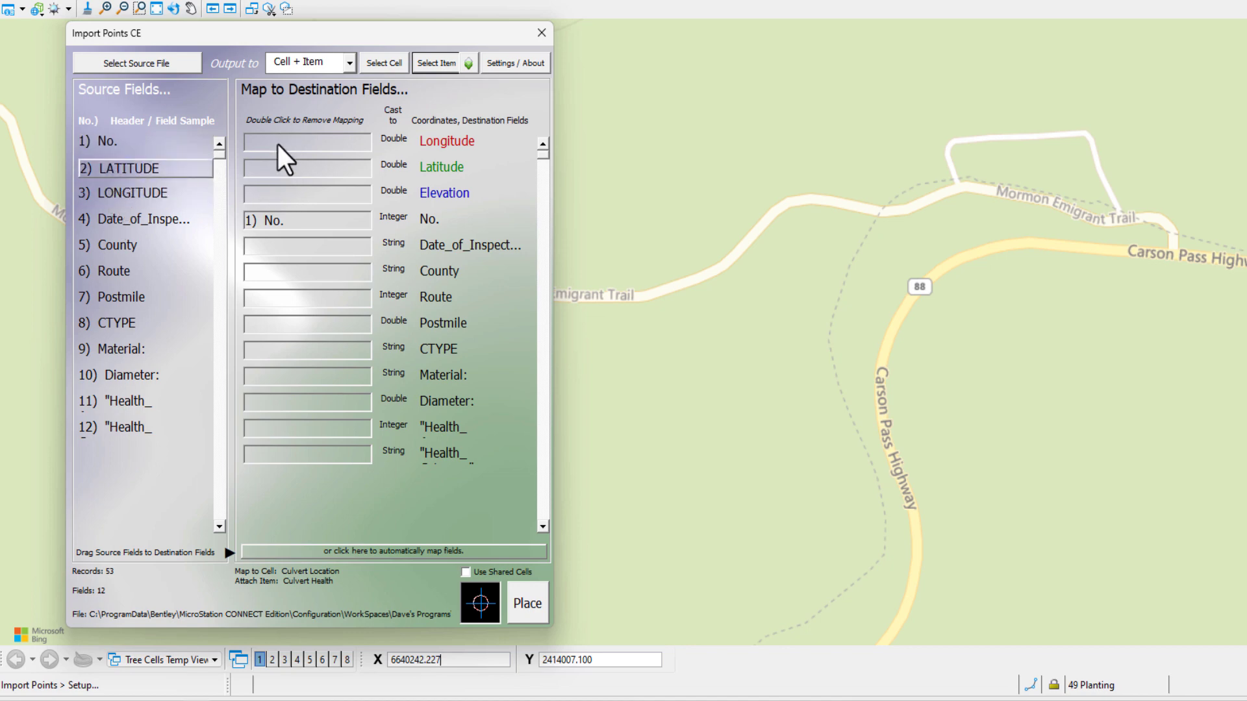
mouse_move(263, 167)
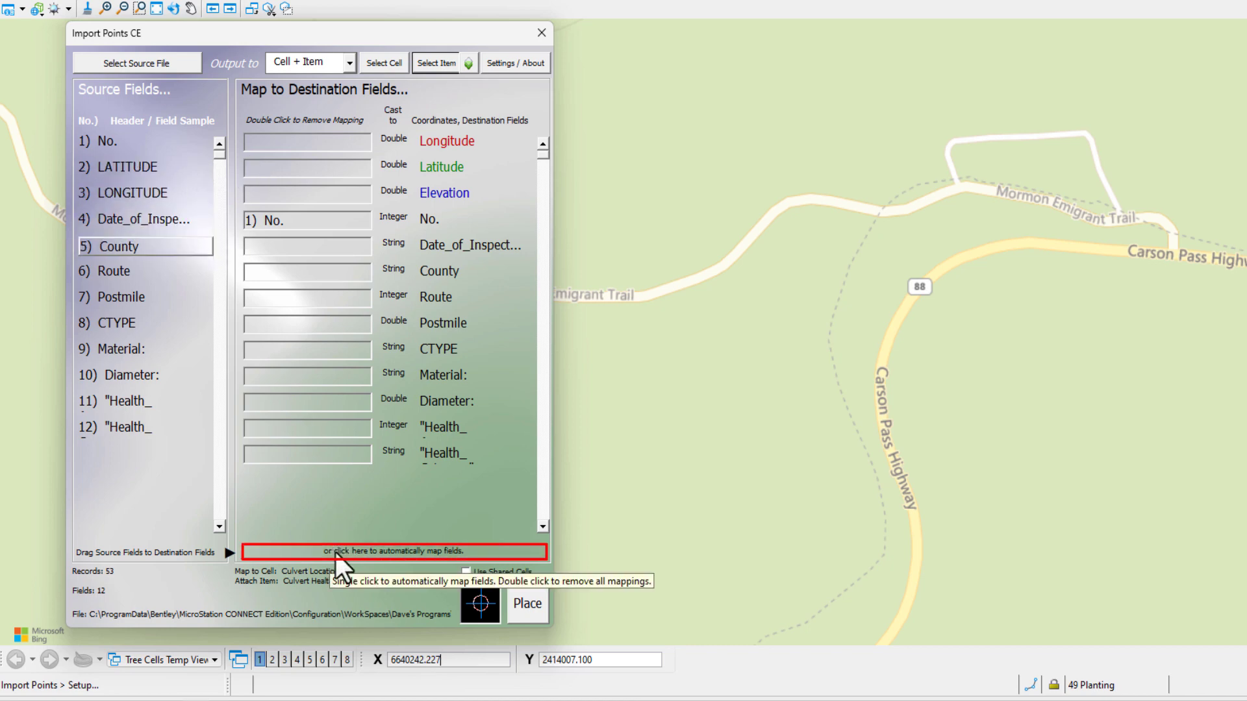
mouse_move(374, 569)
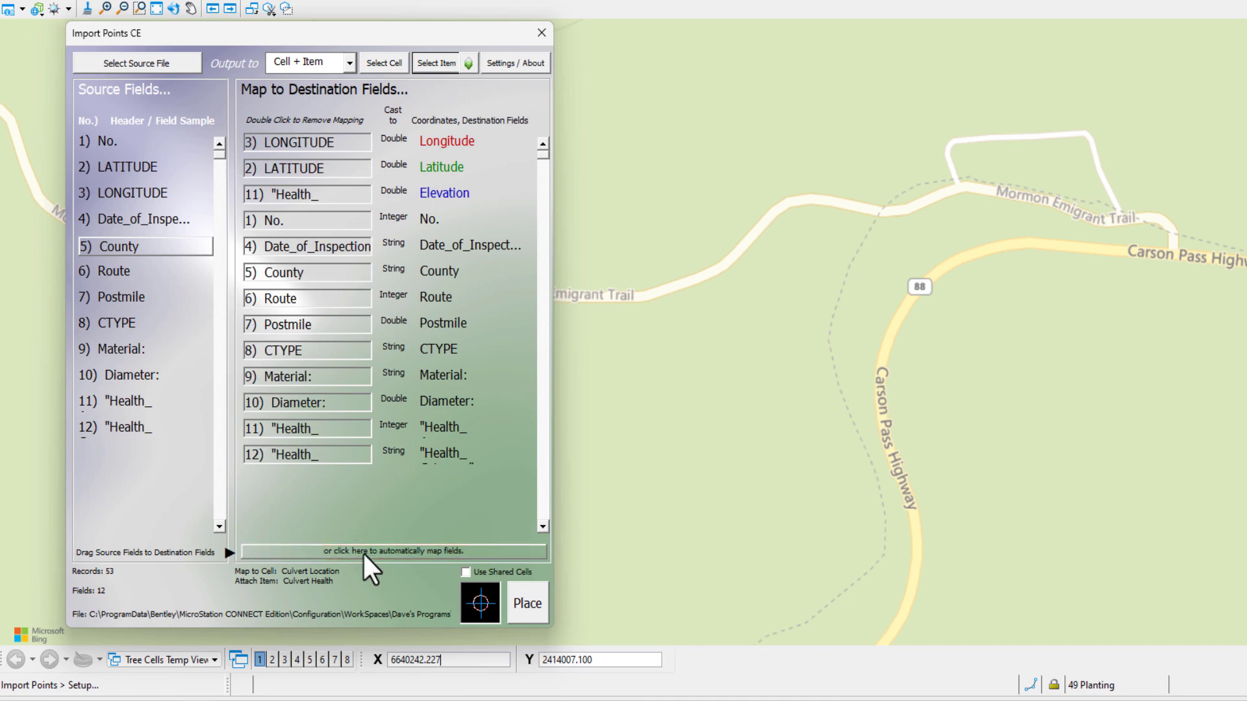
mouse_move(298, 465)
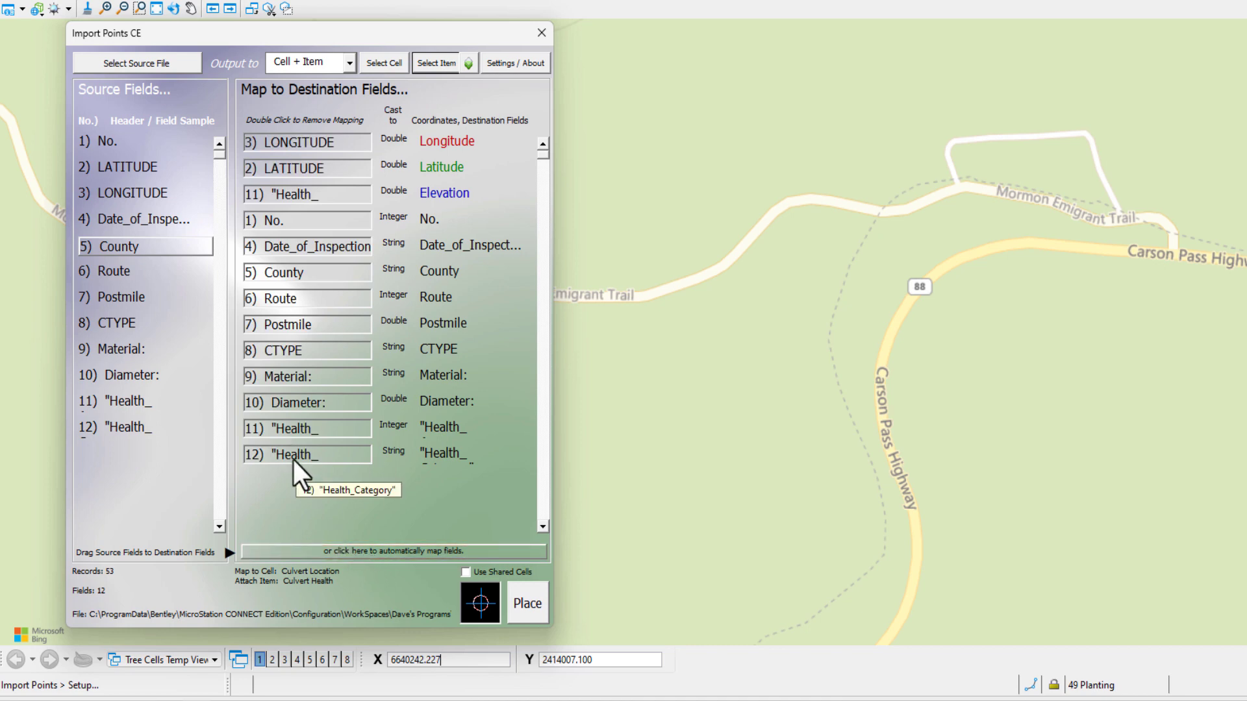
mouse_move(318, 245)
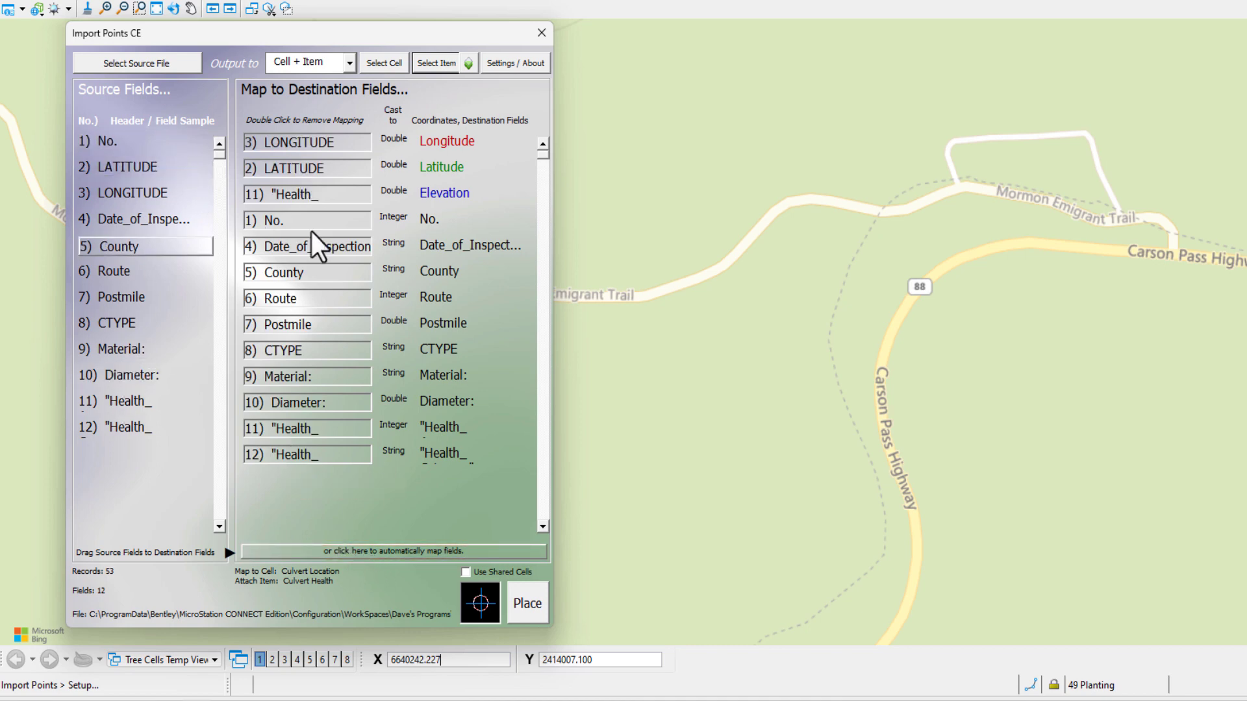
mouse_move(306, 501)
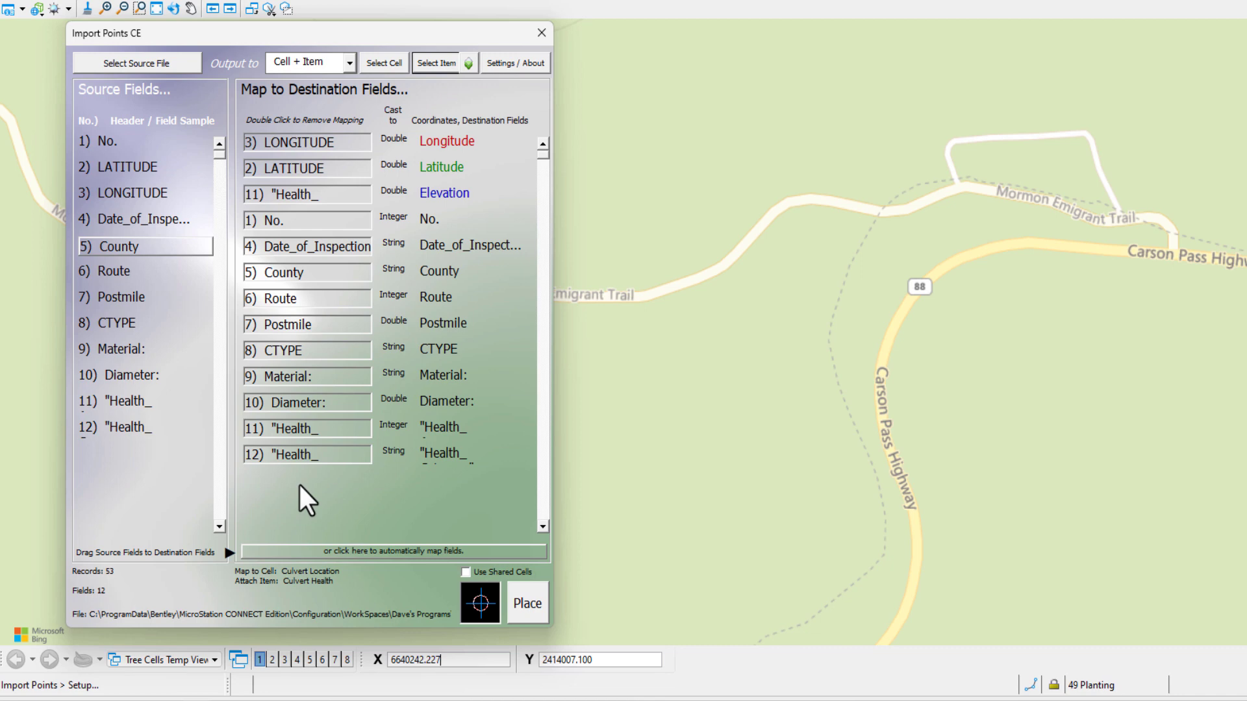
mouse_move(318, 509)
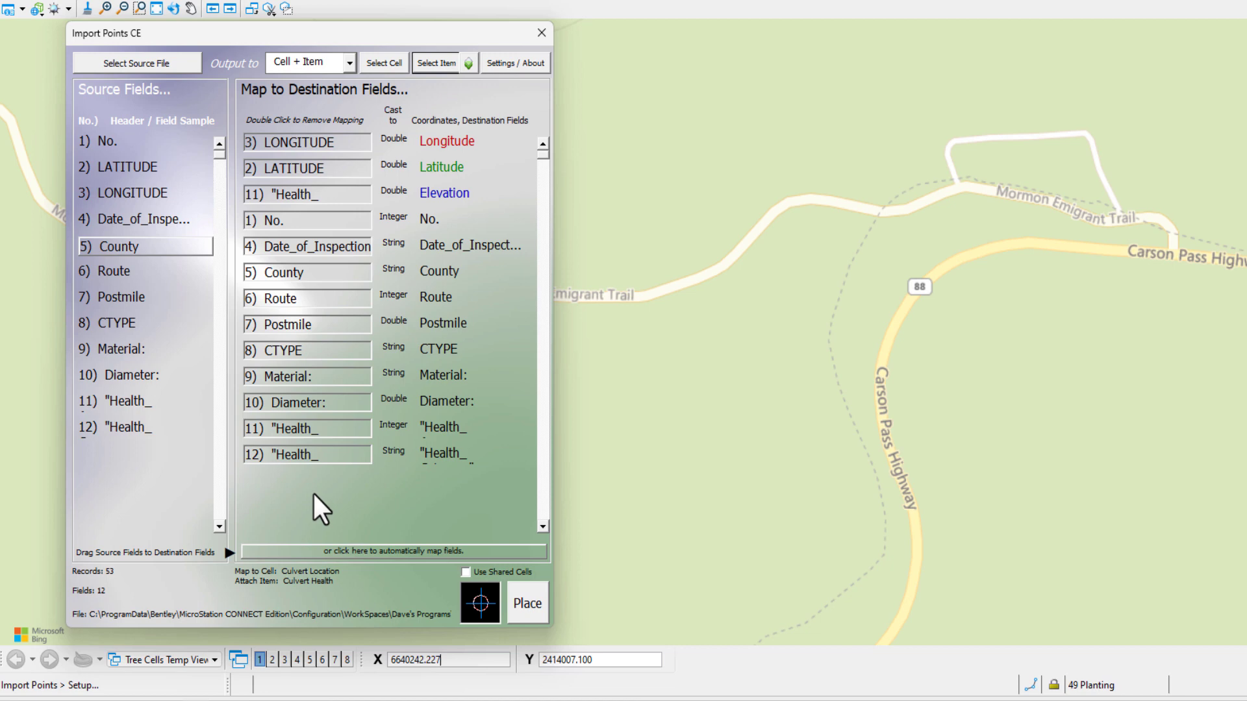
mouse_move(310, 195)
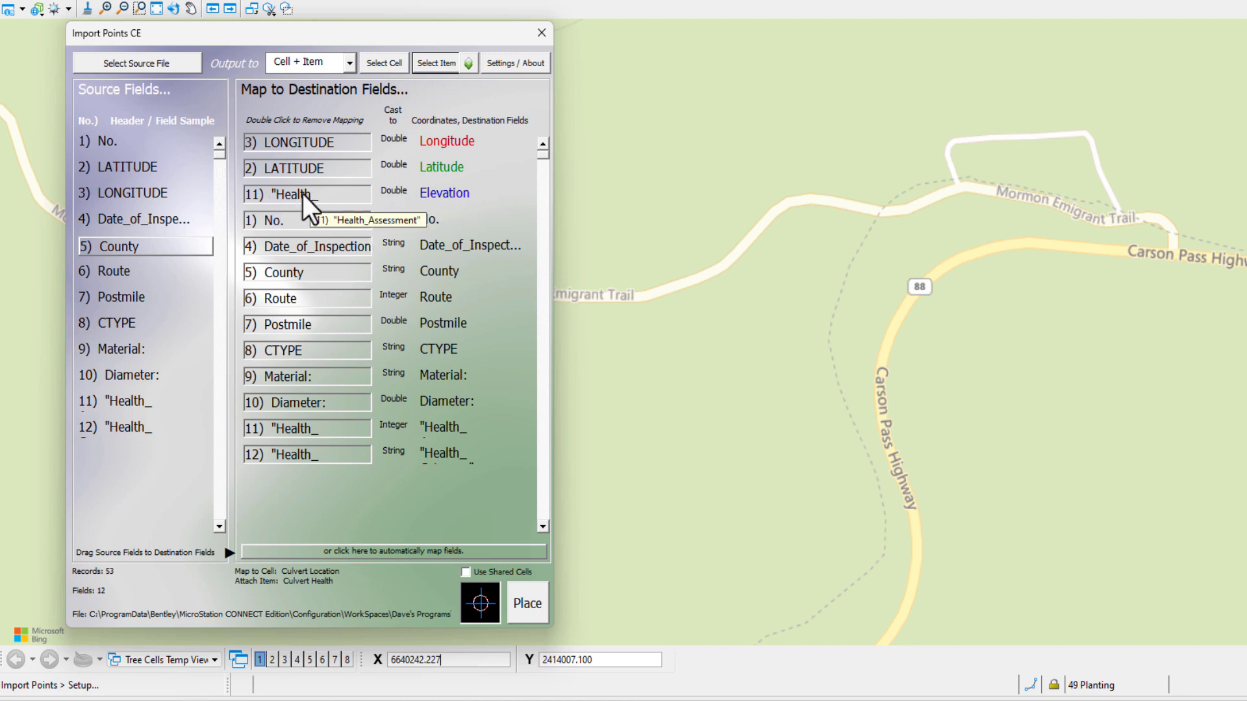
mouse_move(278, 206)
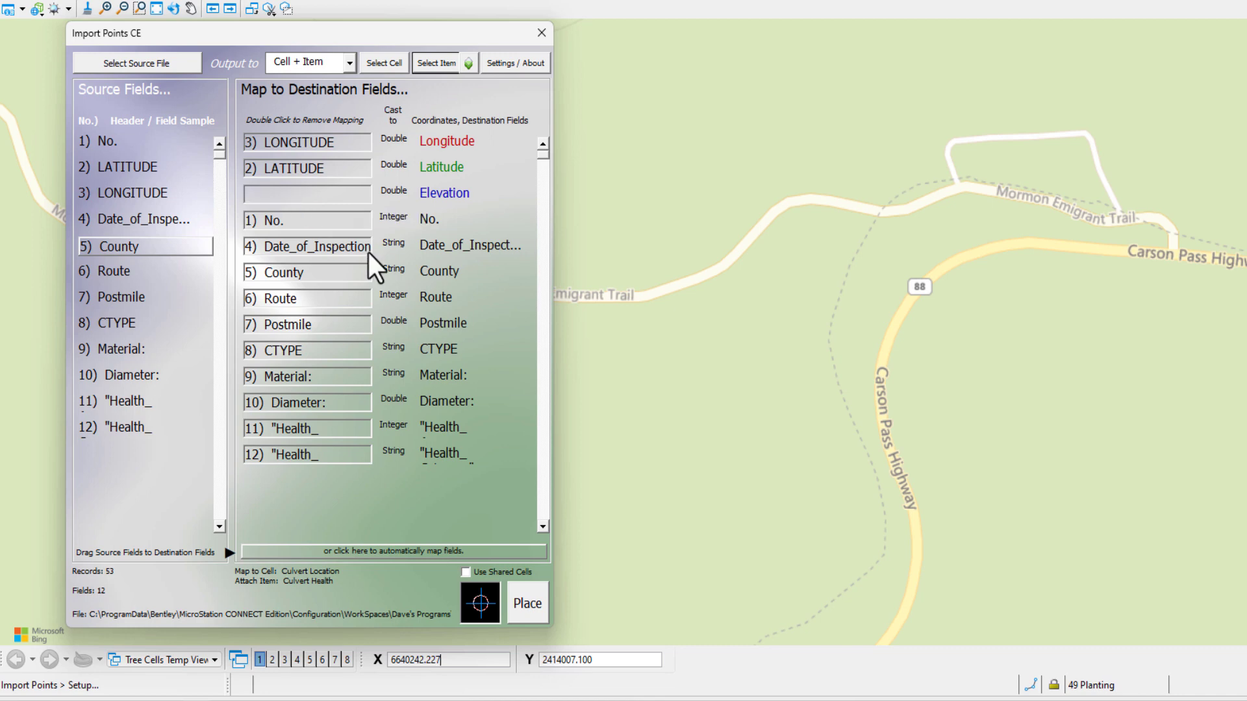
mouse_move(360, 445)
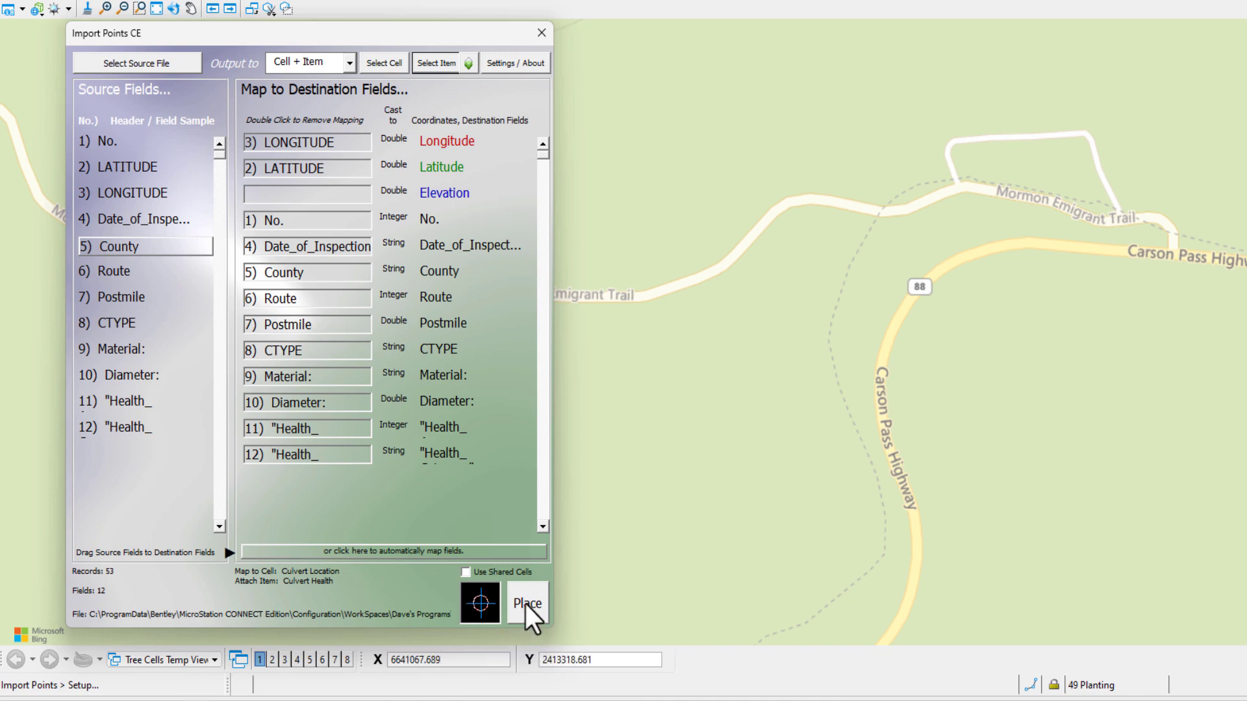
Place the 53 culvert records as Culvert Location cells.
click(526, 603)
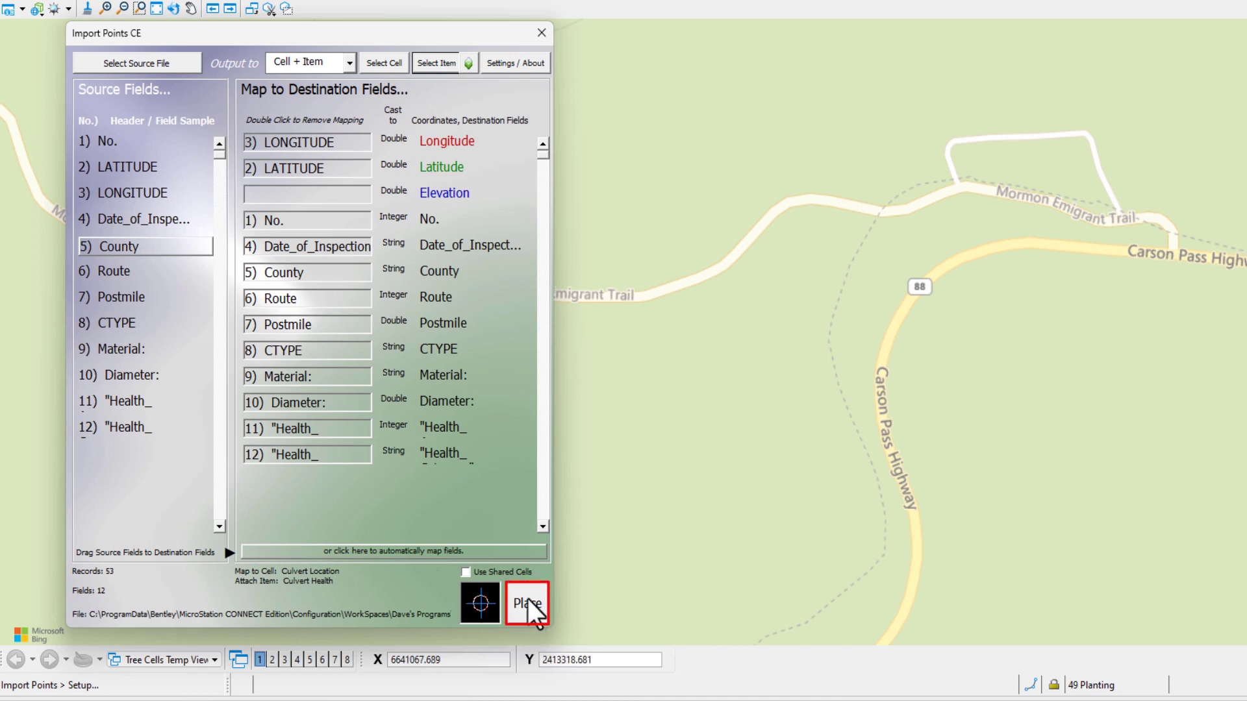
click(527, 603)
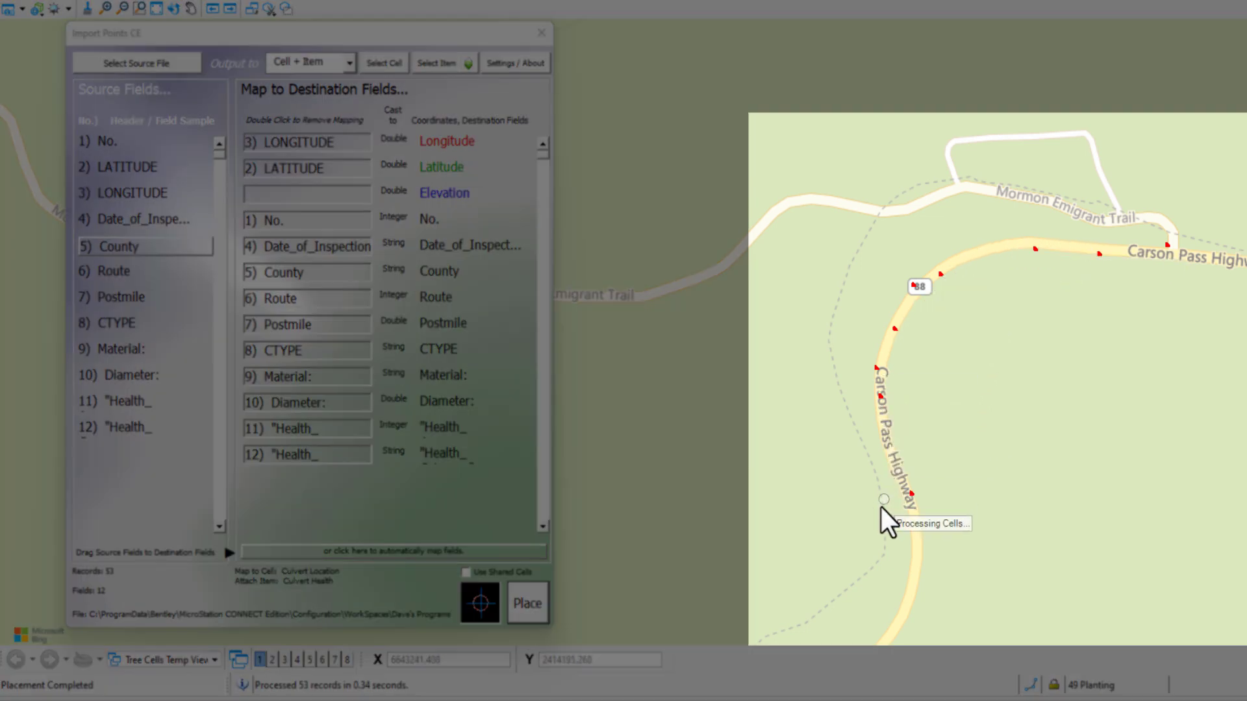
mouse_move(903, 429)
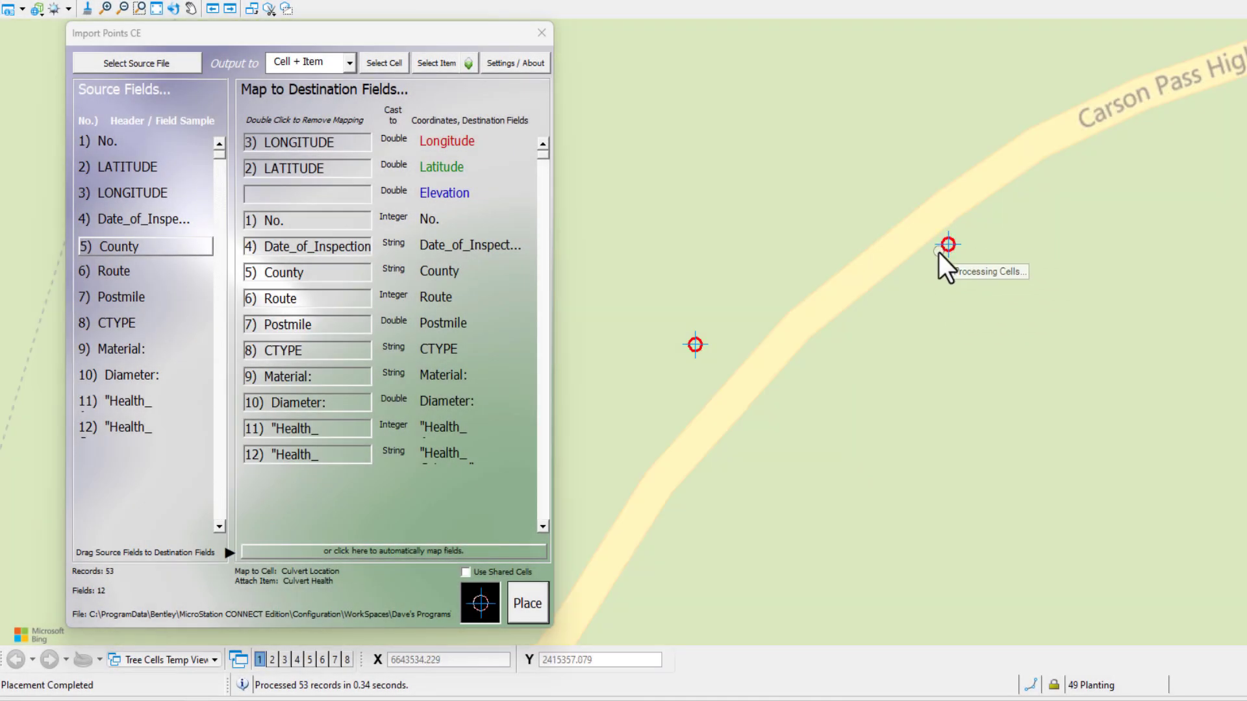
mouse_move(982, 247)
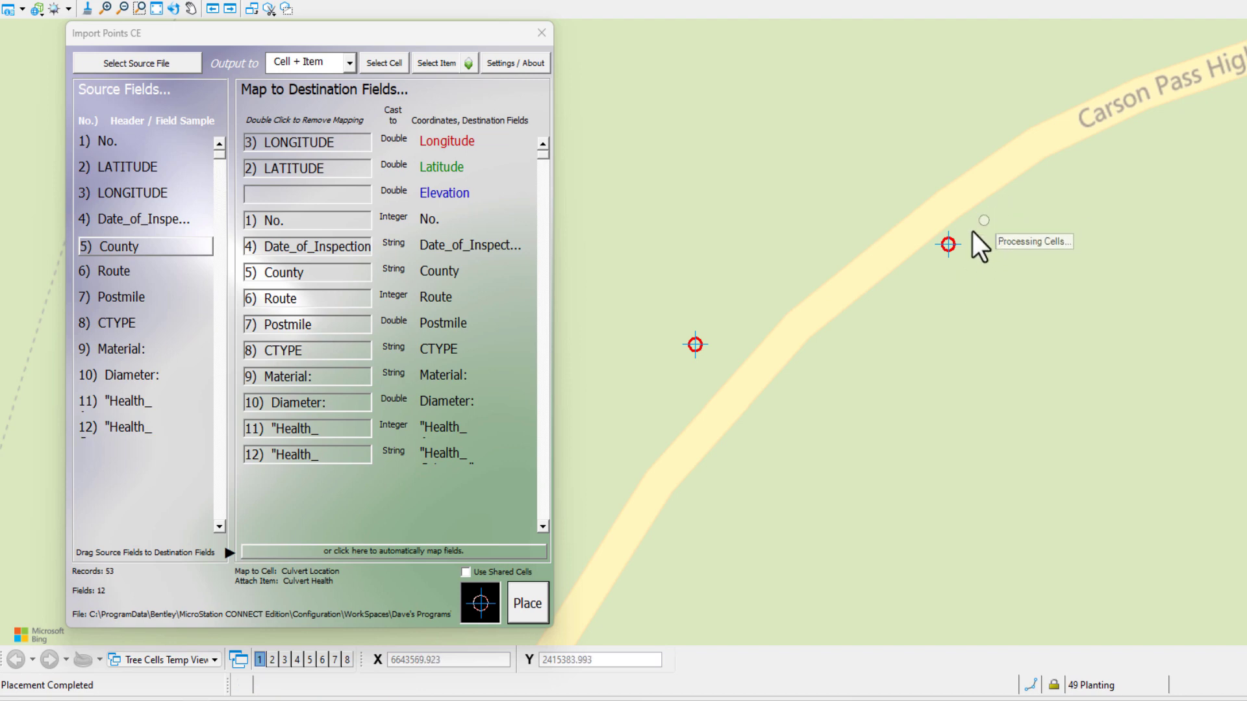
right_click(946, 244)
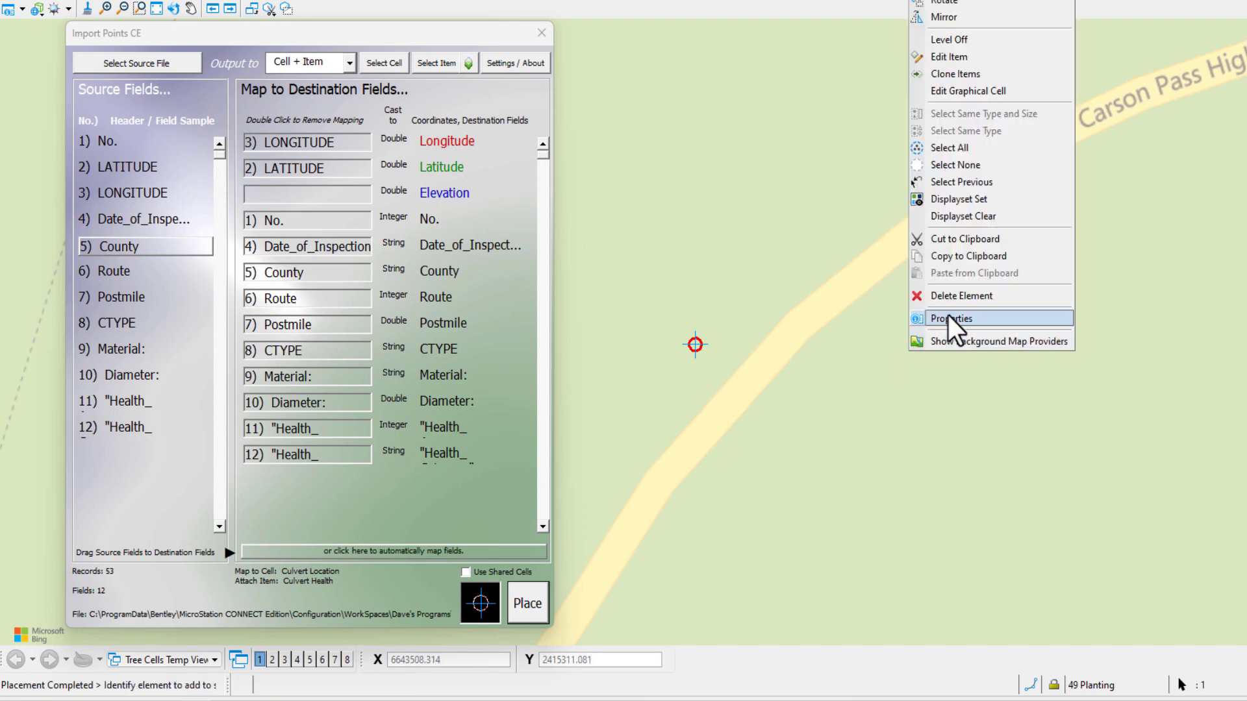
click(951, 318)
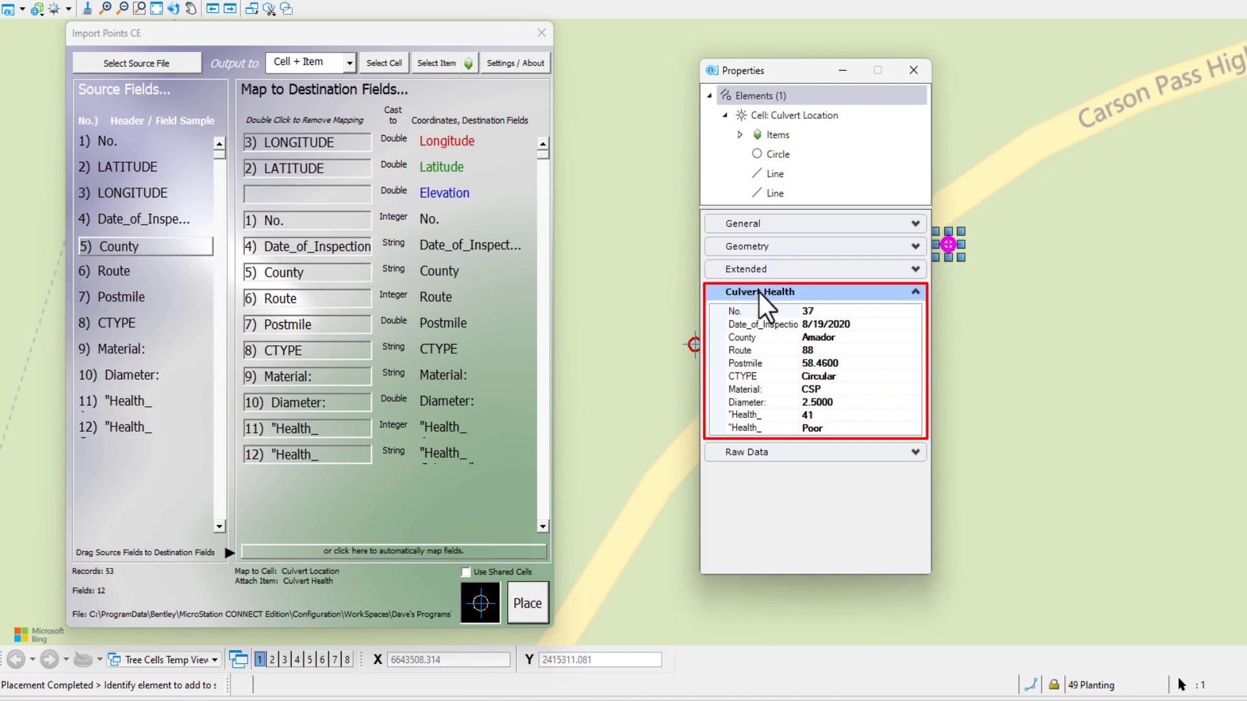
mouse_move(767, 330)
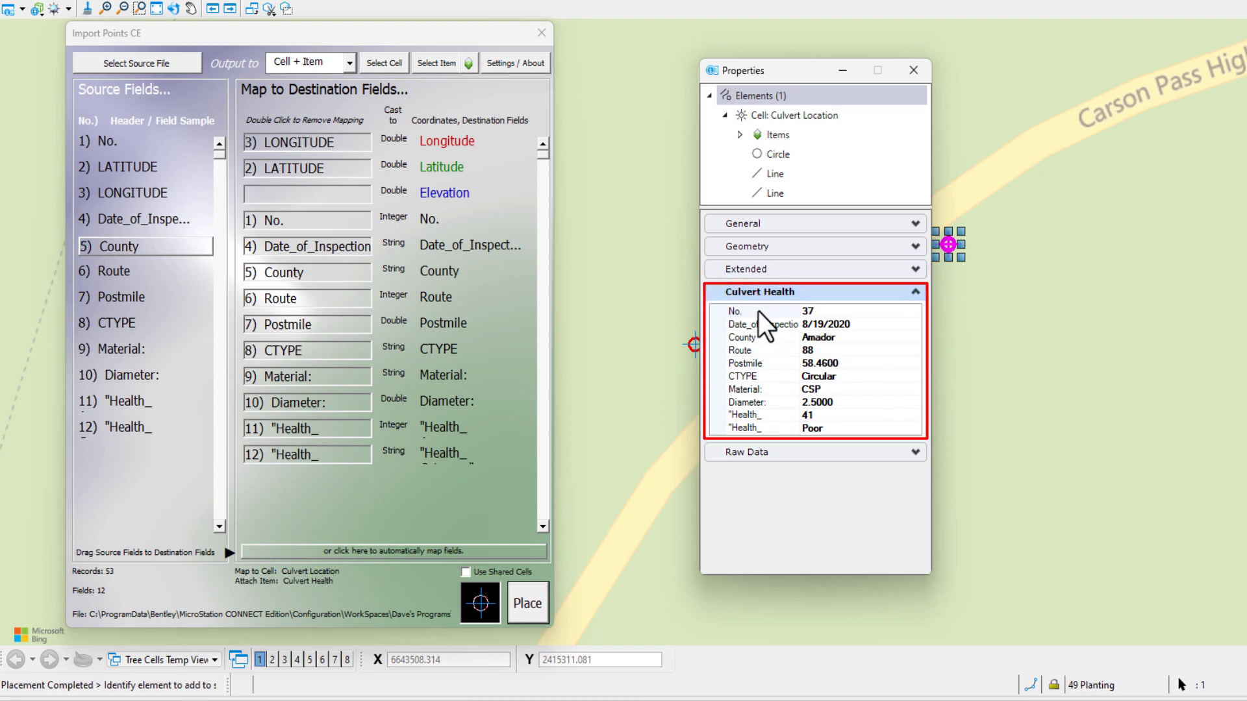
mouse_move(791, 445)
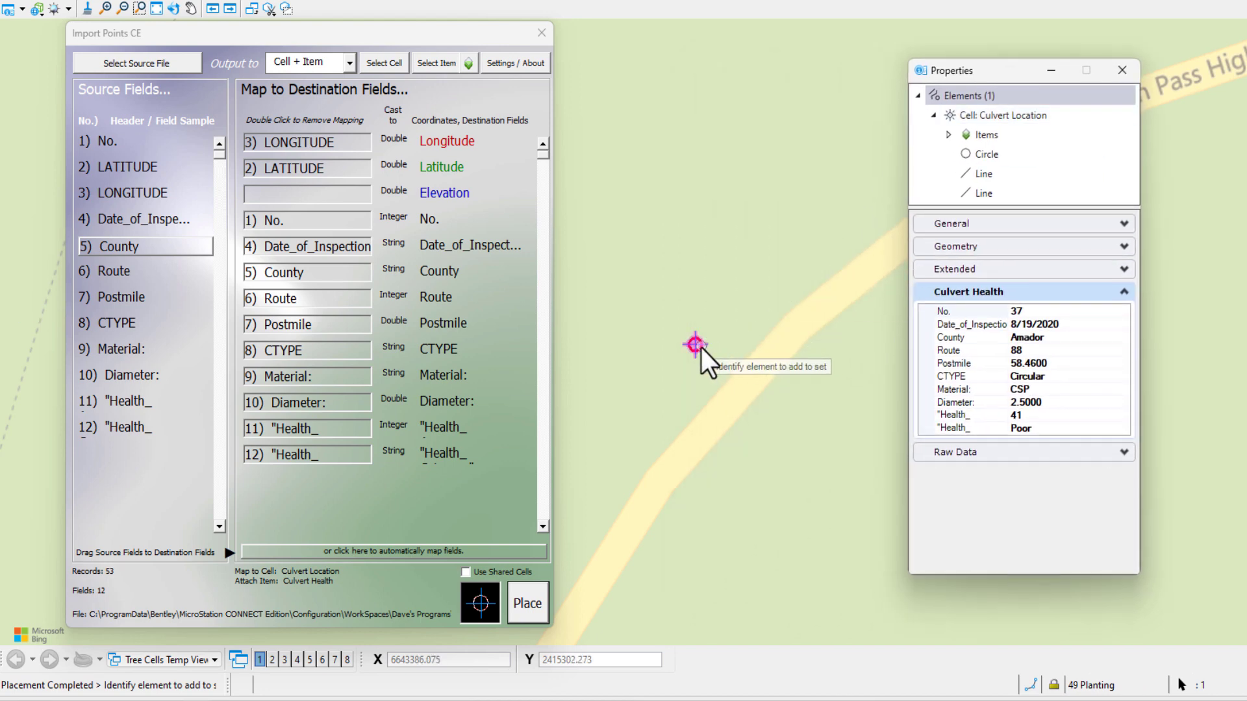
click(694, 345)
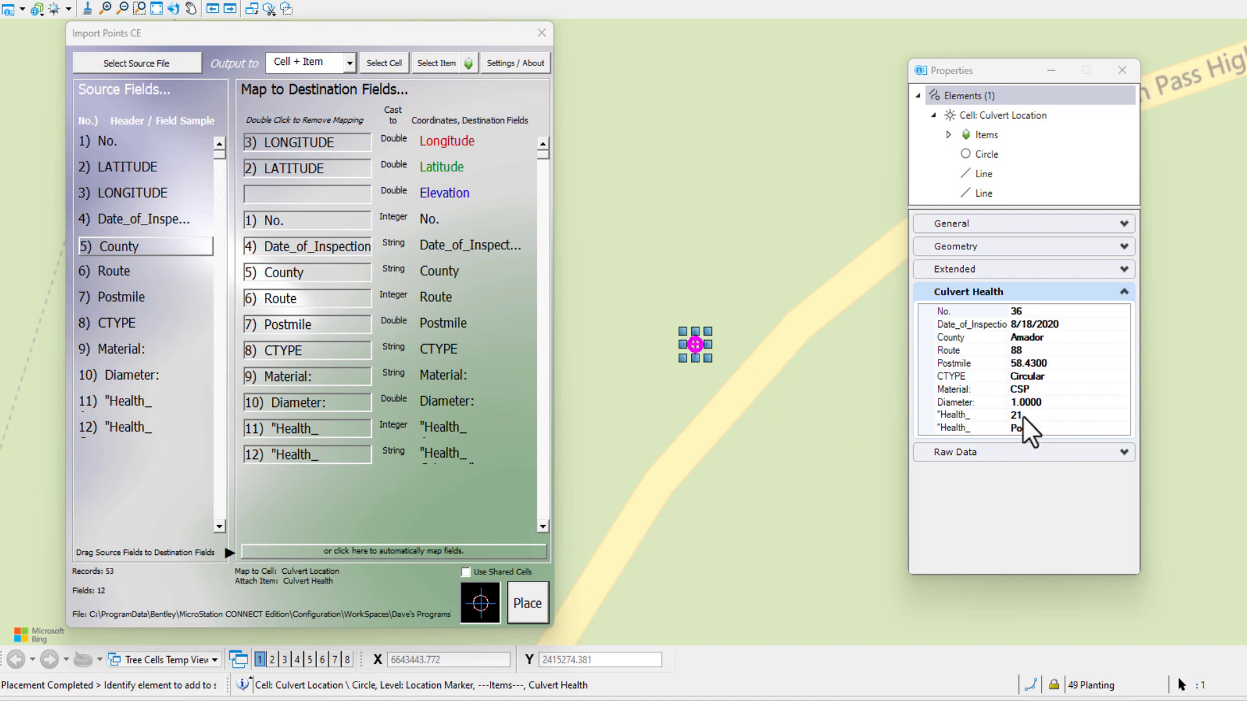
mouse_move(821, 423)
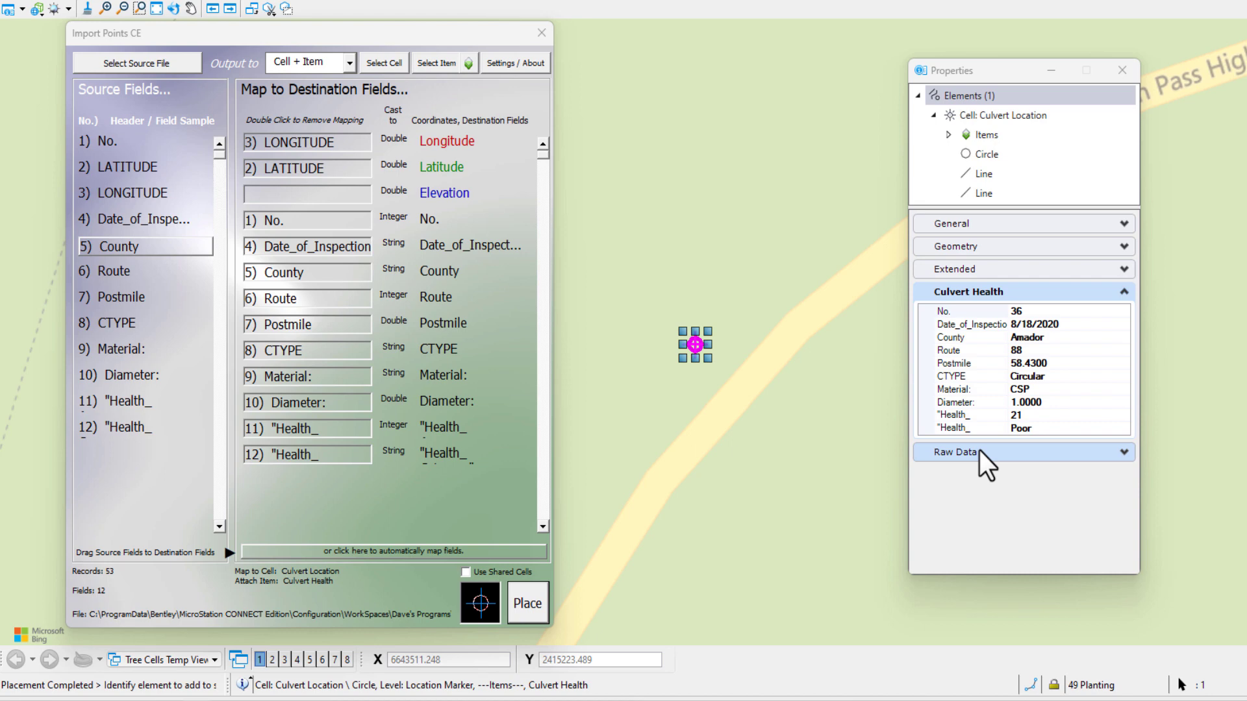
mouse_move(1042, 446)
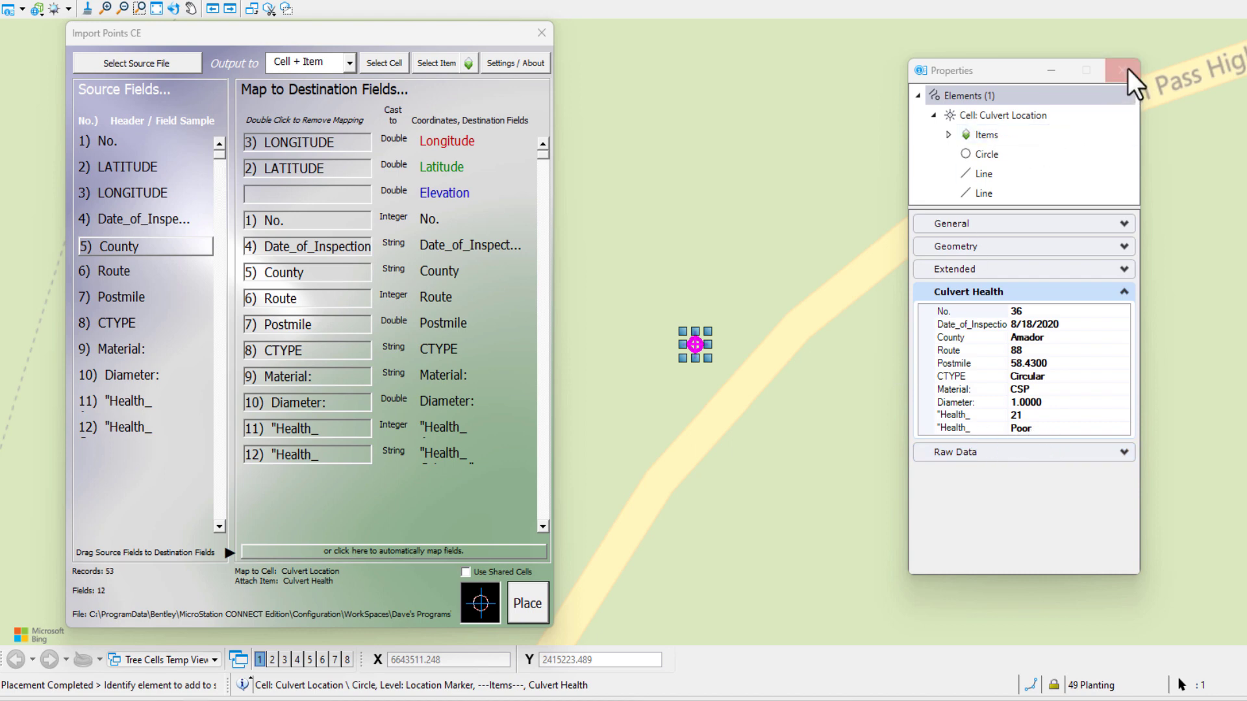
click(1122, 70)
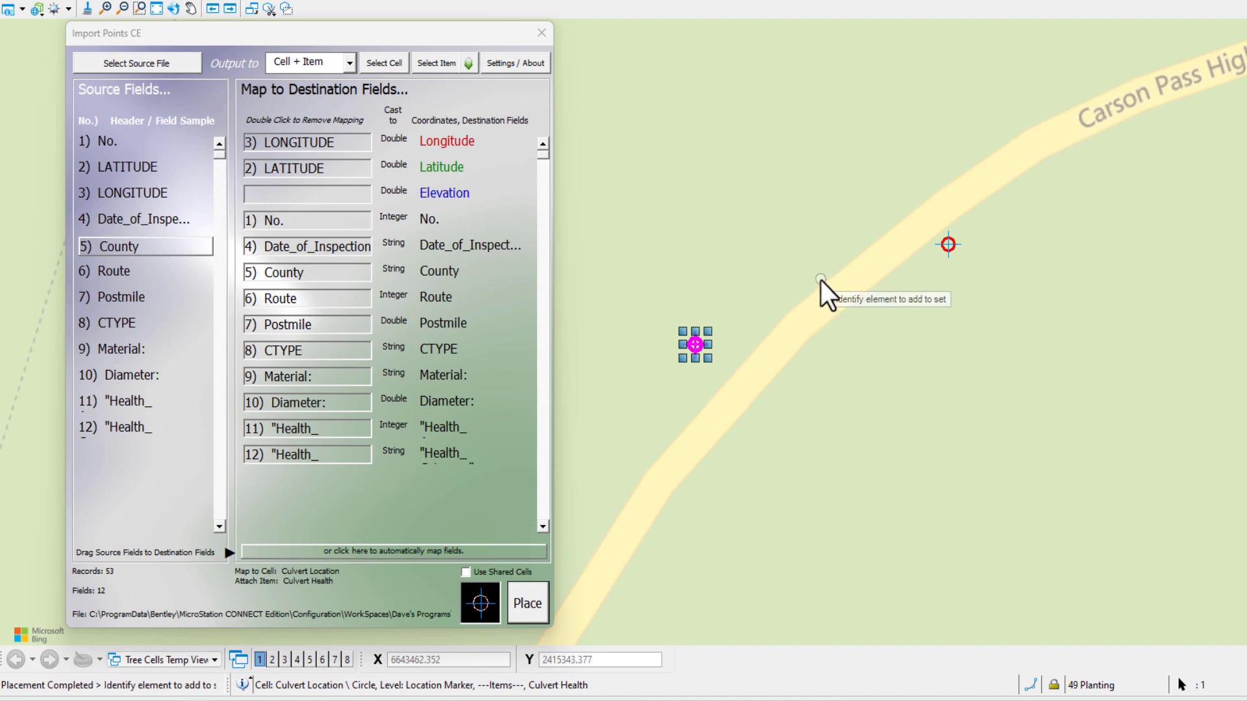
mouse_move(789, 262)
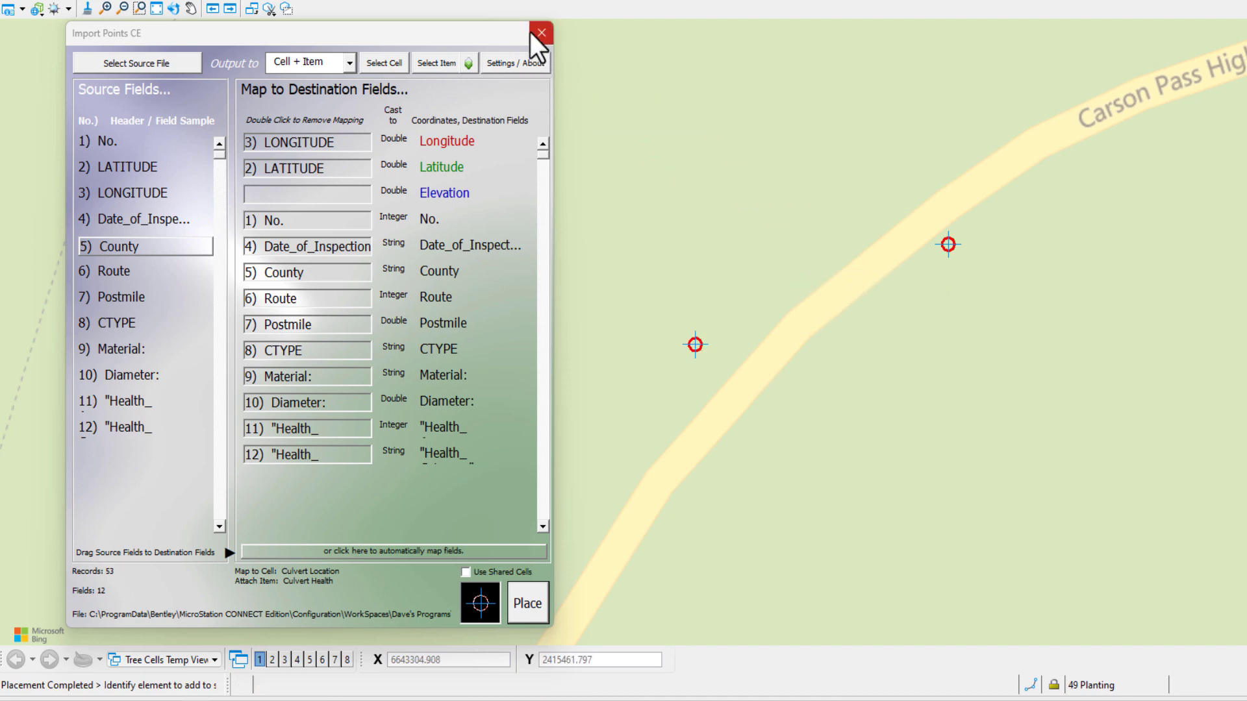
click(541, 32)
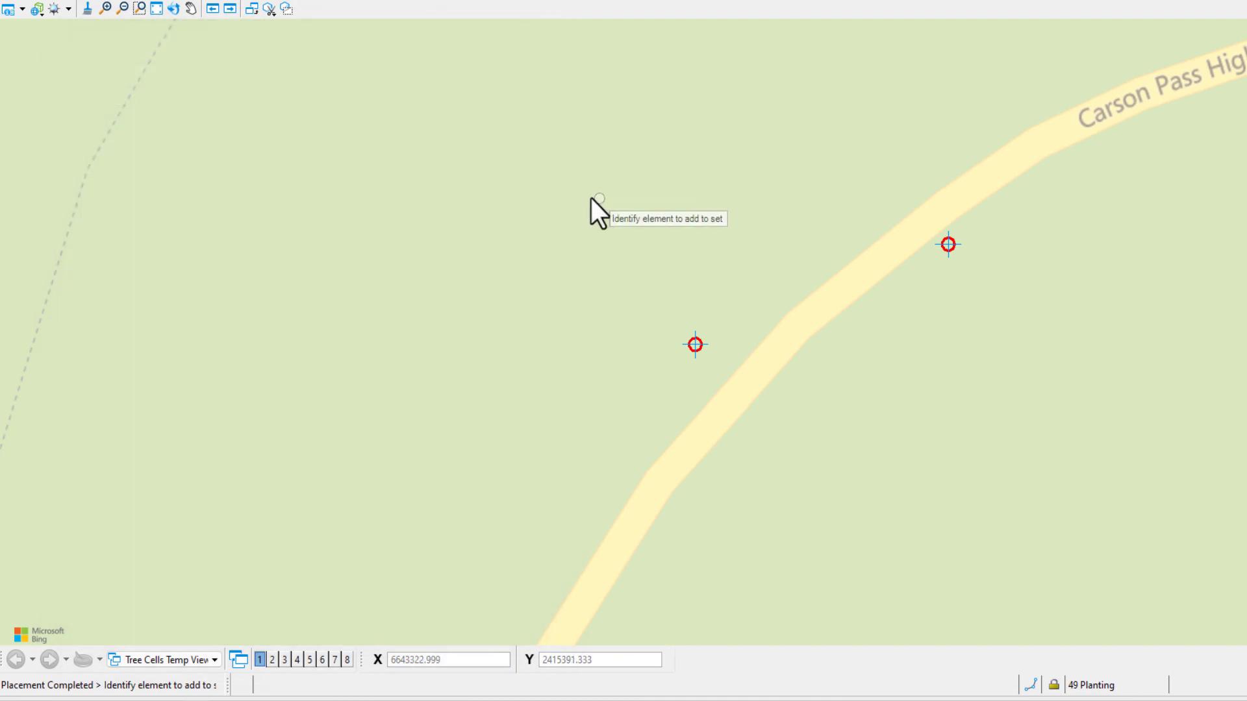
Start the Place Note tool from the space-bar pop-up toolbox.
key(space)
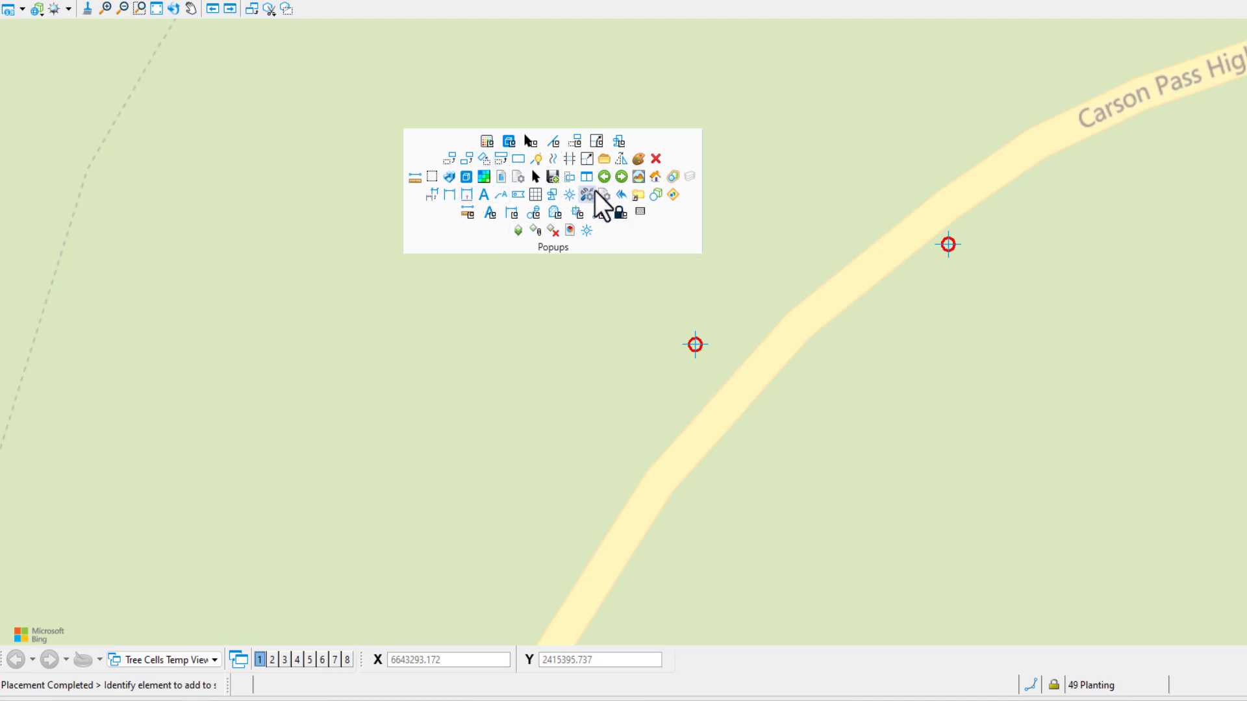
mouse_move(515, 213)
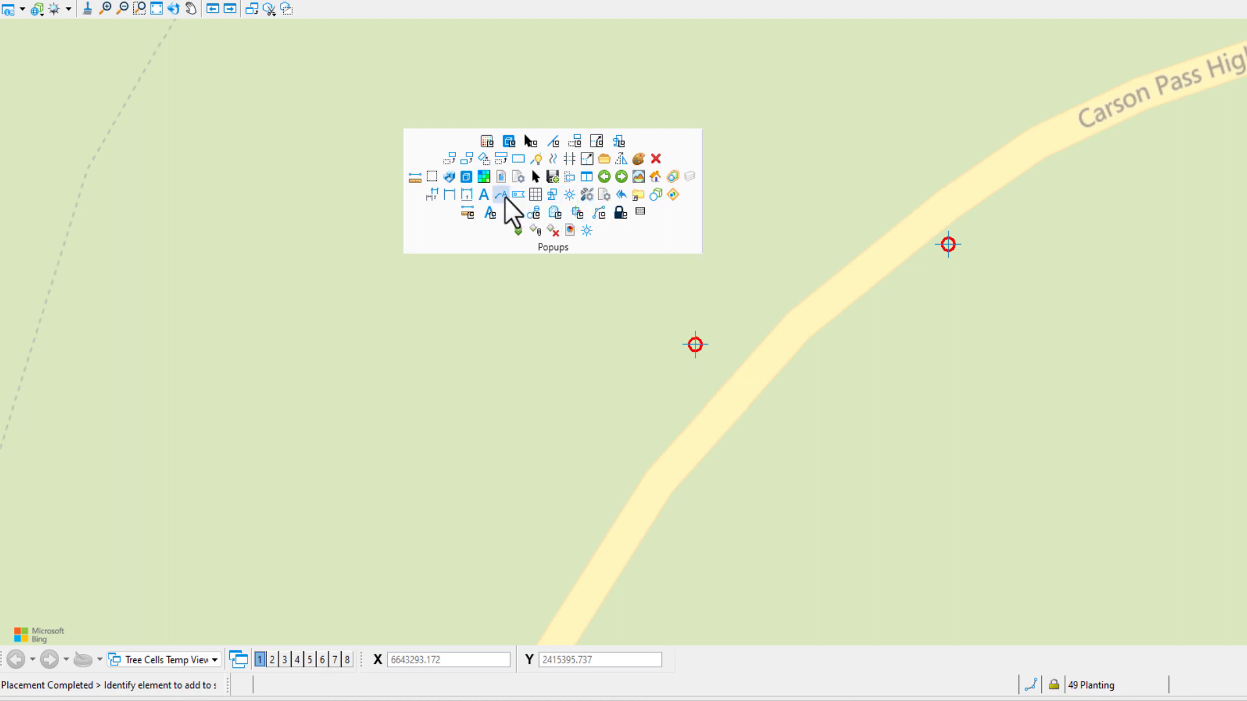
mouse_move(501, 195)
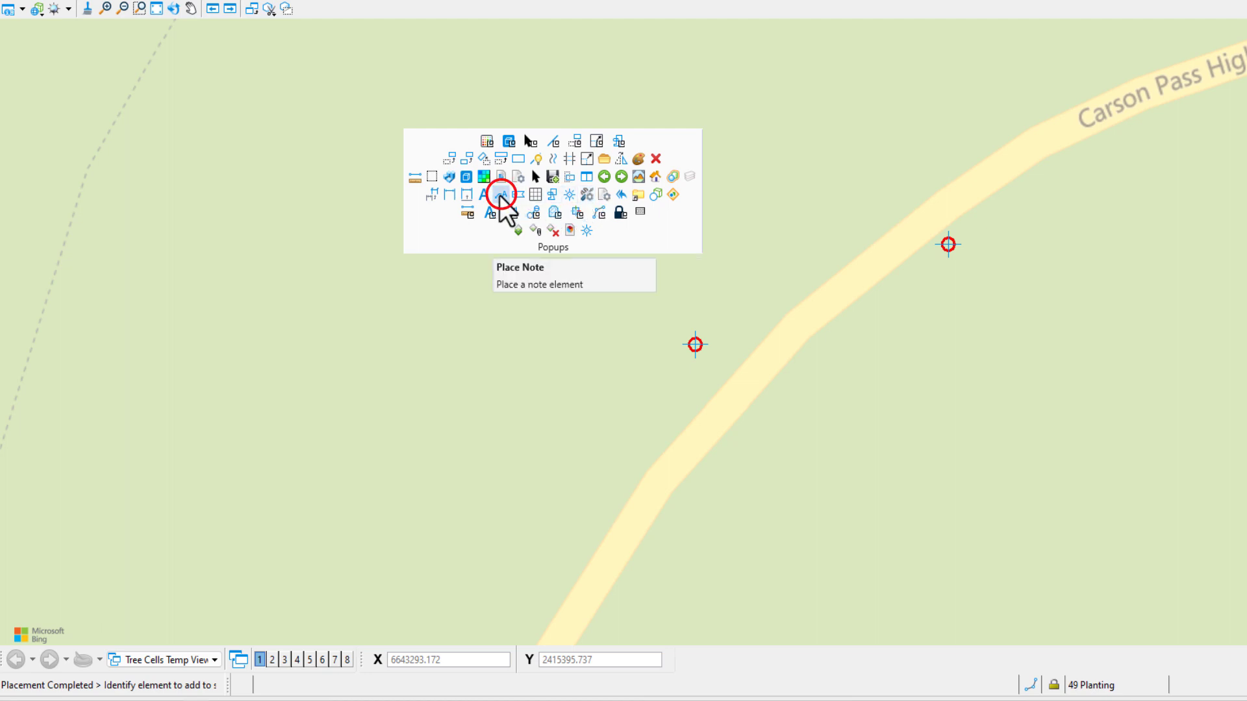
click(501, 192)
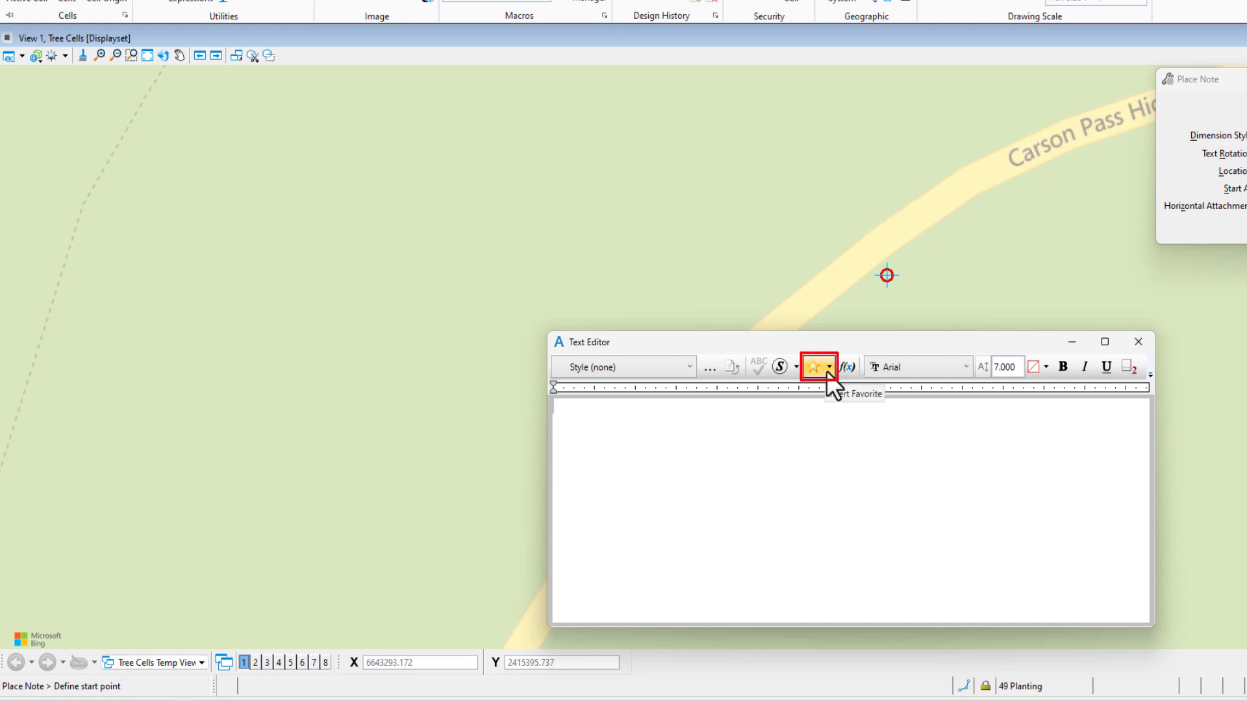
Preview the Culvert Type favorite's ID, type, postmile and health fields in Text Favorite Manager.
click(812, 366)
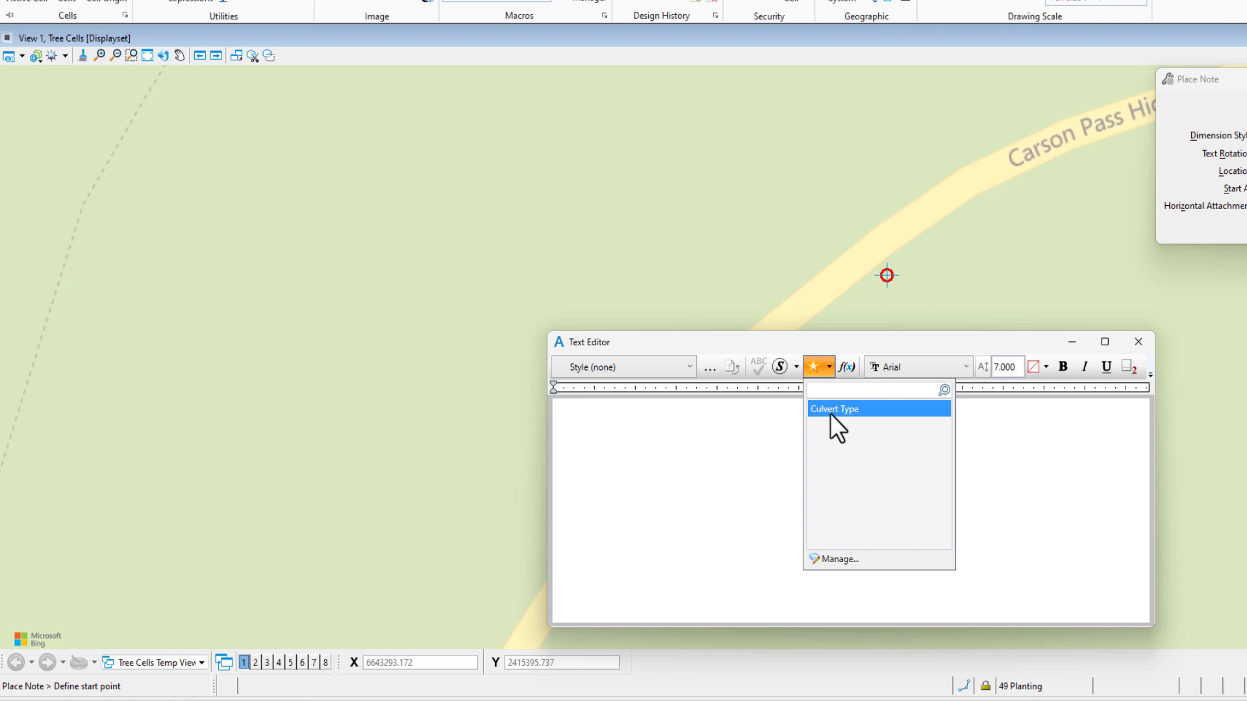
mouse_move(846, 503)
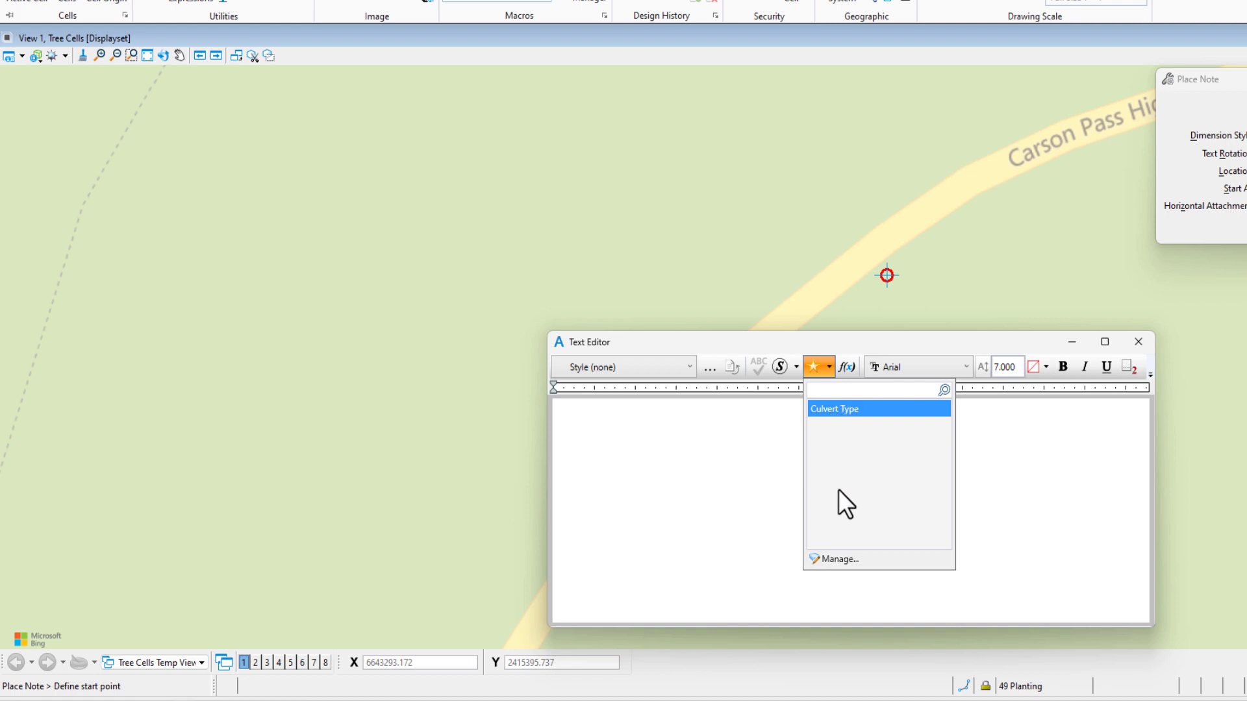
click(836, 559)
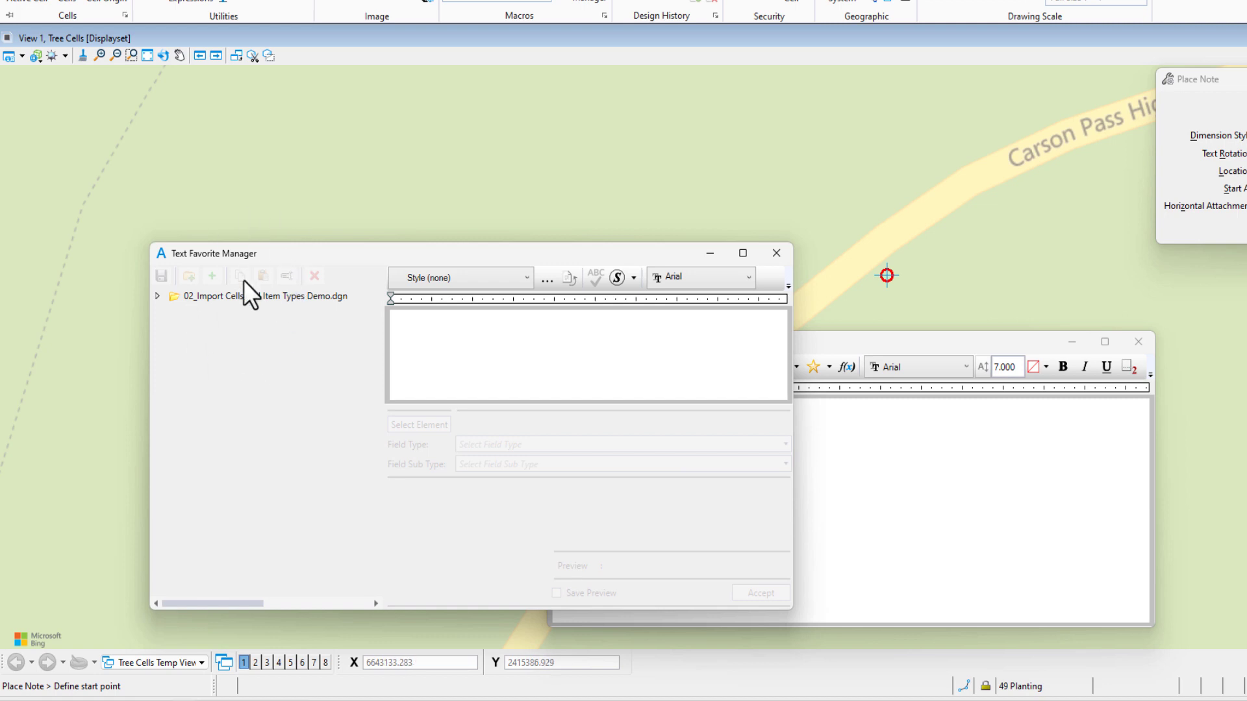
click(157, 297)
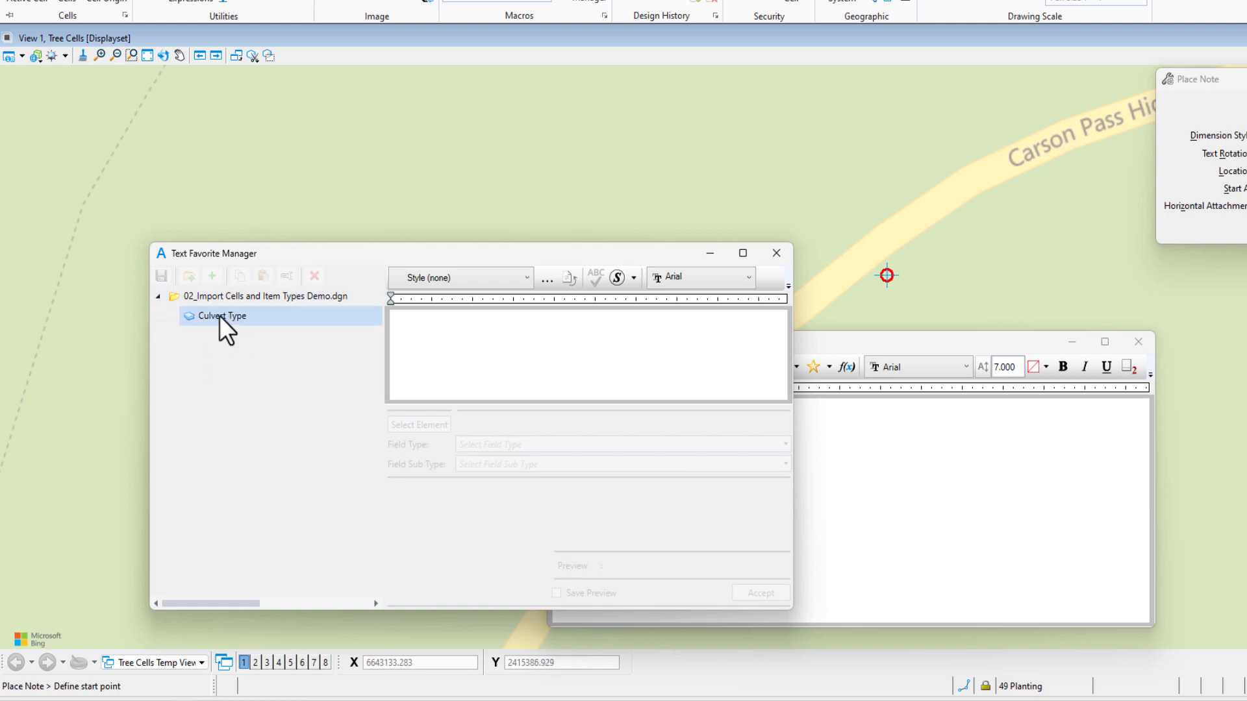
click(221, 316)
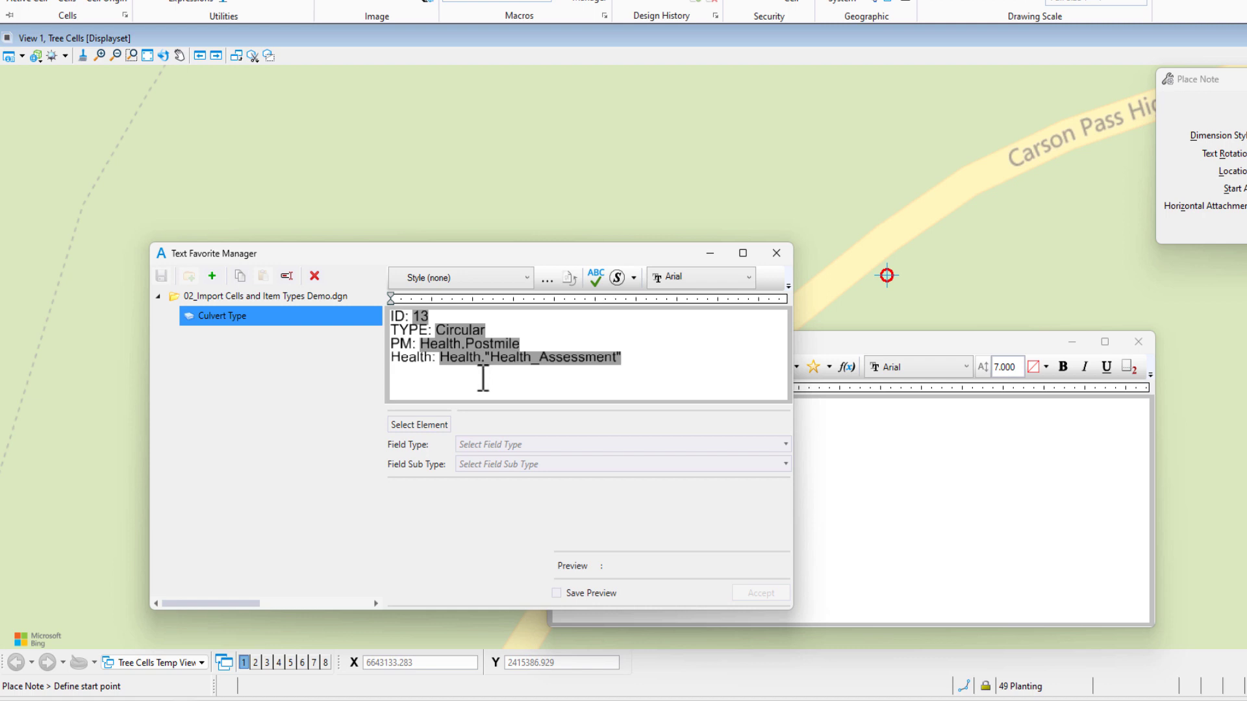
click(776, 253)
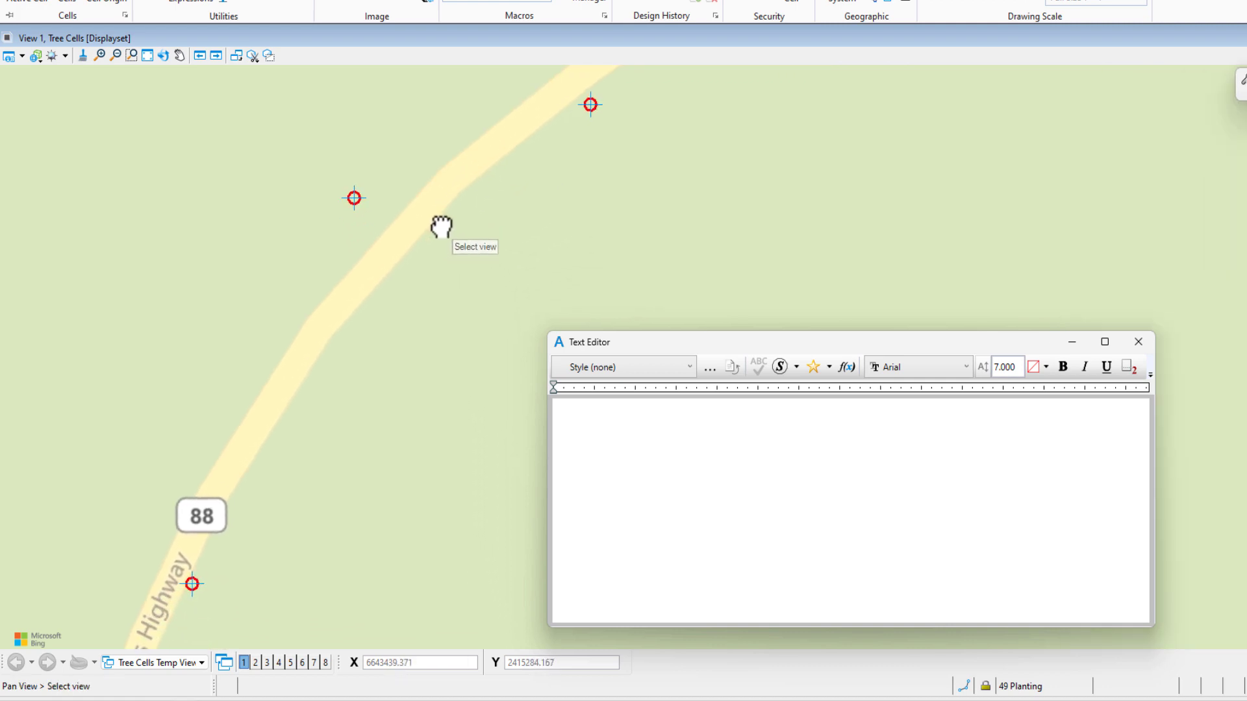
Insert the Culvert Type favorite and place notes on culverts 37, 36 and 35.
click(813, 367)
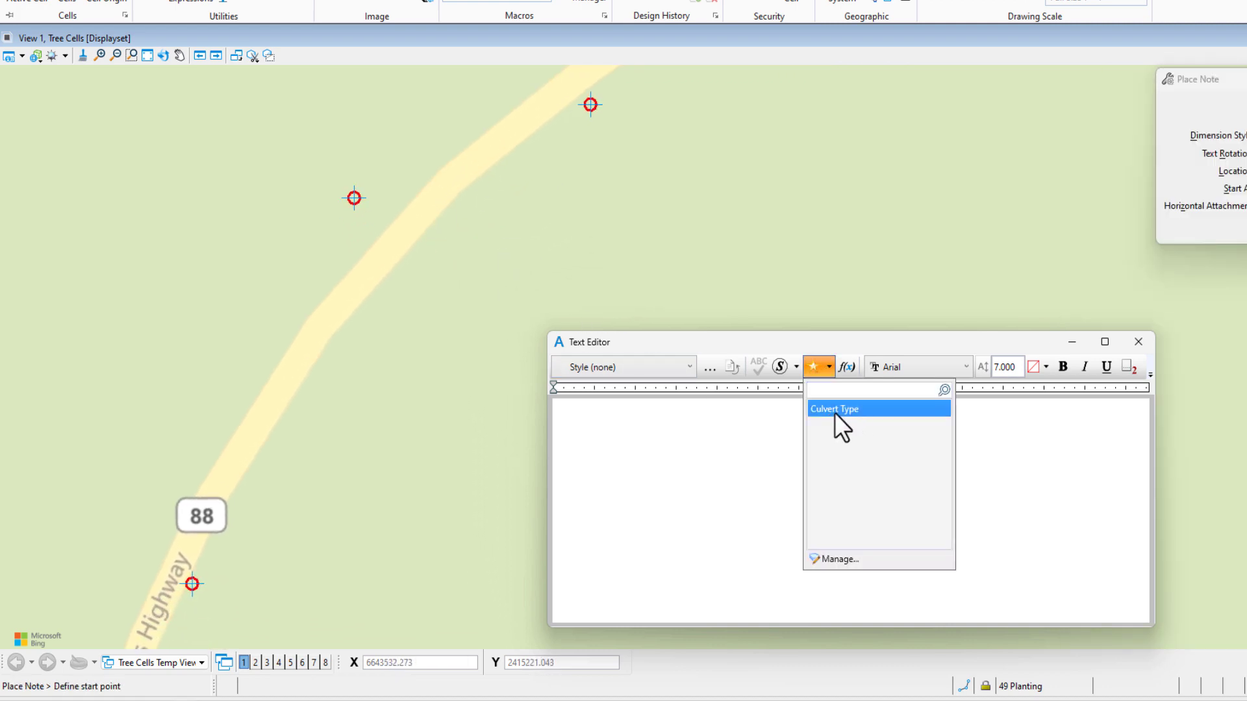
click(834, 408)
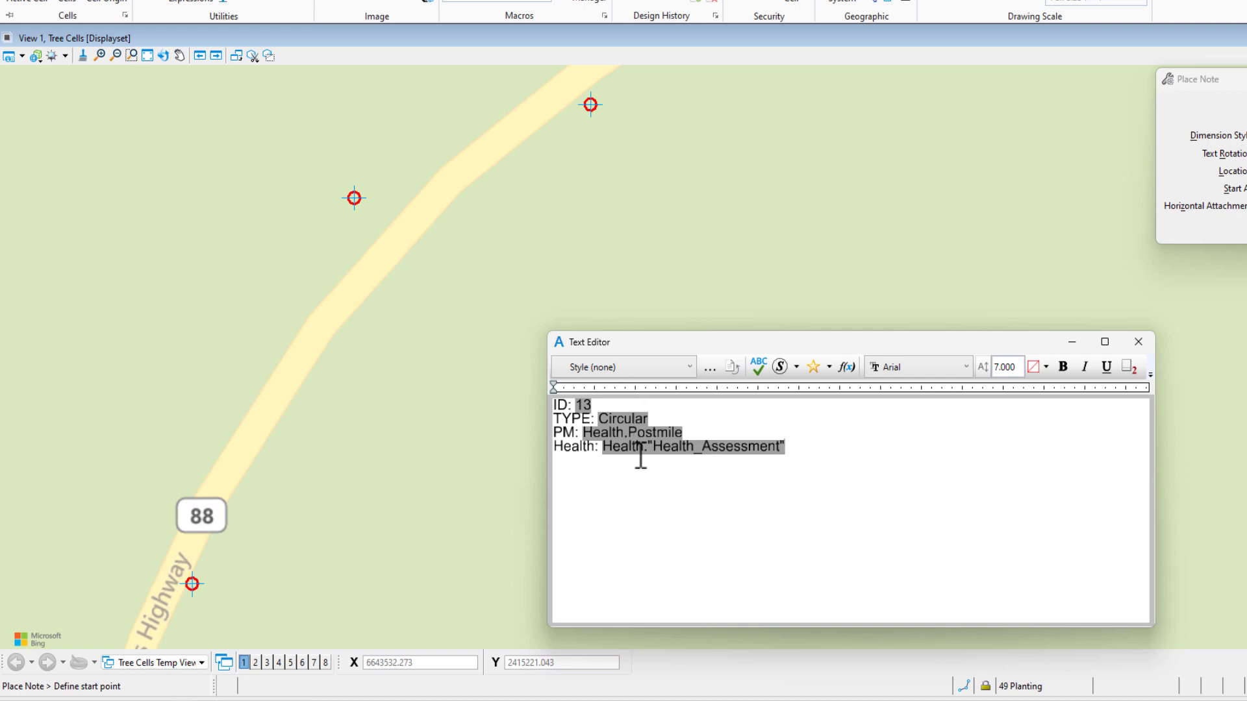
mouse_move(592, 107)
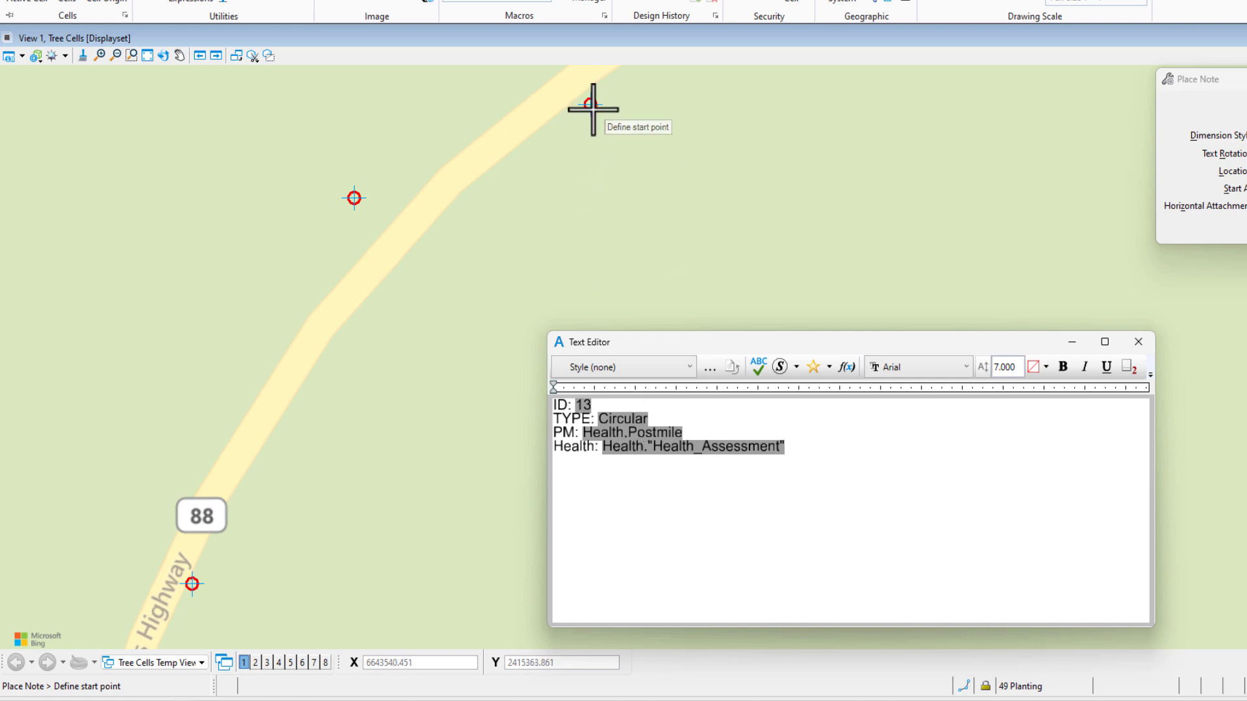
click(591, 104)
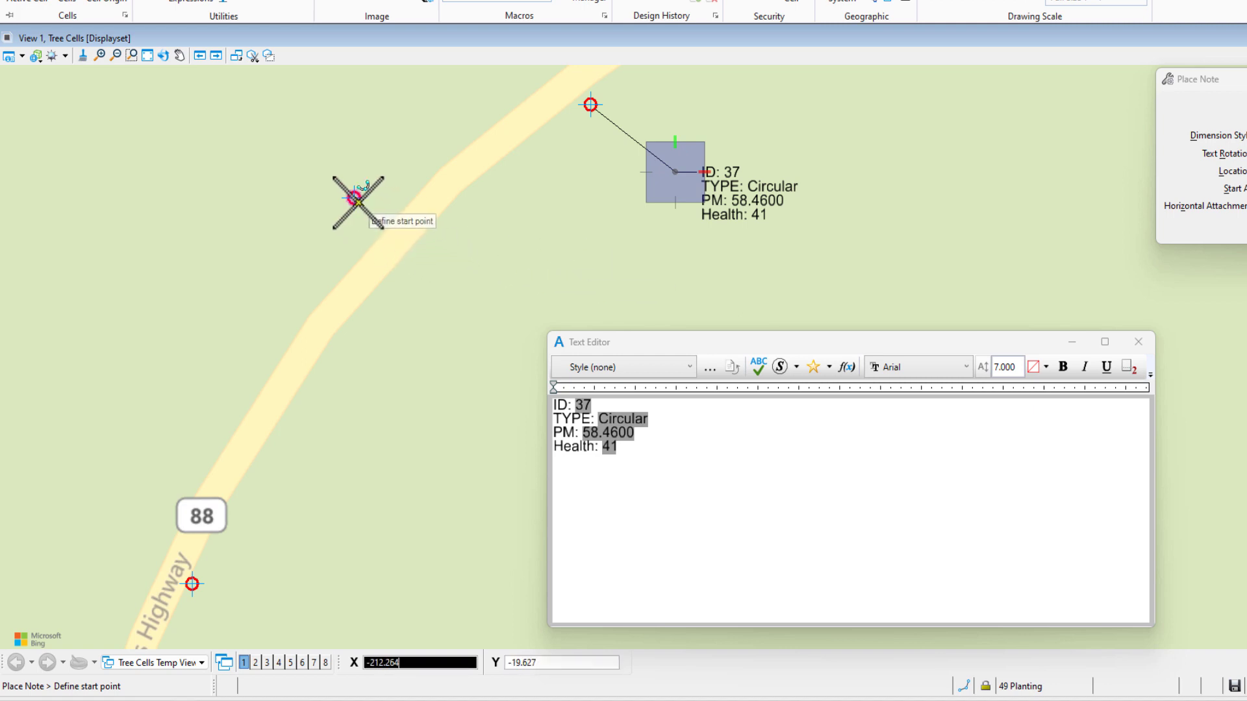
click(354, 198)
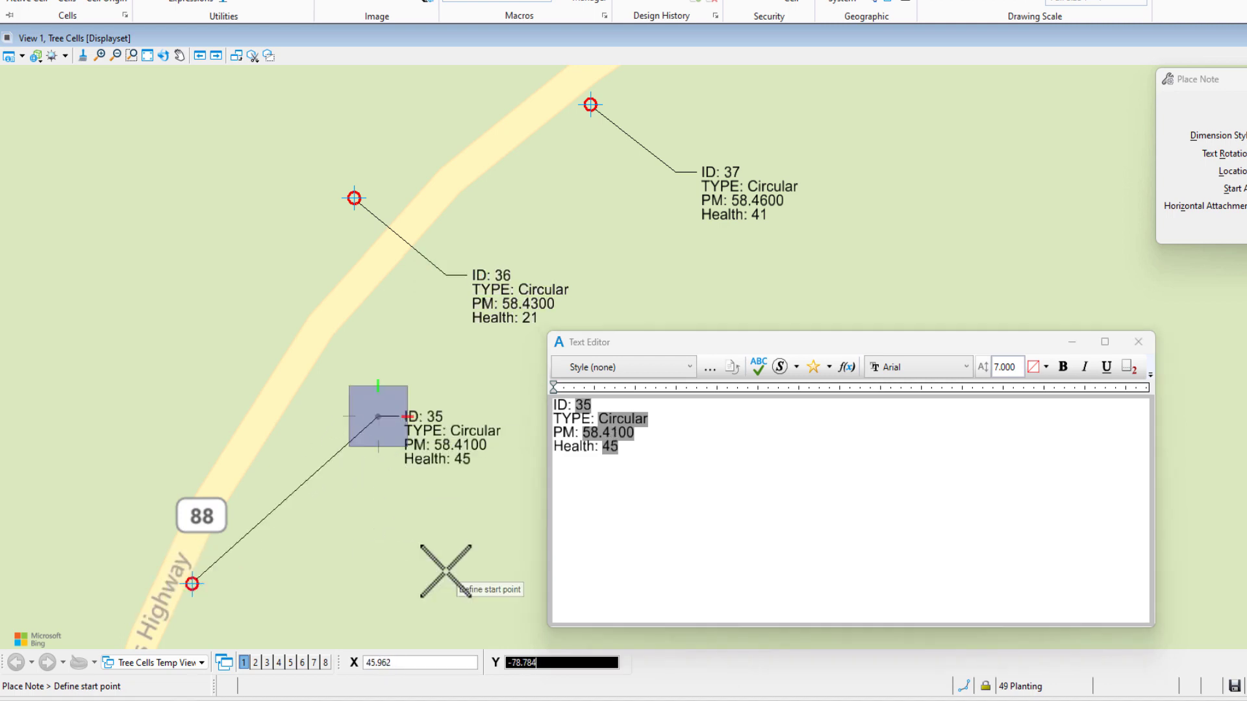
mouse_move(415, 572)
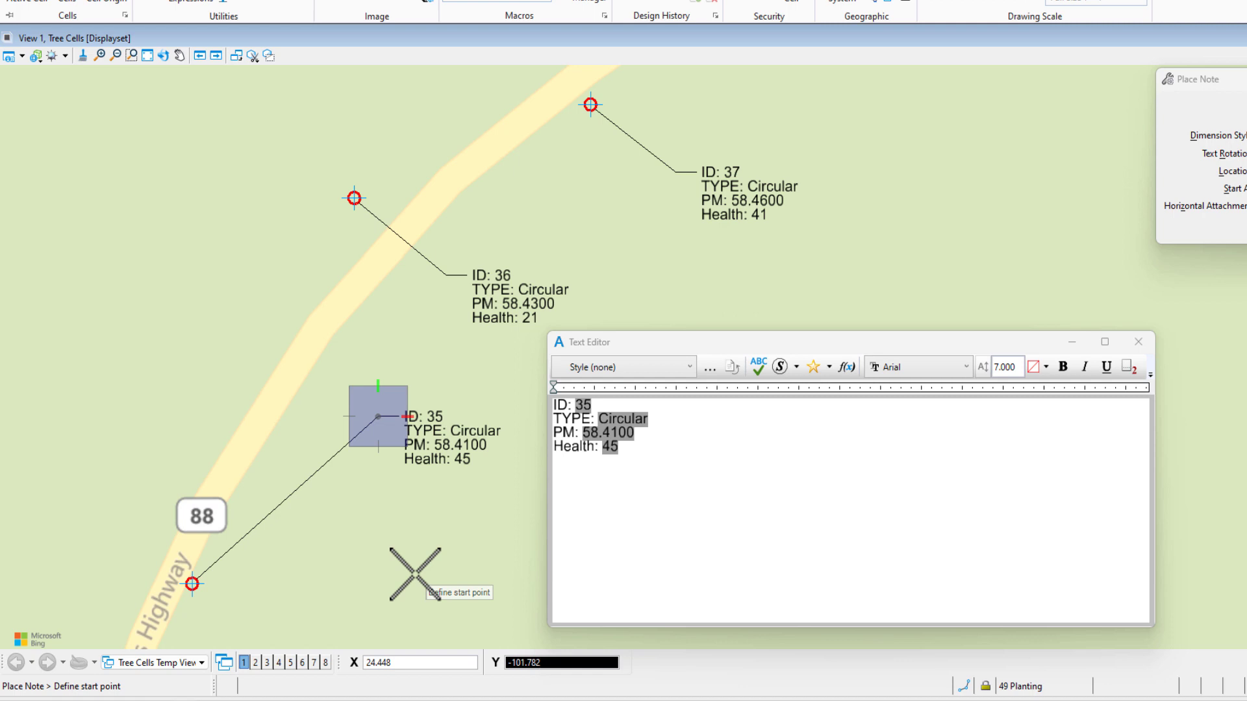
click(1106, 366)
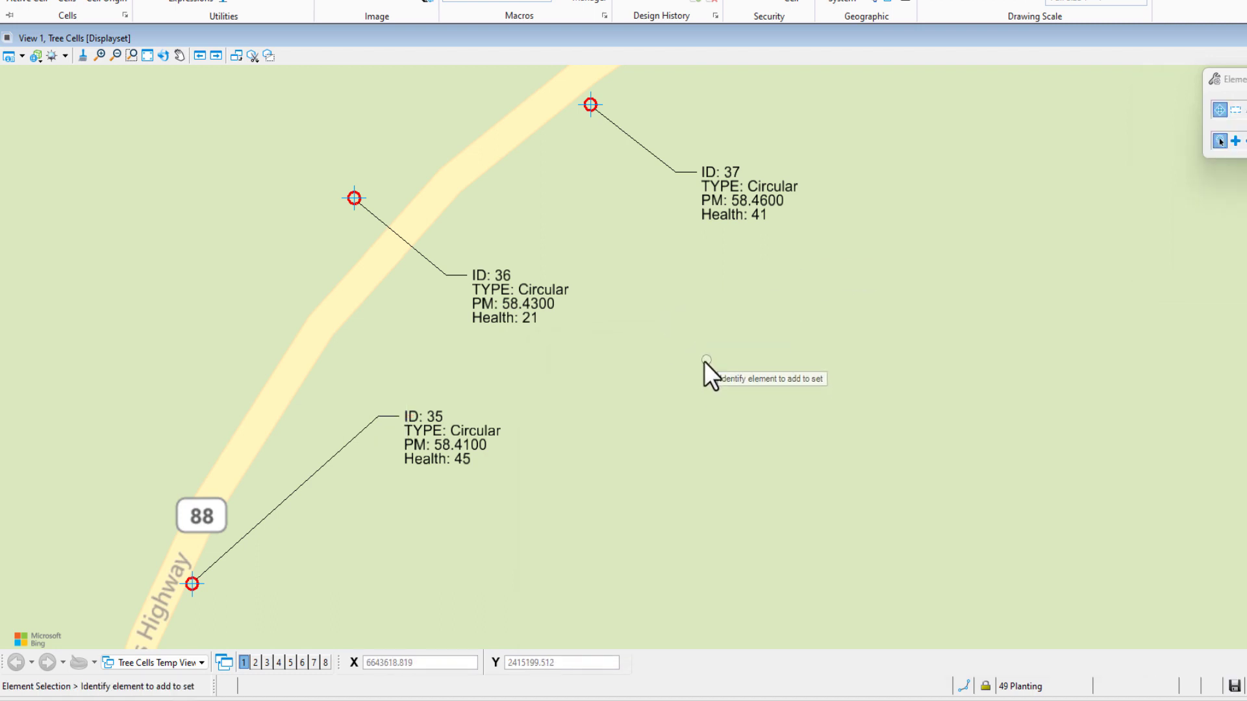
mouse_move(730, 309)
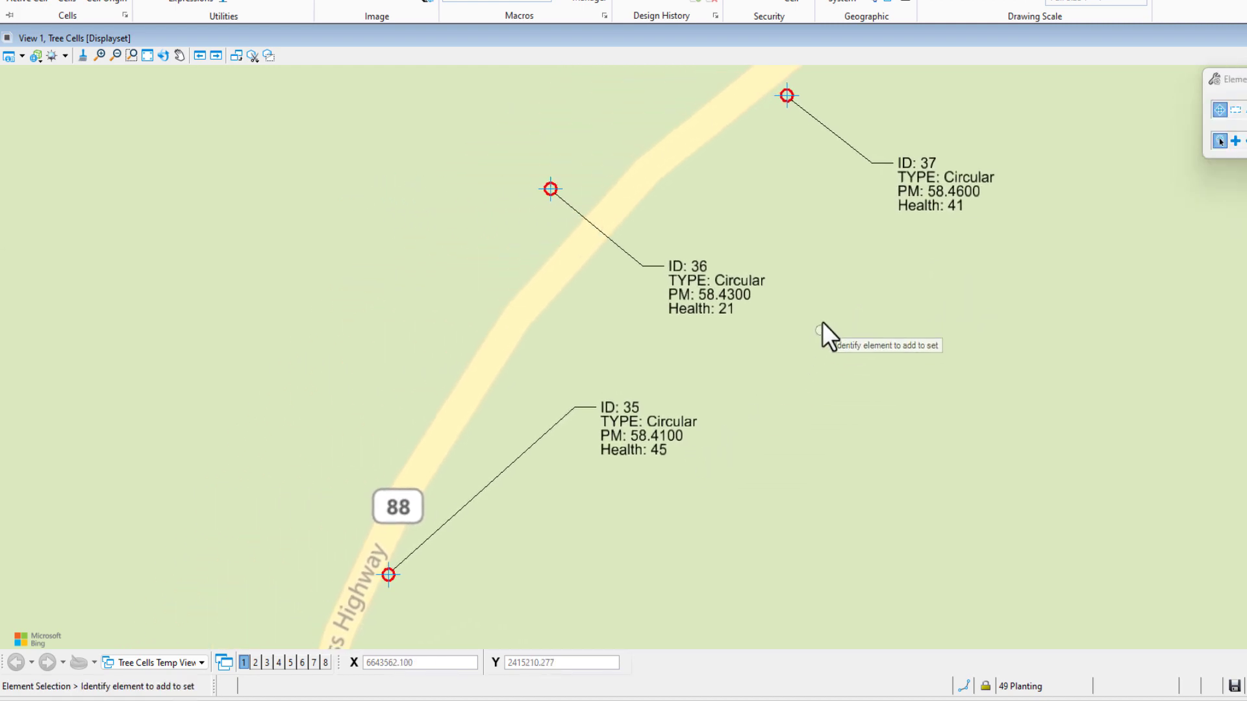
mouse_move(897, 239)
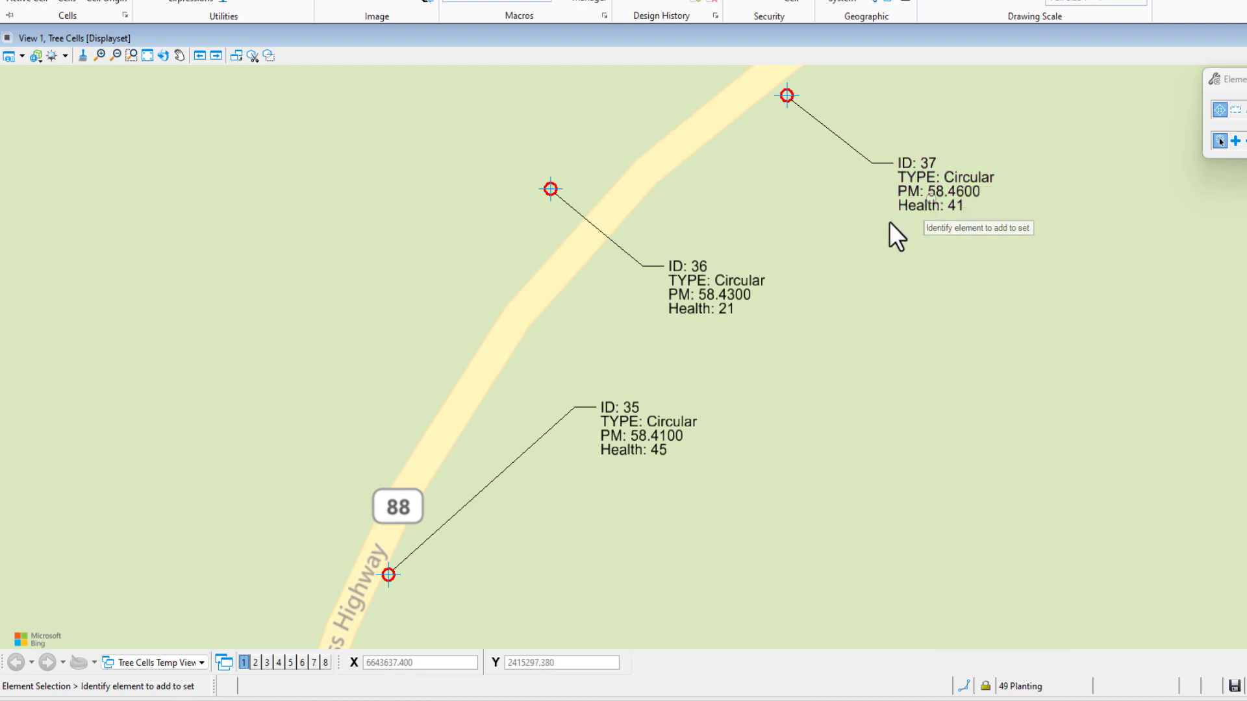
mouse_move(616, 350)
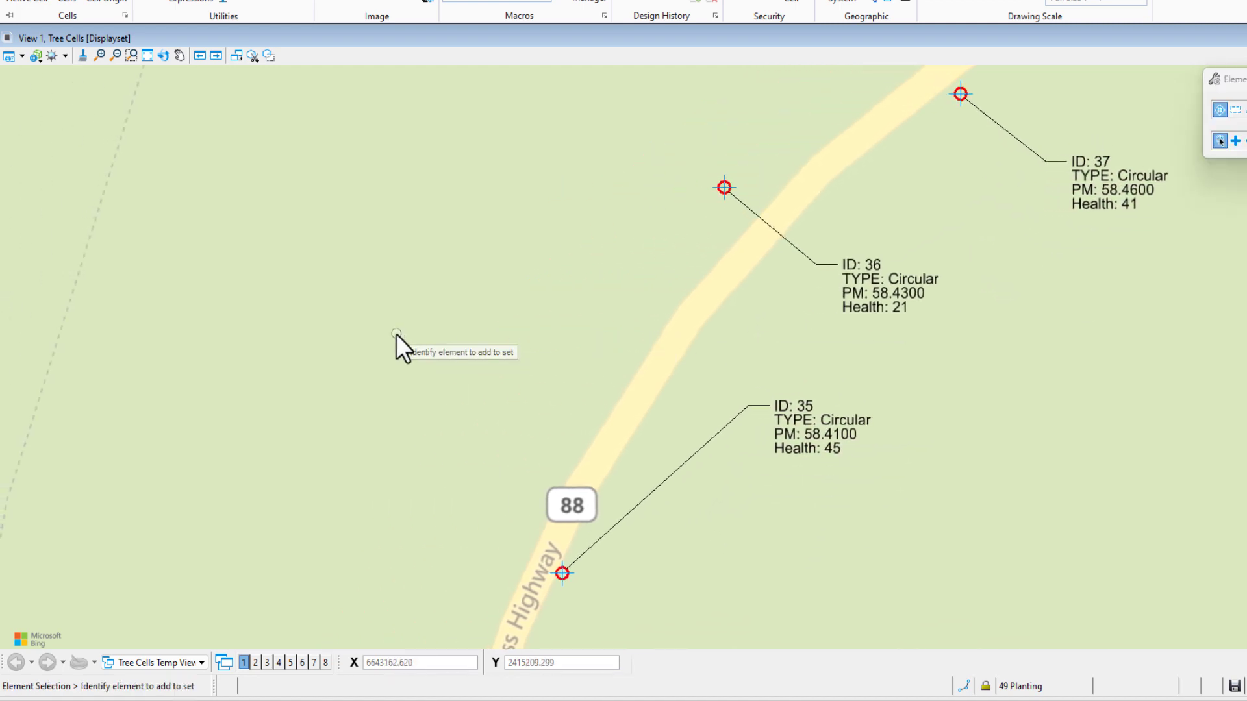
Open View 1's View Attributes with Ctrl+B, showing the _Display Rules Off display style.
key(ctrl+b)
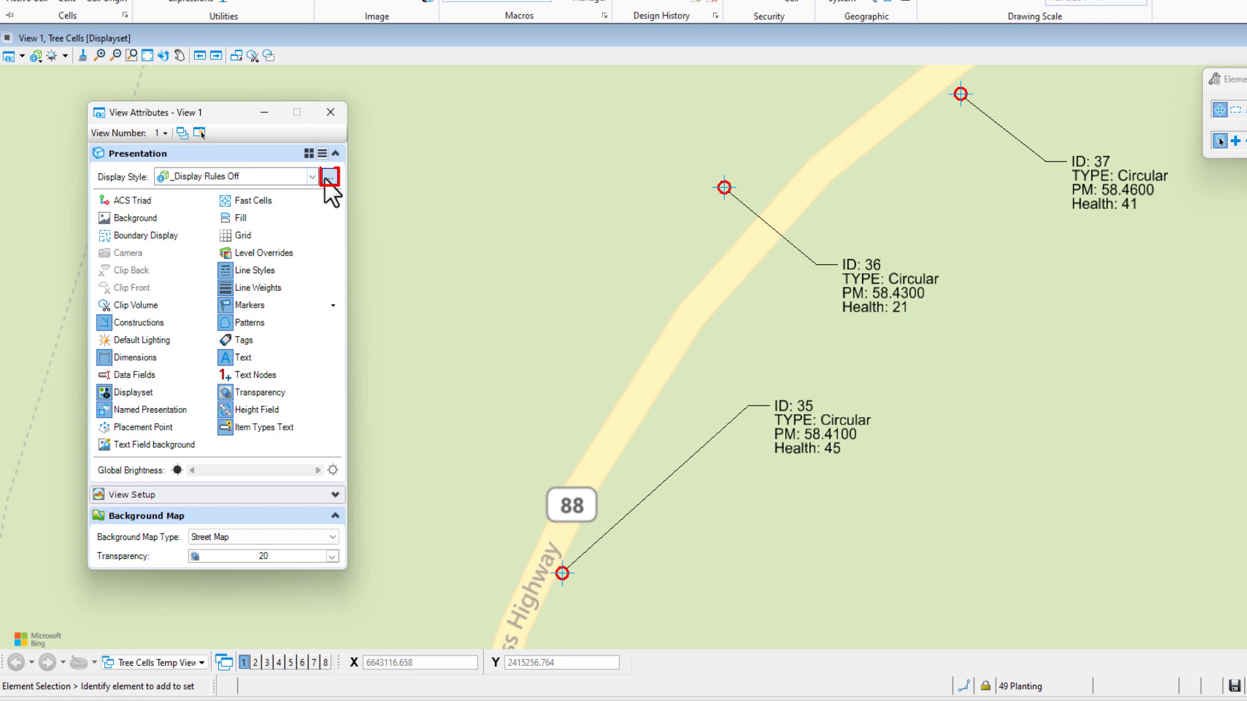
Select the _Culvert Health display style and create a new display rule set for it.
click(329, 176)
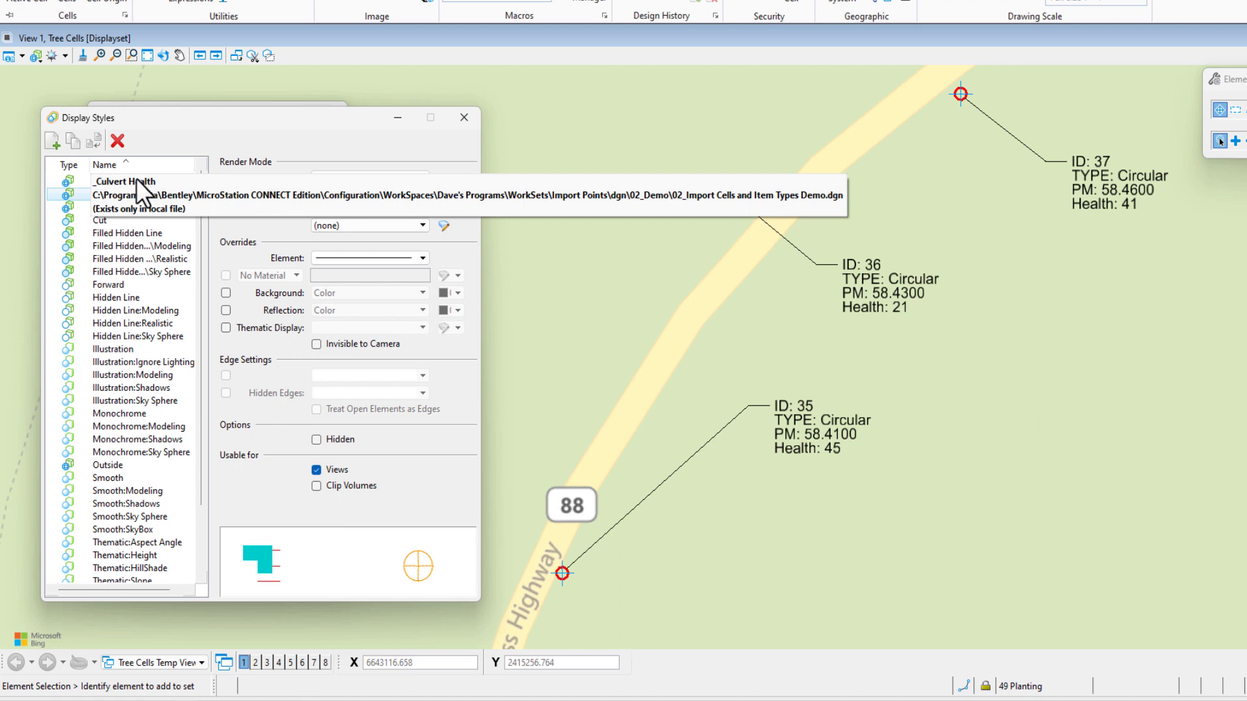
mouse_move(142, 197)
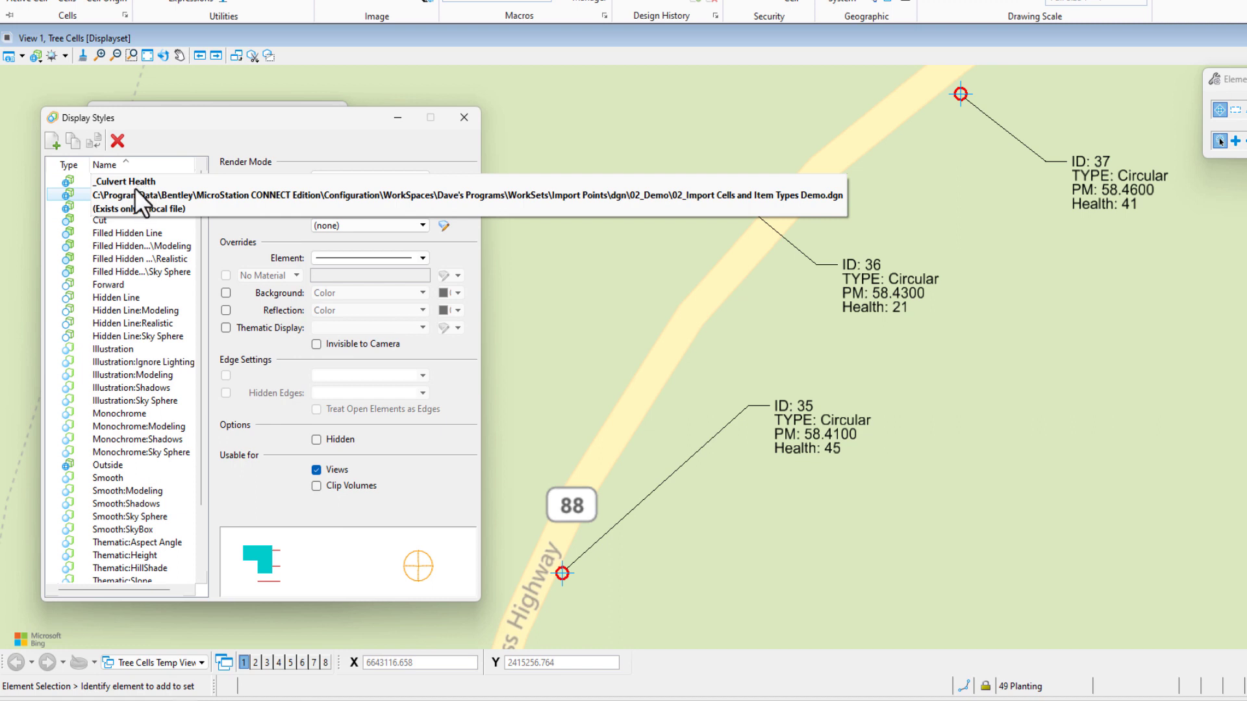
click(129, 194)
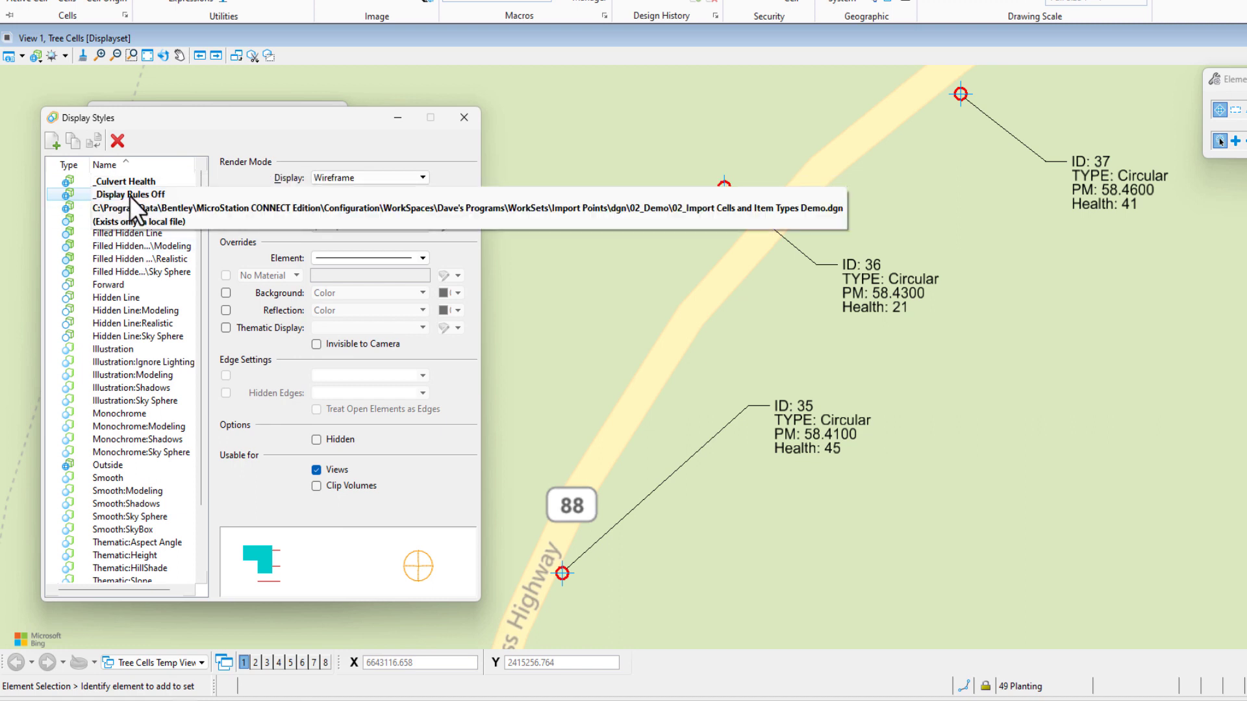
click(129, 194)
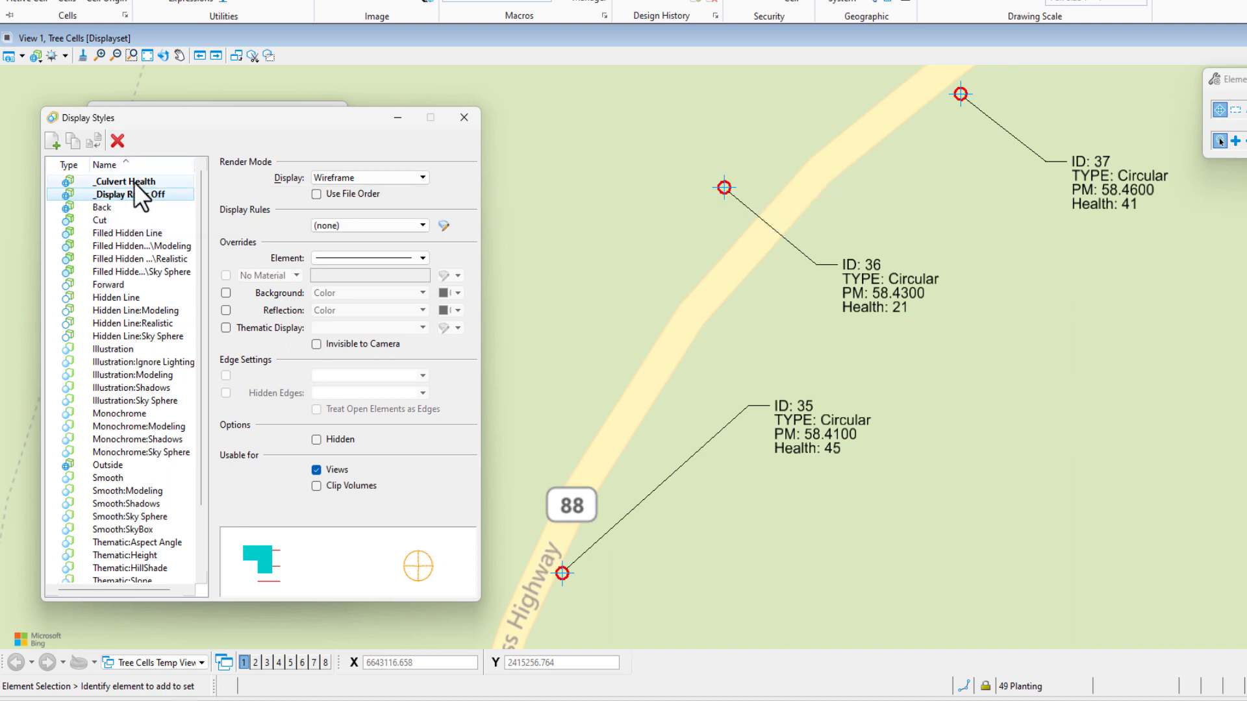
click(123, 182)
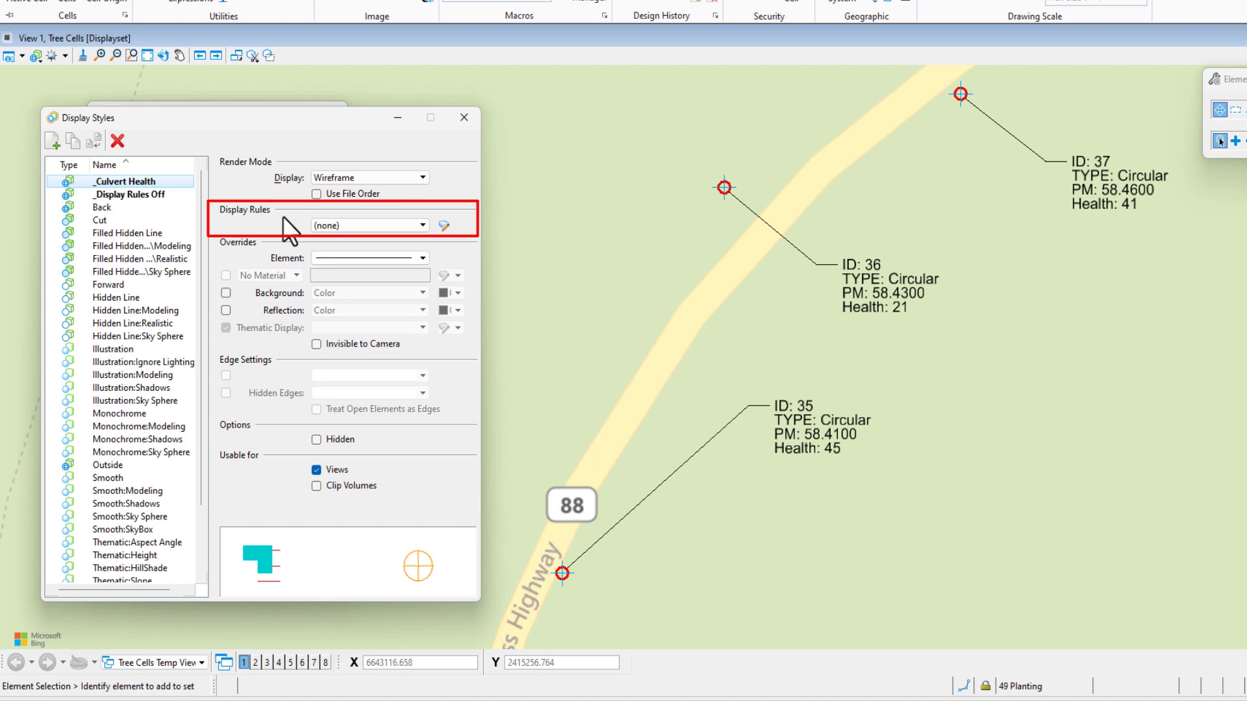
mouse_move(274, 231)
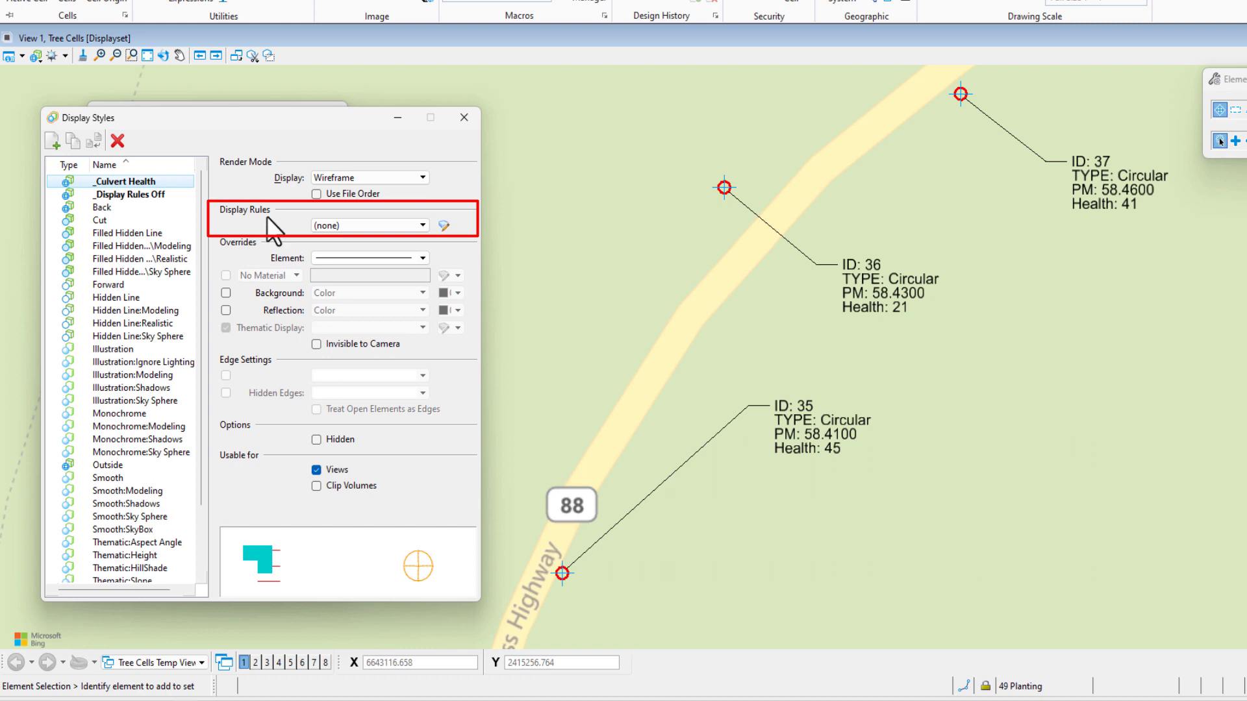
click(422, 226)
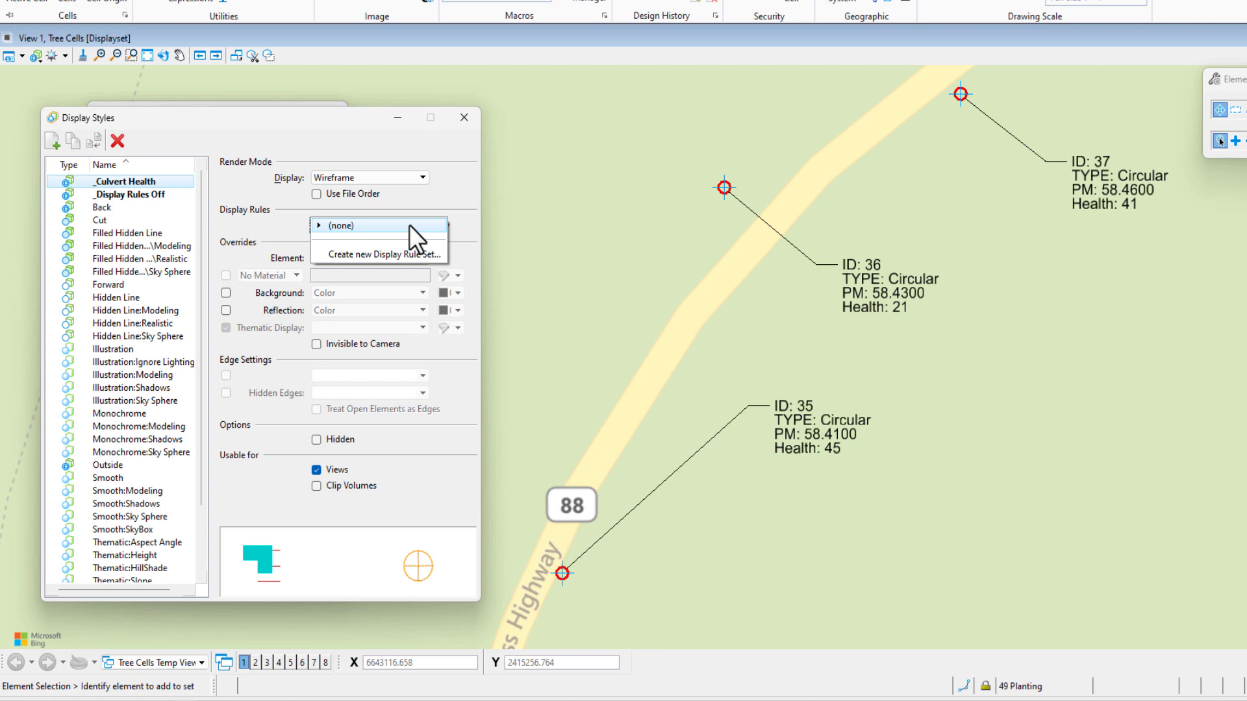
click(382, 254)
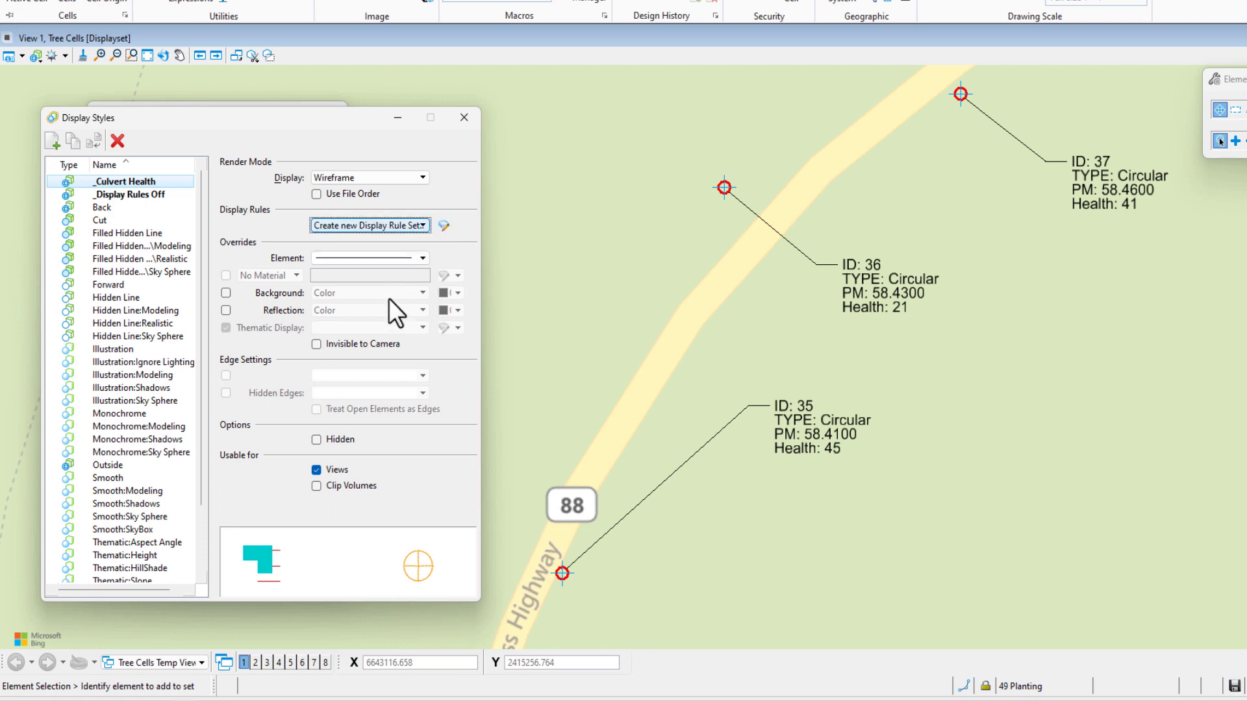
click(365, 225)
text(T)
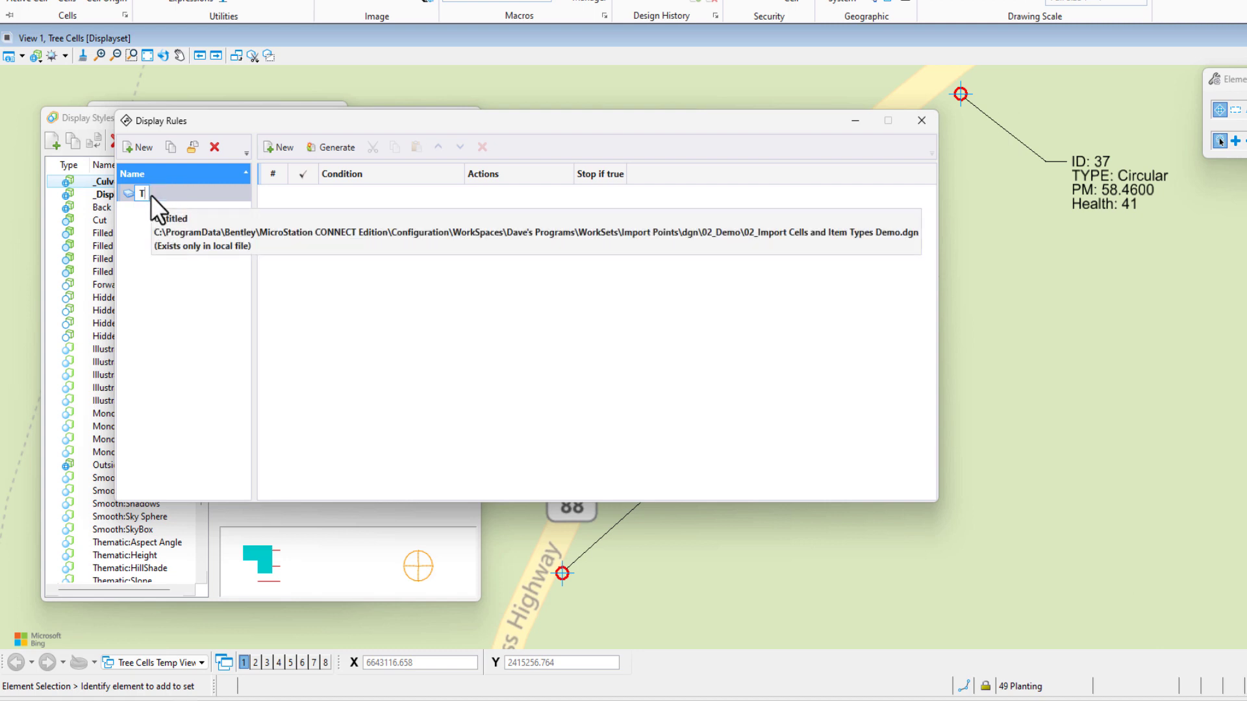
Name the new display rule set 'Culvert' and start generating display rules.
text(Culvert)
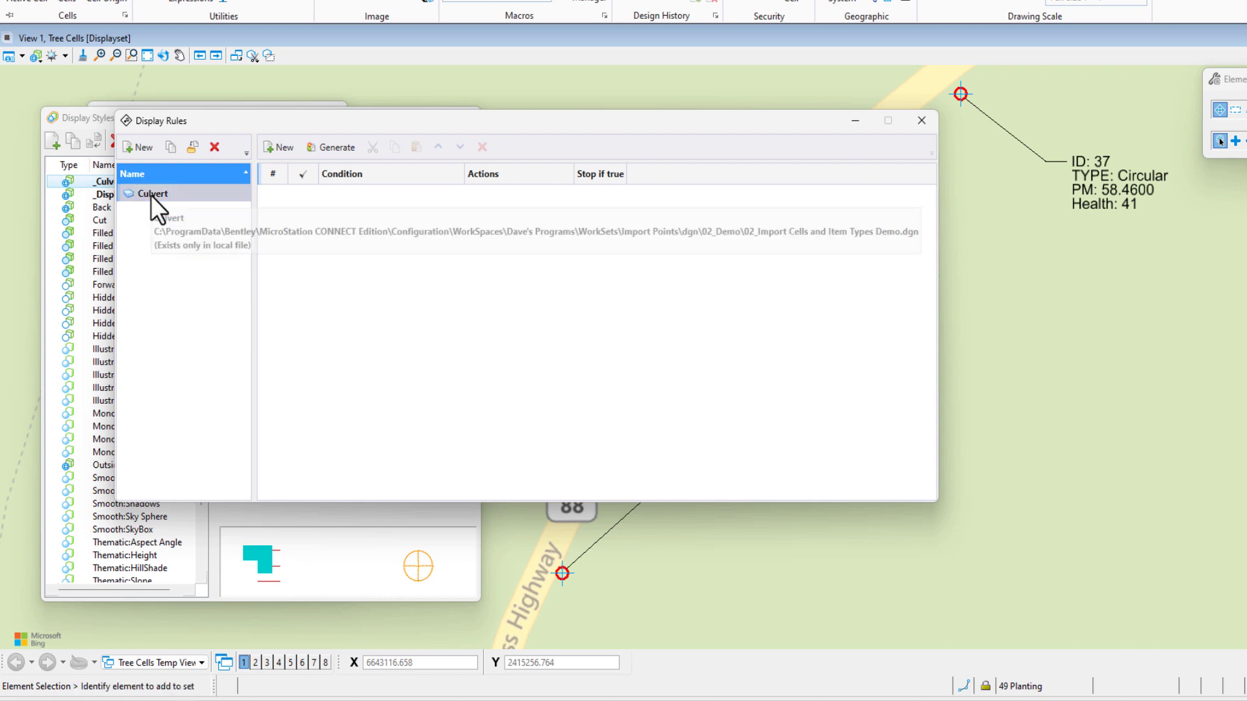
mouse_move(383, 303)
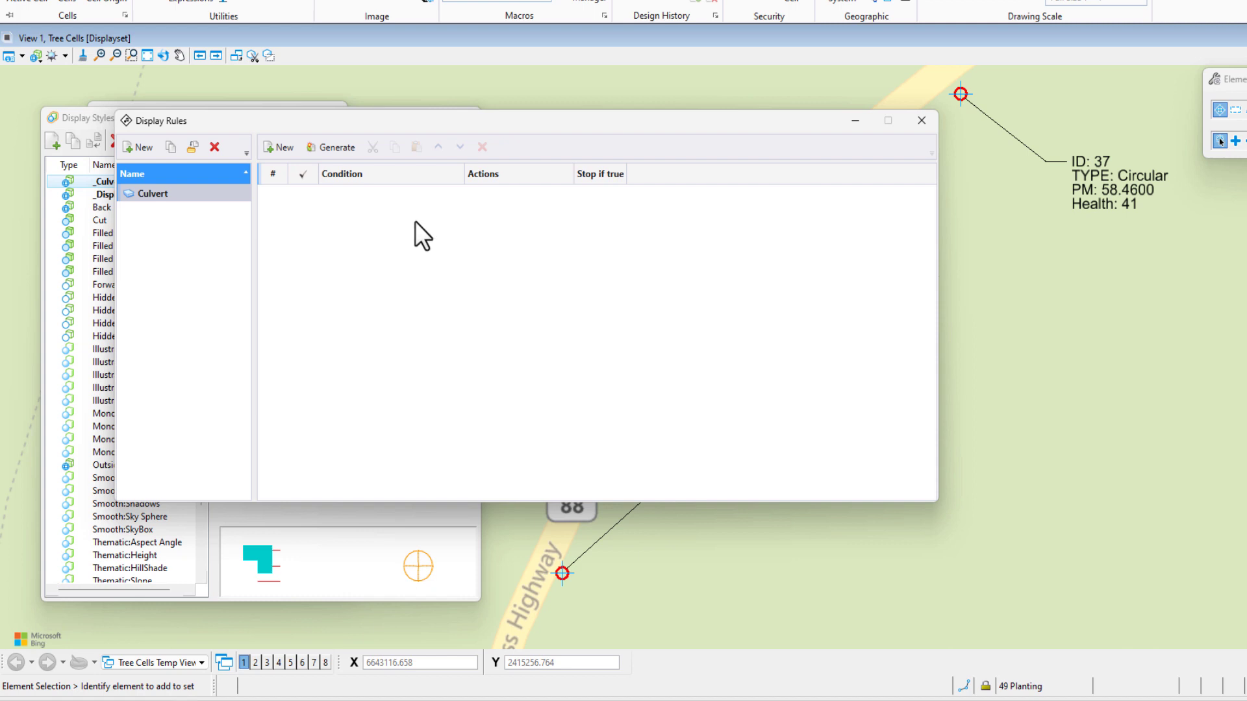
mouse_move(450, 288)
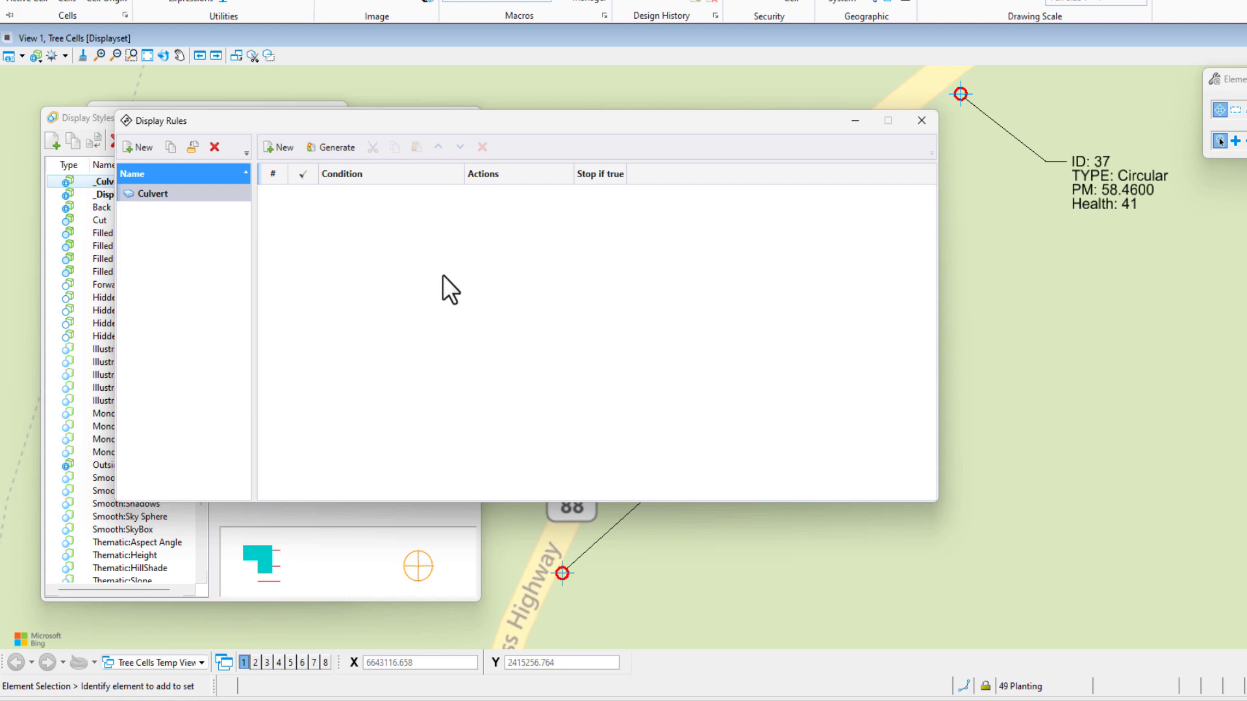
mouse_move(362, 194)
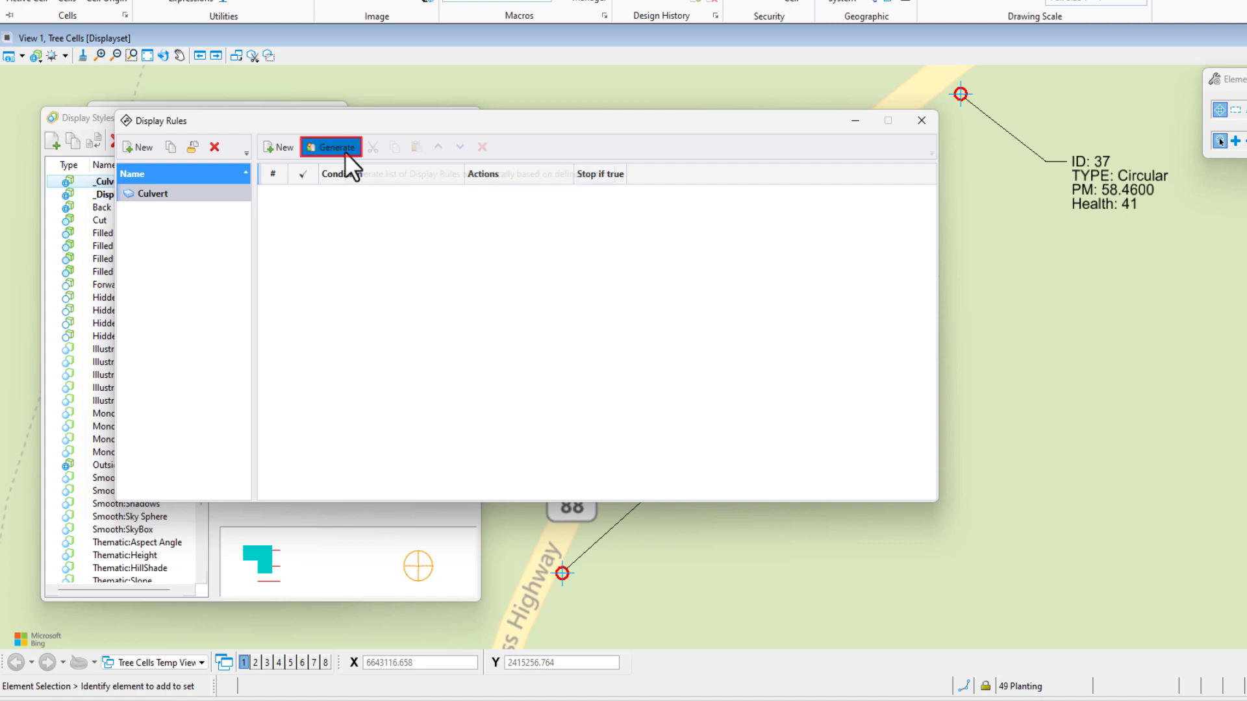
click(329, 147)
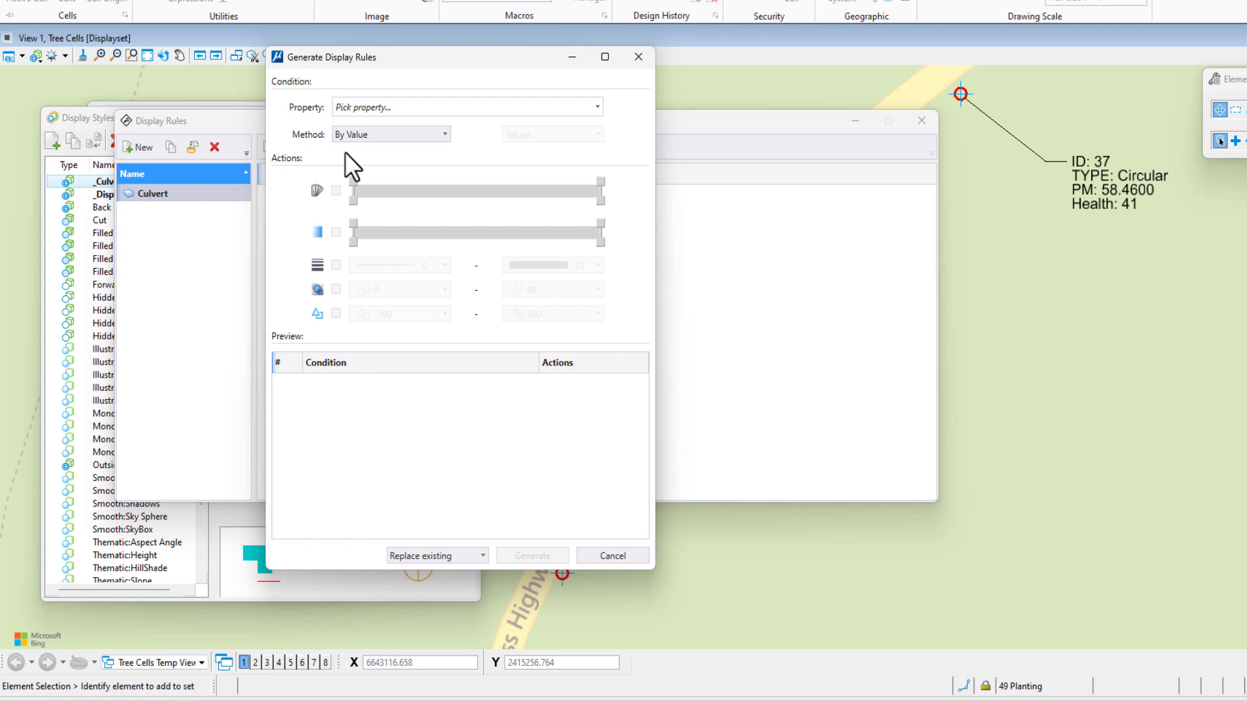
Generate rules from the Culvert Health Health_Assessment property by range, five rules from 21 to 72.
click(467, 106)
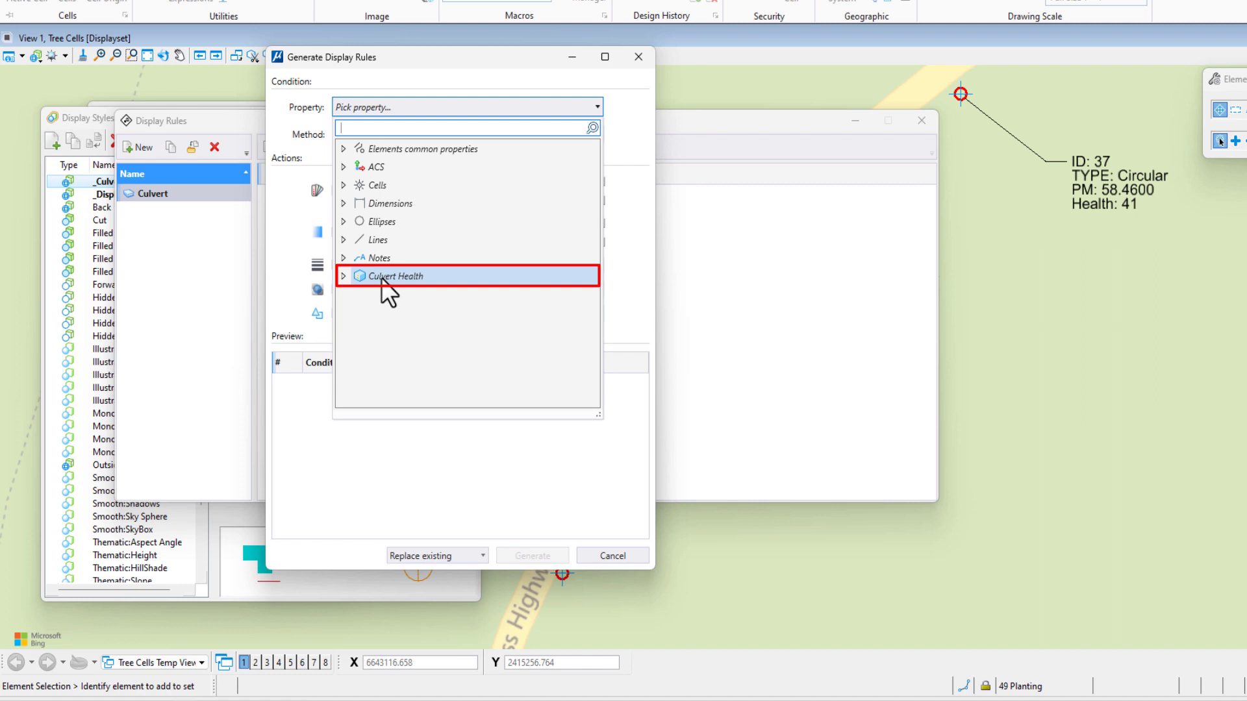
mouse_move(343, 298)
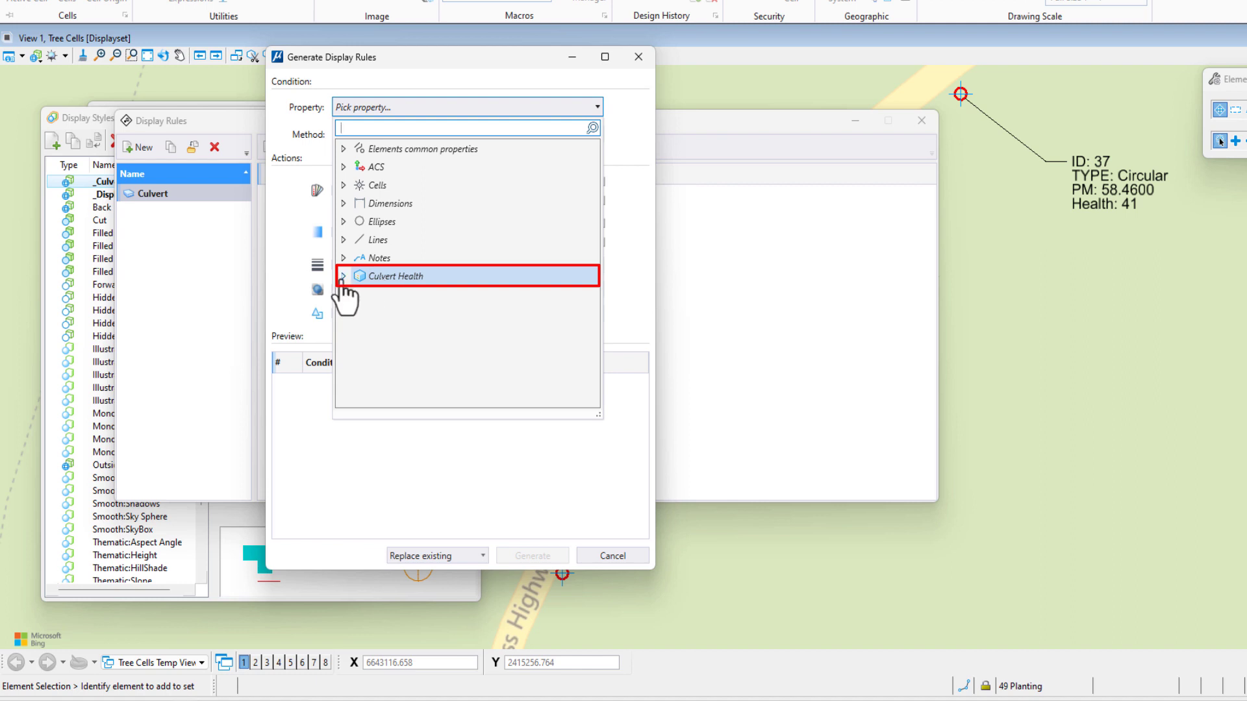
click(342, 276)
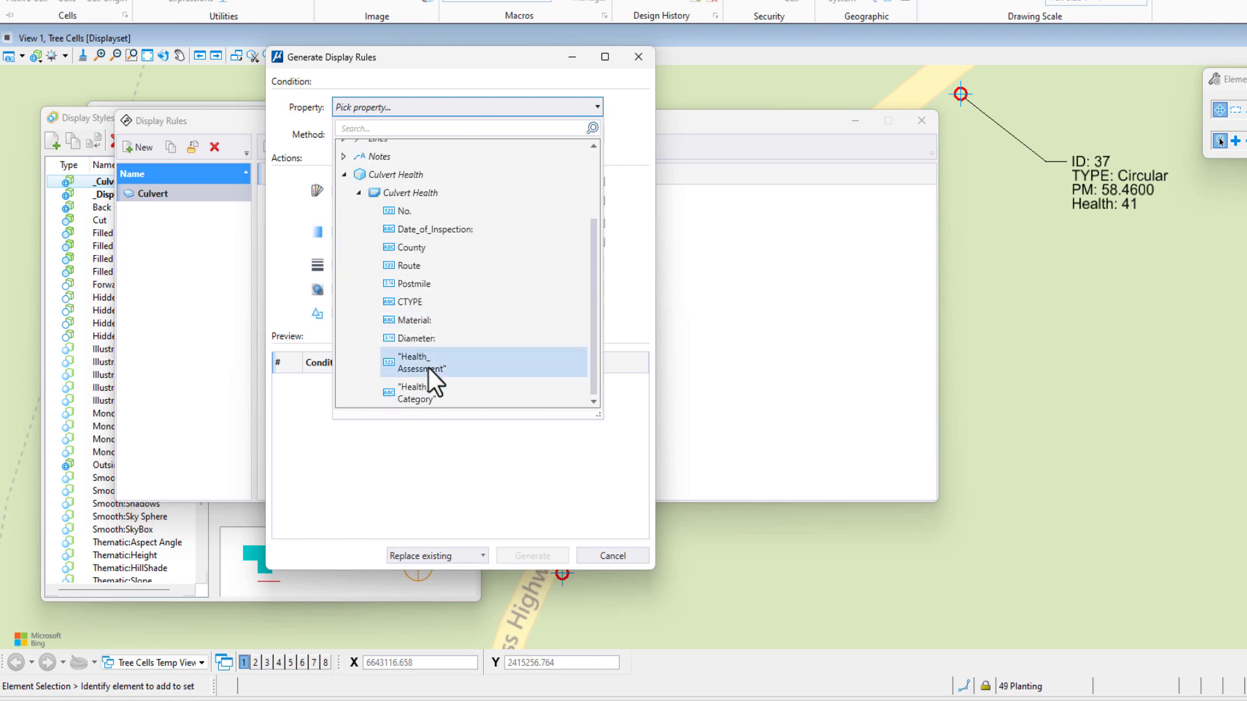
mouse_move(418, 392)
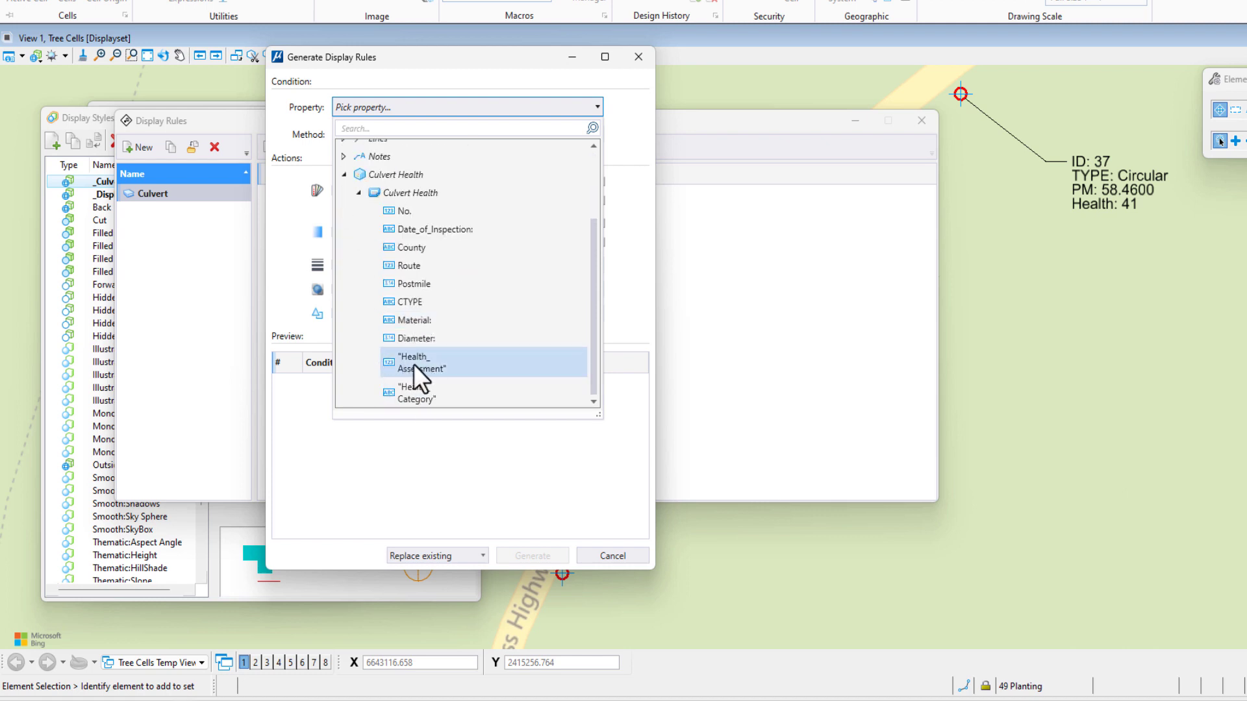
click(414, 361)
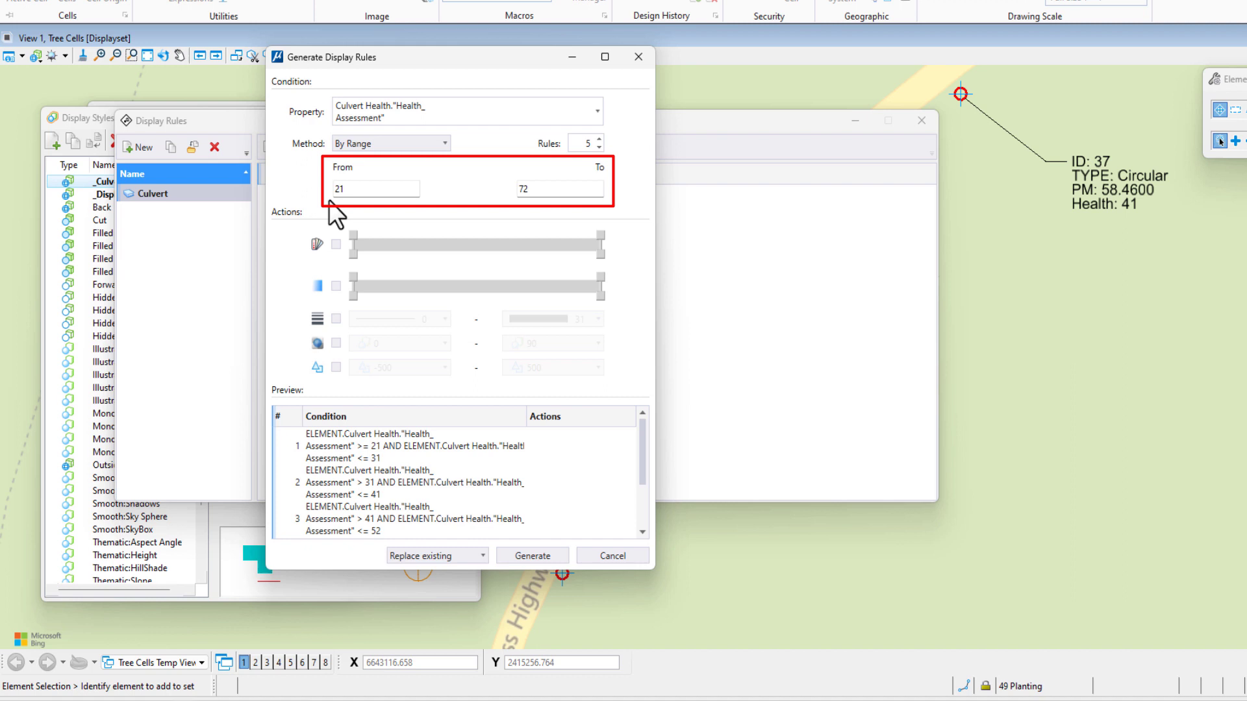
click(374, 189)
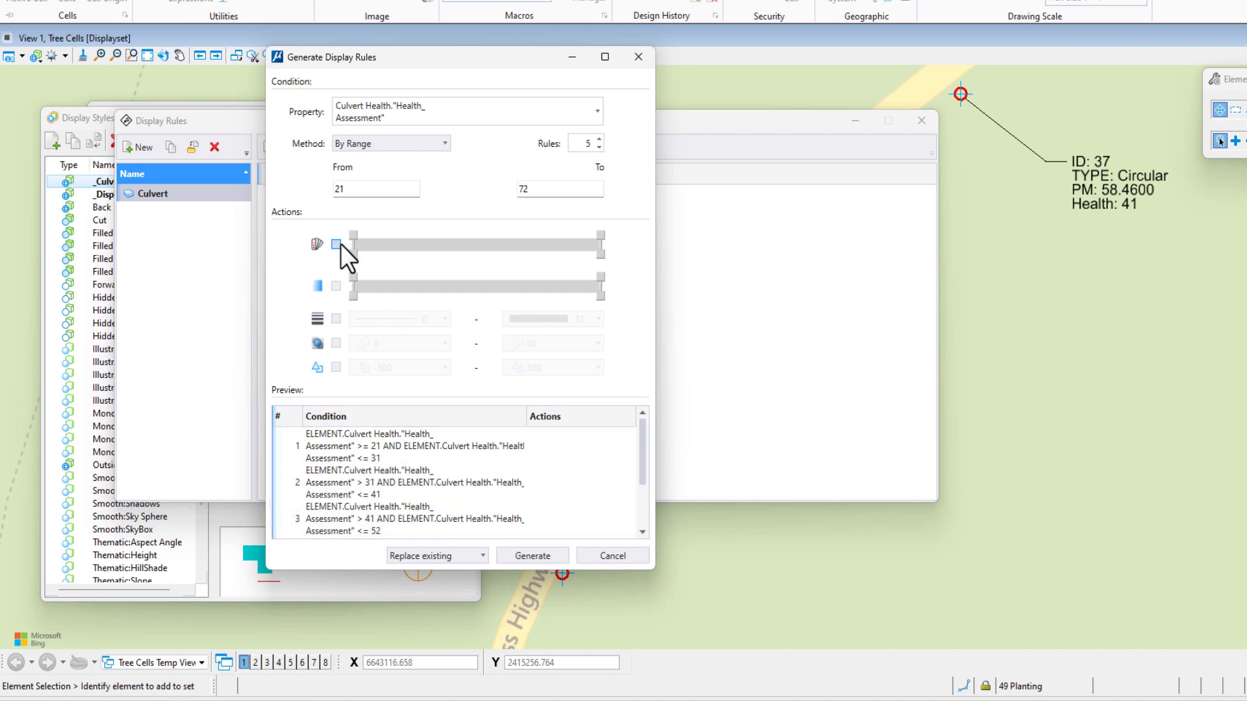
Enable the Color action, grading from red at score 21 to green at 72.
click(335, 244)
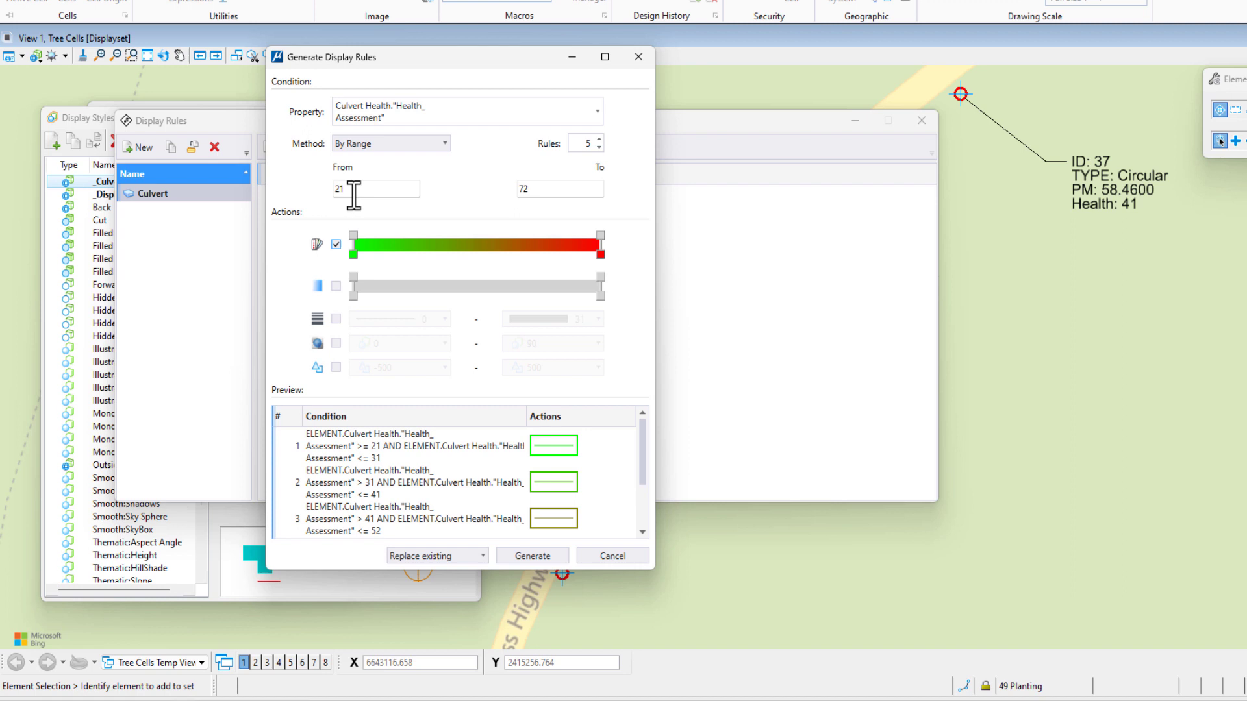
mouse_move(555, 195)
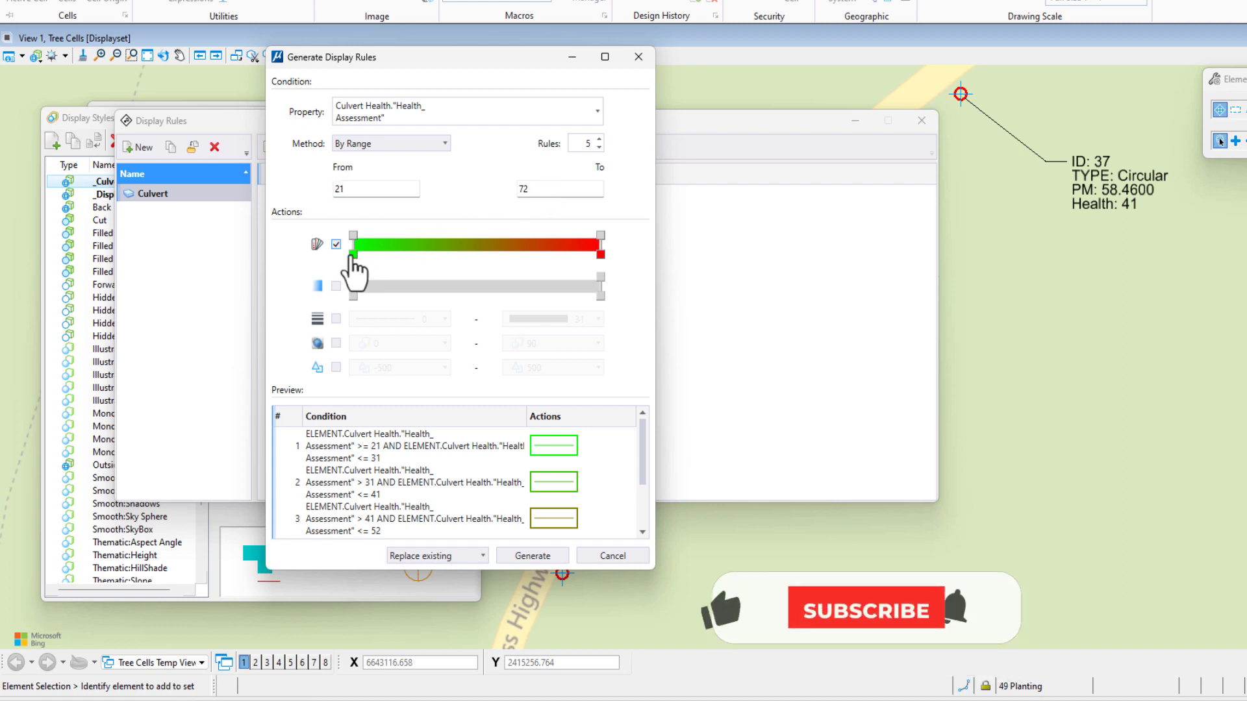
mouse_move(398, 279)
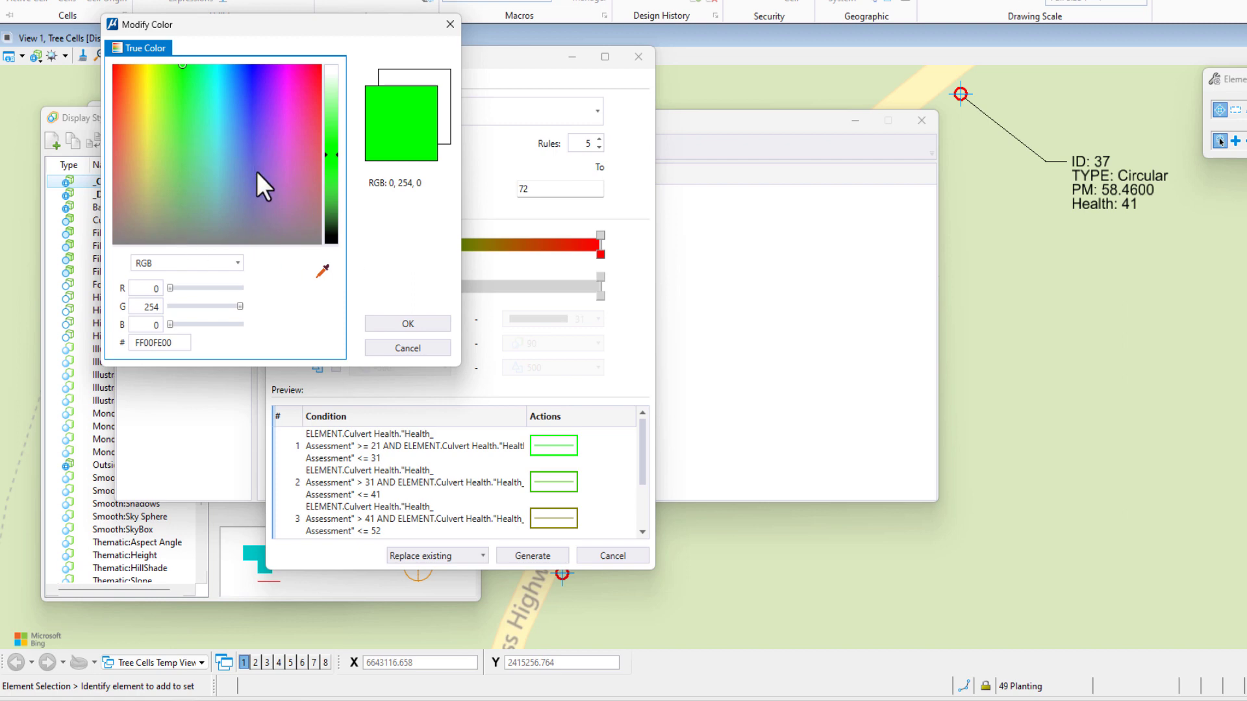
click(222, 135)
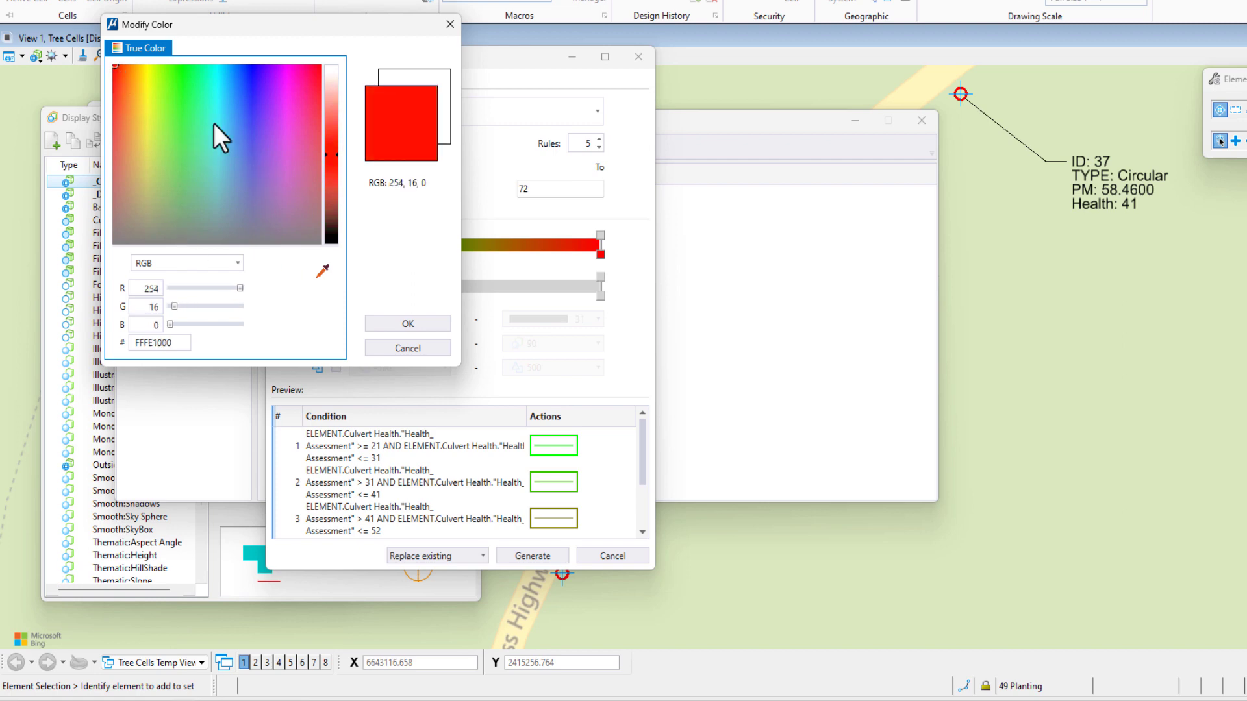
click(406, 323)
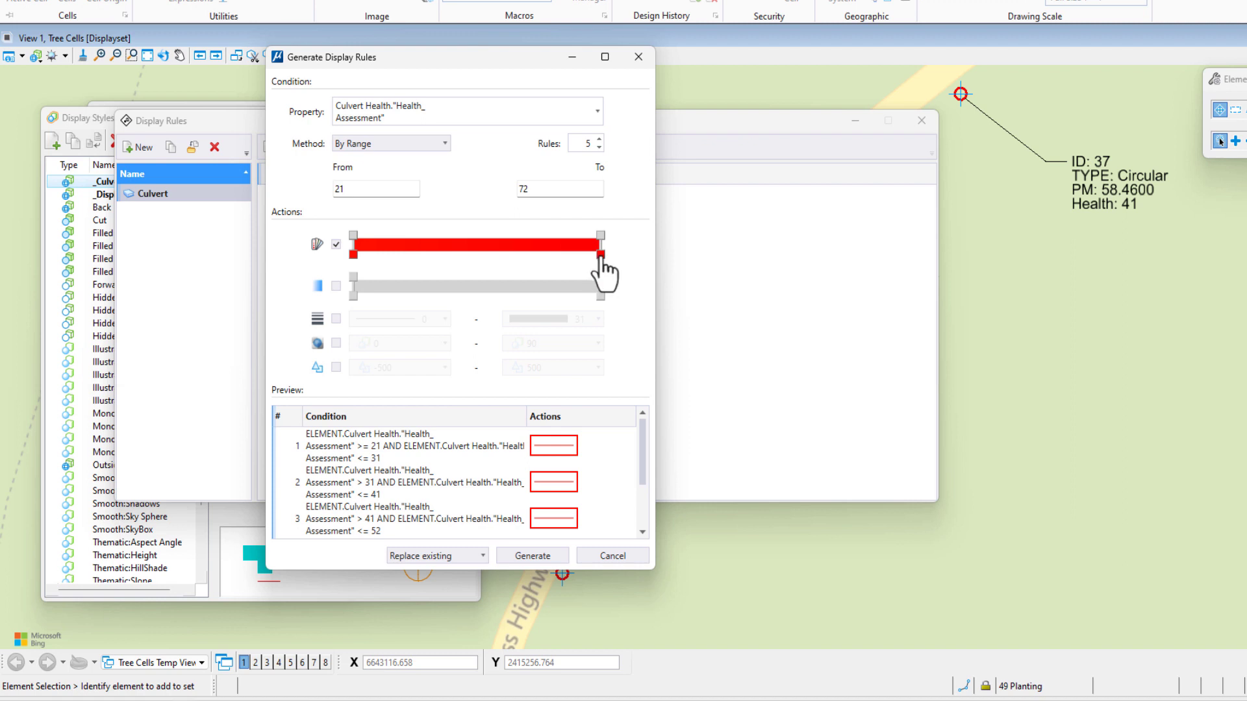
click(473, 244)
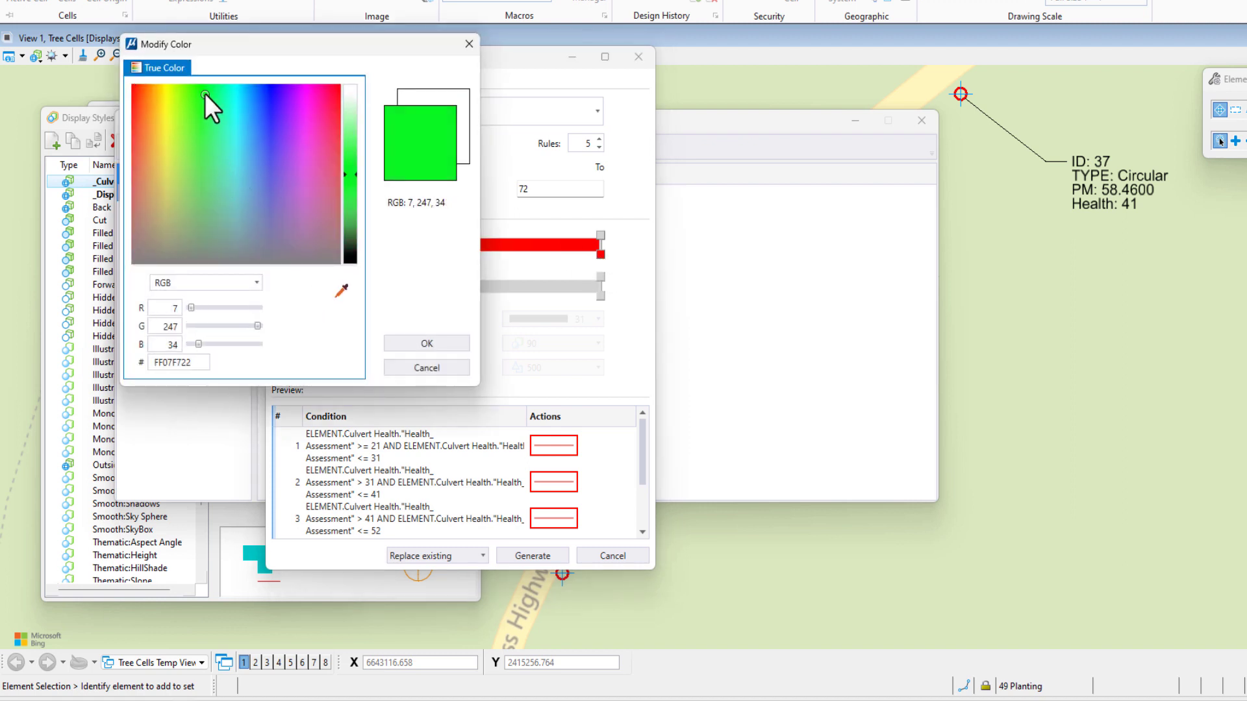
click(425, 343)
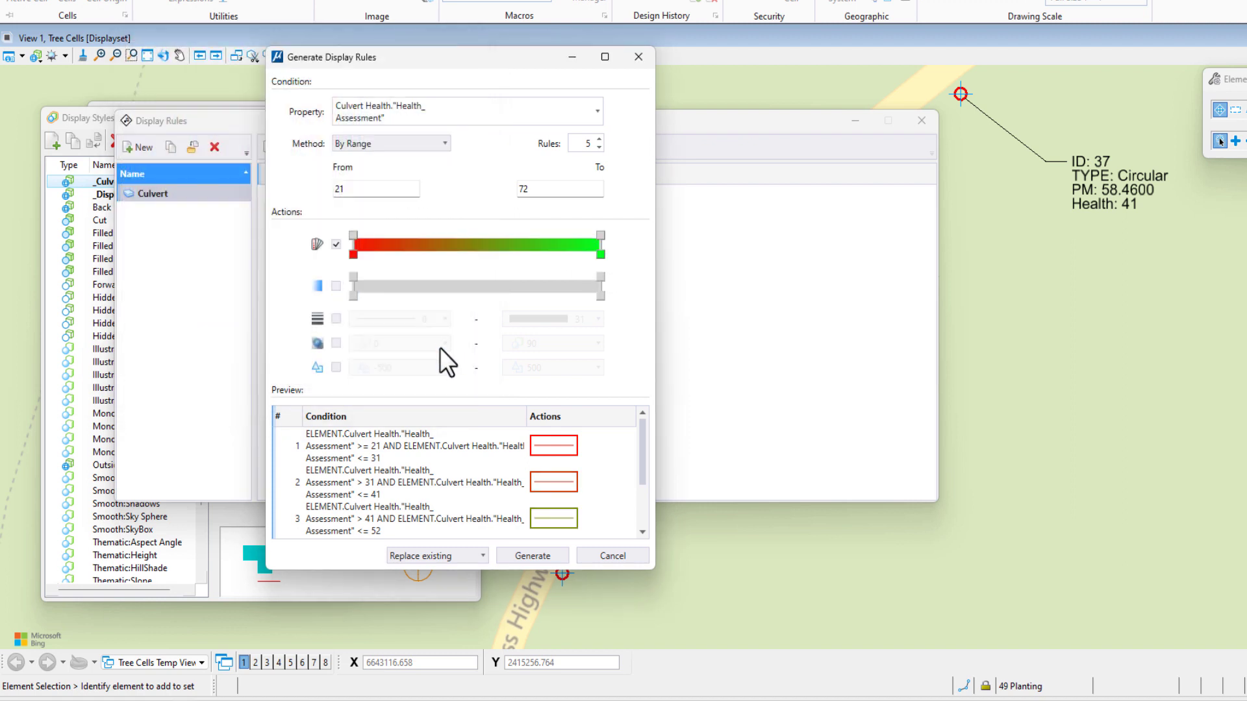
mouse_move(397, 366)
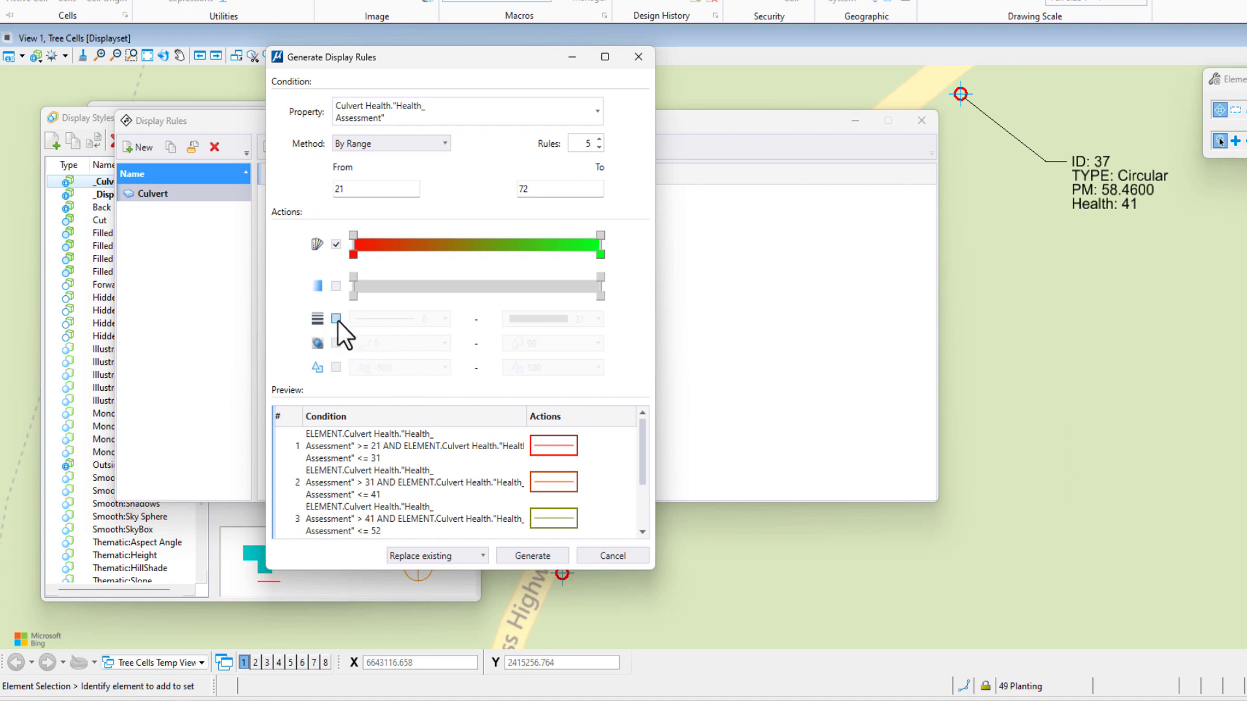
Enable the Line Weight action, tapering from weight 25 for low scores to 0.
click(336, 319)
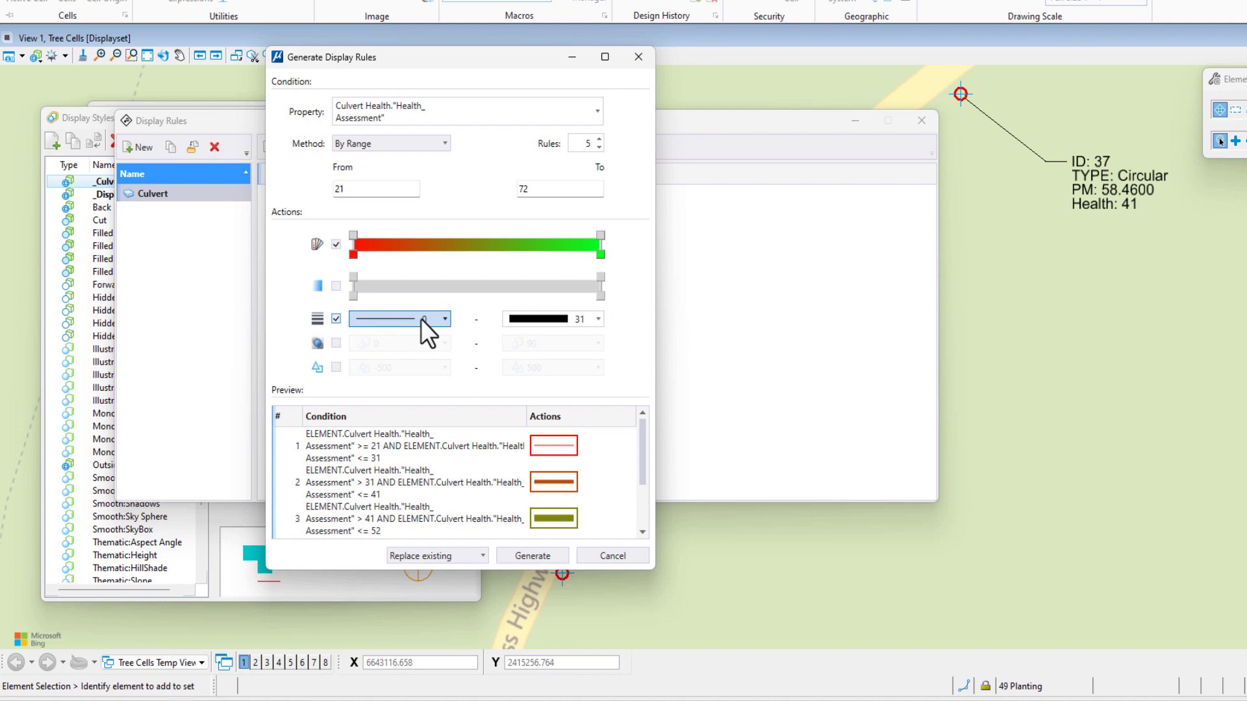
mouse_move(410, 326)
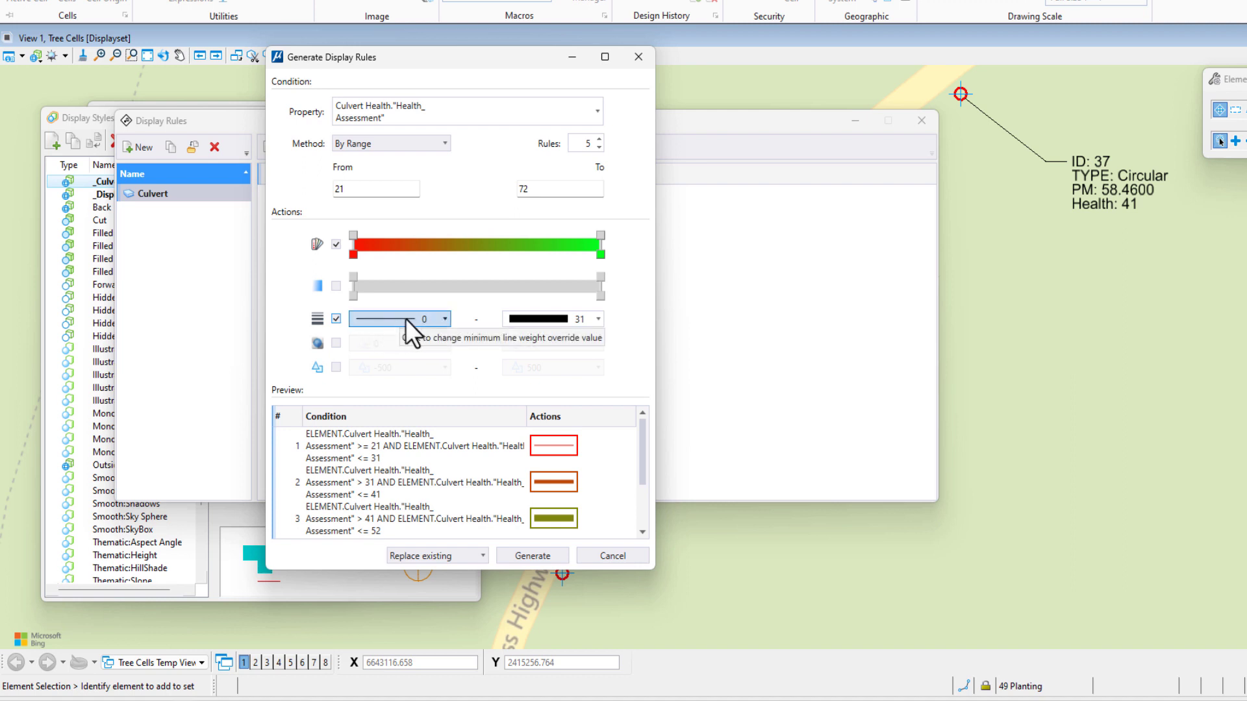
click(444, 318)
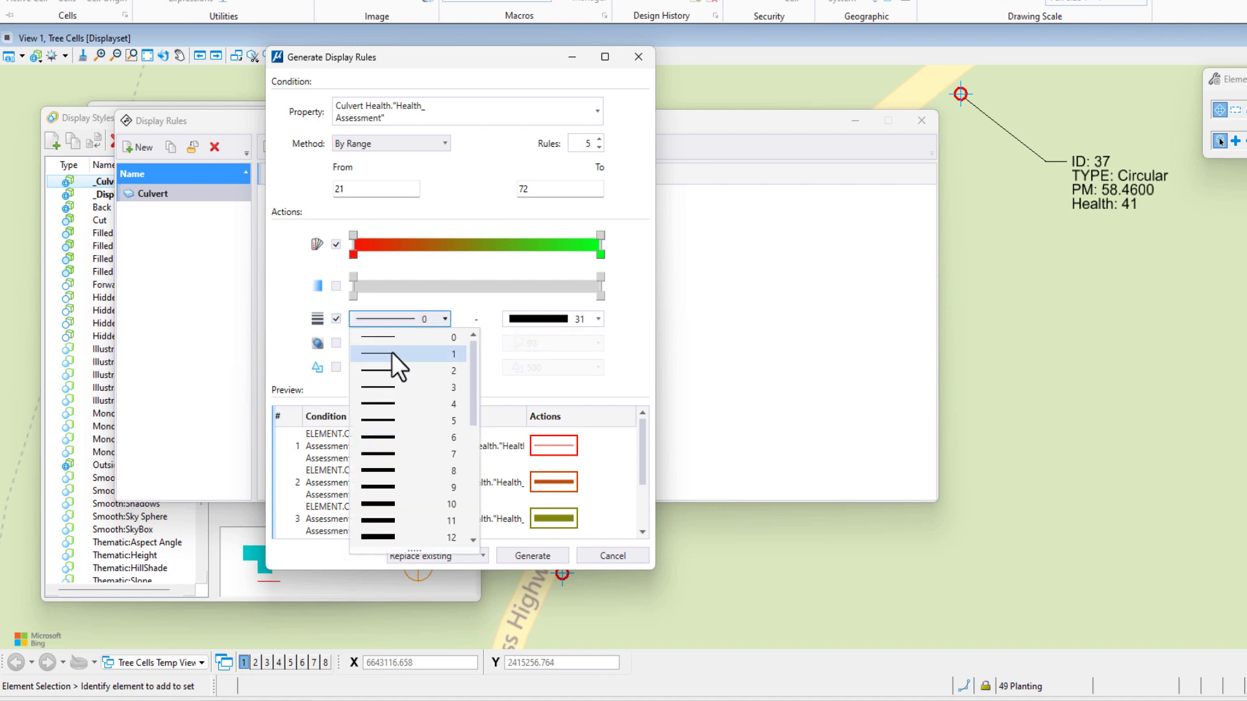
scroll(down, 3)
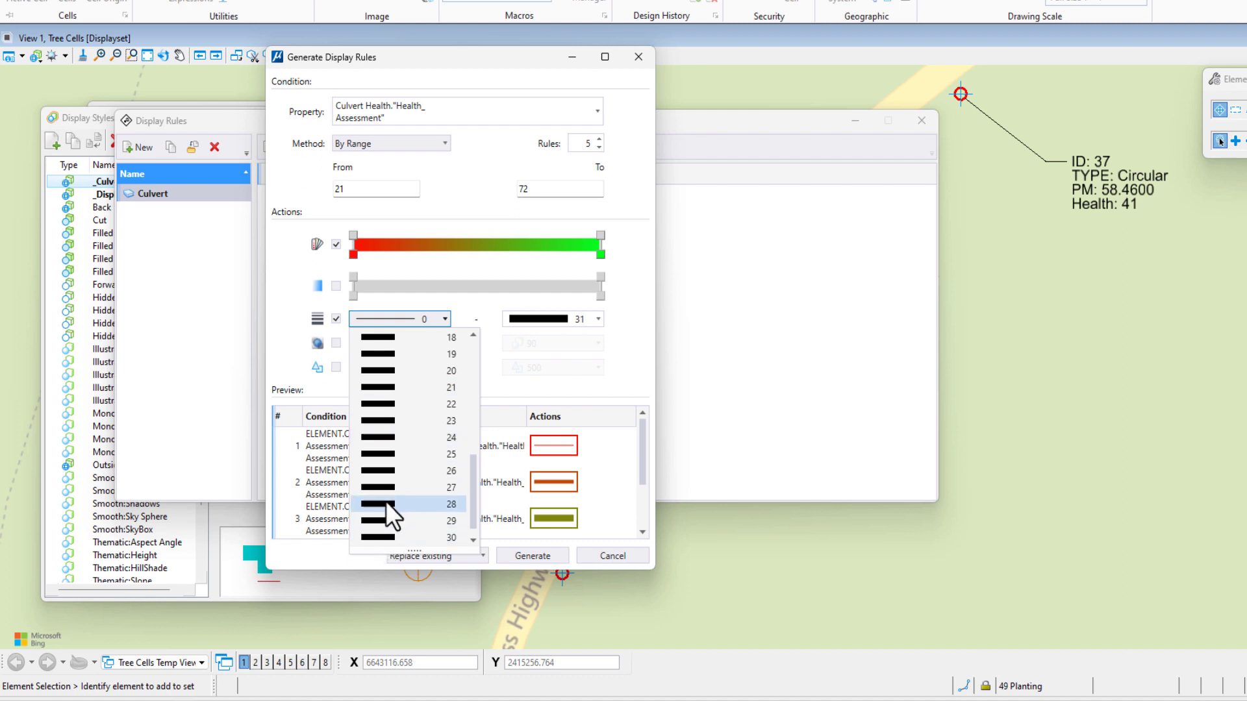
click(405, 454)
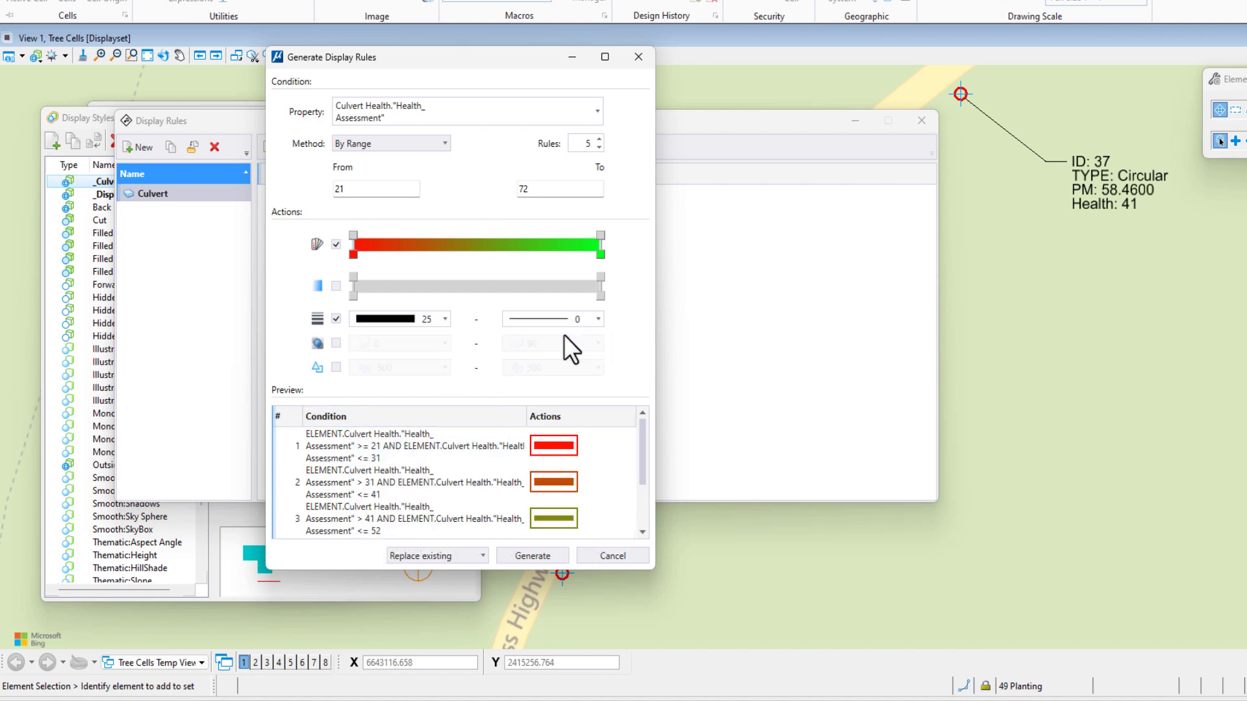
click(414, 482)
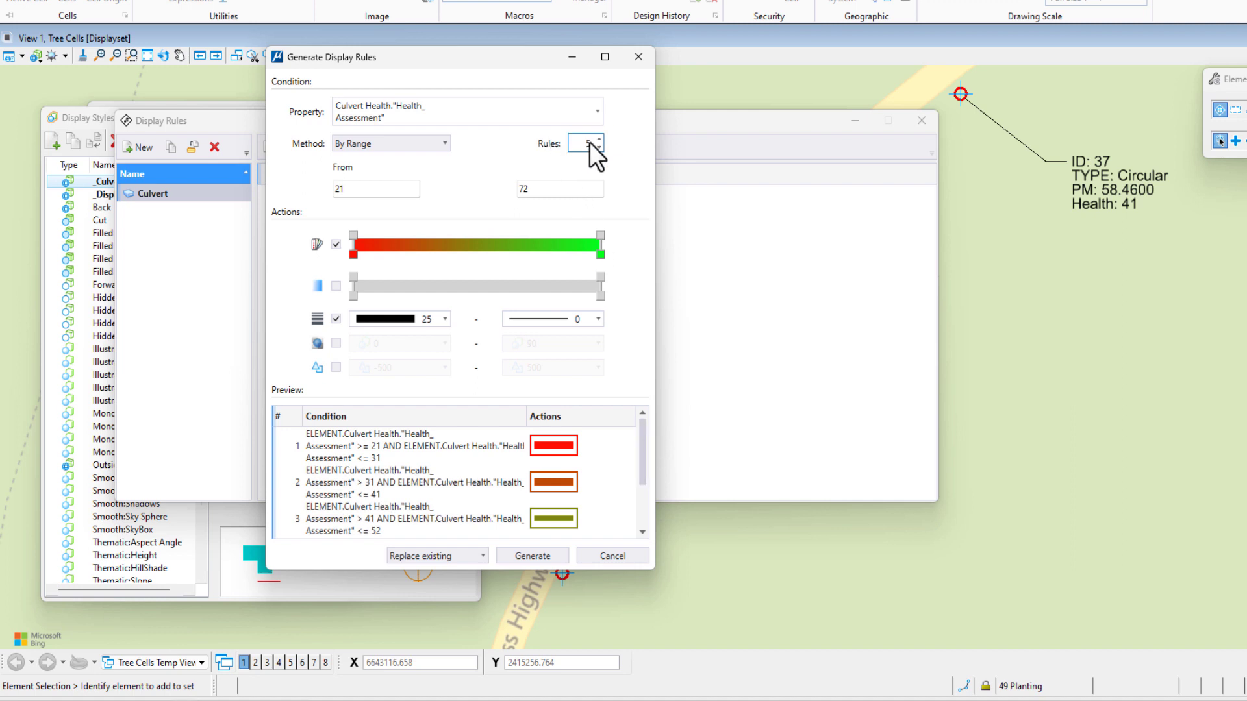
Raise the rule count to 10 and generate the rules.
click(598, 139)
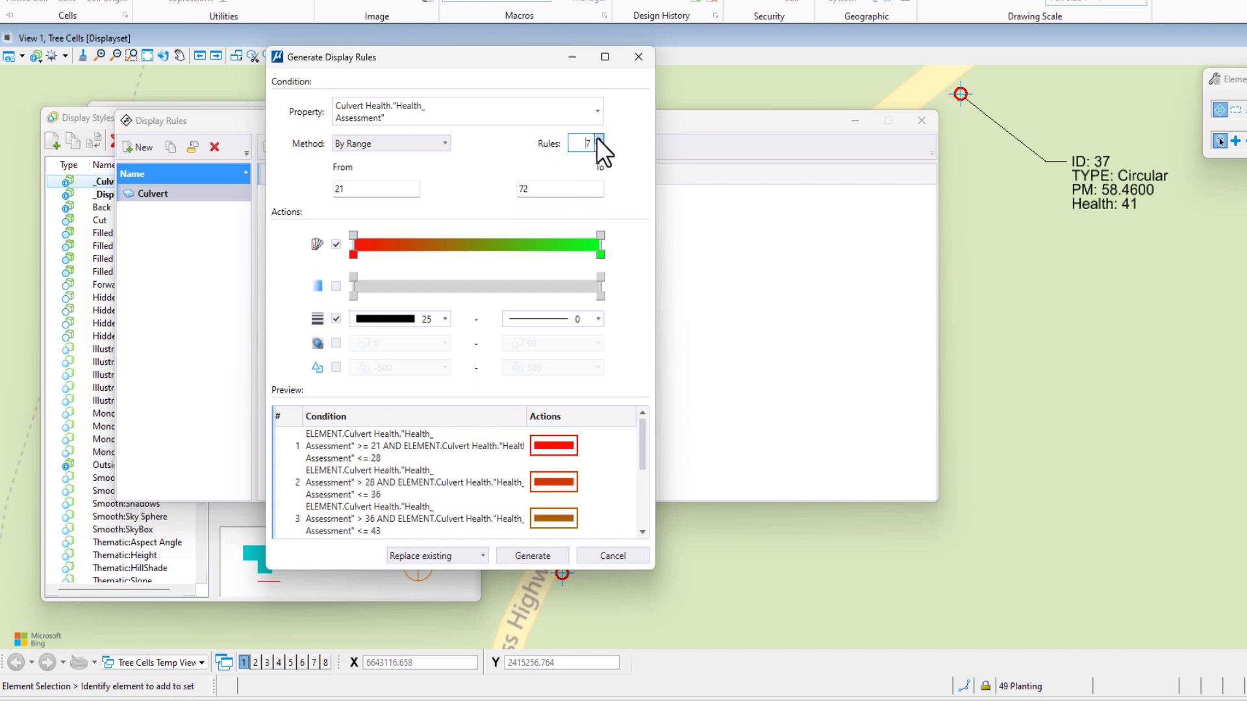
click(599, 138)
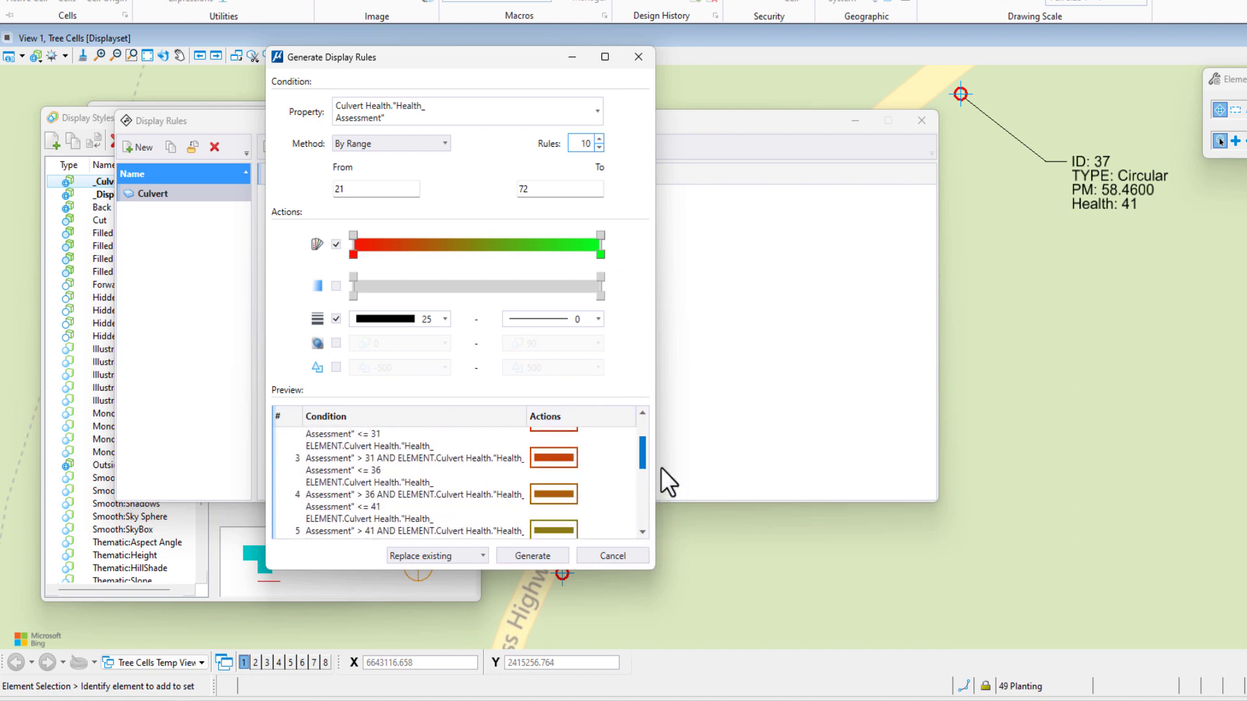
click(531, 556)
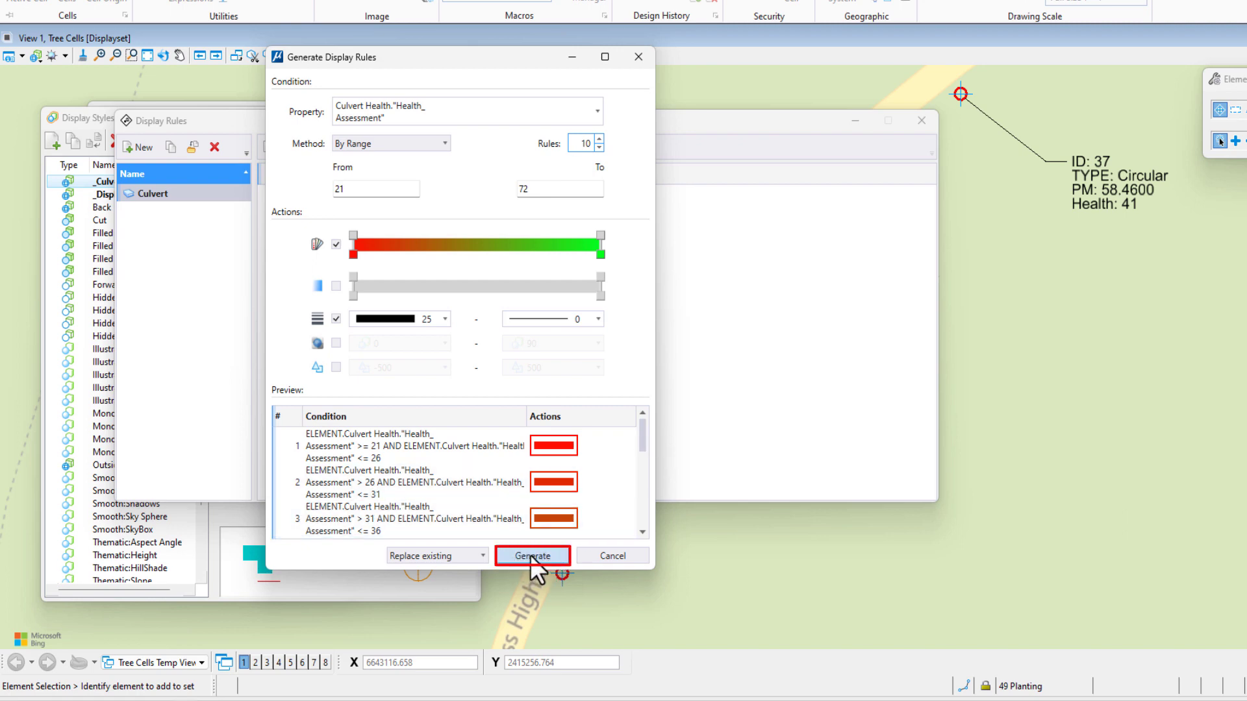
Create the ten Culvert rules, inspect the first rule's action, and close Display Rules.
click(531, 555)
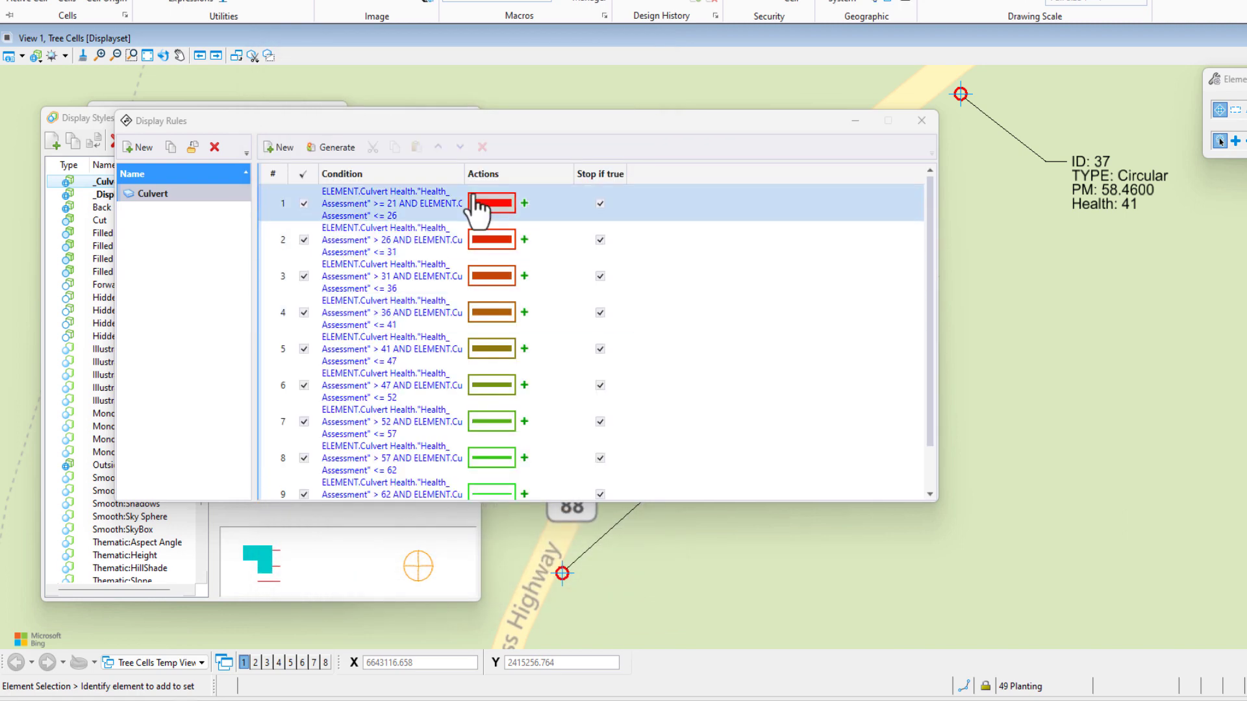
click(390, 240)
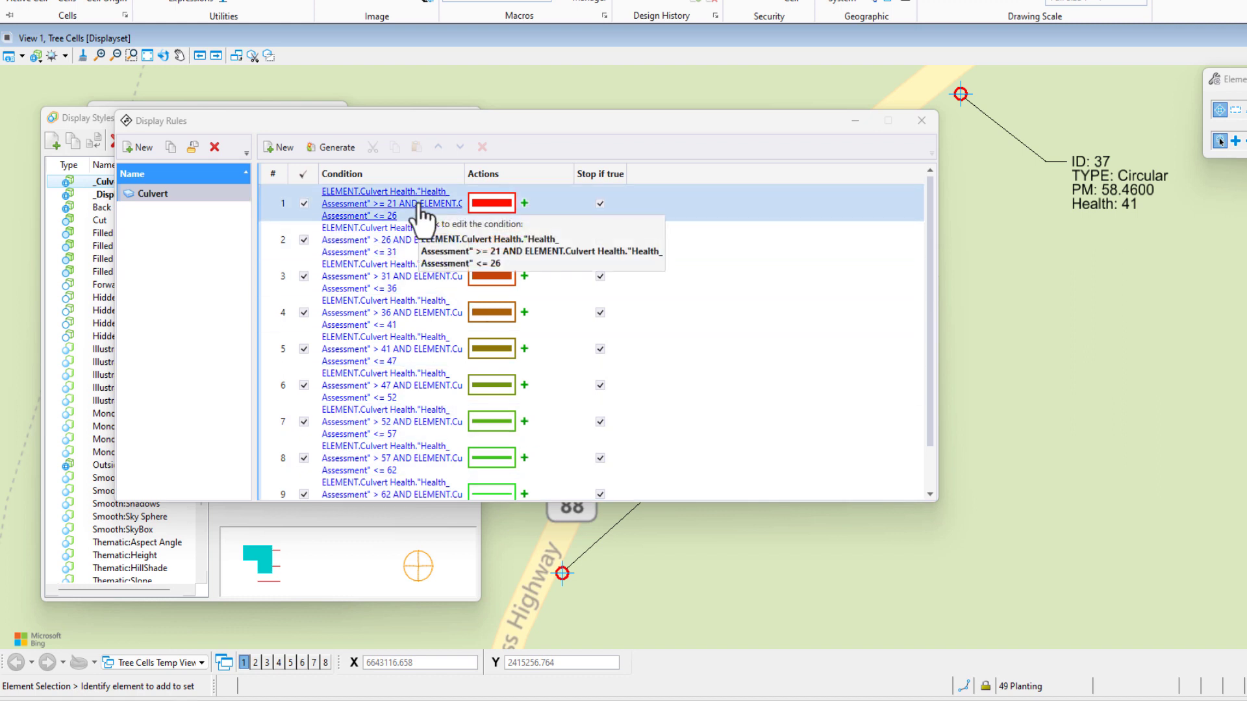
click(390, 276)
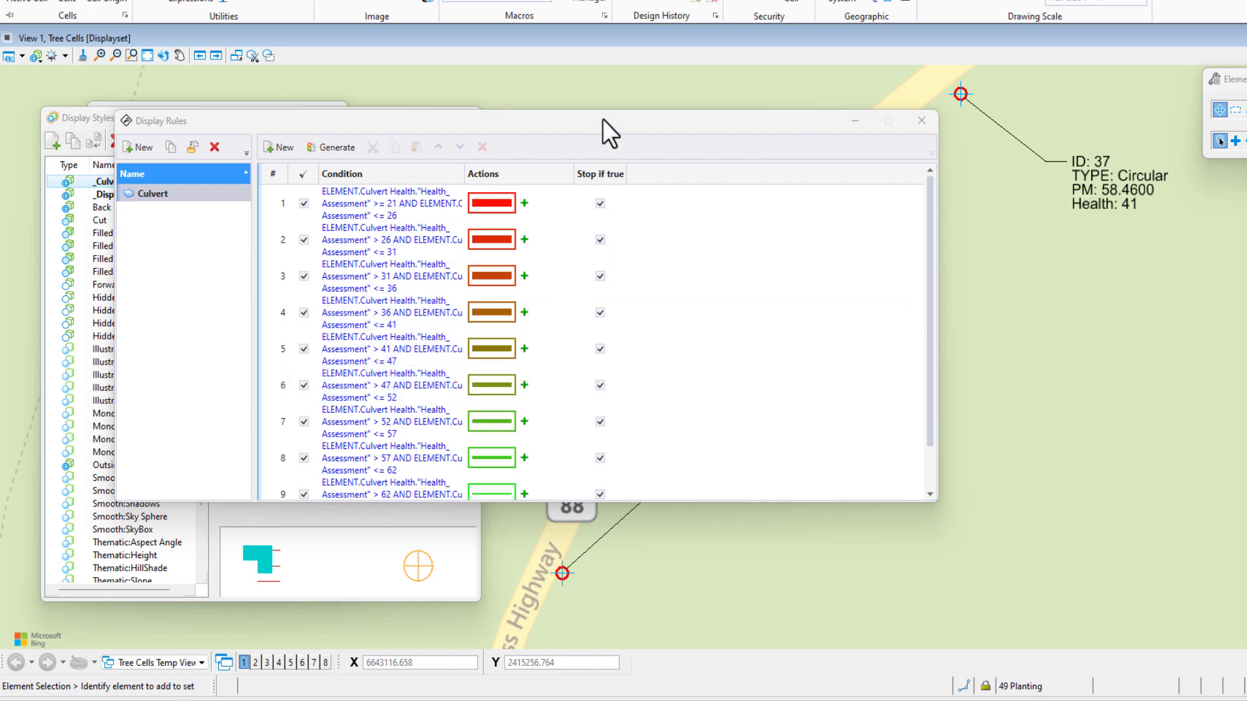
mouse_move(921, 120)
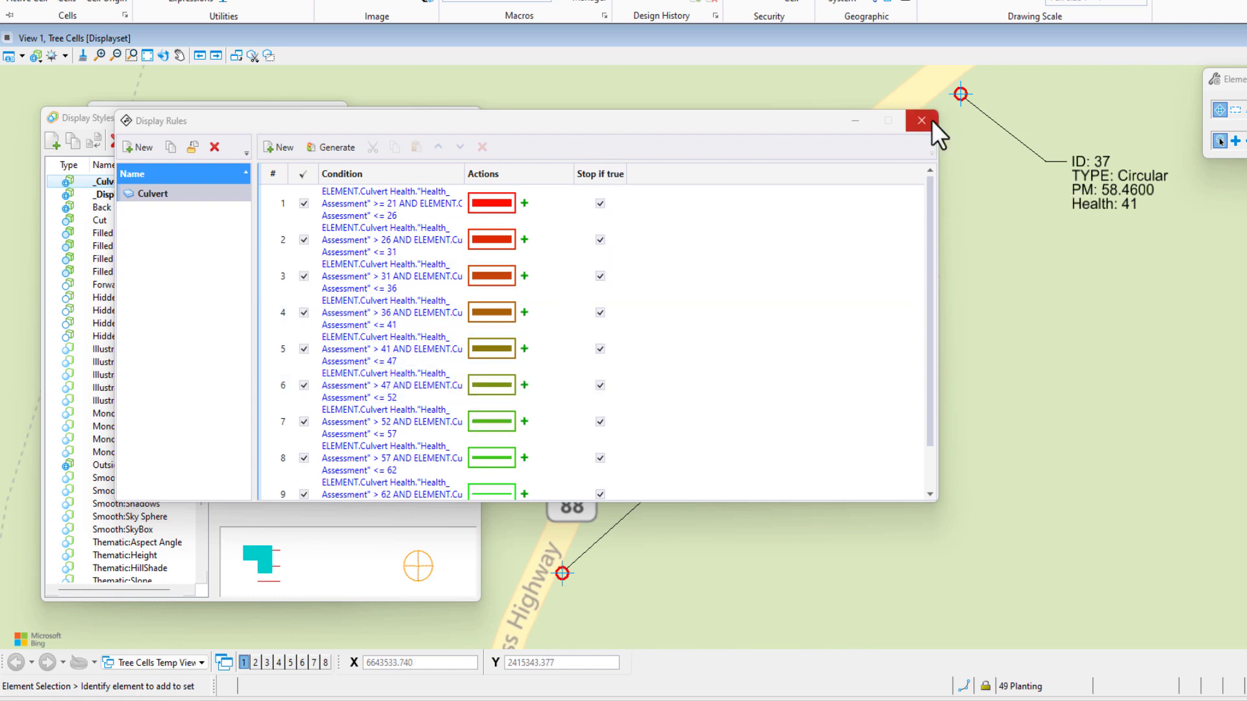
click(920, 120)
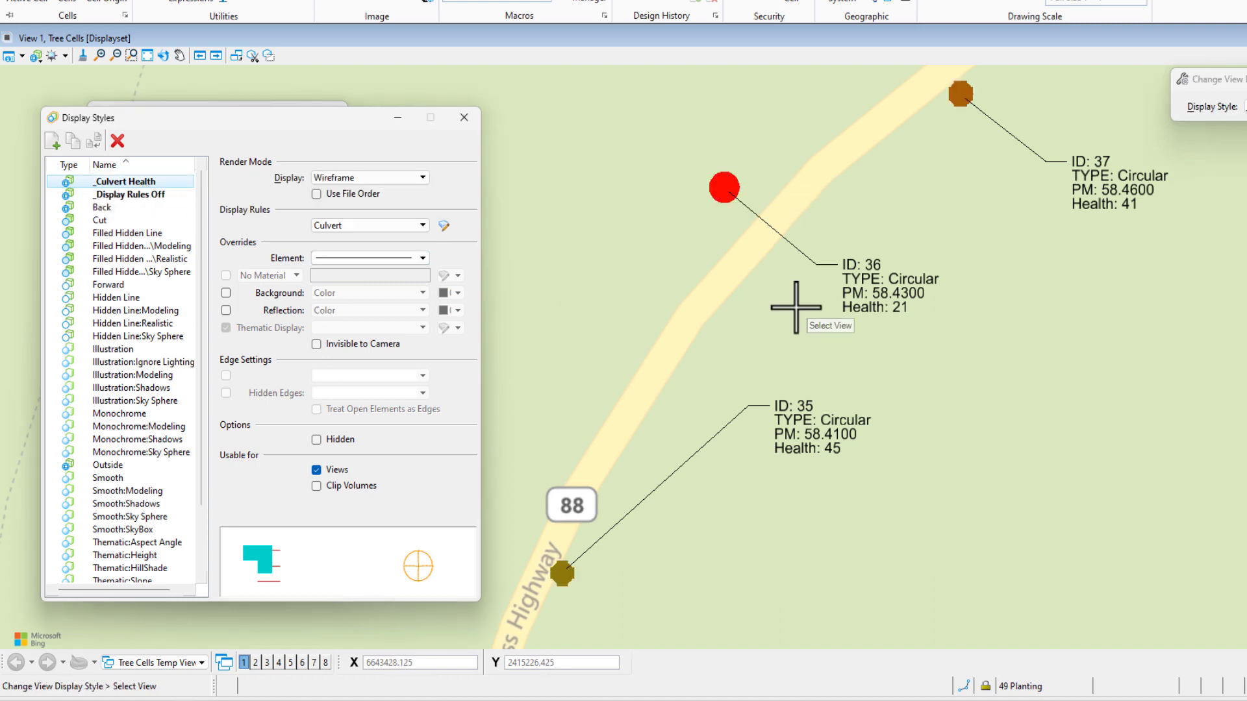
mouse_move(747, 226)
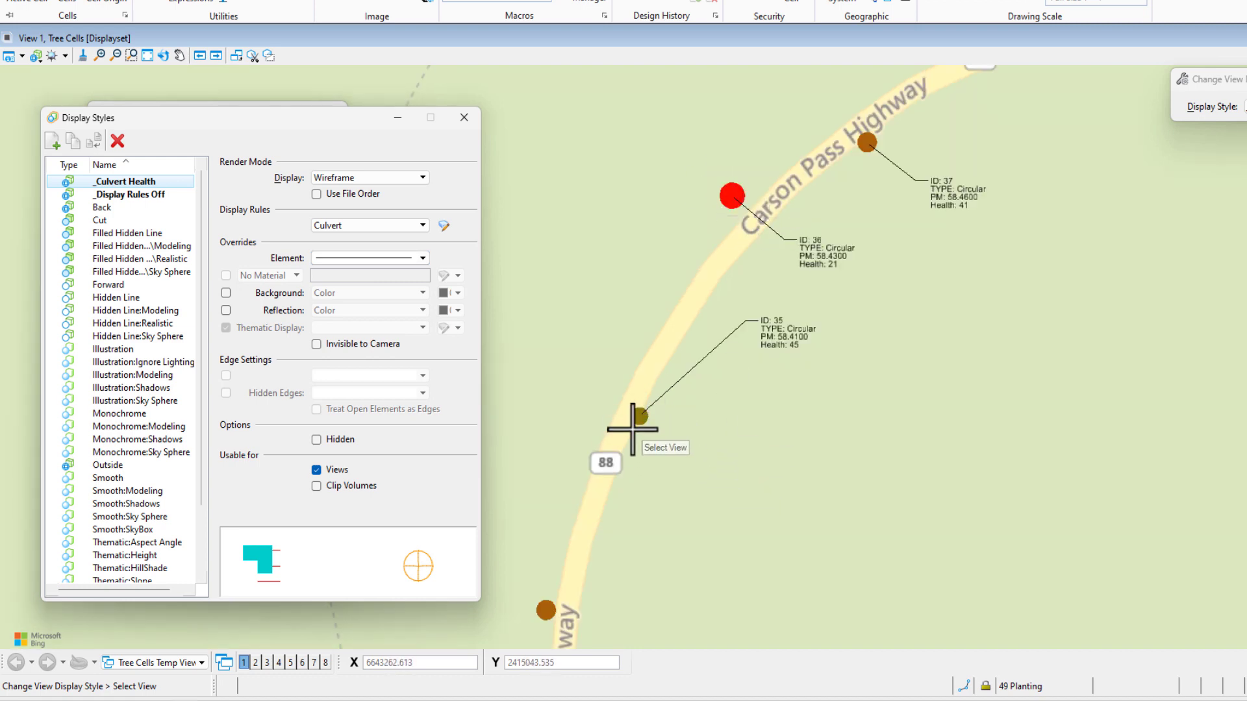
Compare View 1 under _Culvert Health and _Display Rules Off, then close View Attributes.
click(128, 194)
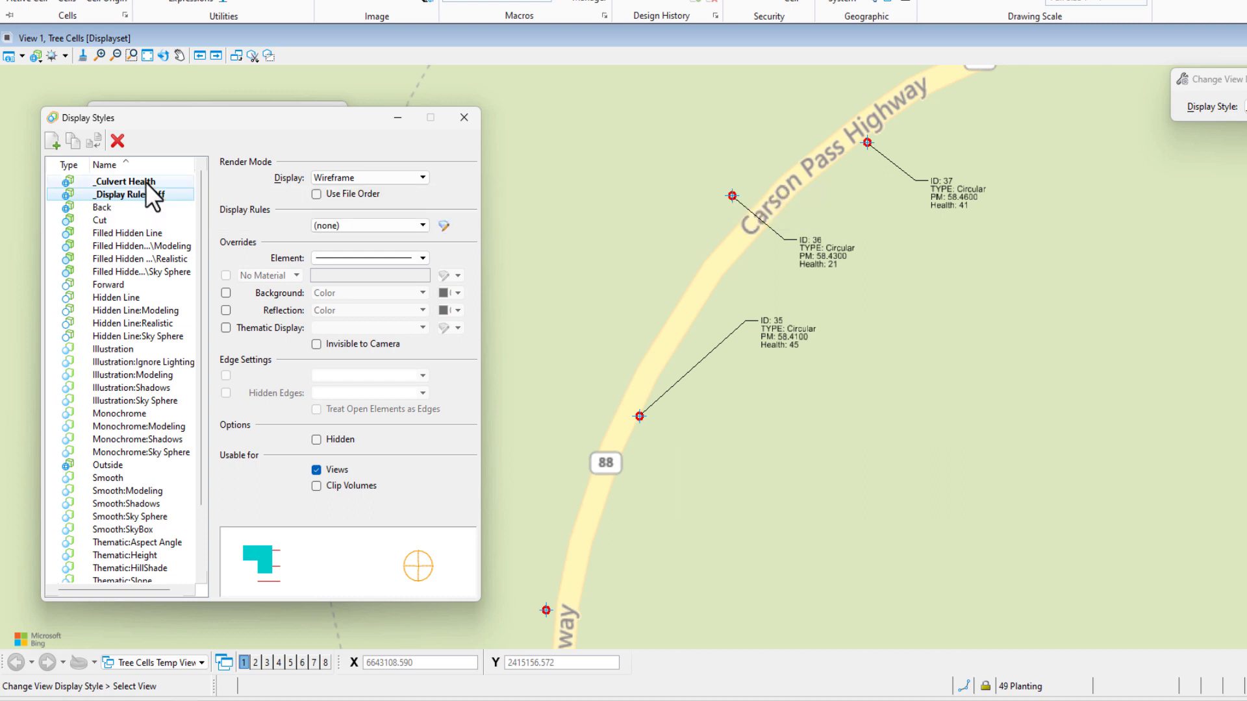
click(123, 181)
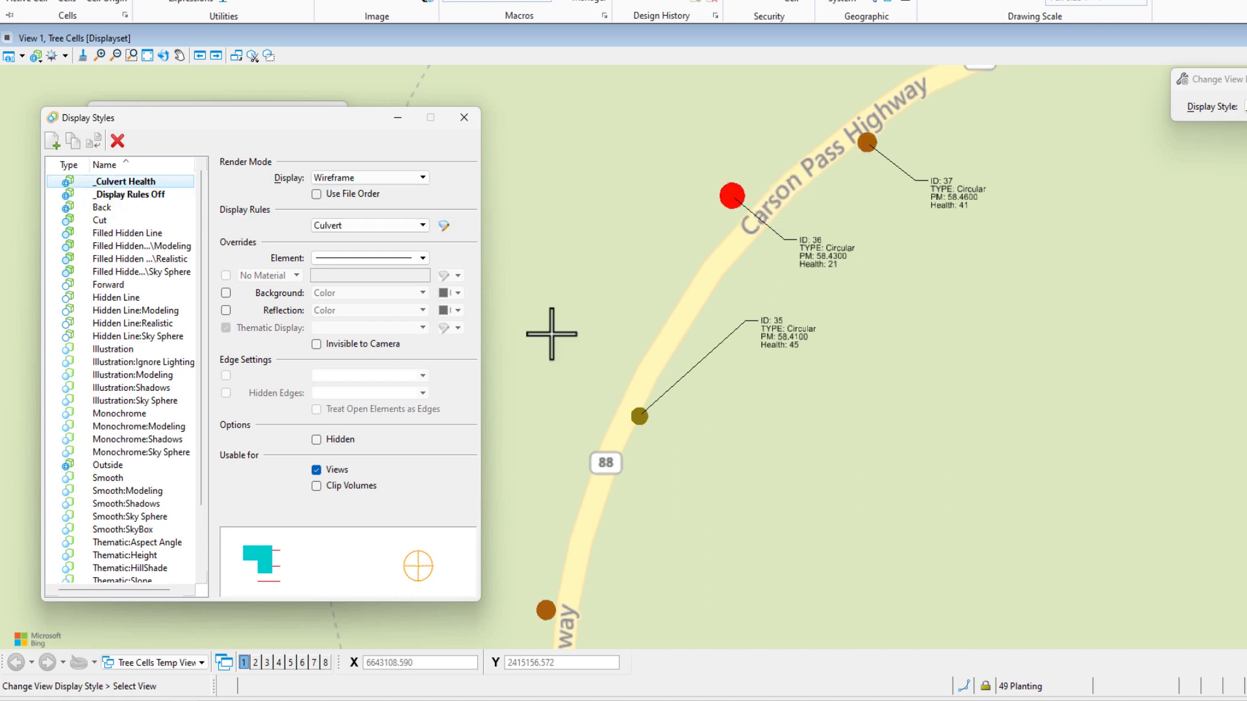
mouse_move(825, 368)
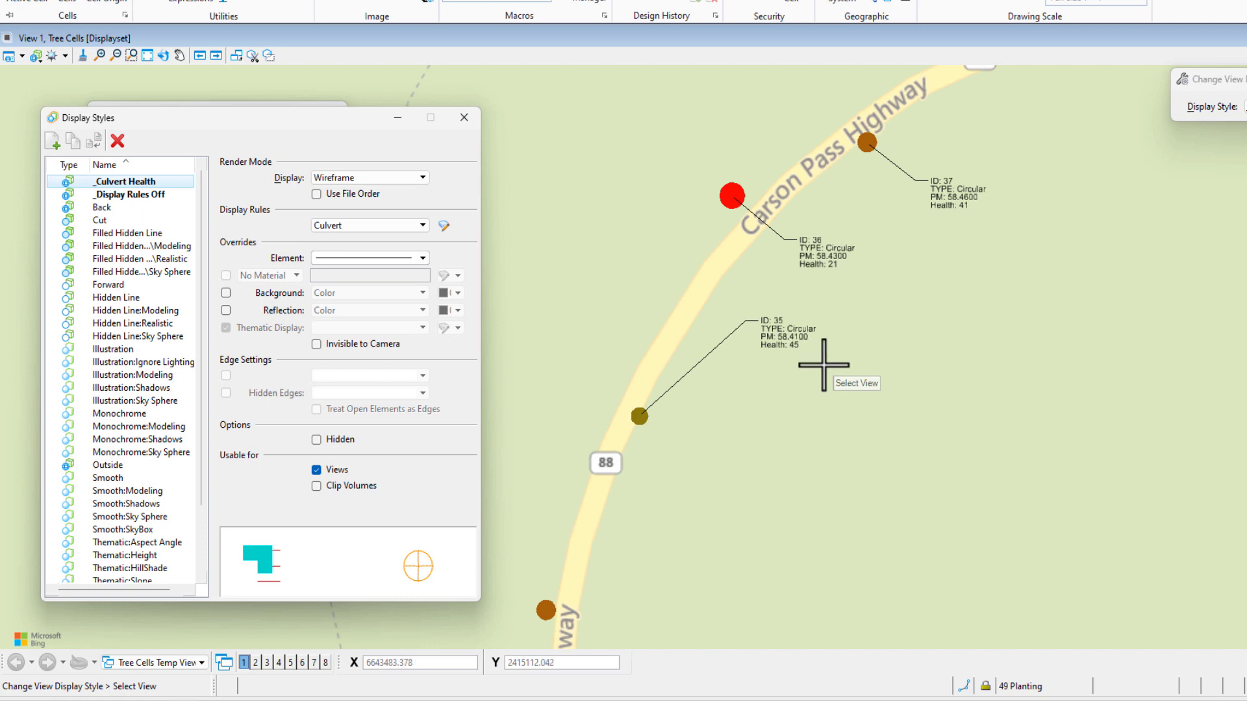
mouse_move(829, 354)
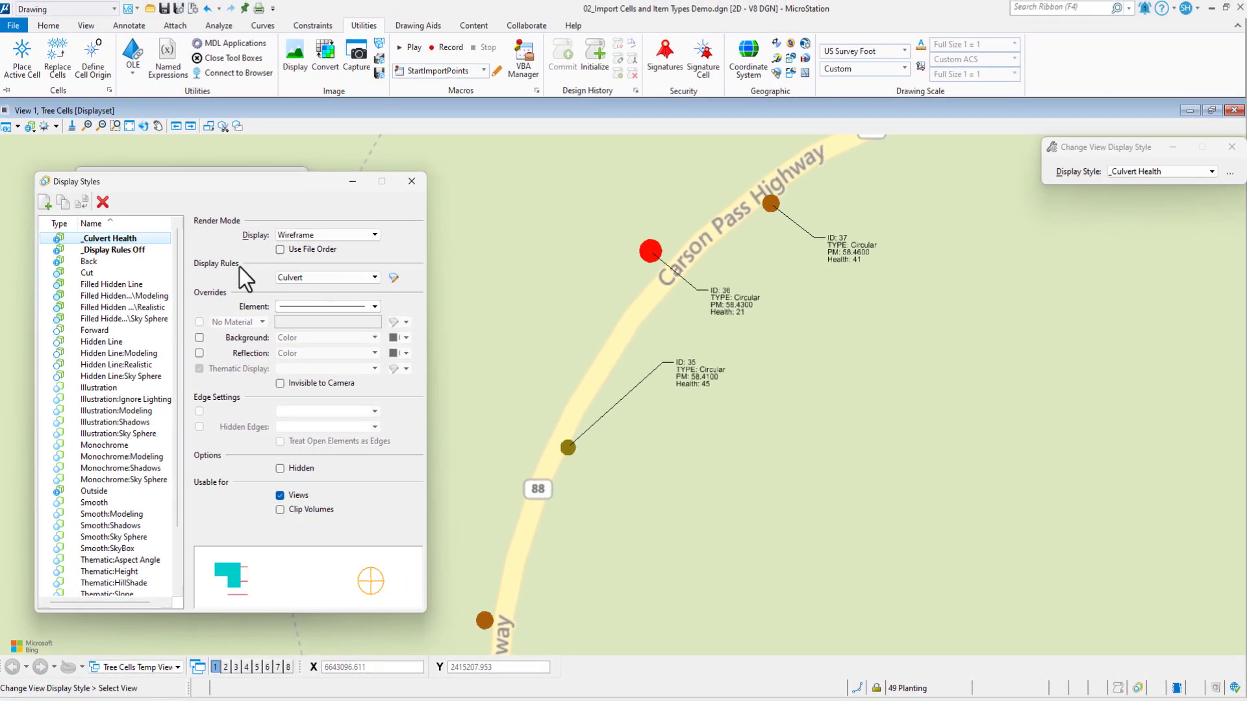
click(117, 250)
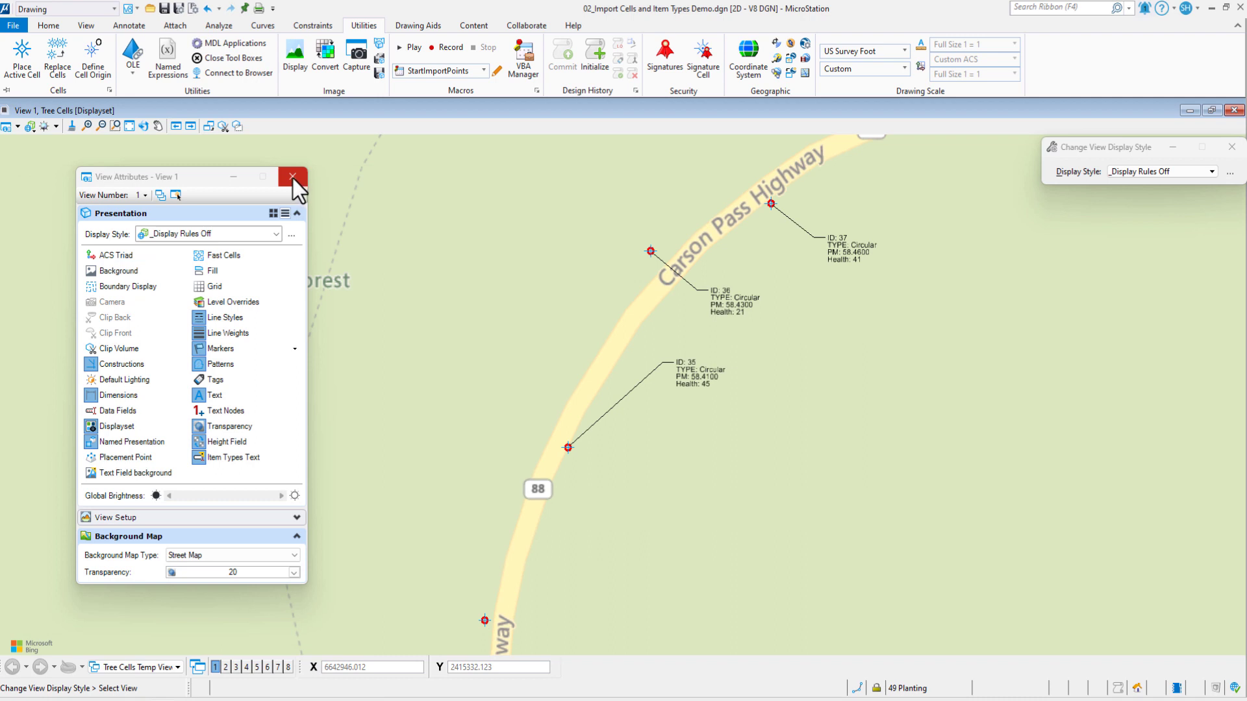
click(292, 177)
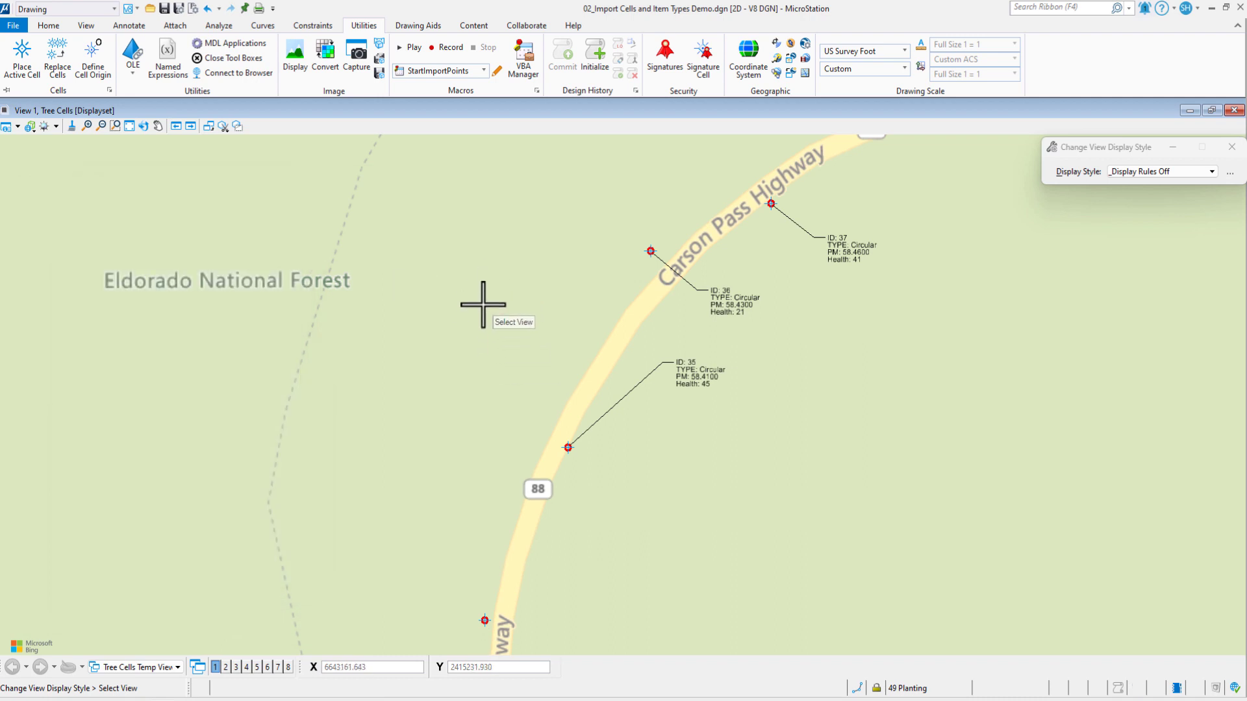
mouse_move(498, 327)
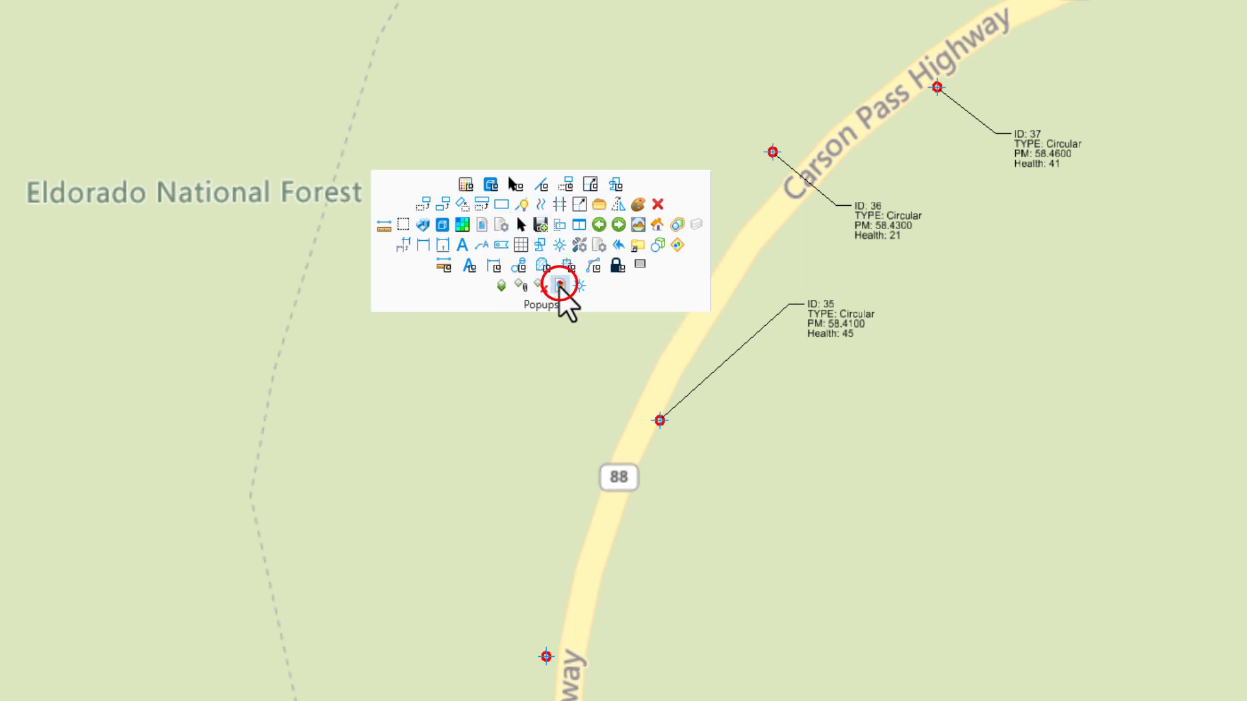
Open the Reports manager and select the Tree Report All Data definition.
click(560, 286)
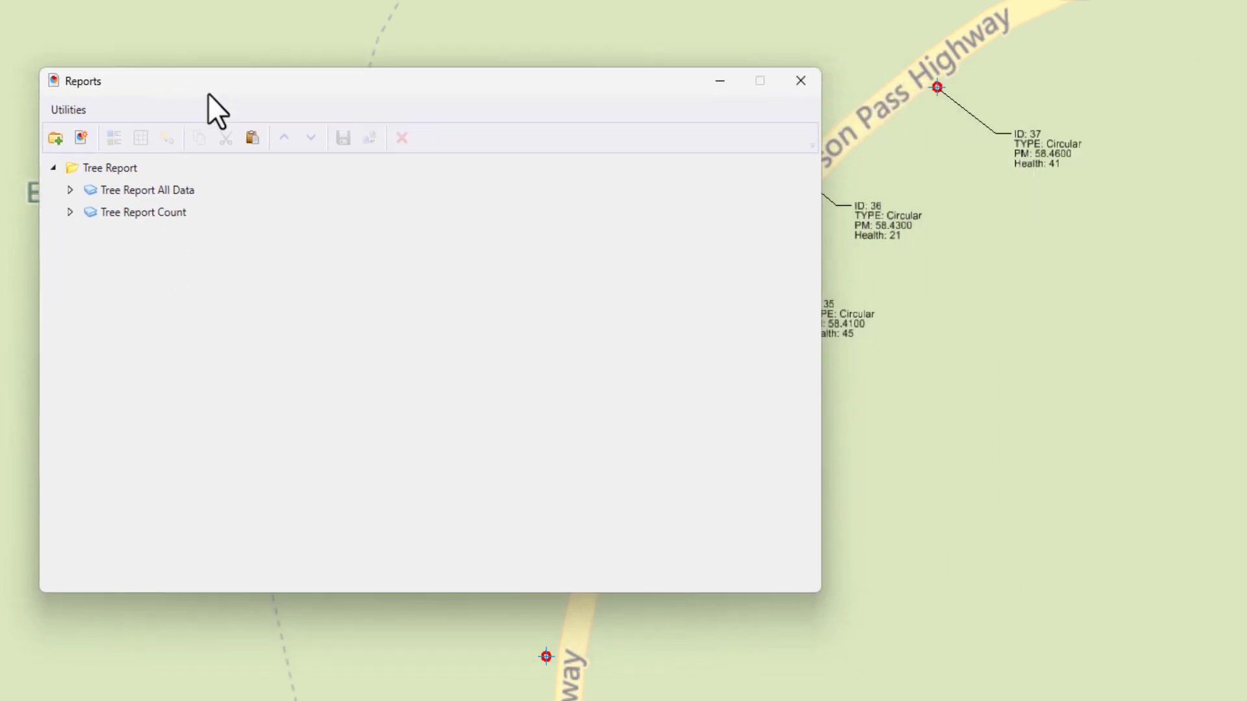
click(143, 189)
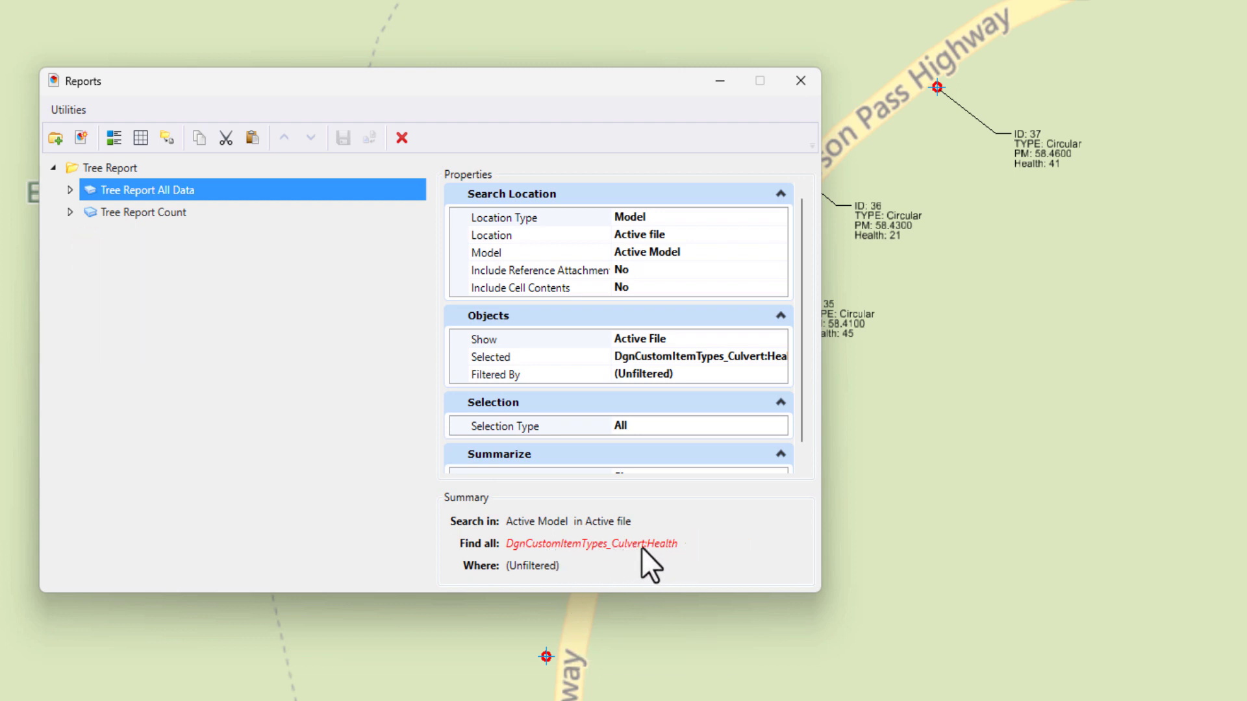
mouse_move(341, 322)
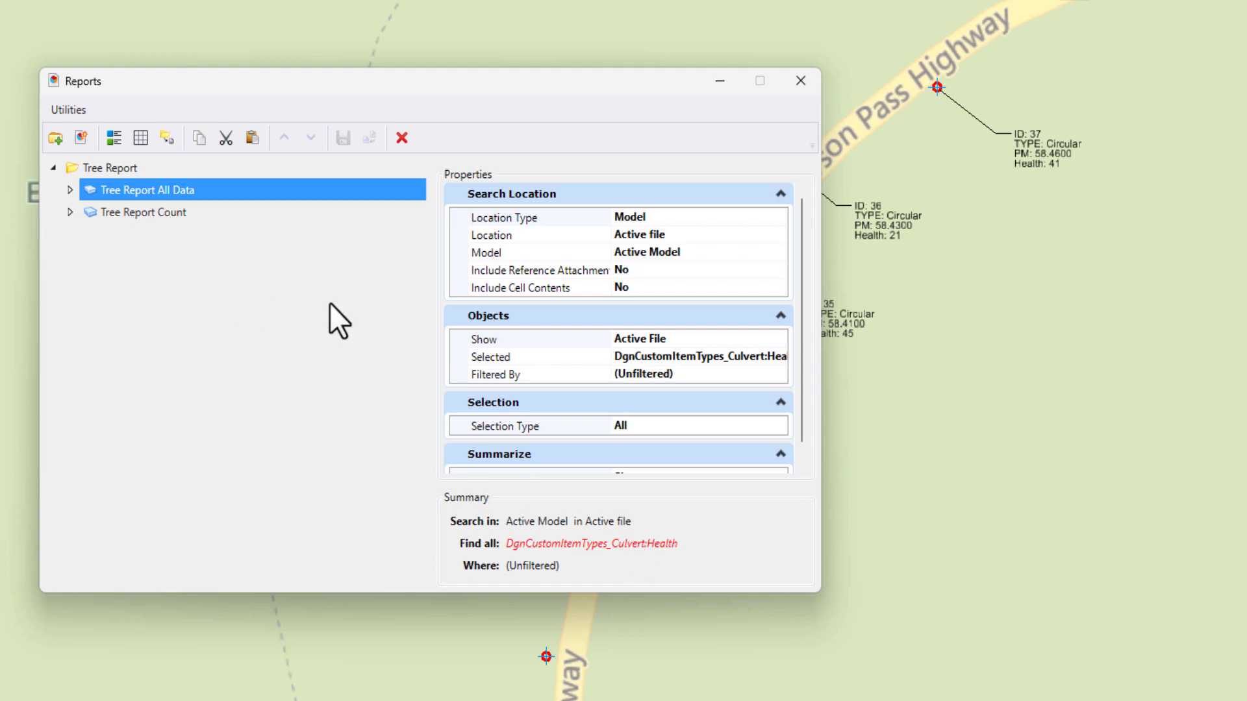
mouse_move(748, 369)
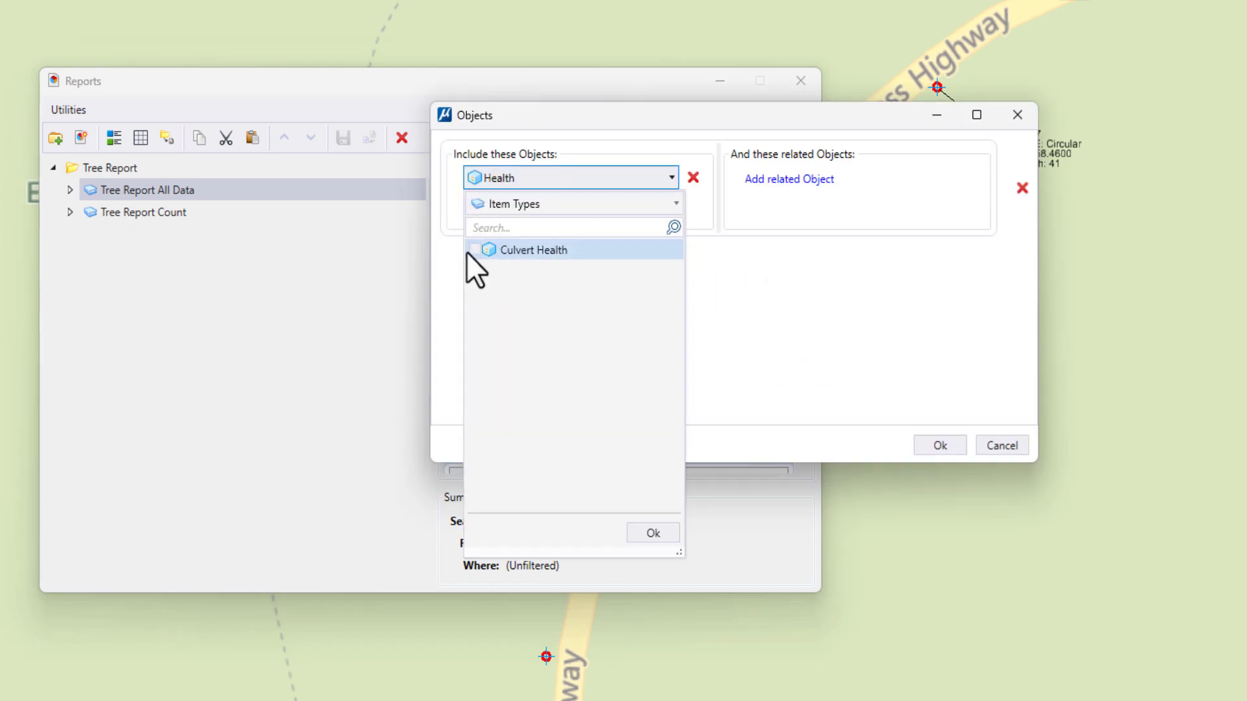
Set Tree Report All Data's objects to Culvert Health, dropping columns with missing properties.
click(475, 250)
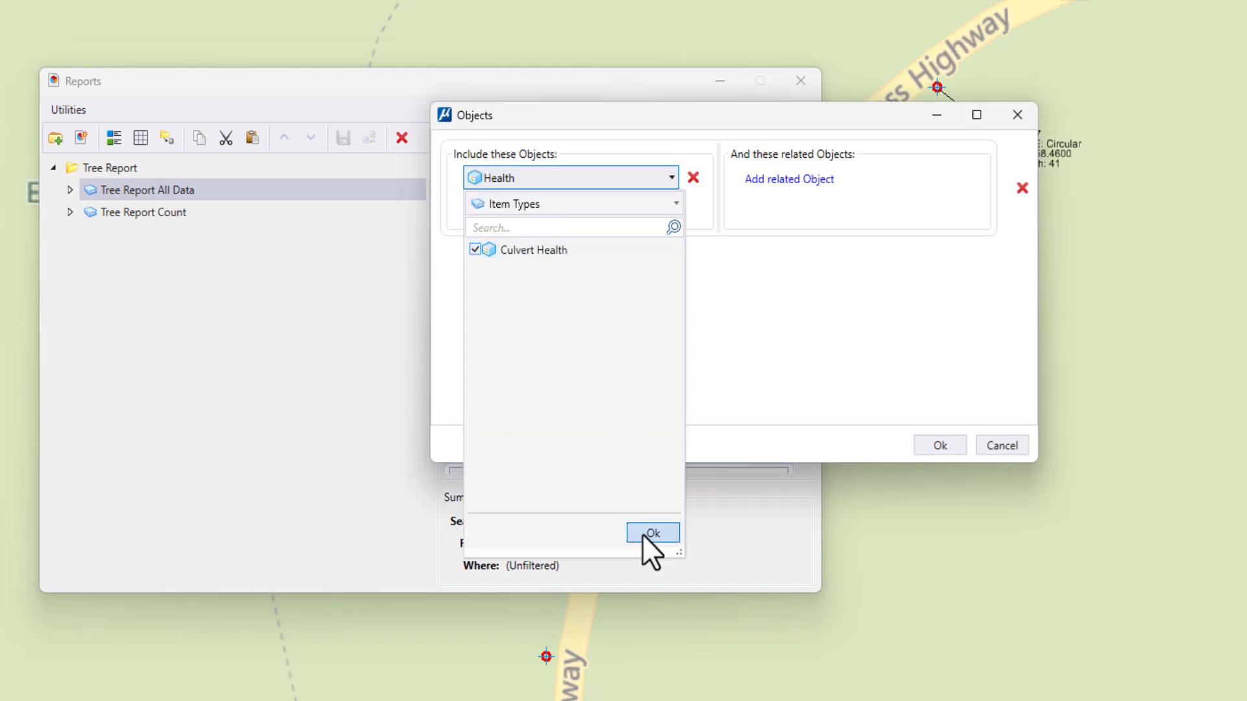
click(651, 532)
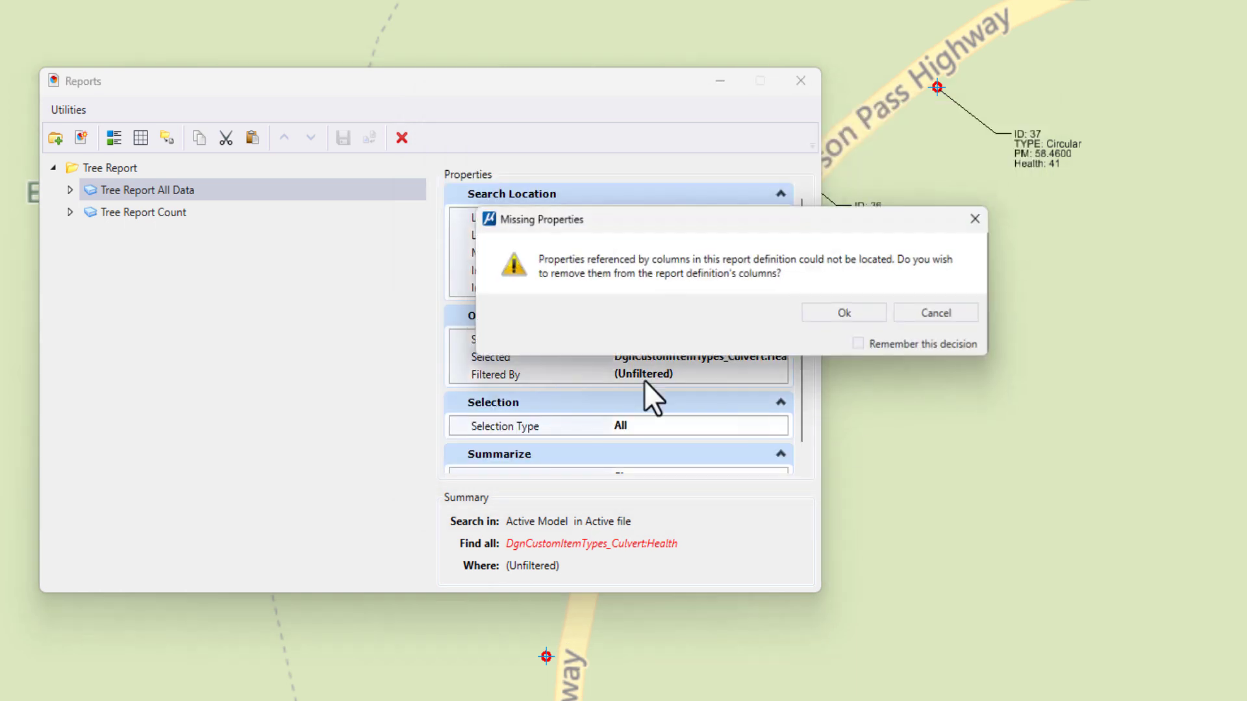
click(842, 311)
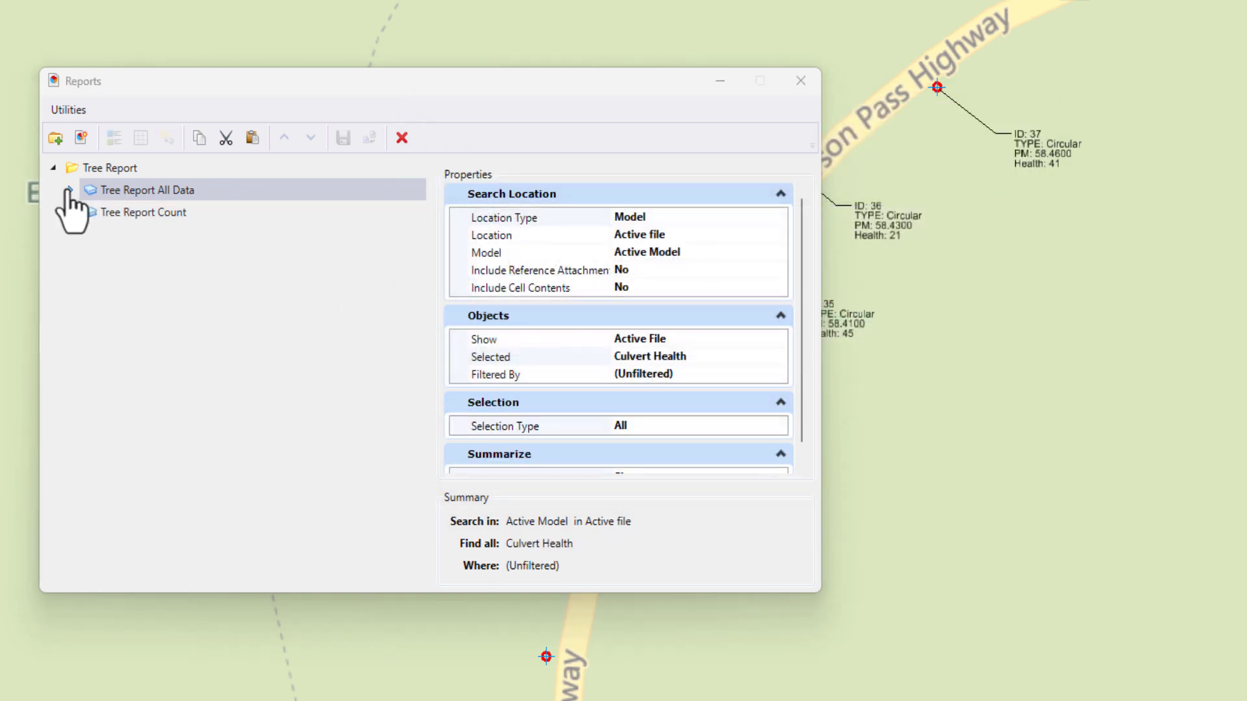
Add every Culvert Health property as a column and preview the 53-culvert results table.
click(70, 189)
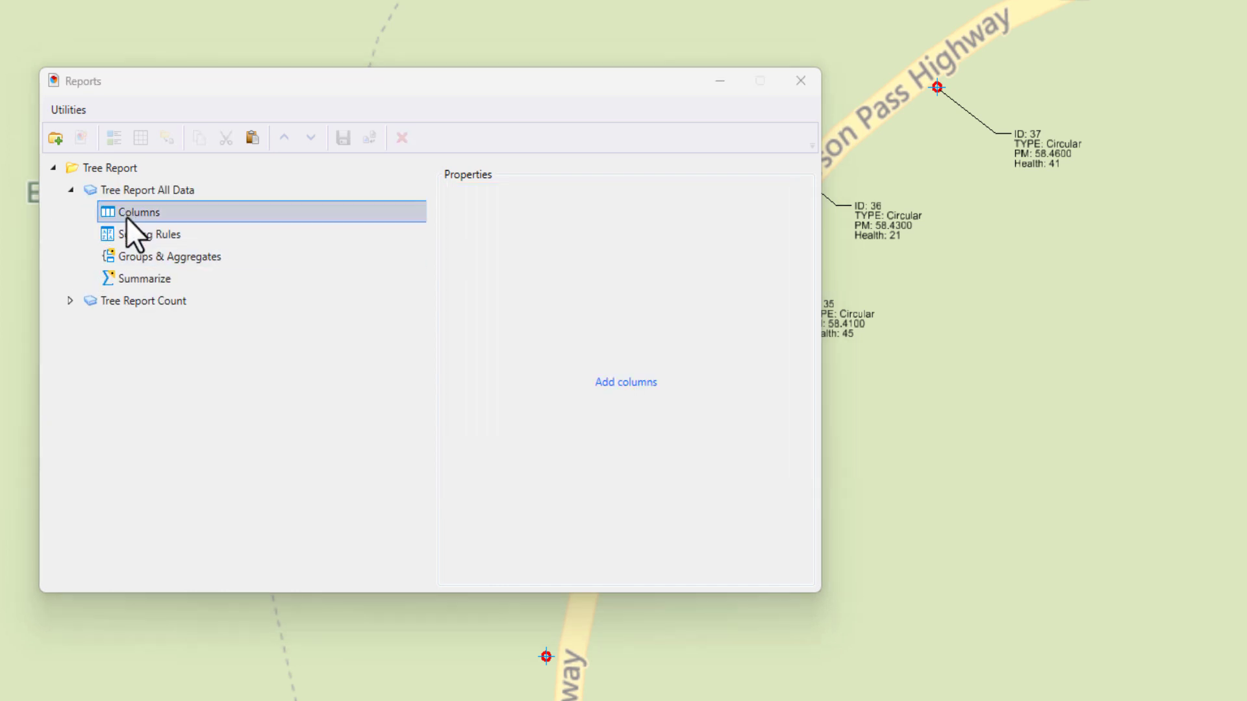
click(625, 382)
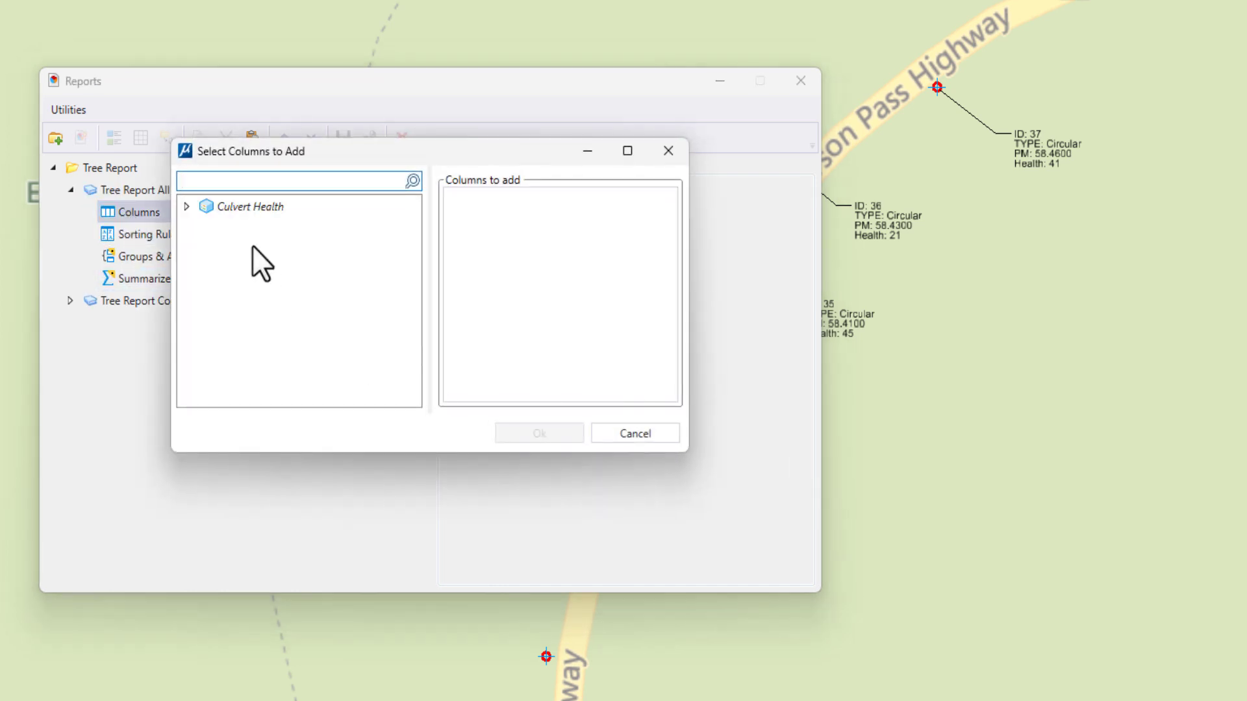
click(186, 206)
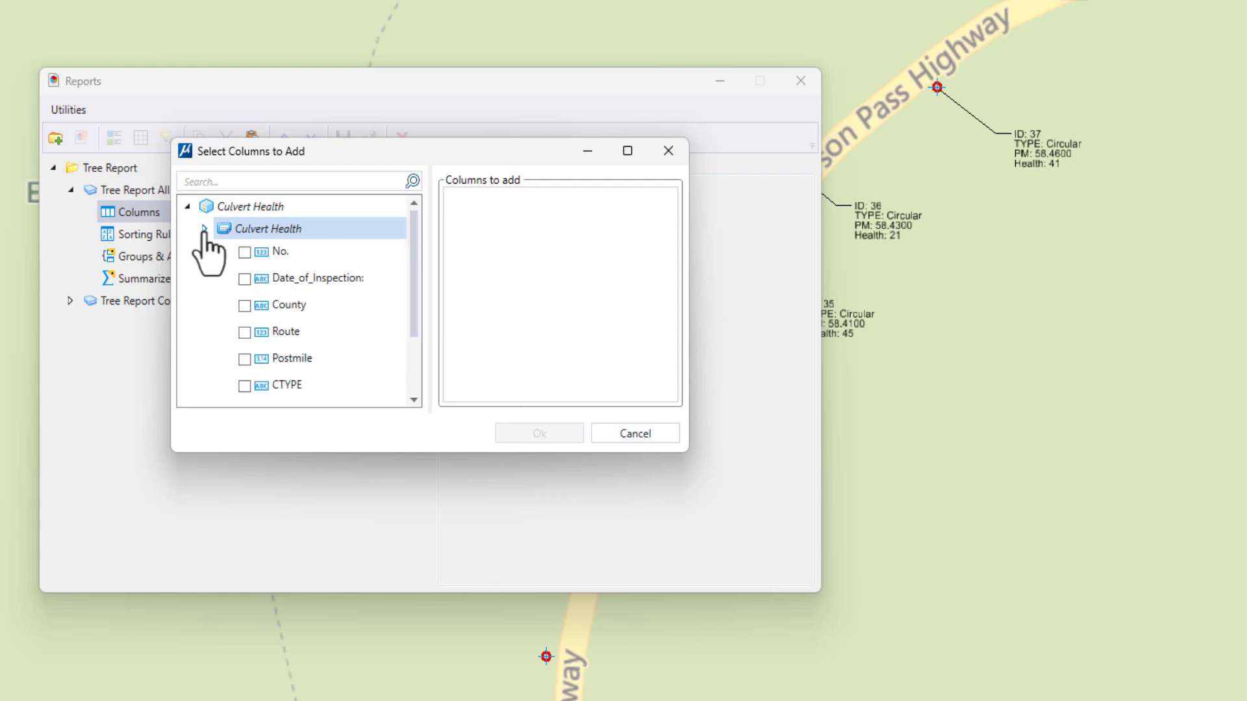
click(245, 252)
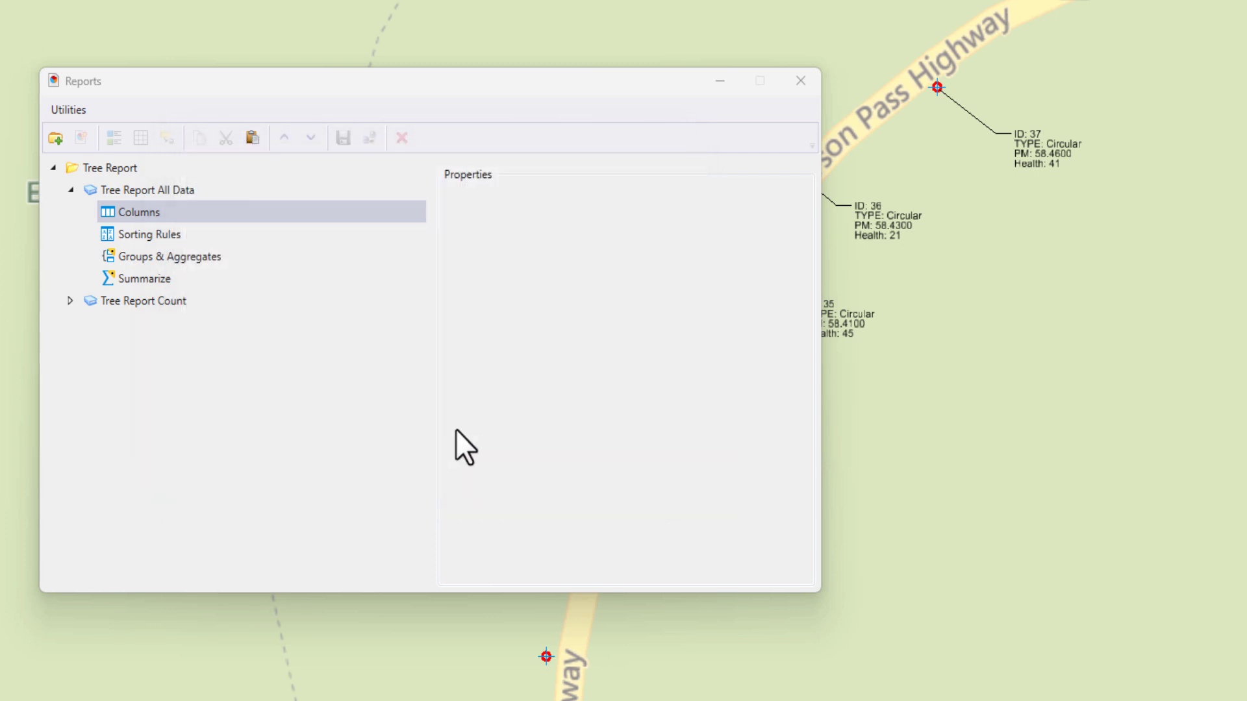
click(108, 212)
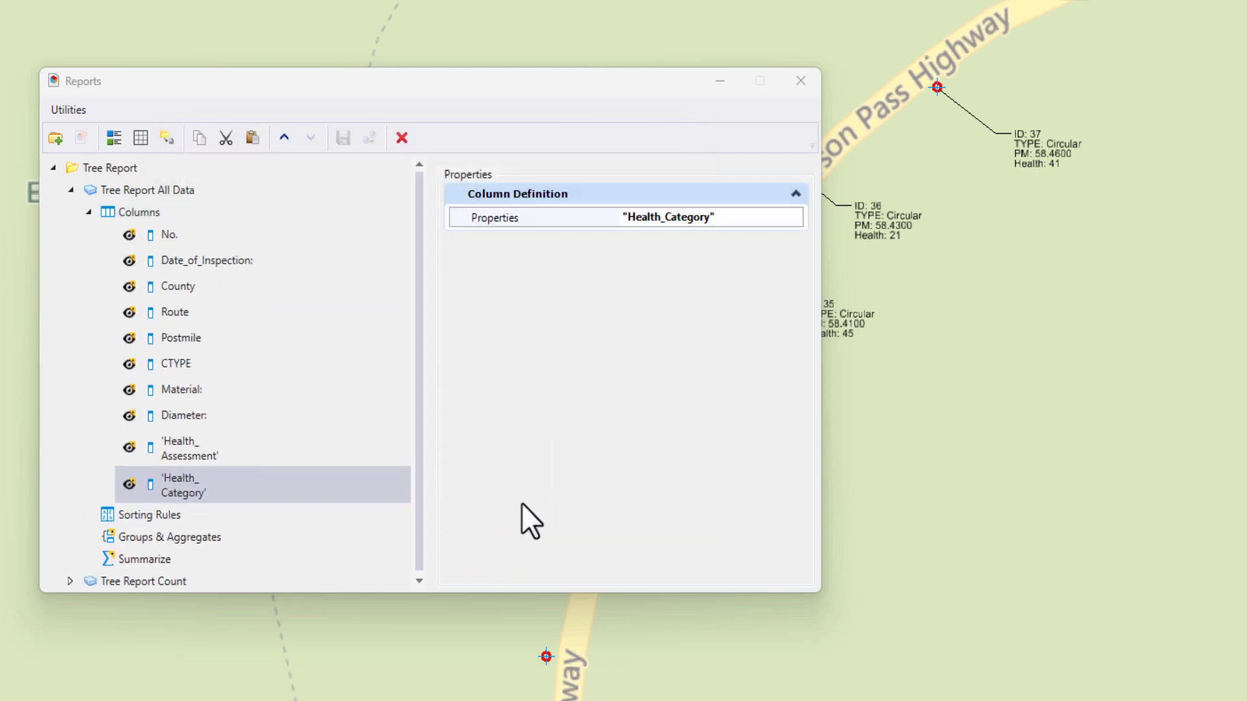
click(179, 287)
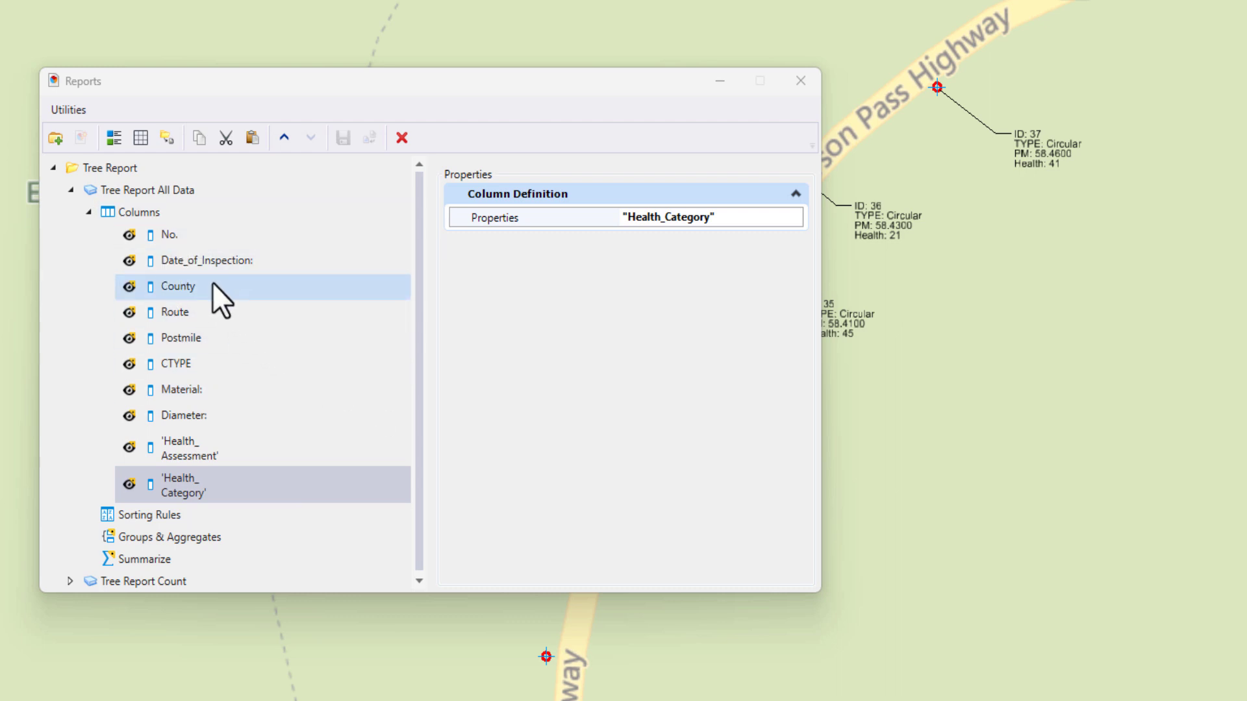
click(149, 189)
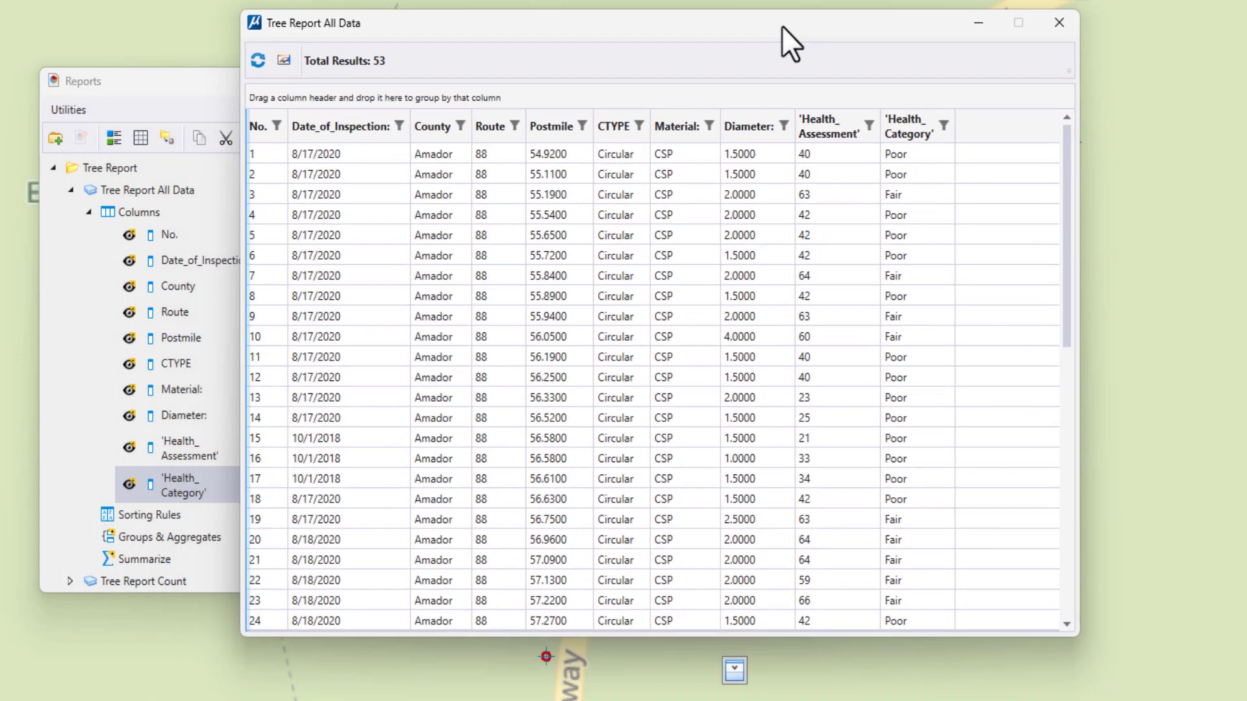
click(549, 414)
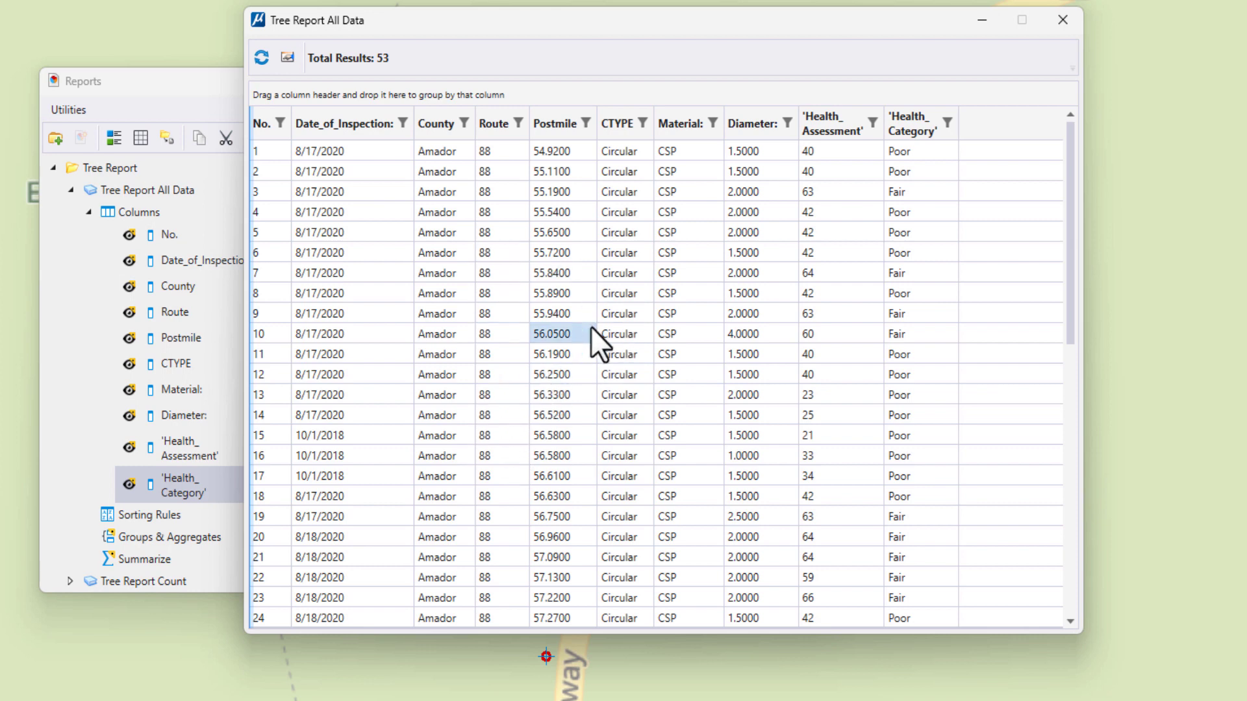
click(552, 312)
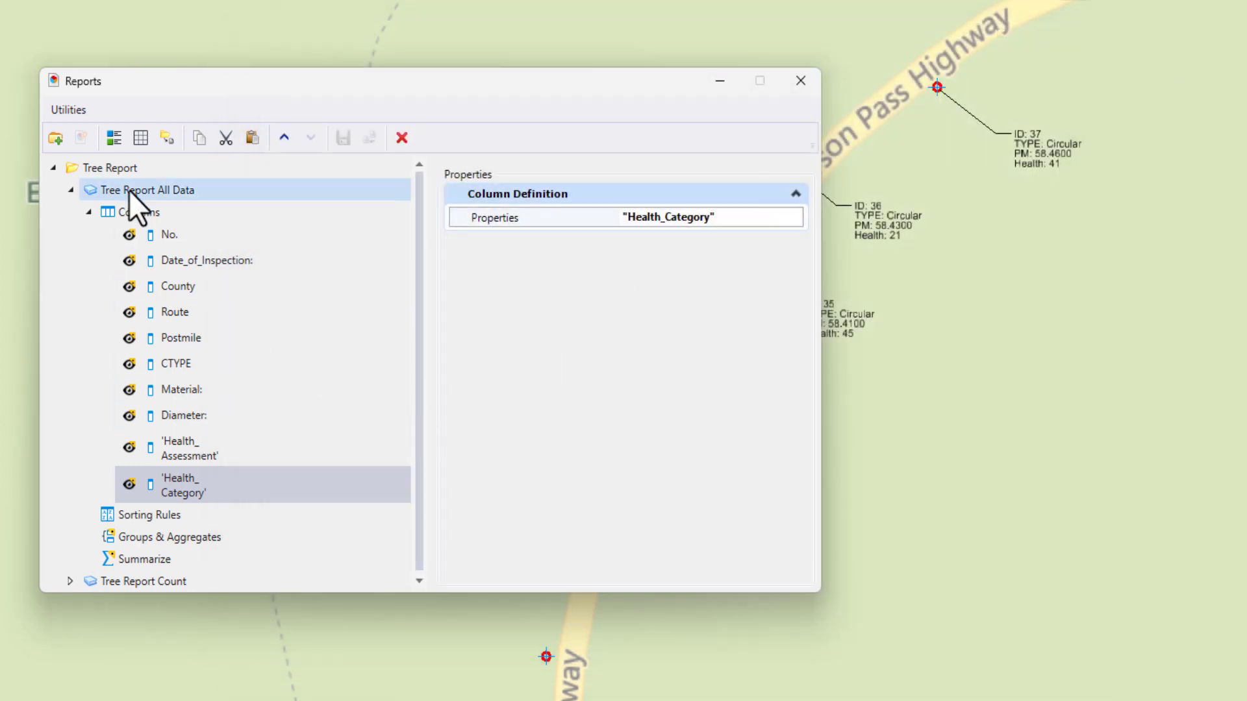
Point Tree Report Count at Culvert Health objects and remove its missing-property columns.
click(70, 189)
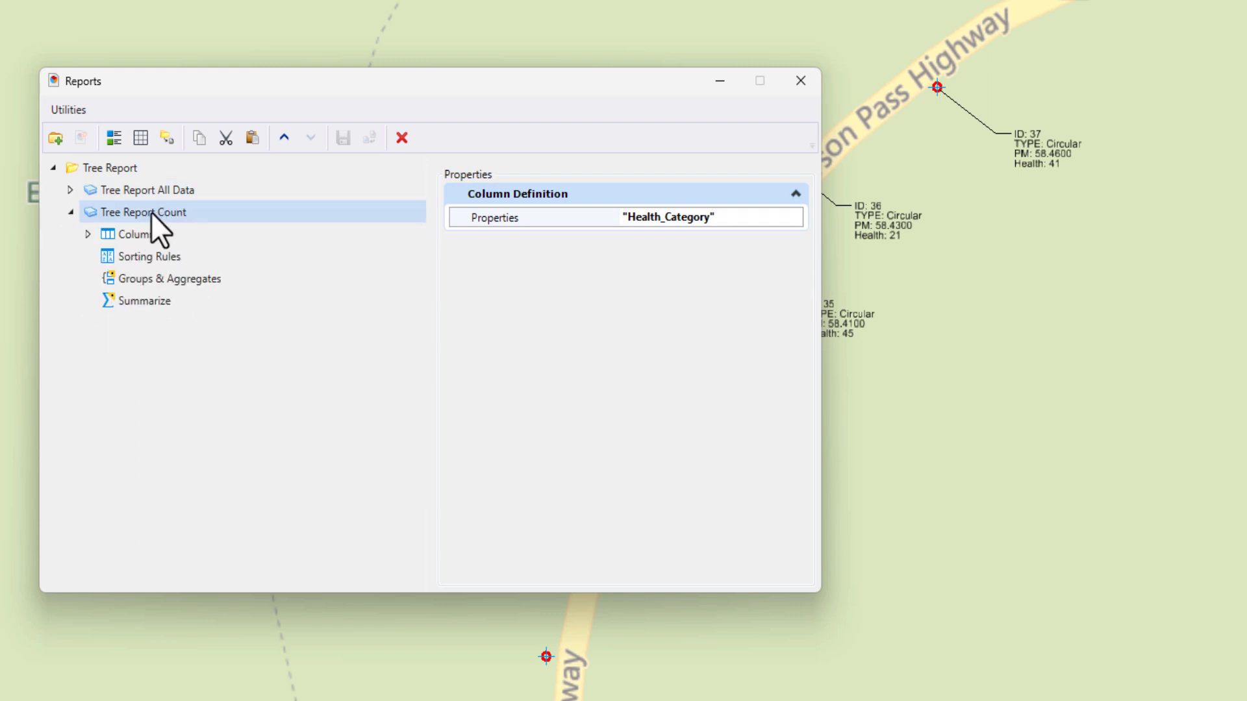
click(145, 211)
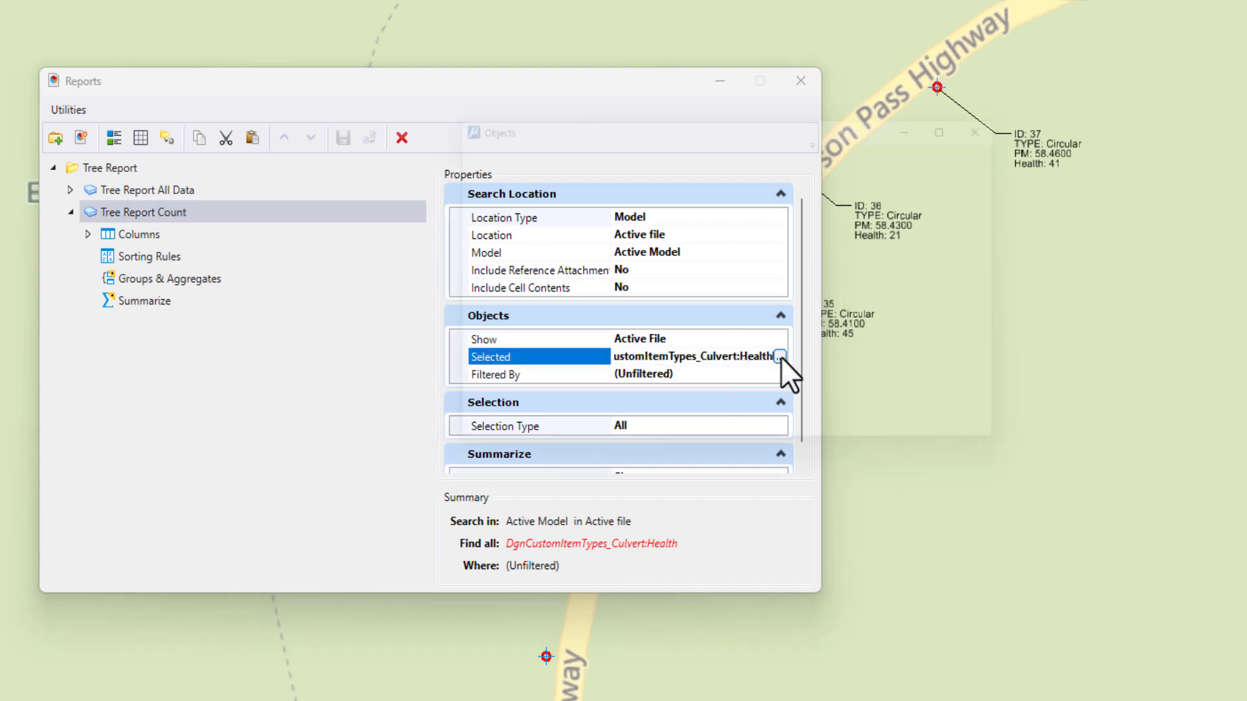
click(780, 356)
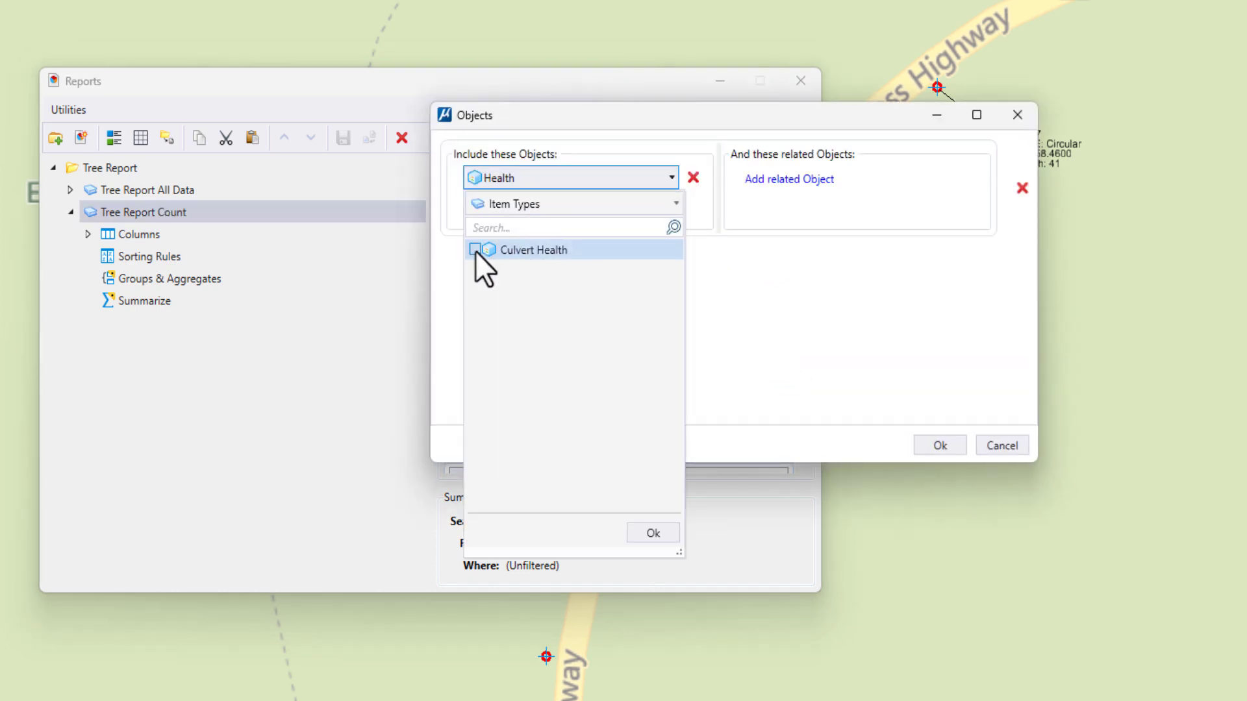
click(530, 249)
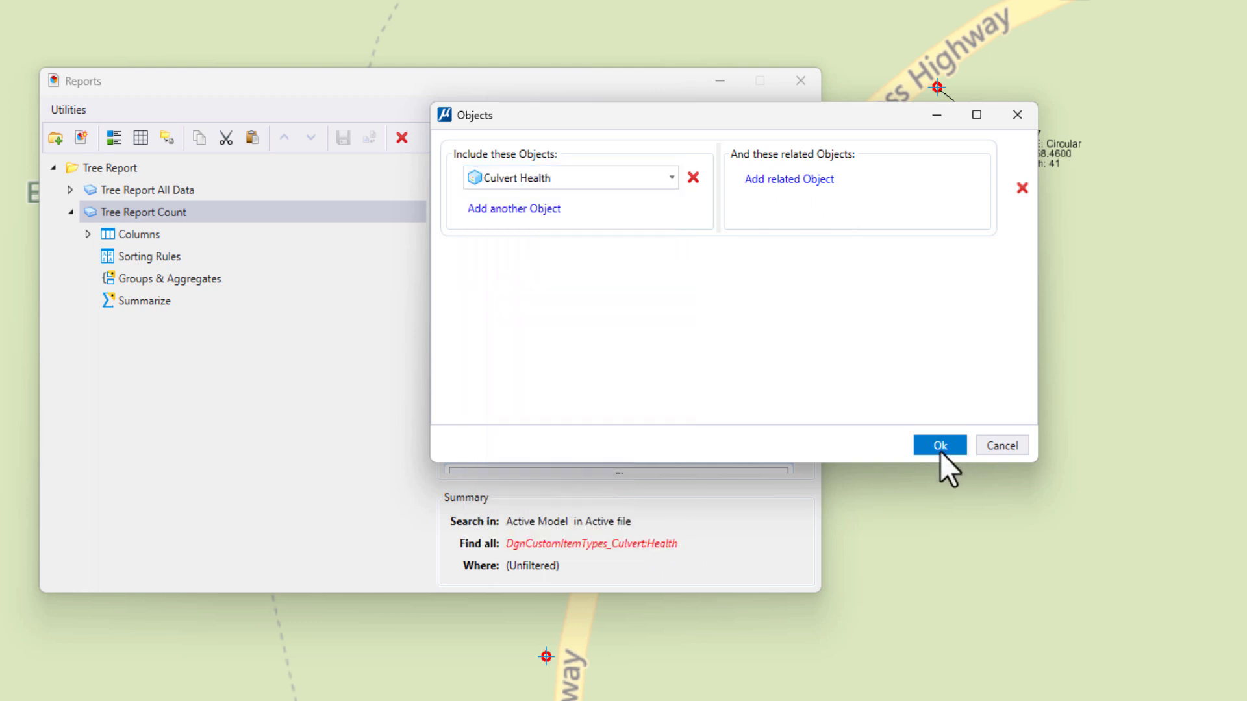
click(939, 444)
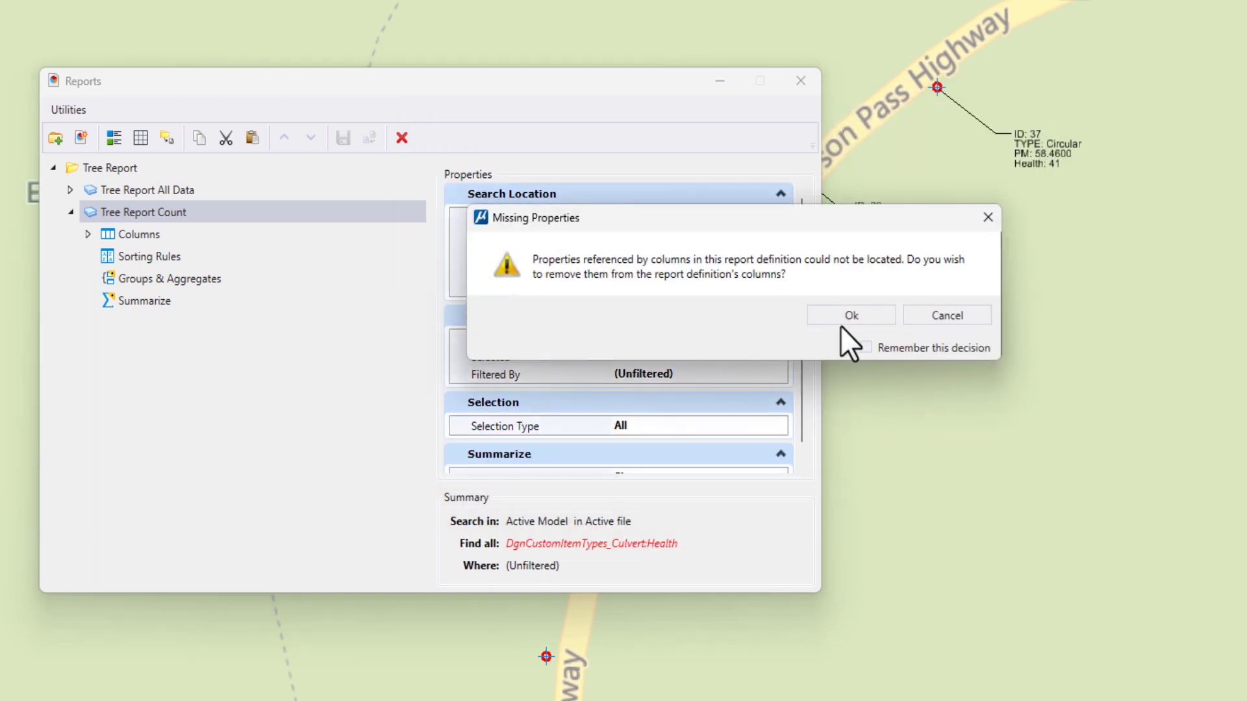
click(849, 315)
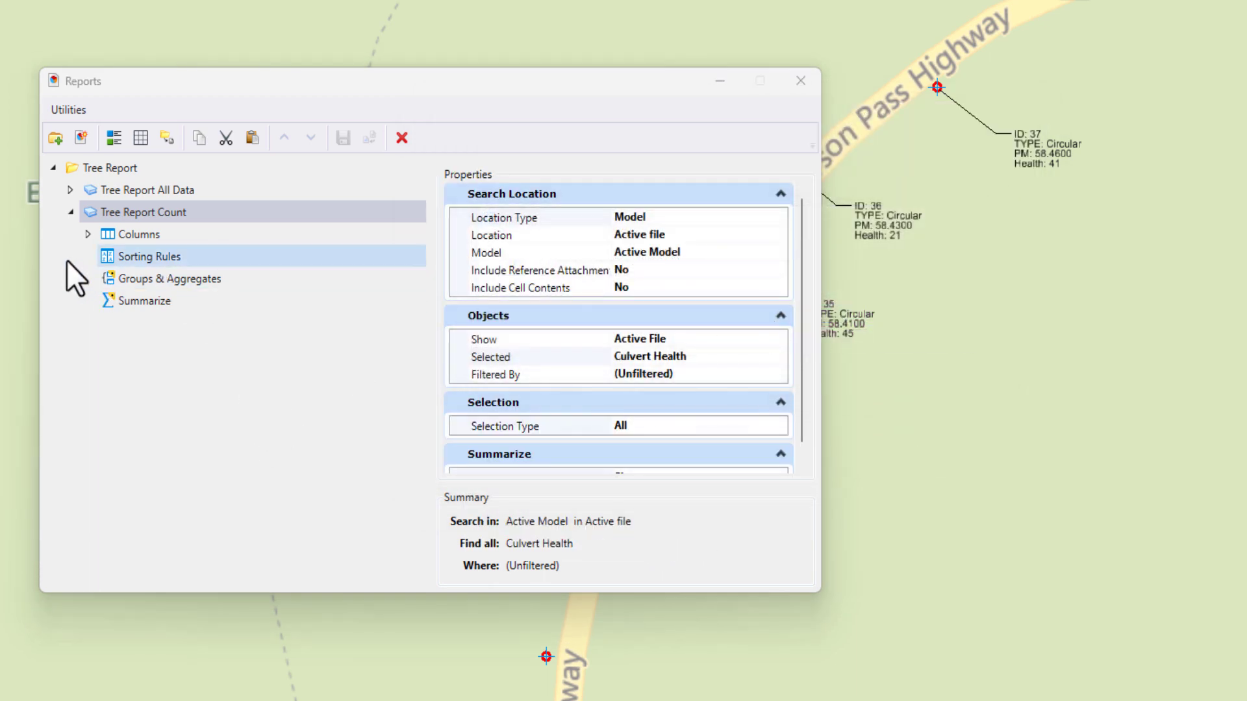
Add the Culvert Health Health_Category column and move it above the Count column.
click(88, 234)
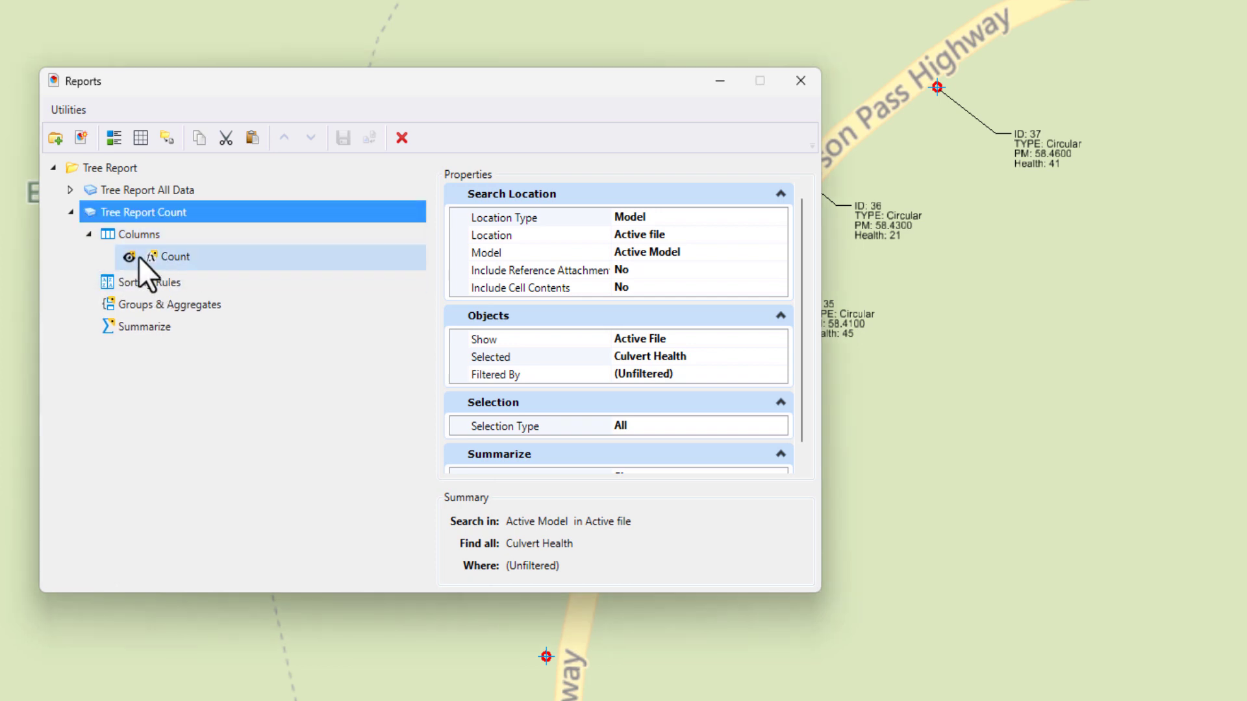
click(141, 234)
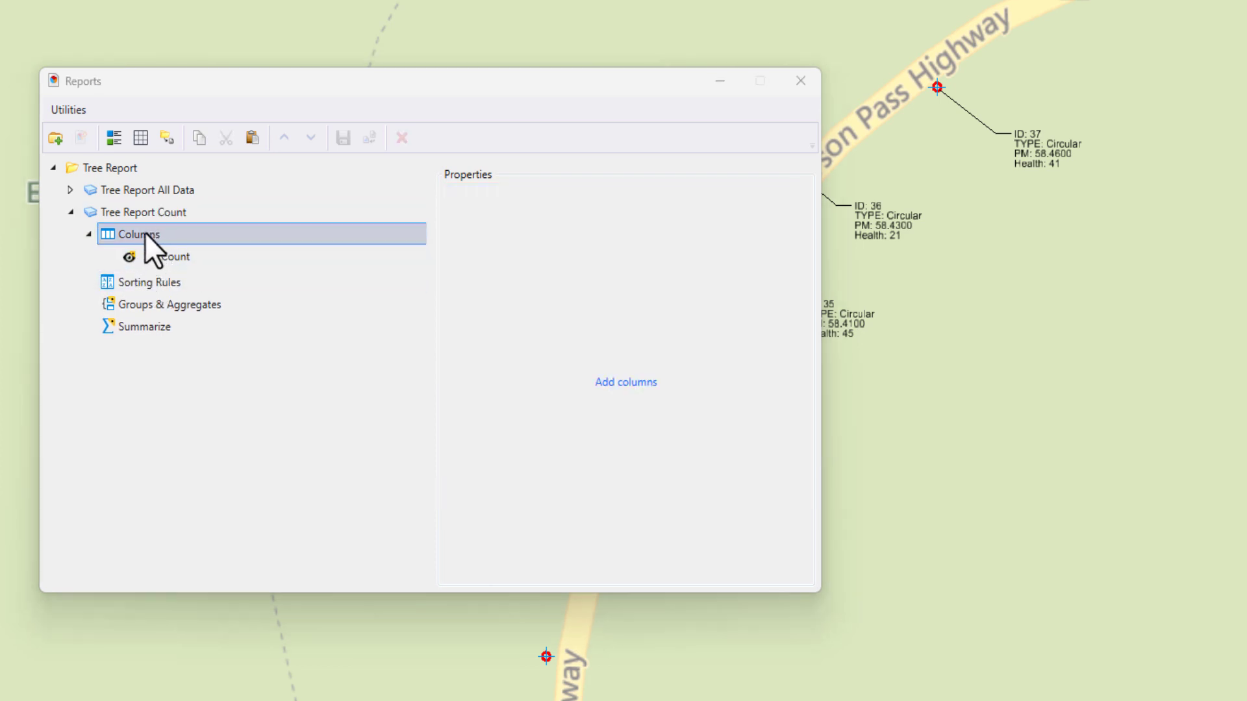
click(625, 382)
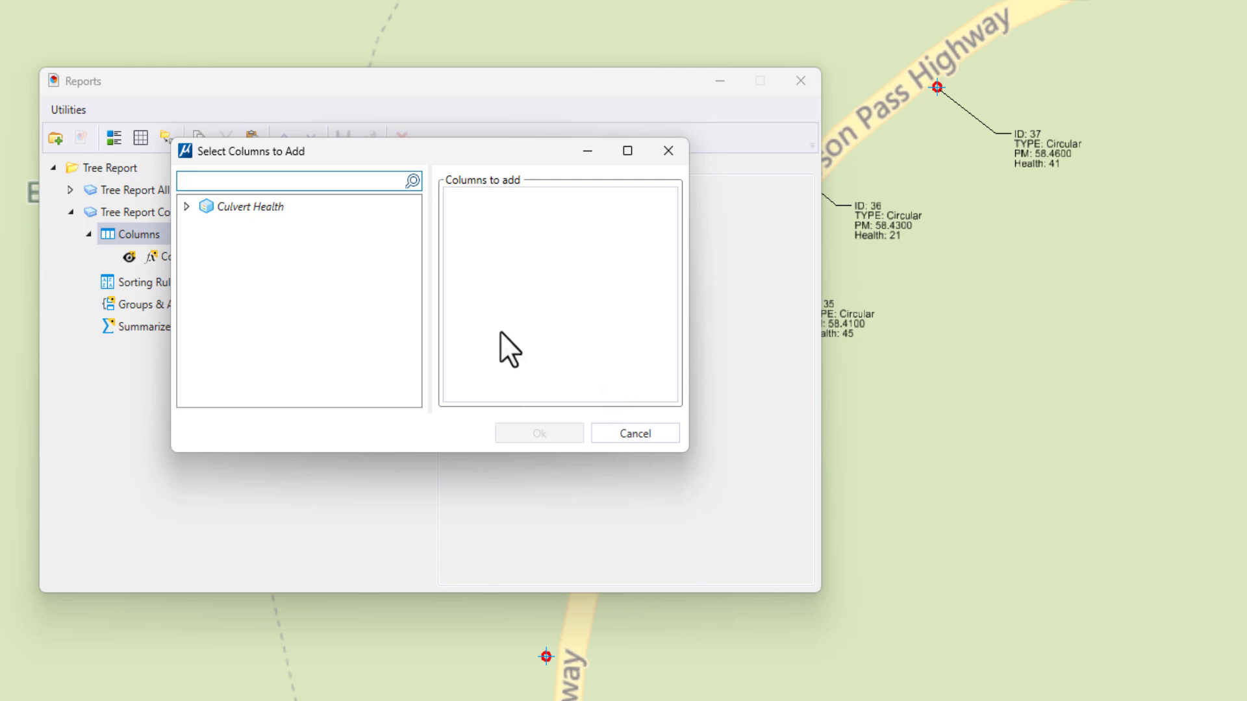
click(186, 206)
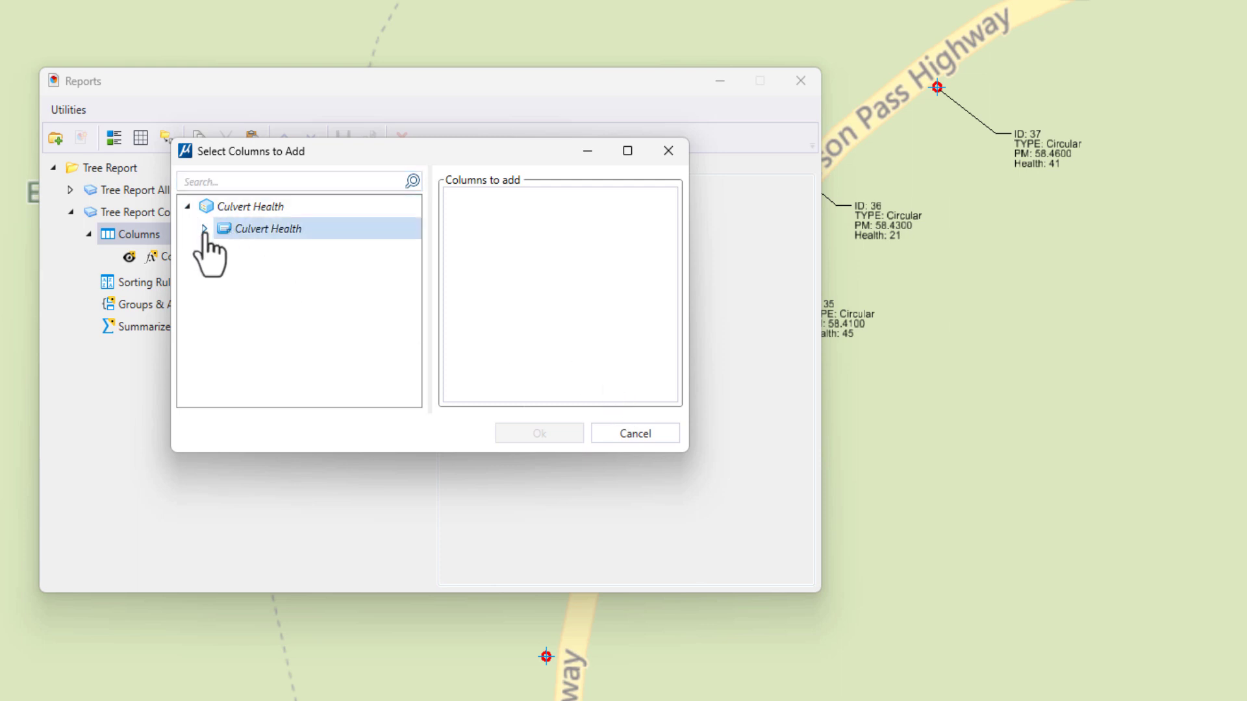
click(205, 229)
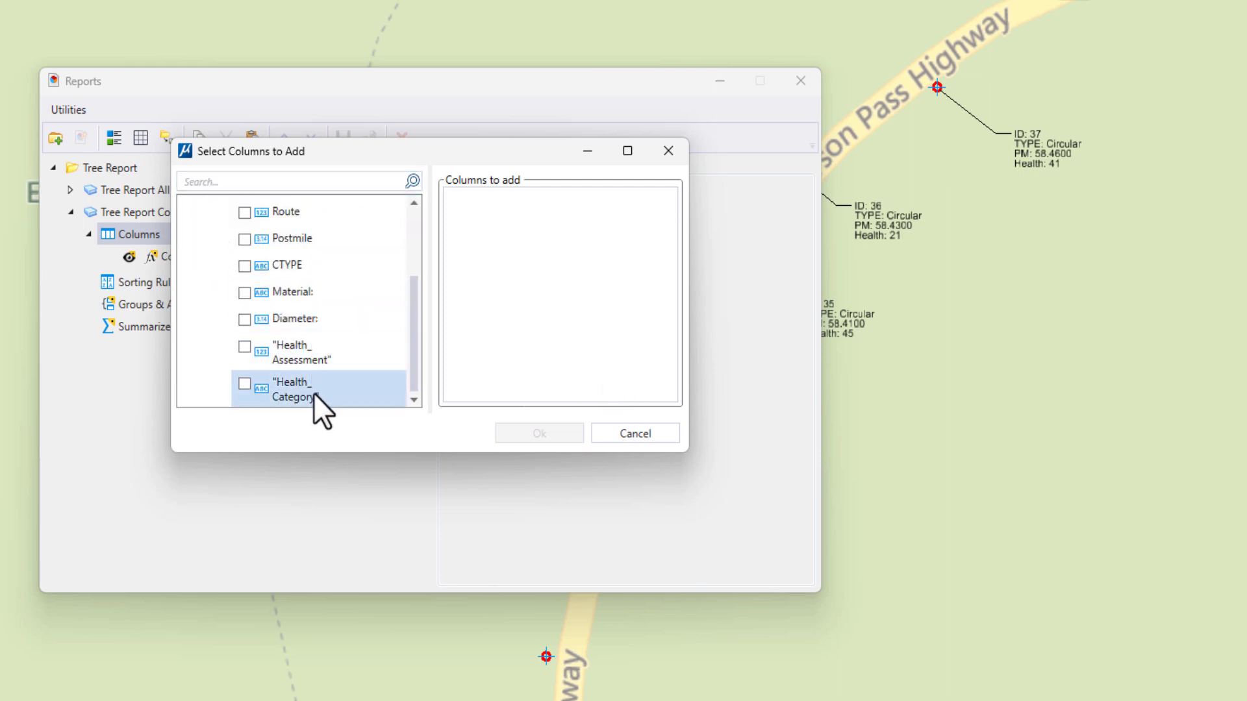
click(244, 383)
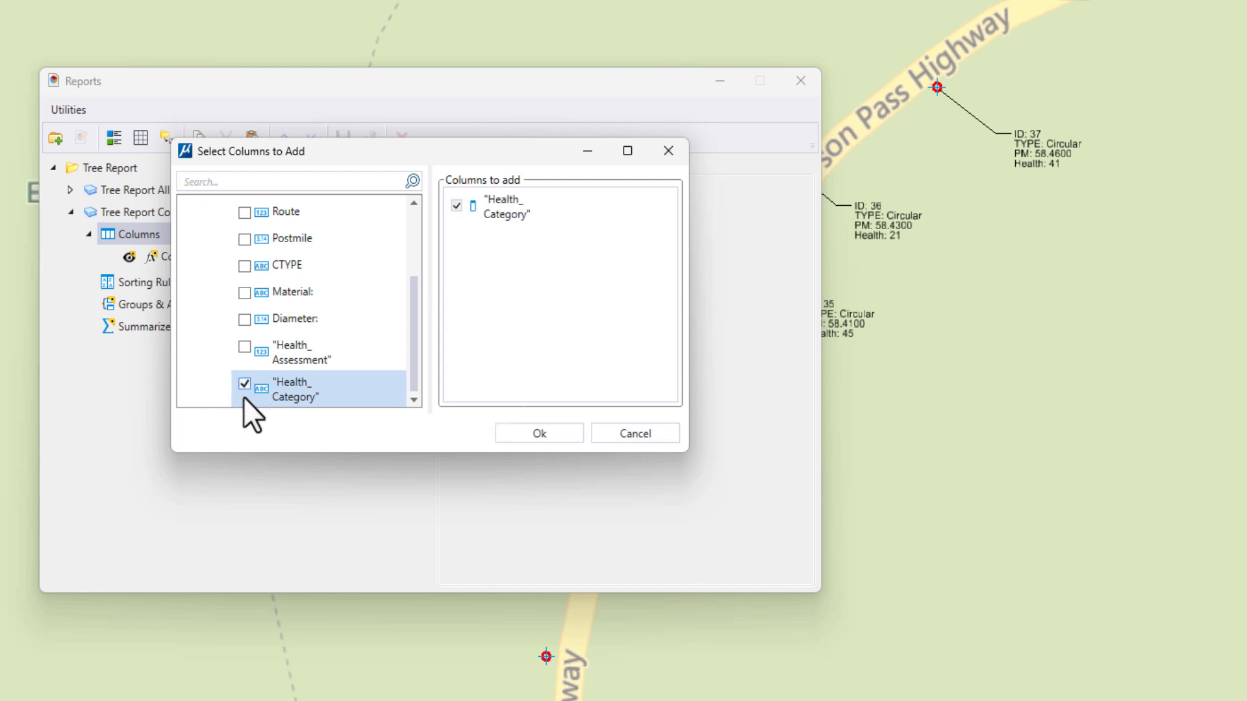
click(539, 433)
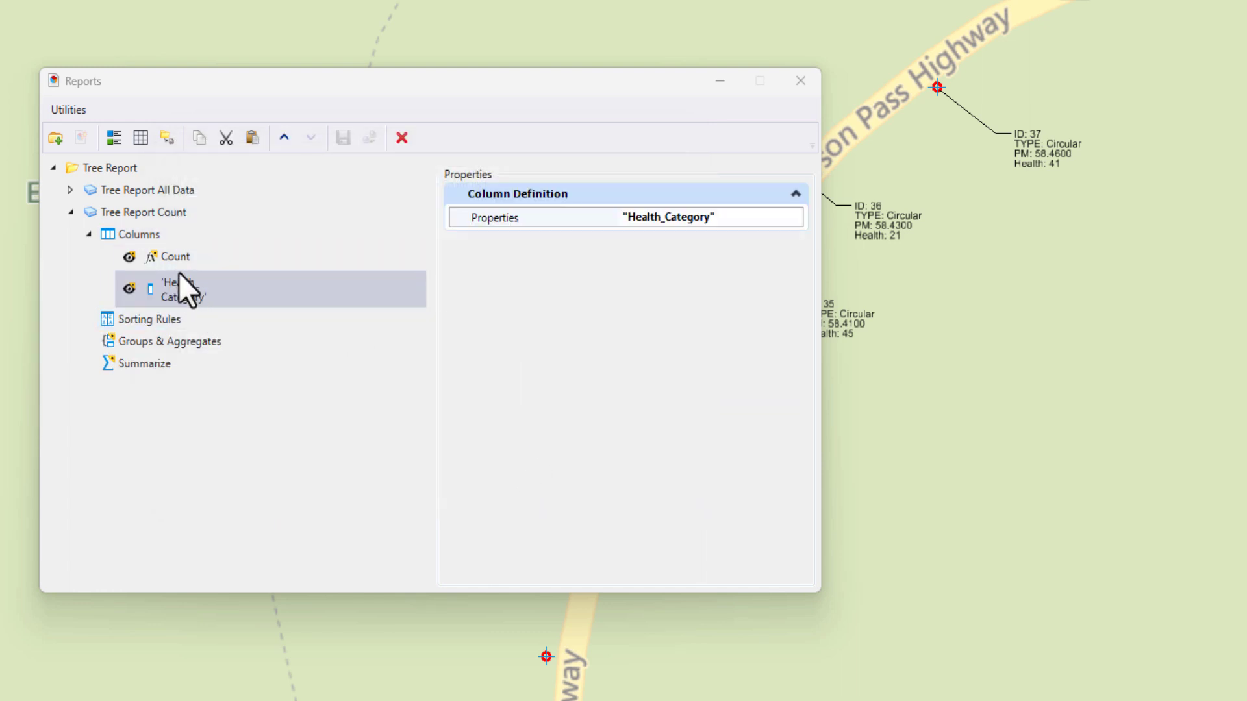
click(284, 138)
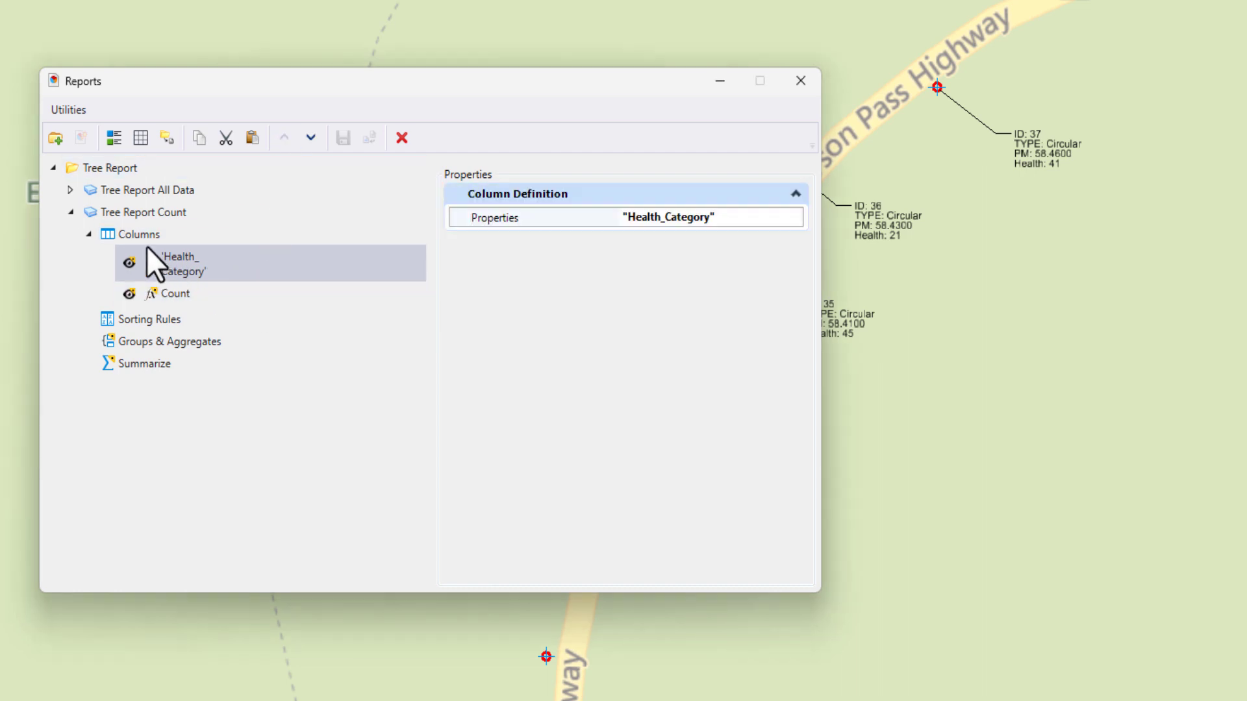
click(141, 137)
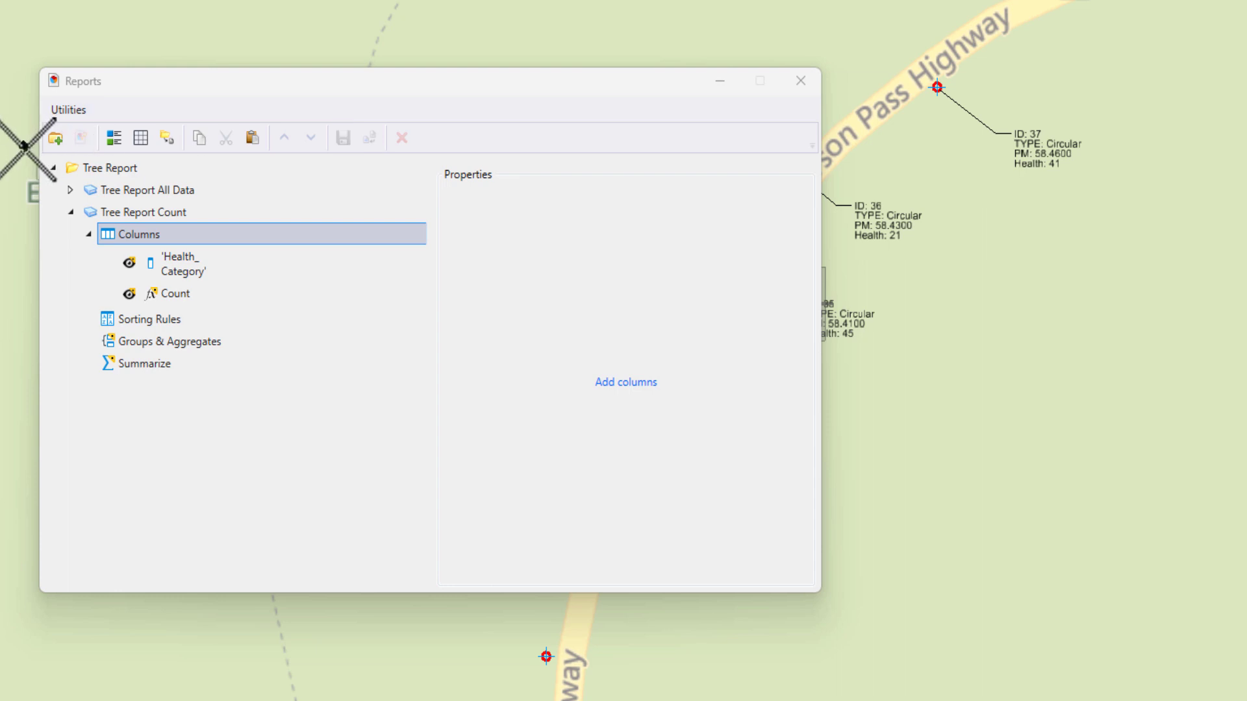
click(113, 137)
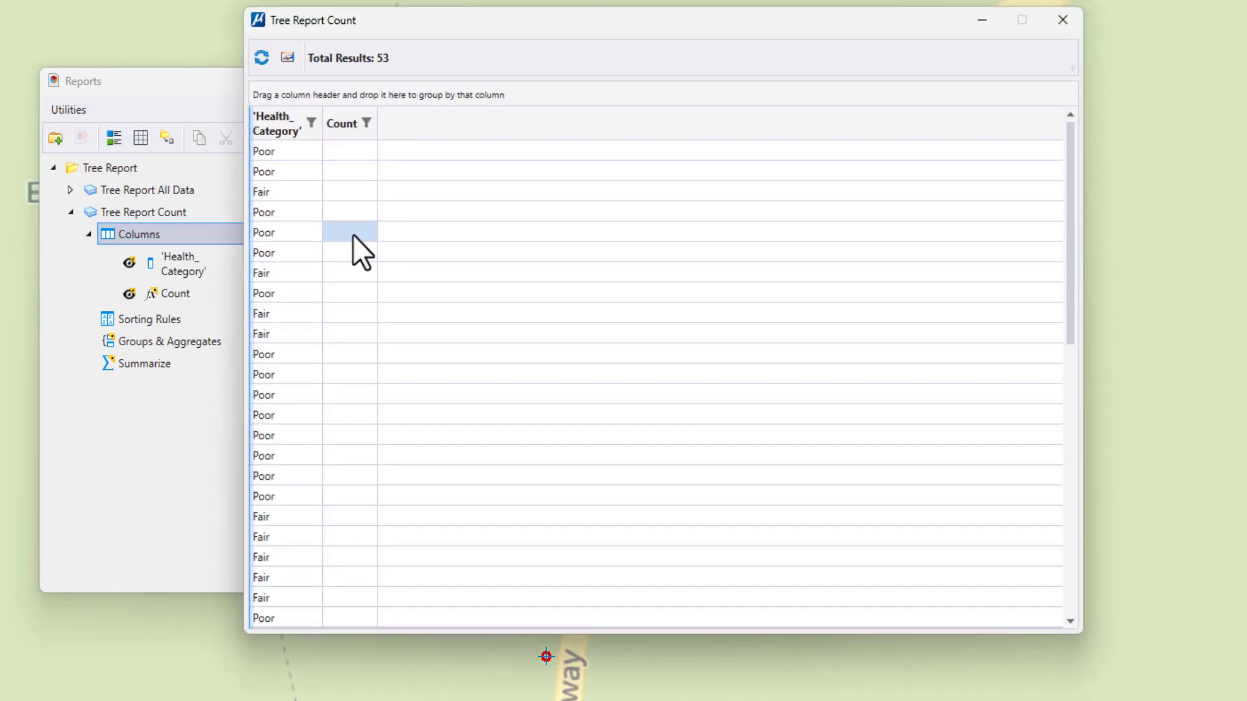
click(286, 516)
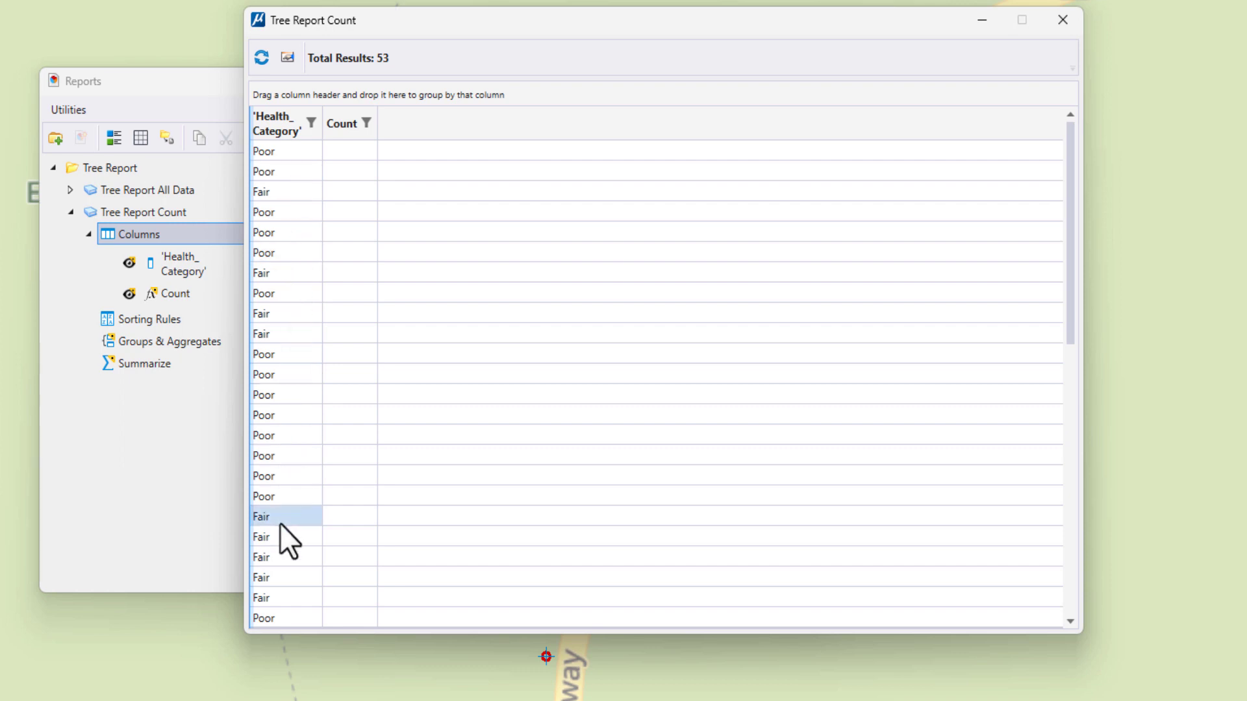
mouse_move(1062, 20)
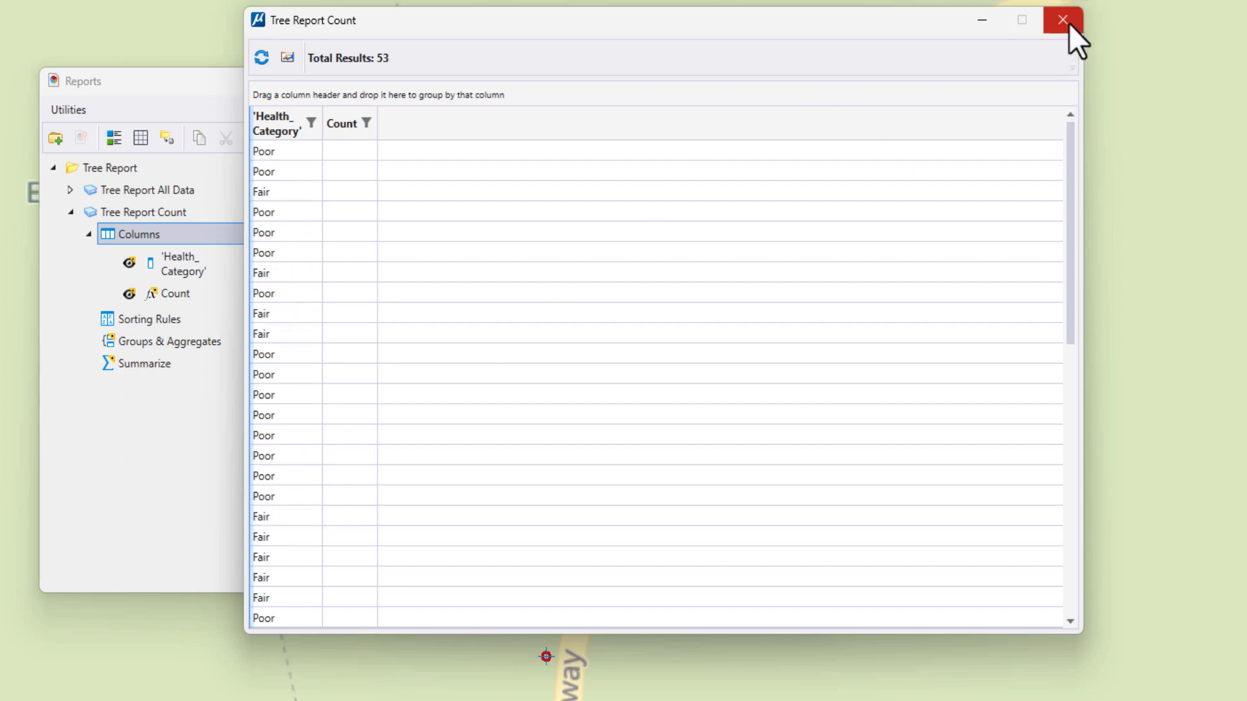
click(1063, 20)
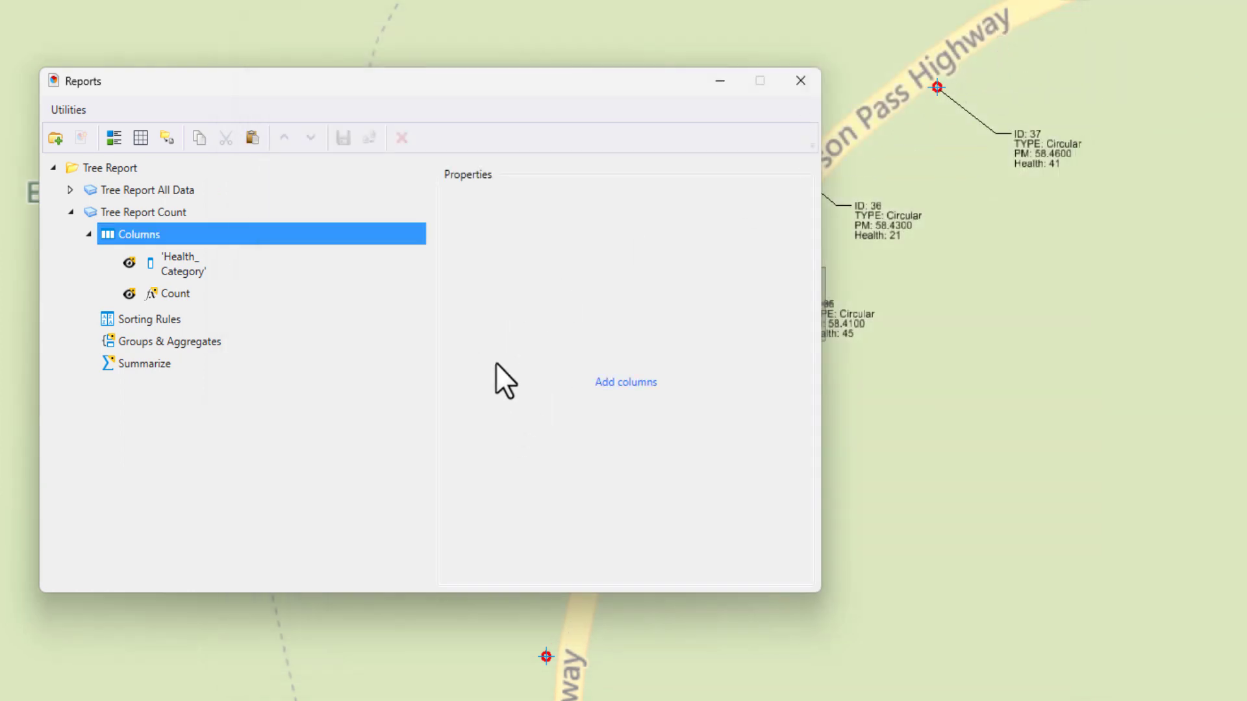
Group Tree Report Count by Health_Category and apply a Count aggregate to the Count column.
click(172, 341)
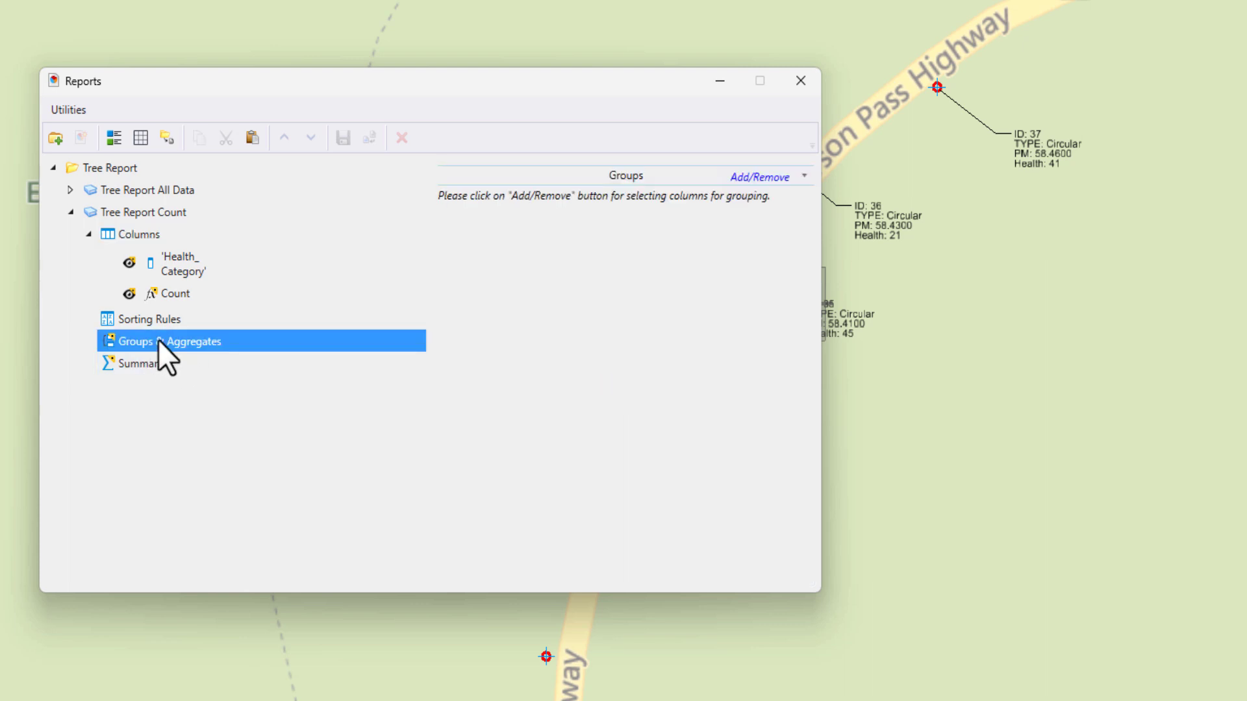
mouse_move(753, 205)
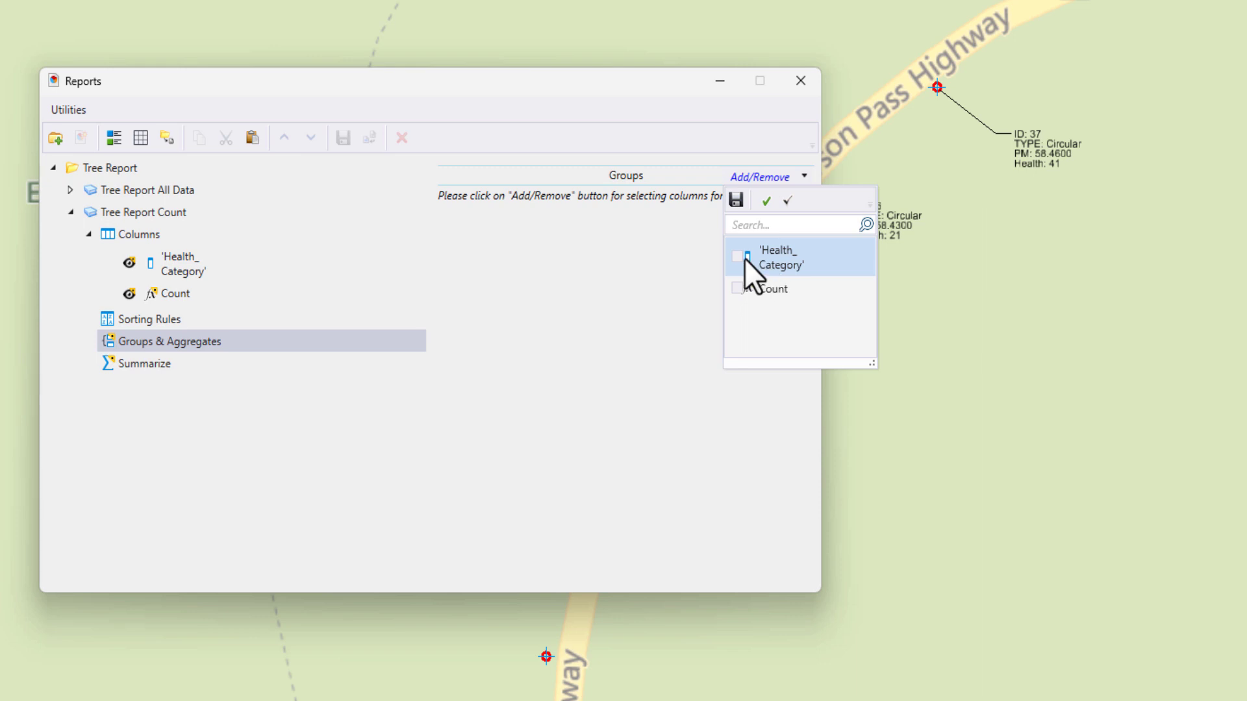
click(736, 256)
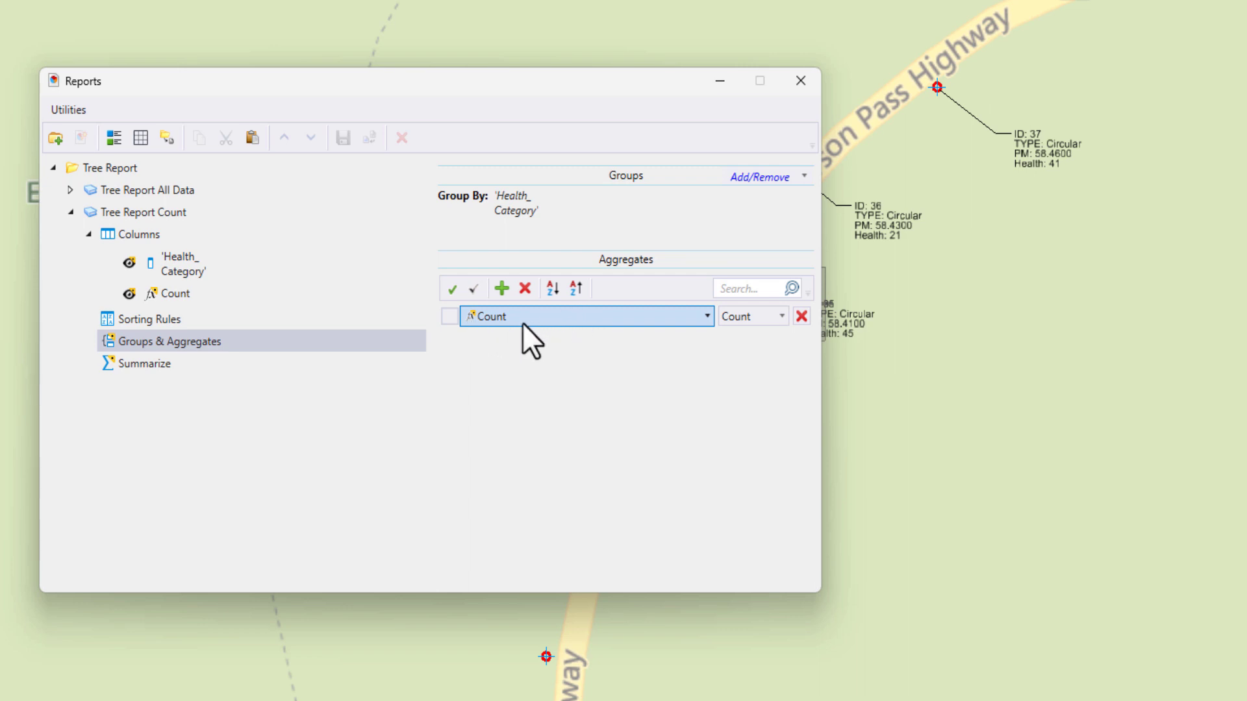
click(779, 316)
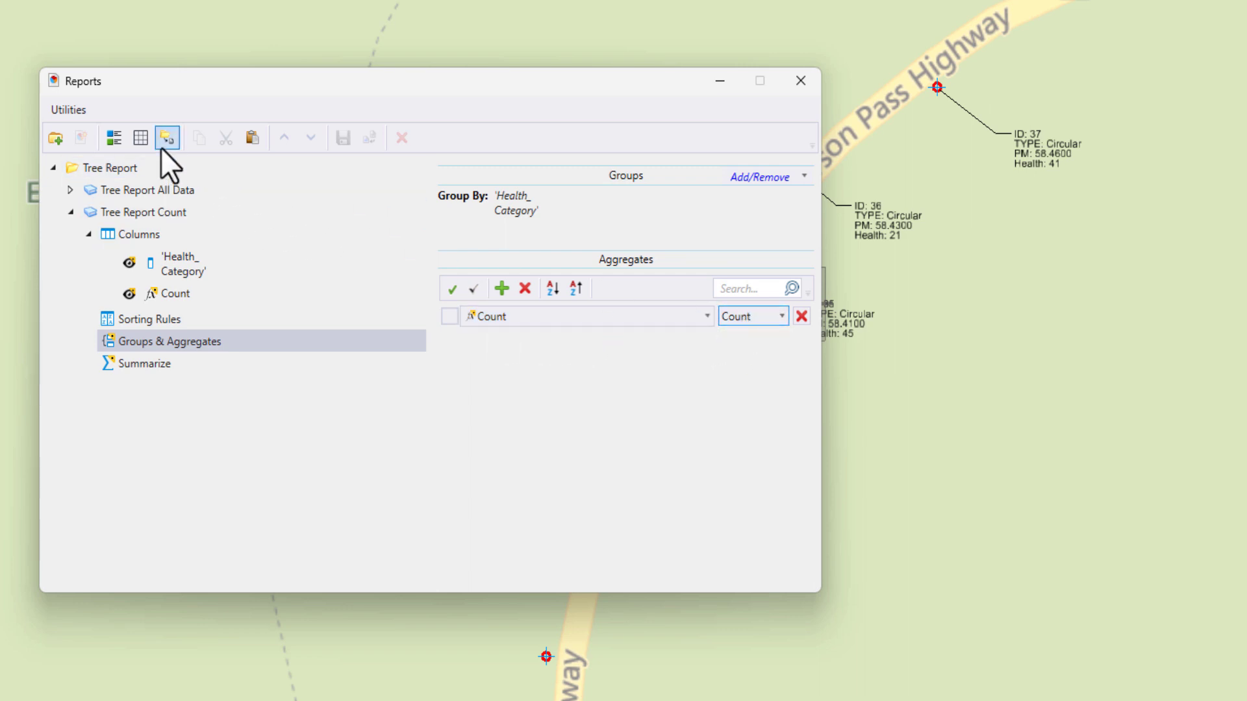
click(167, 138)
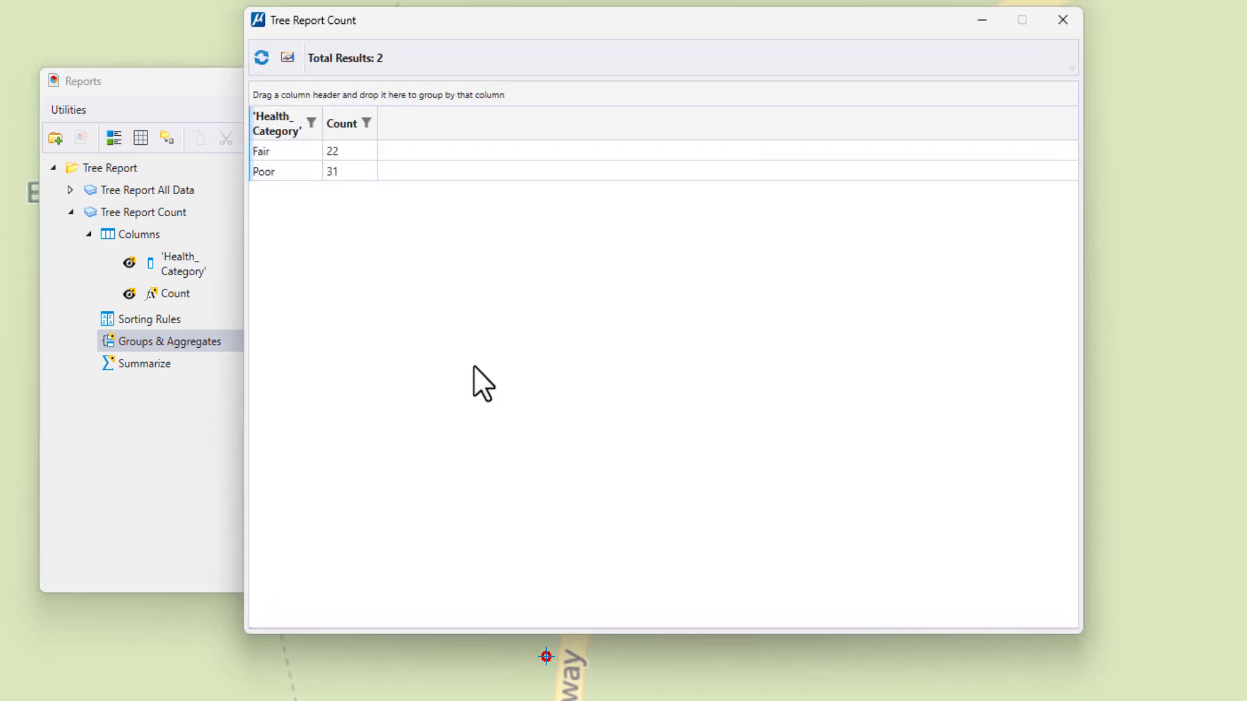
click(278, 151)
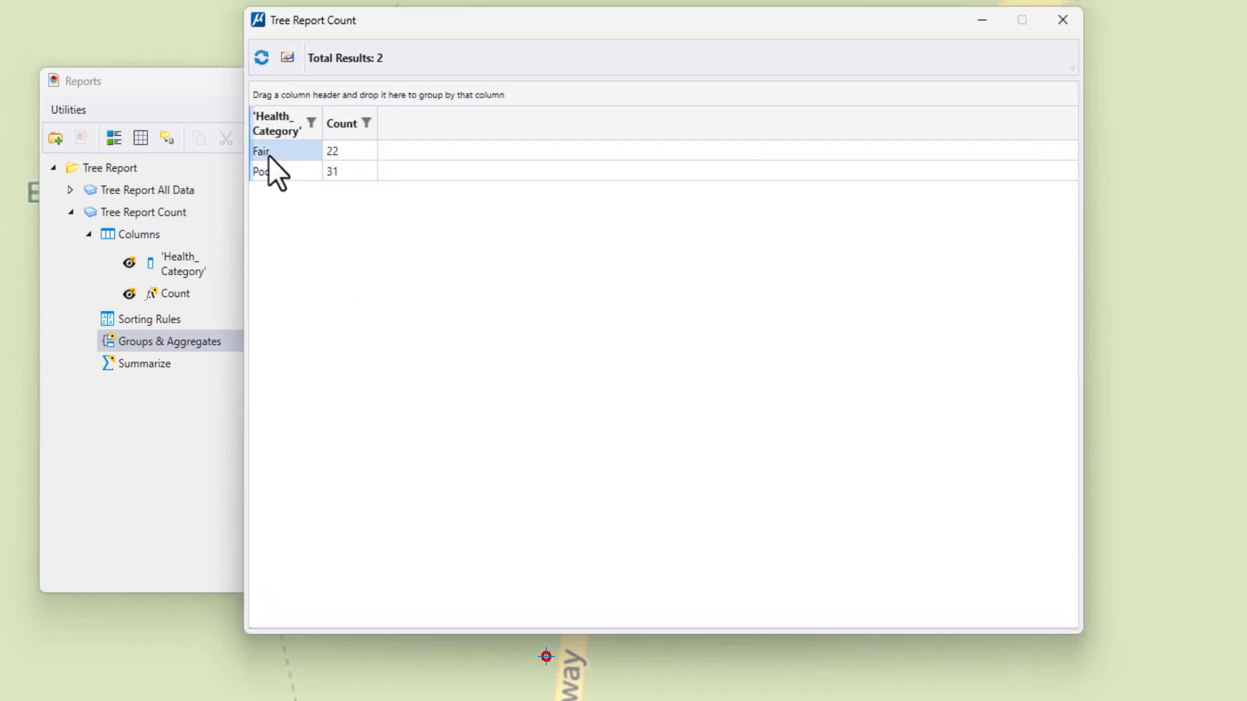
click(262, 171)
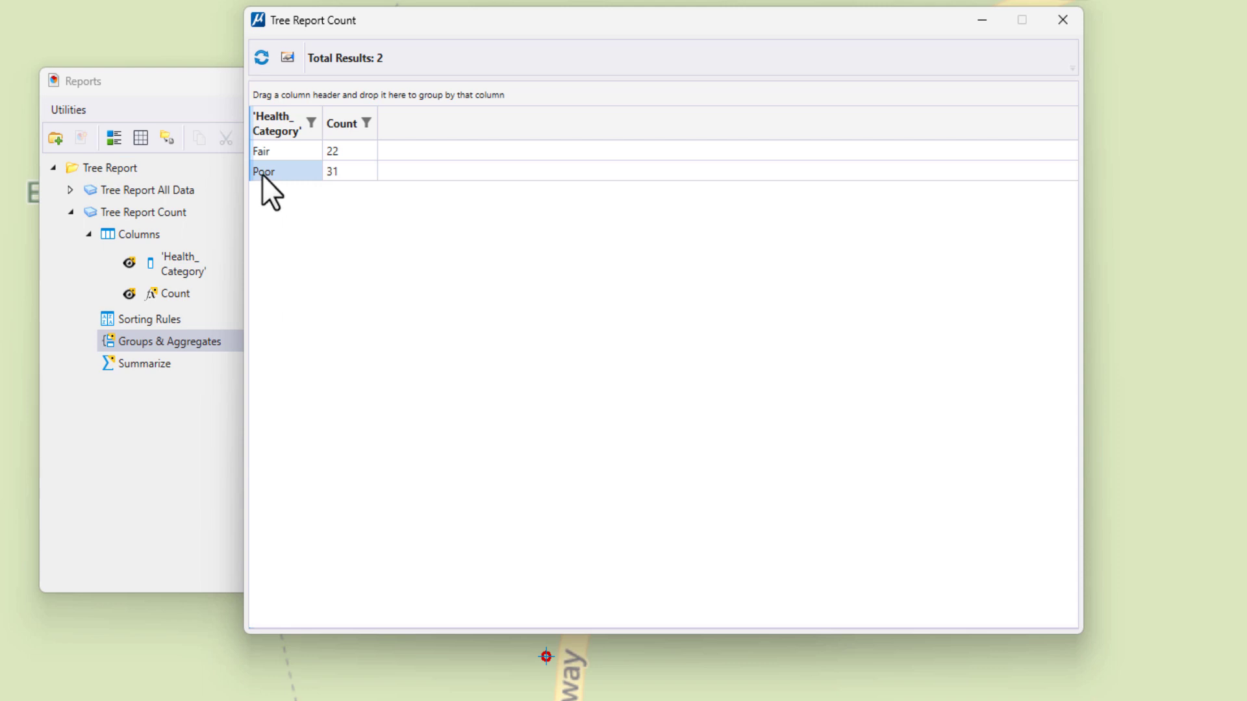
mouse_move(318, 195)
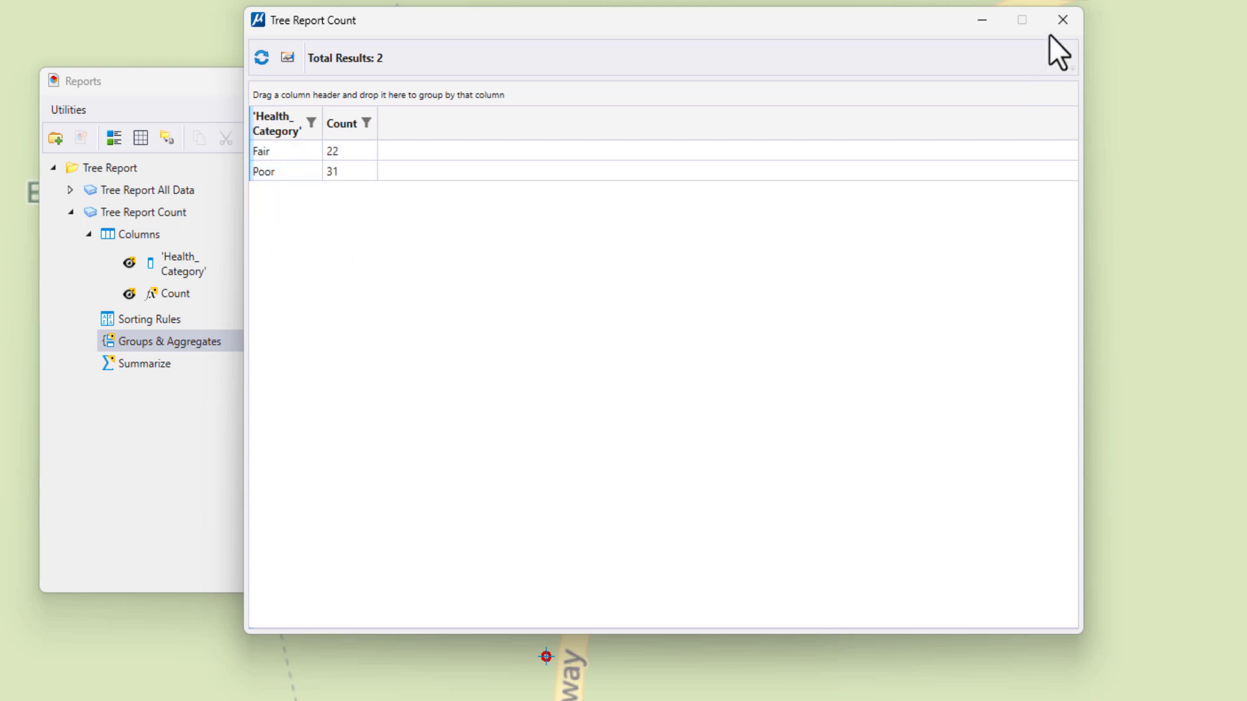
click(1063, 20)
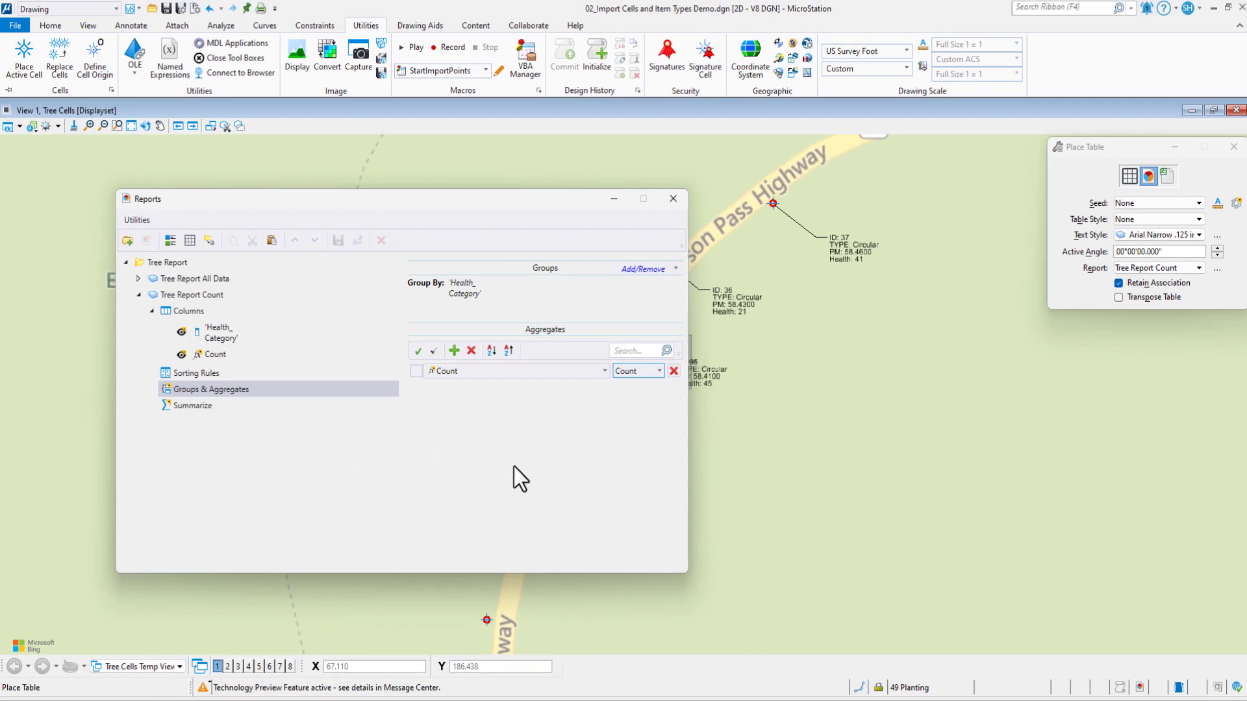
mouse_move(515, 497)
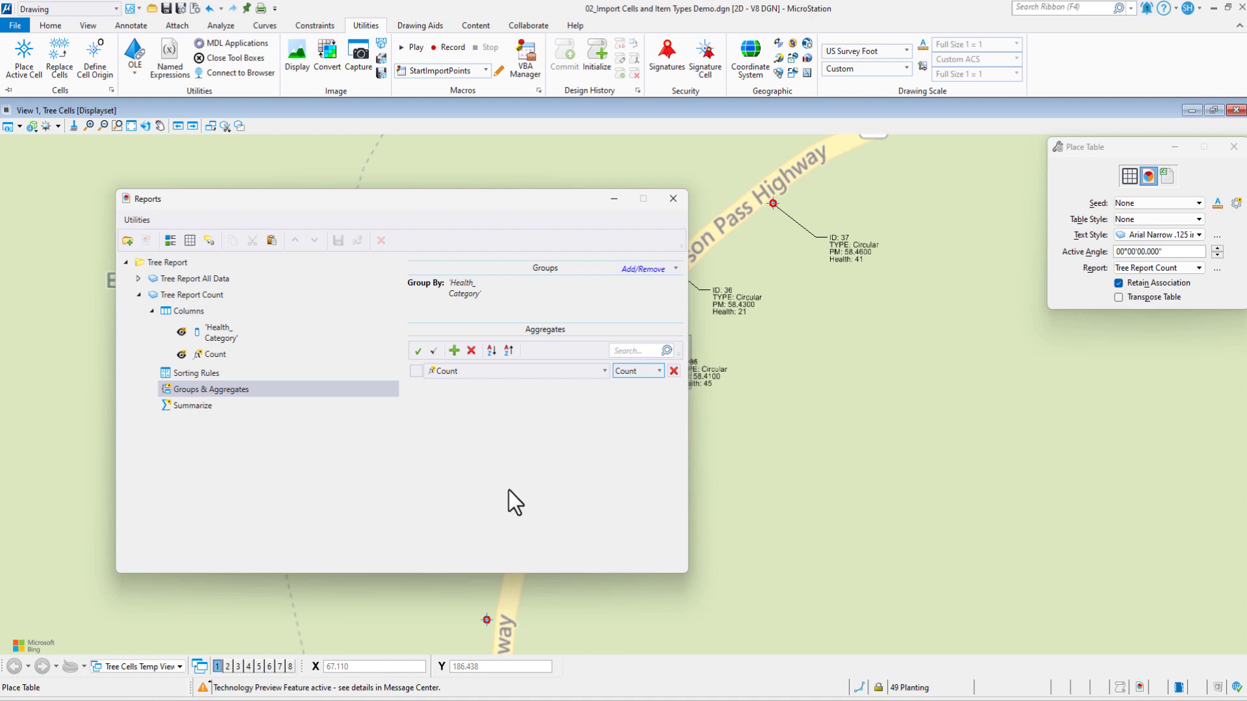
mouse_move(472, 505)
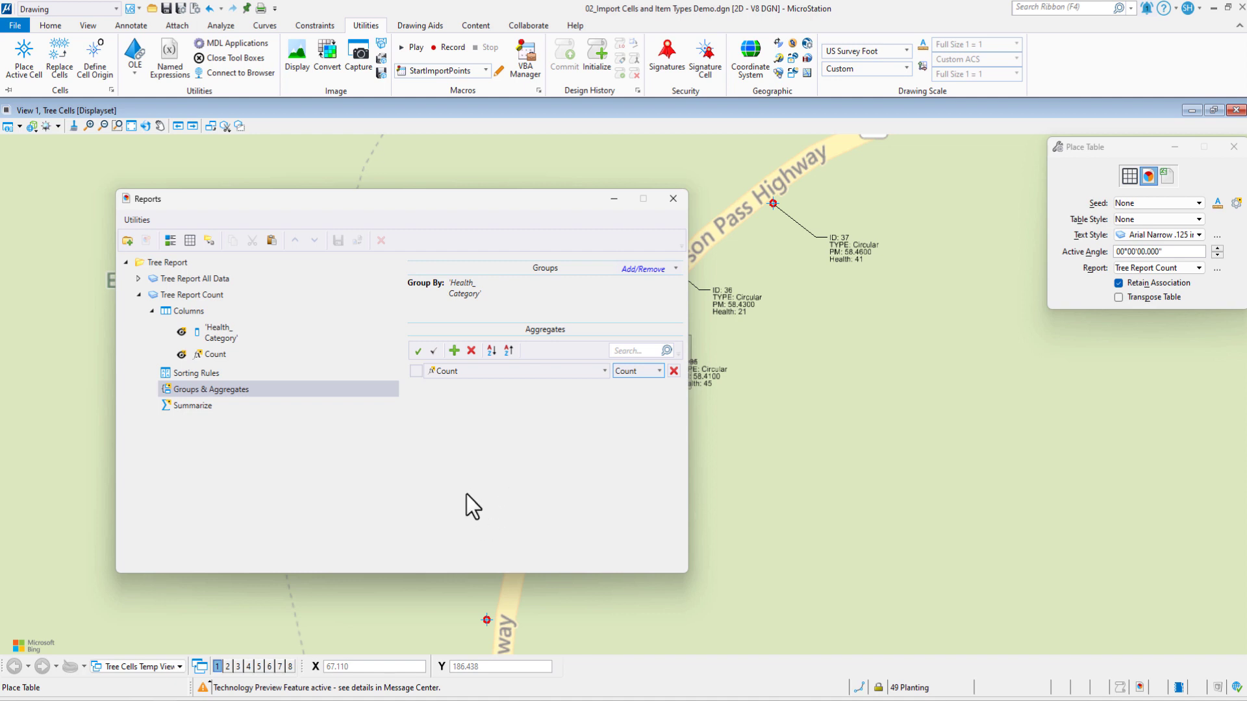